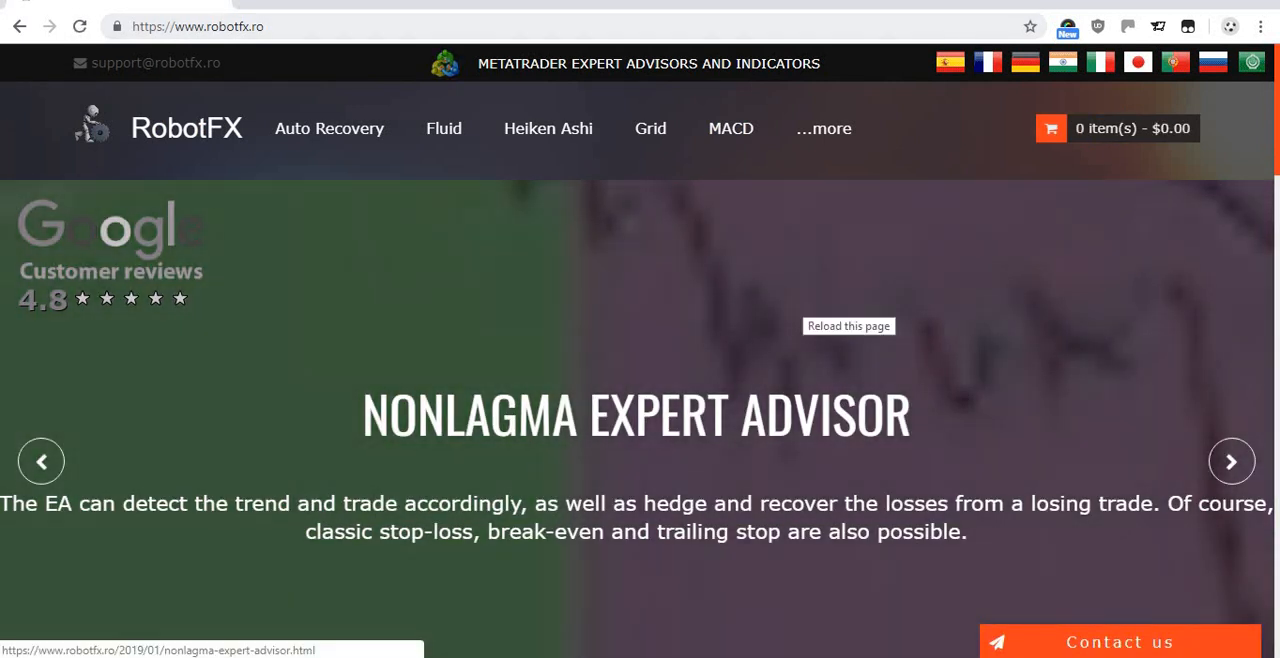
Add a fourth trading tool to the cart and proceed to checkout with the $999 cart
scroll("down", 3)
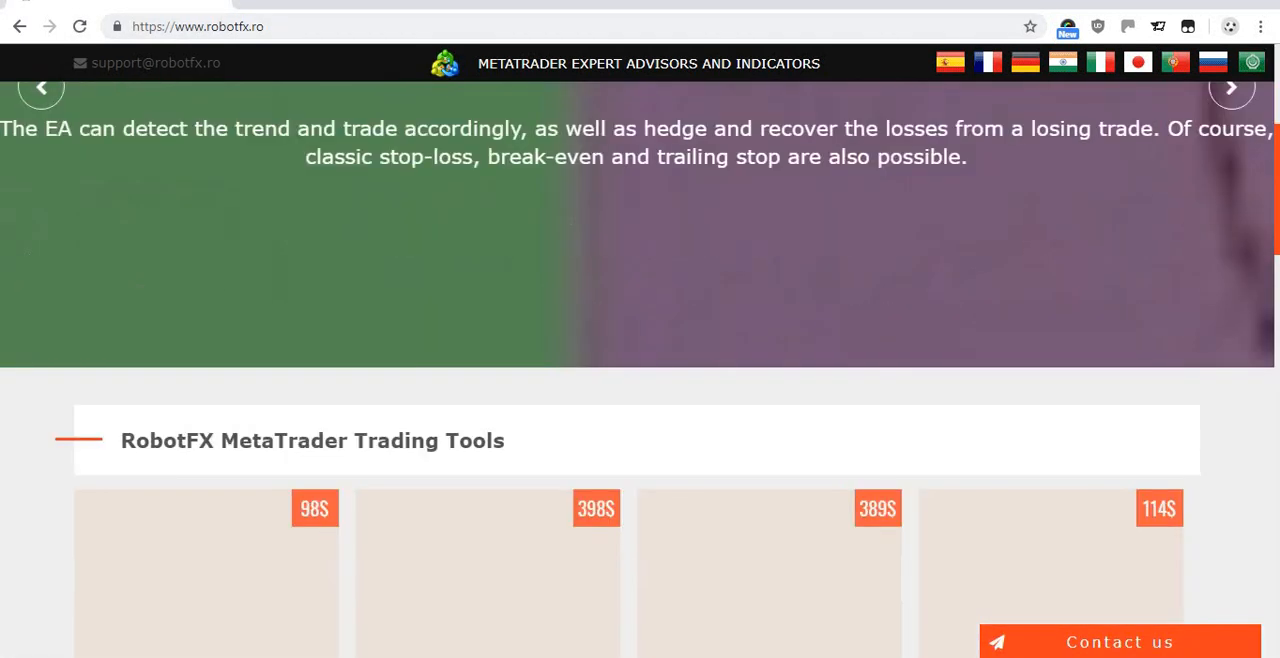
left_click(204, 432)
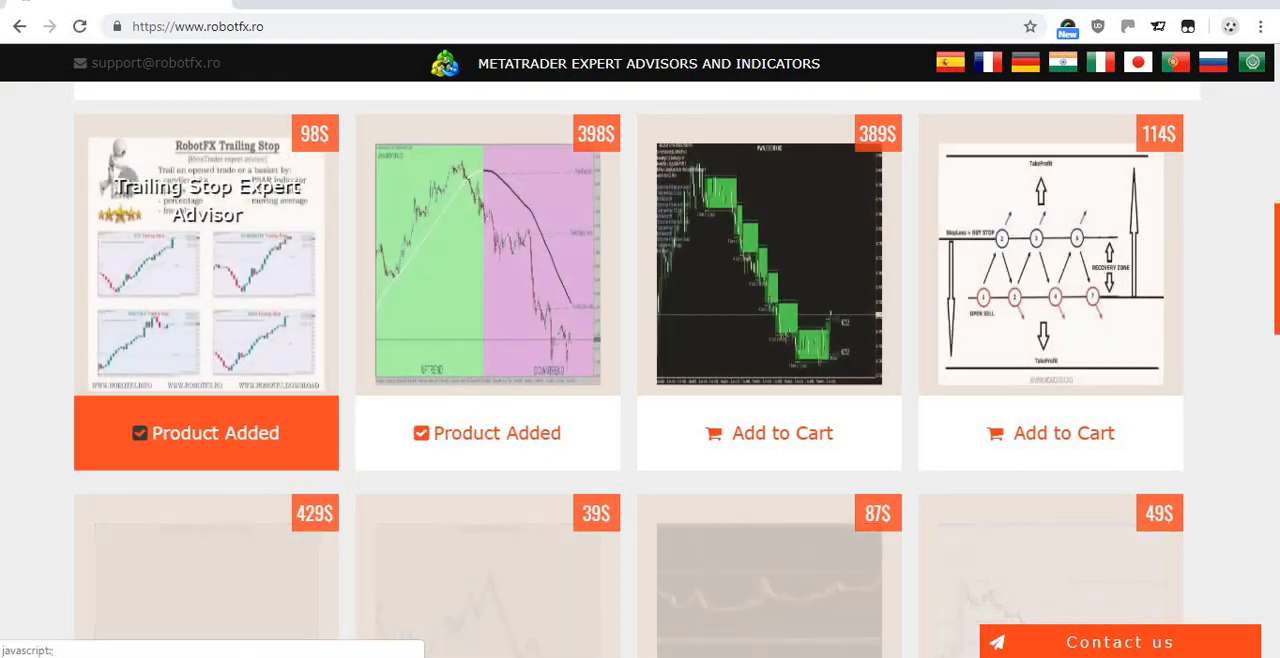
scroll("up", 3)
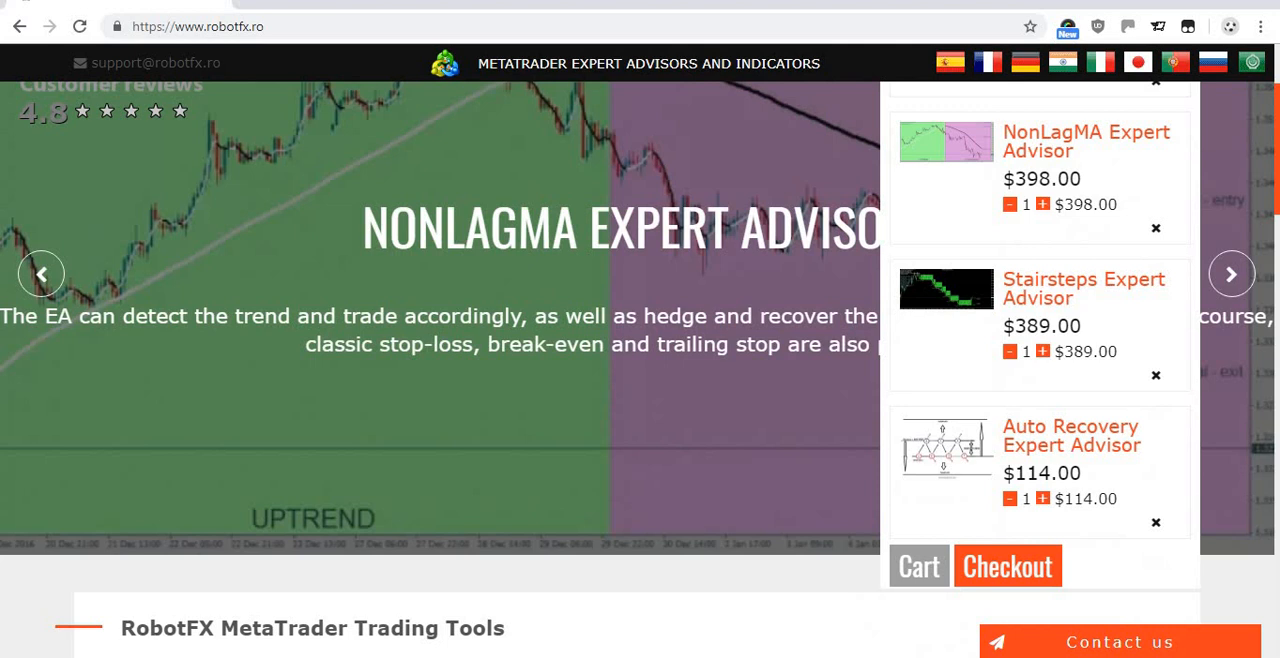
left_click(1008, 564)
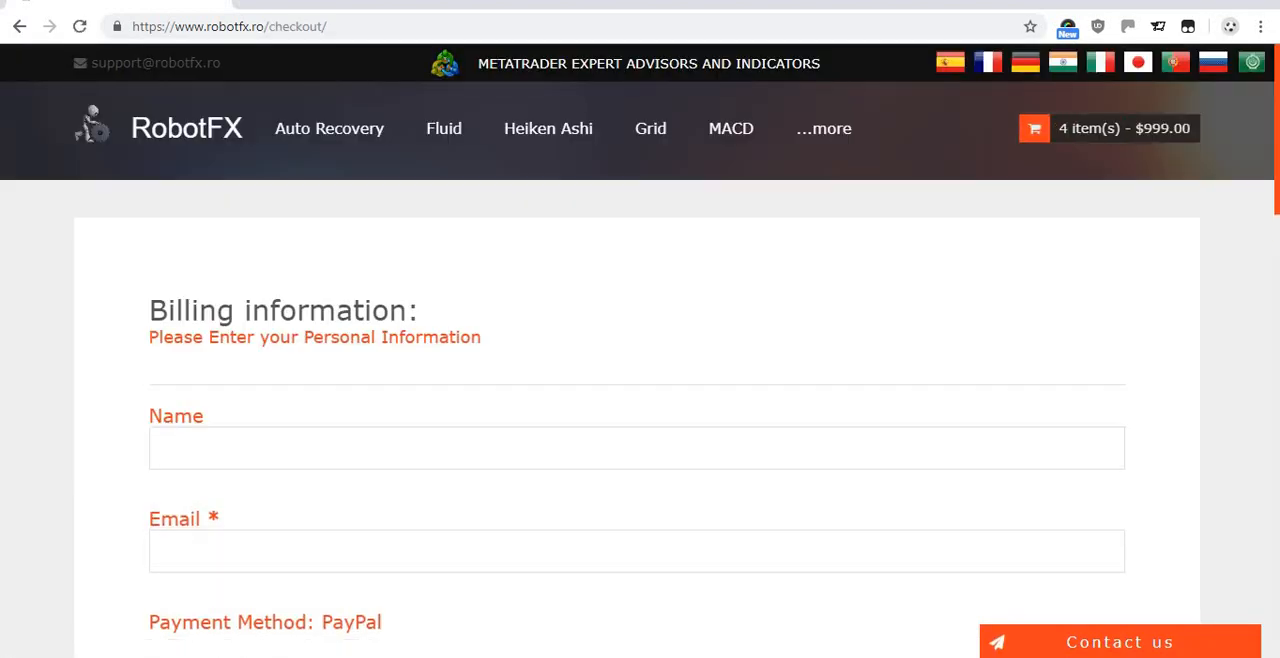
Review the billing form's Important Info field text and continue down to the page footer
scroll("down", 3)
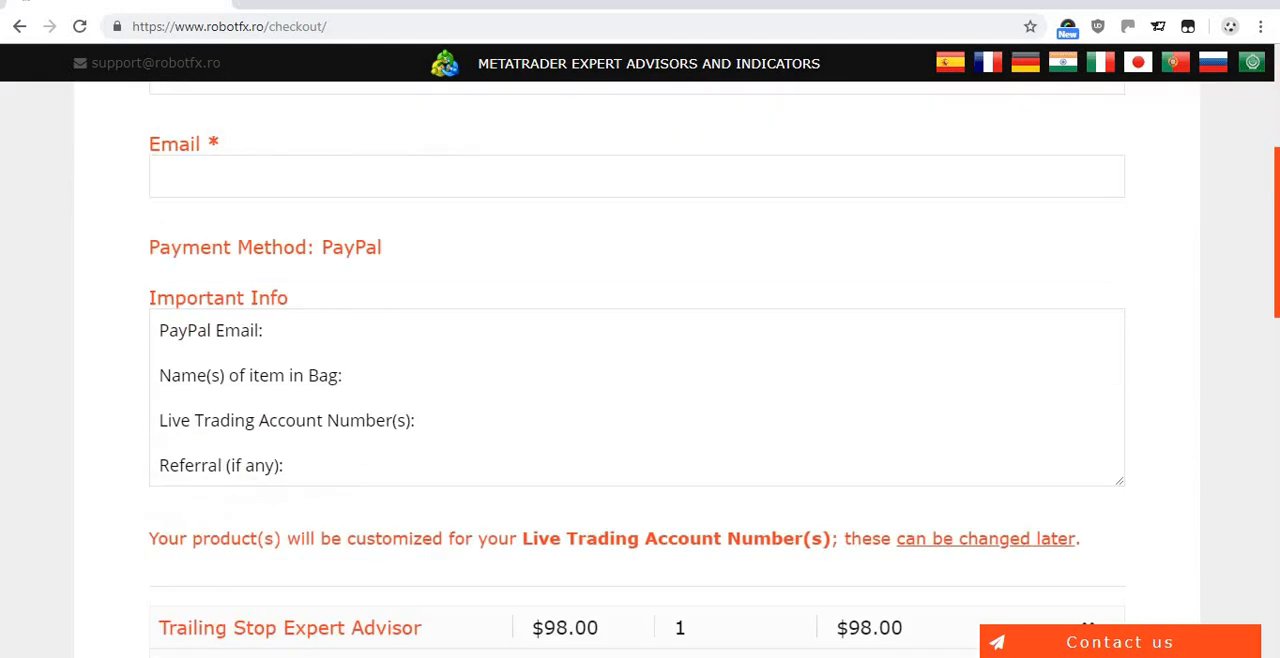
left_click(636, 176)
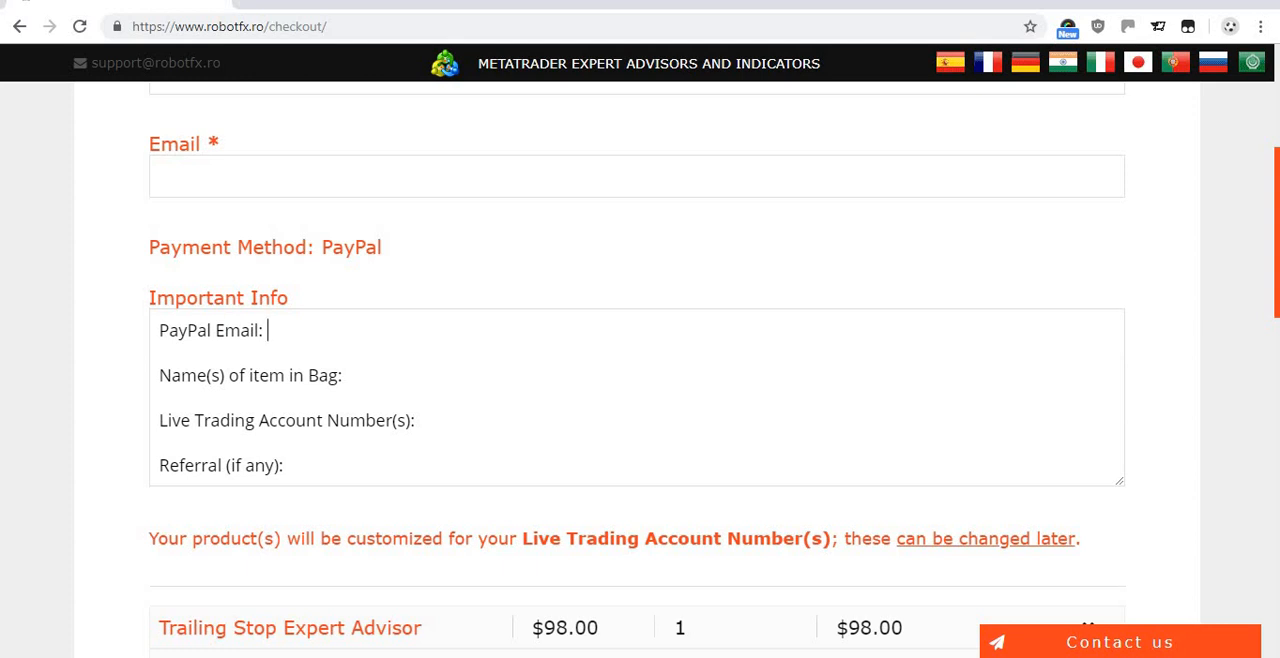
double_click(352, 248)
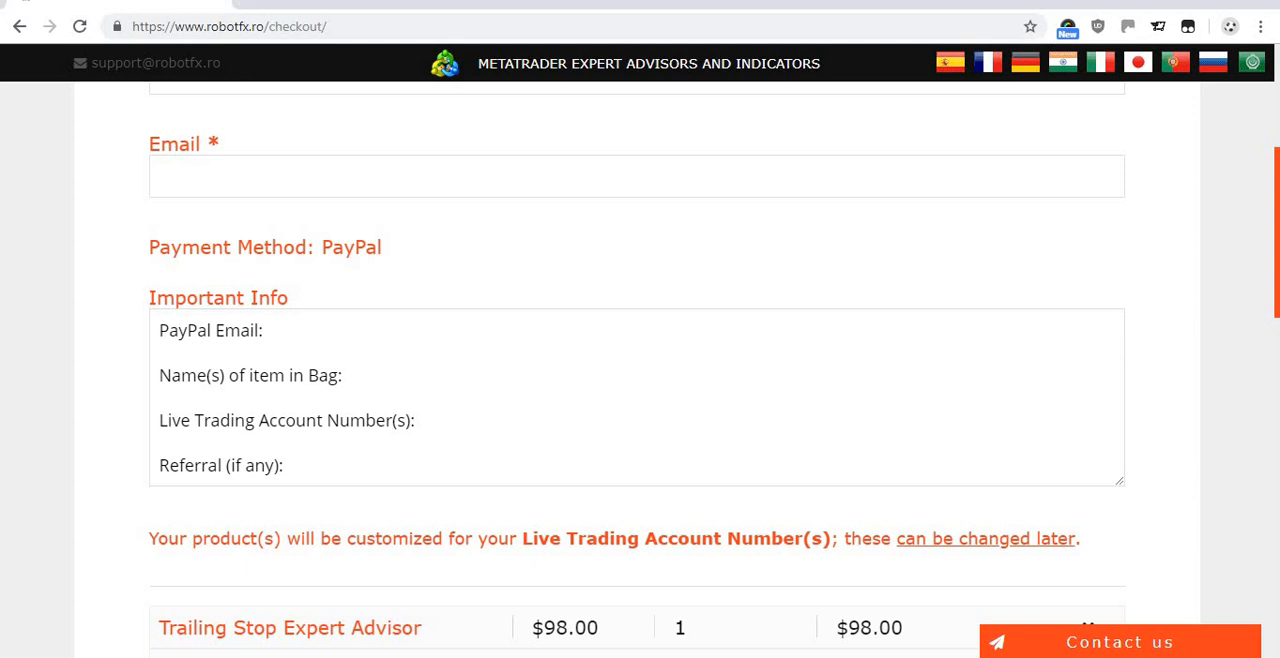
scroll("down", 3)
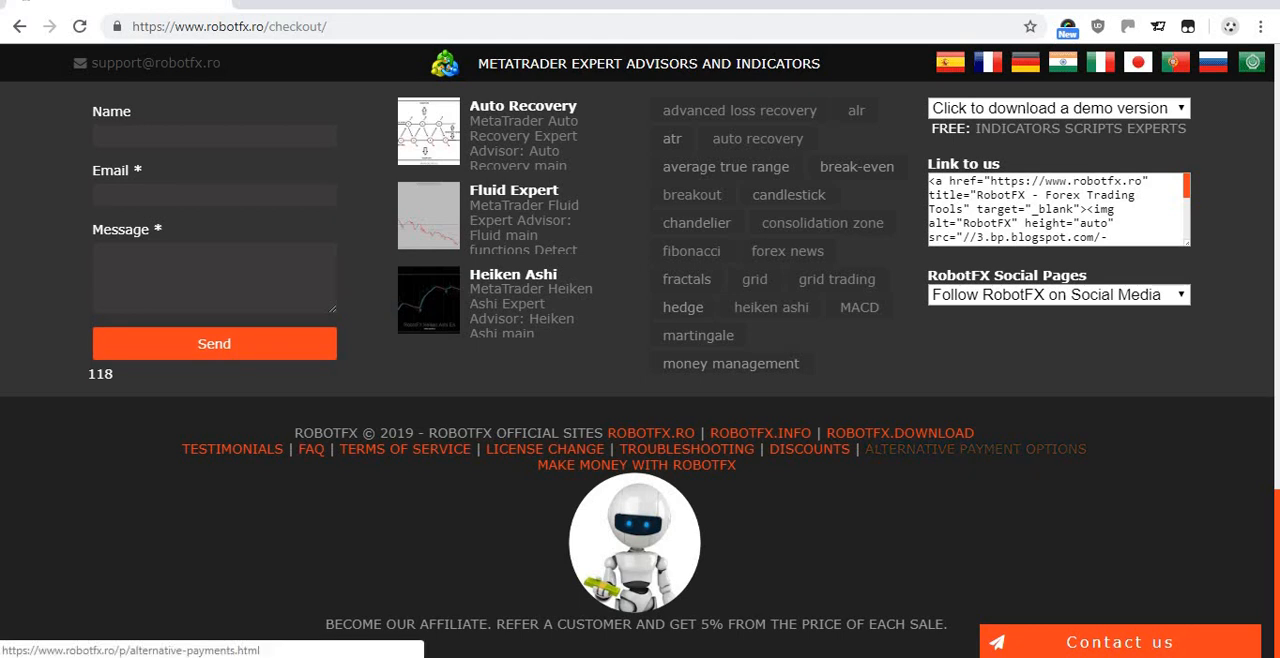
Go through the Alternative Payments list, highlighting Payza among PayPal, MoneyGram, Western Union and BitCoin
left_click(974, 448)
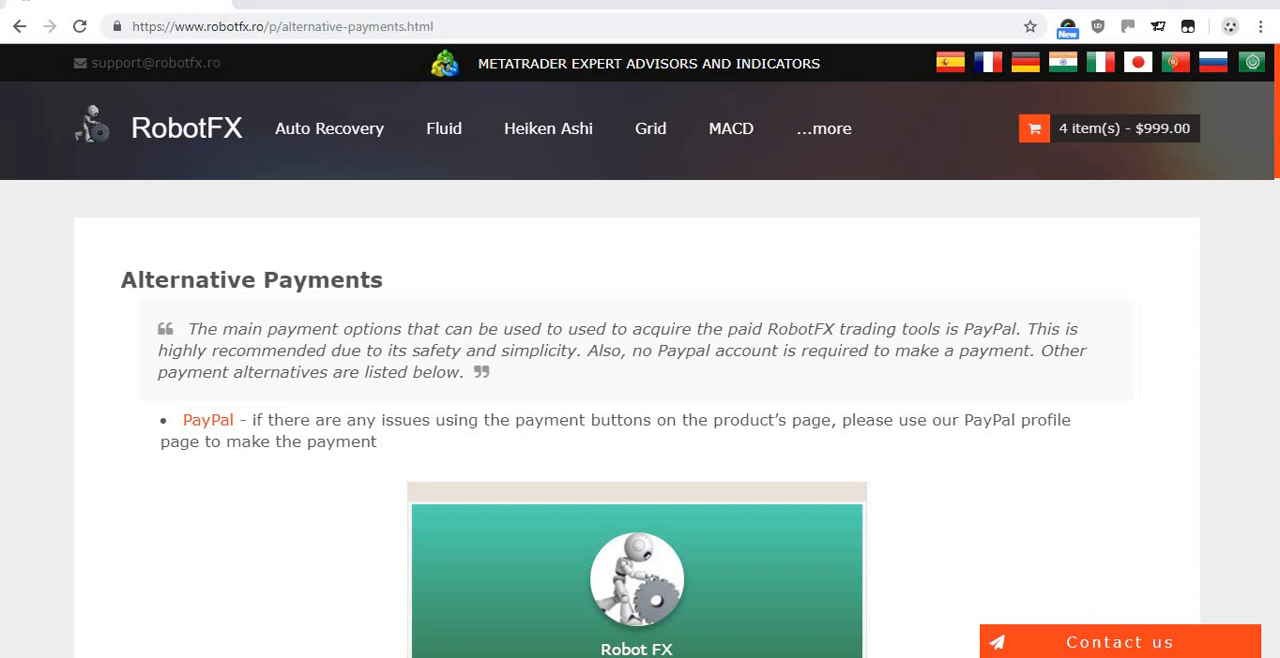
scroll("down", 3)
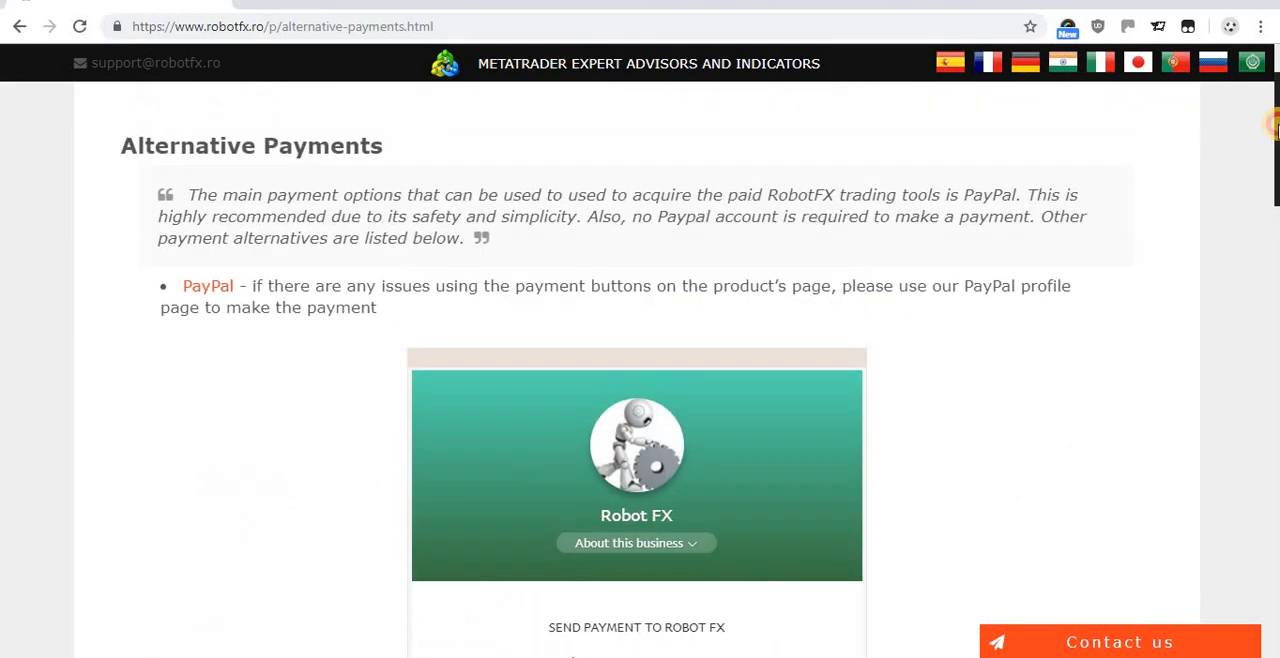
scroll("down", 3)
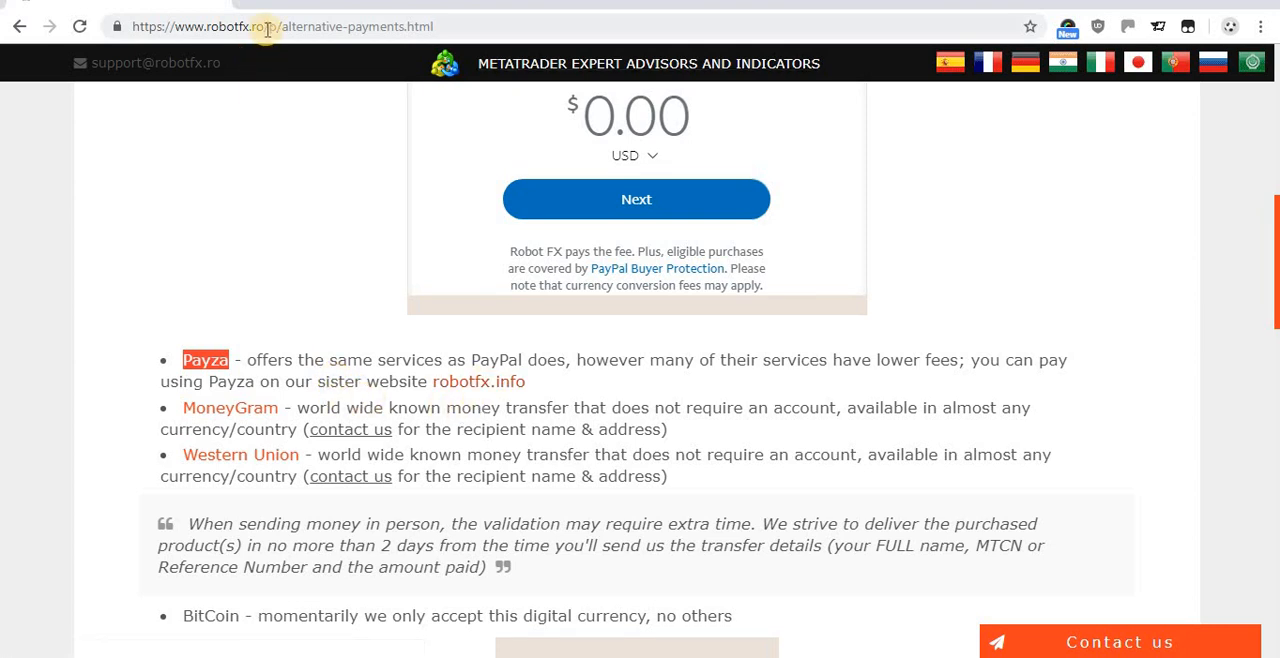
double_click(220, 26)
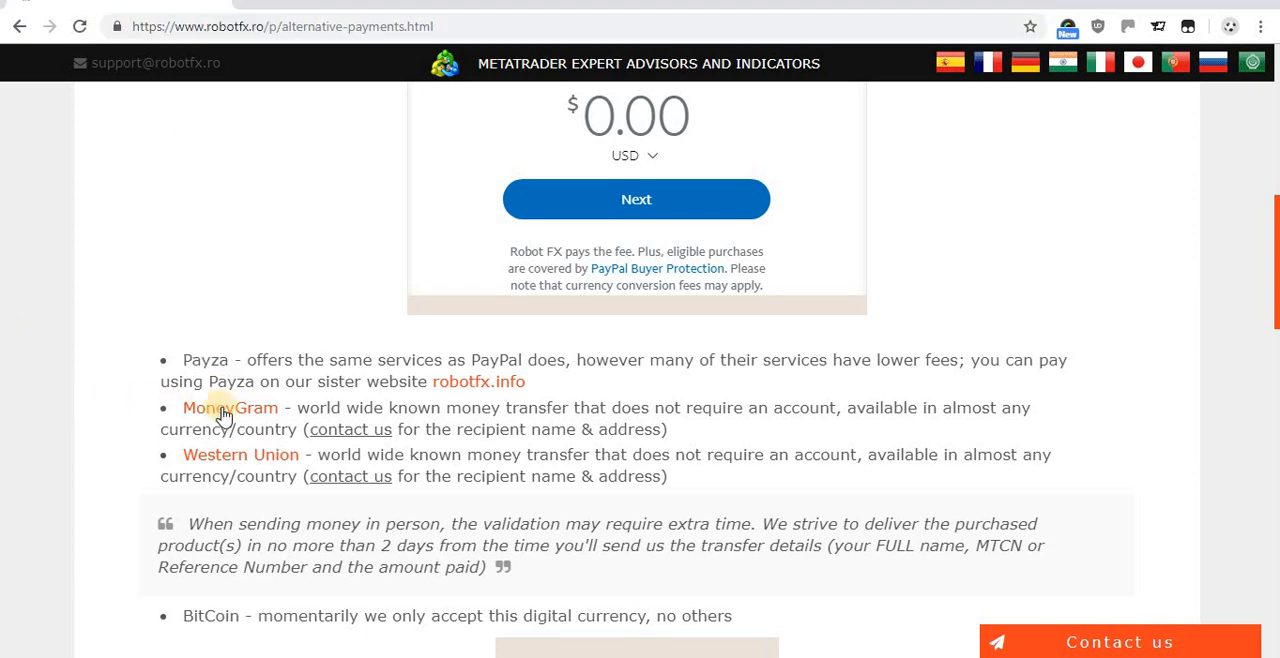
mouse_move(230, 408)
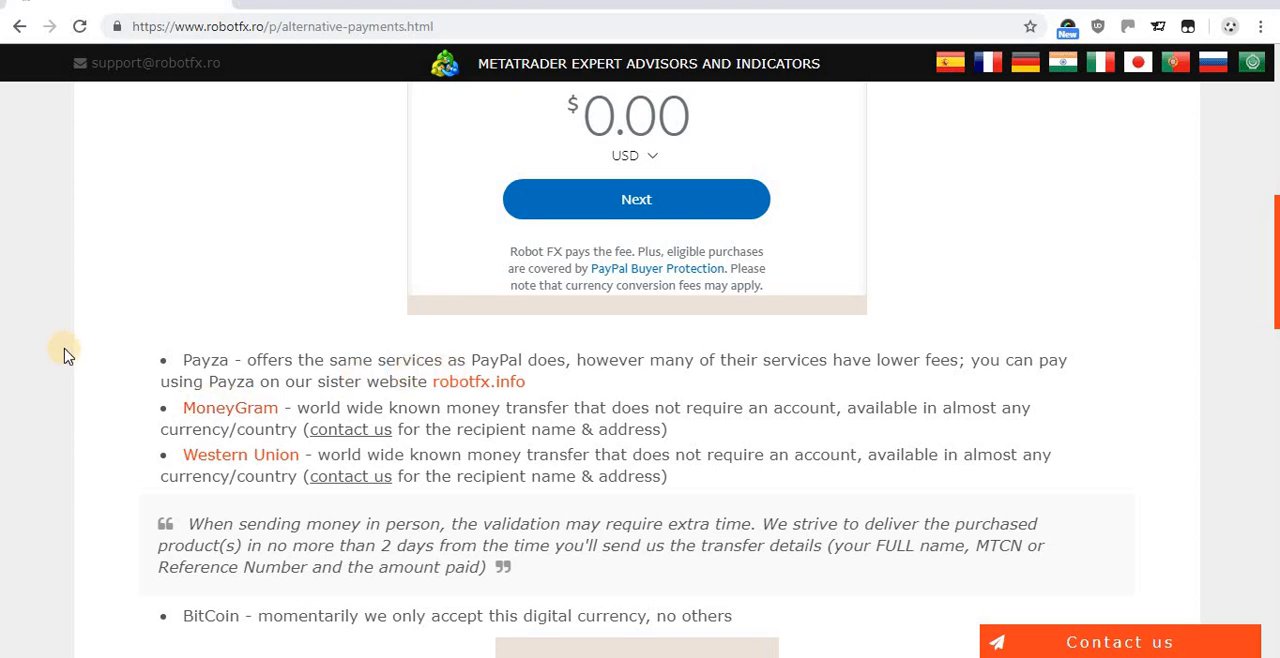
scroll("down", 3)
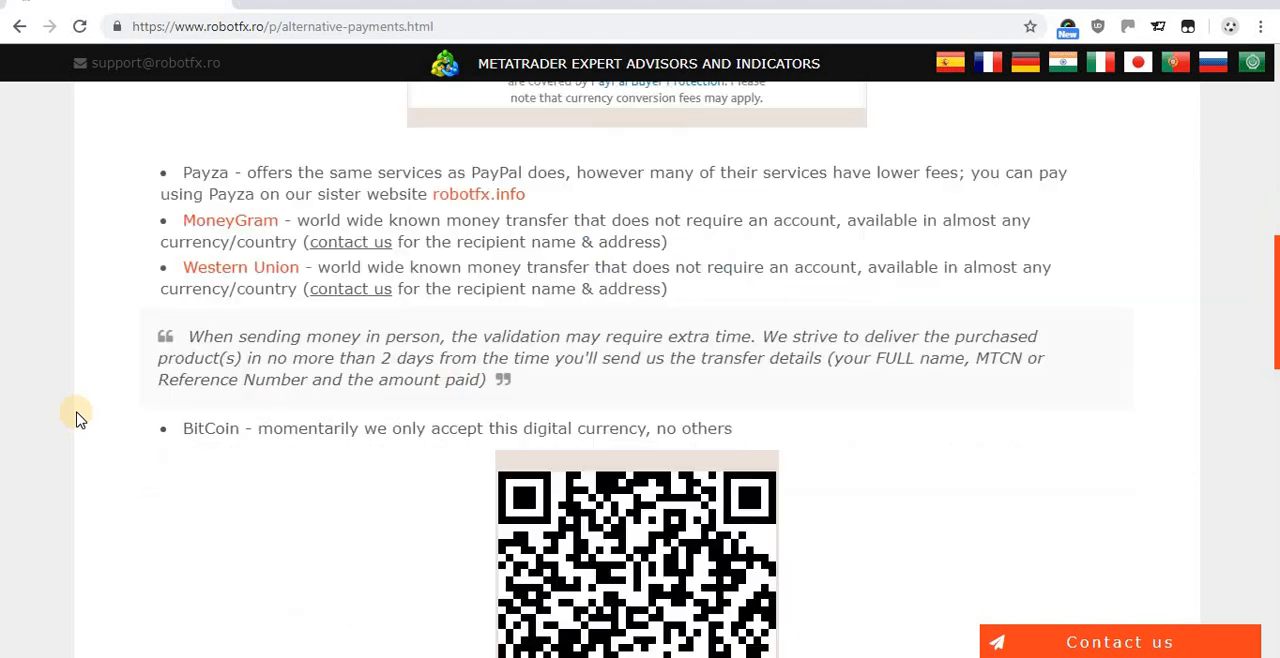
scroll("down", 3)
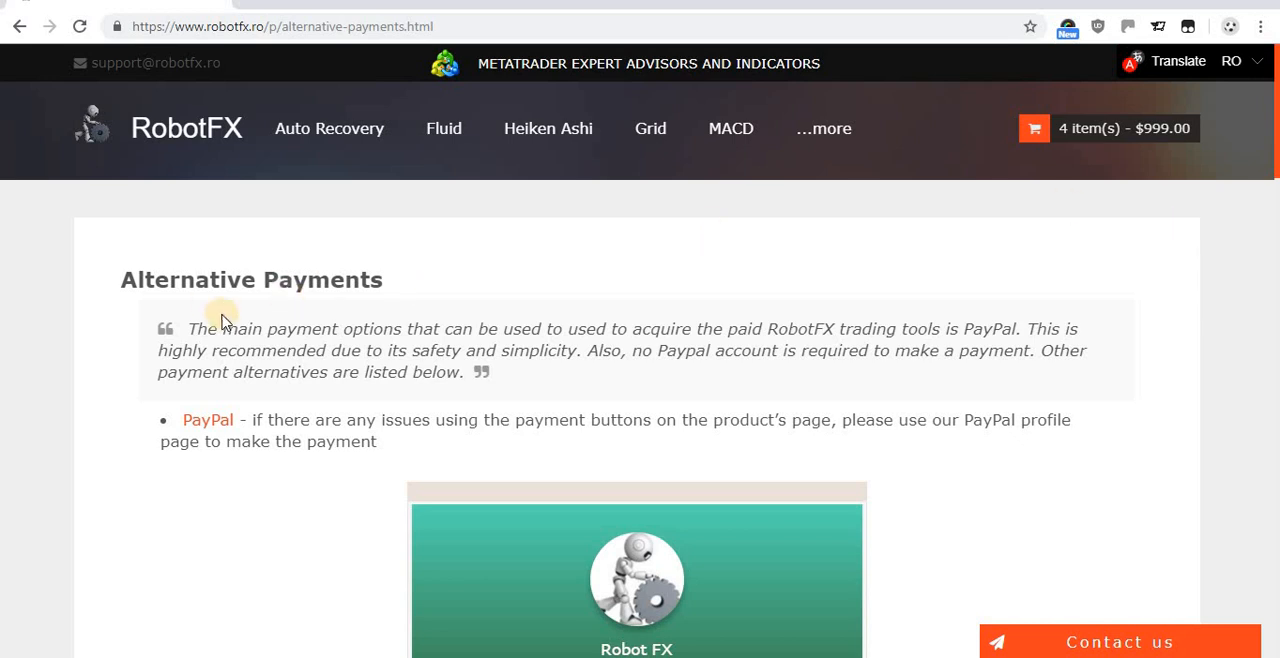
mouse_move(98, 212)
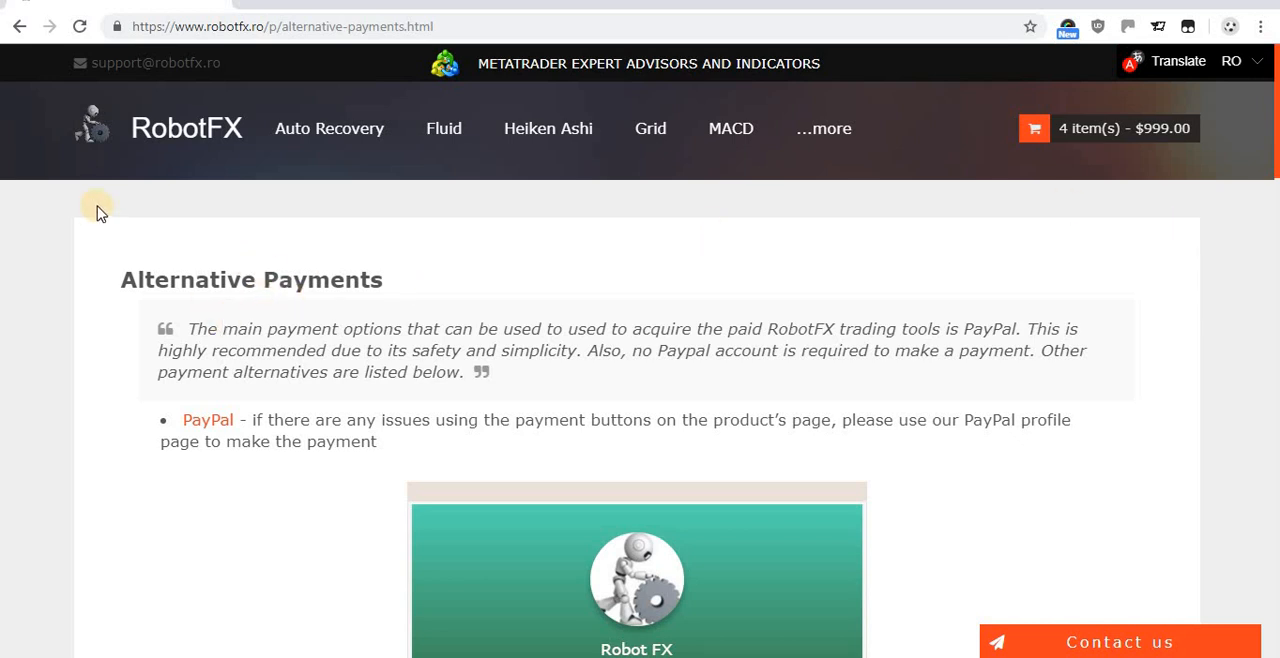
Read the $429 Fluid Expert Advisor product description down through its functions and hedging settings
scroll("down", 3)
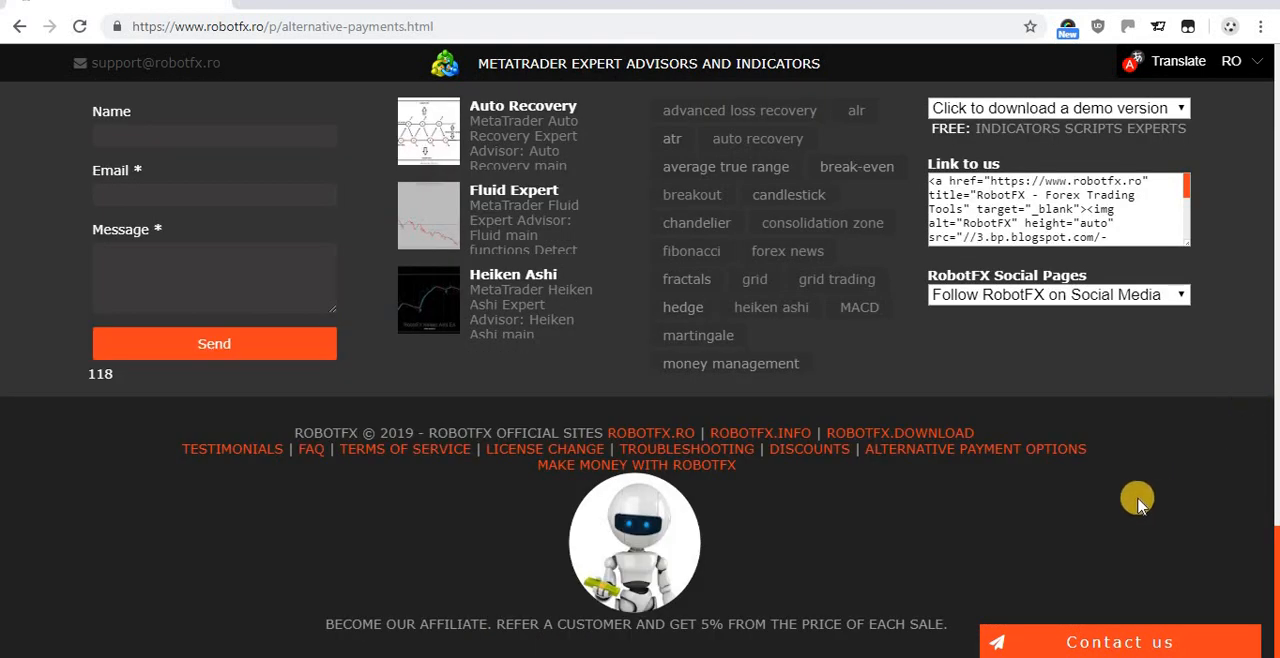
mouse_move(384, 456)
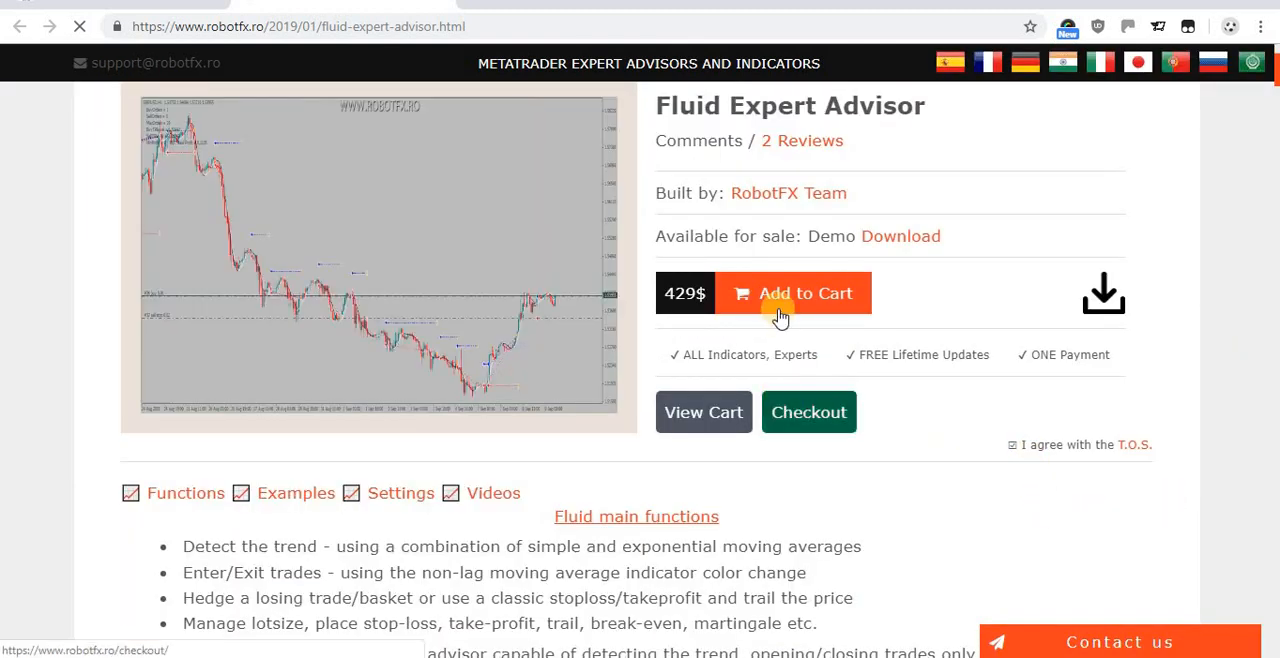
left_click(792, 292)
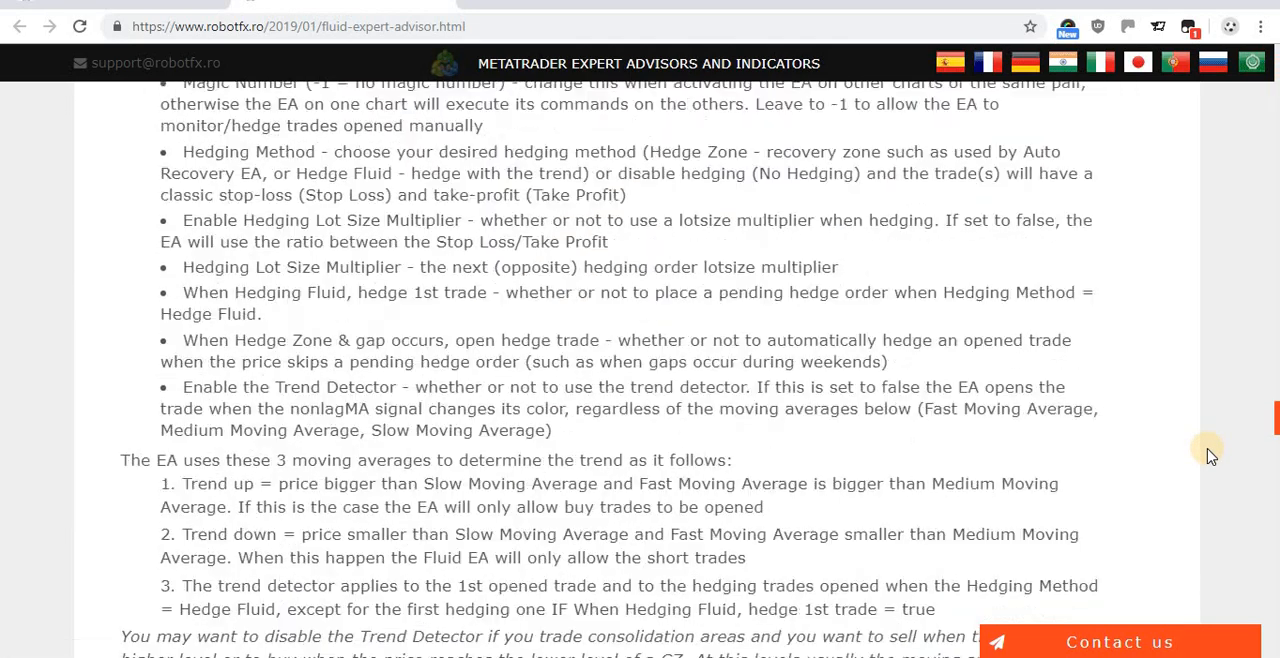
scroll("down", 3)
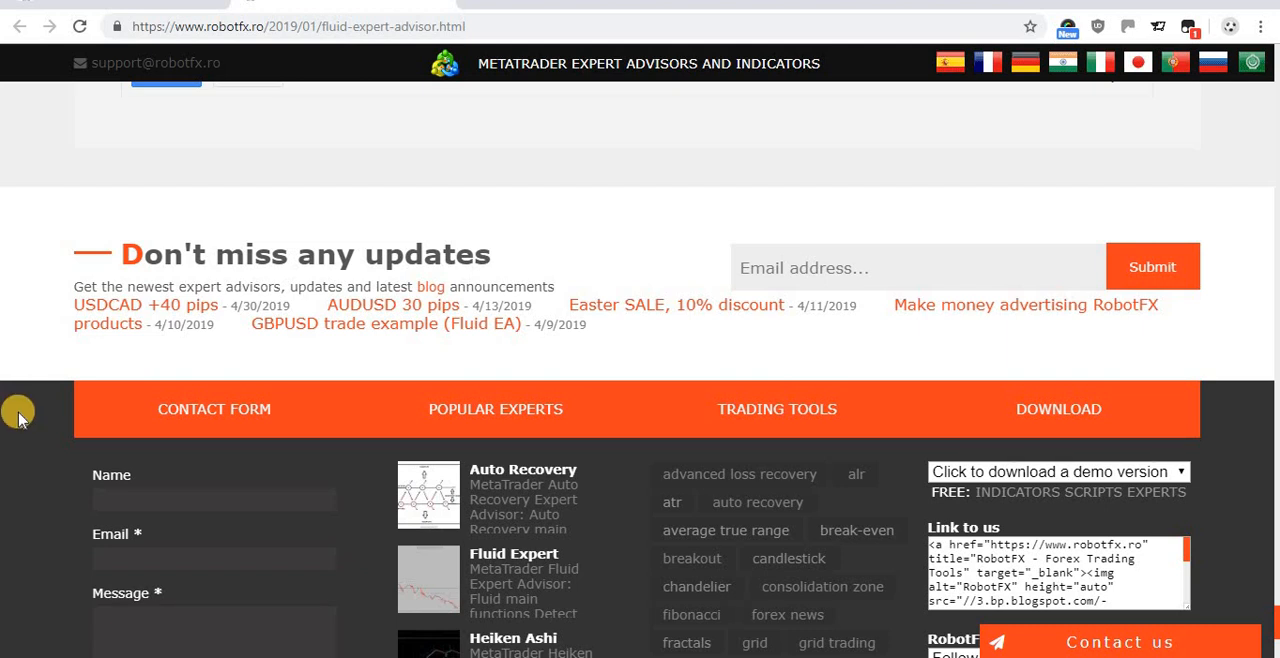
scroll("down", 3)
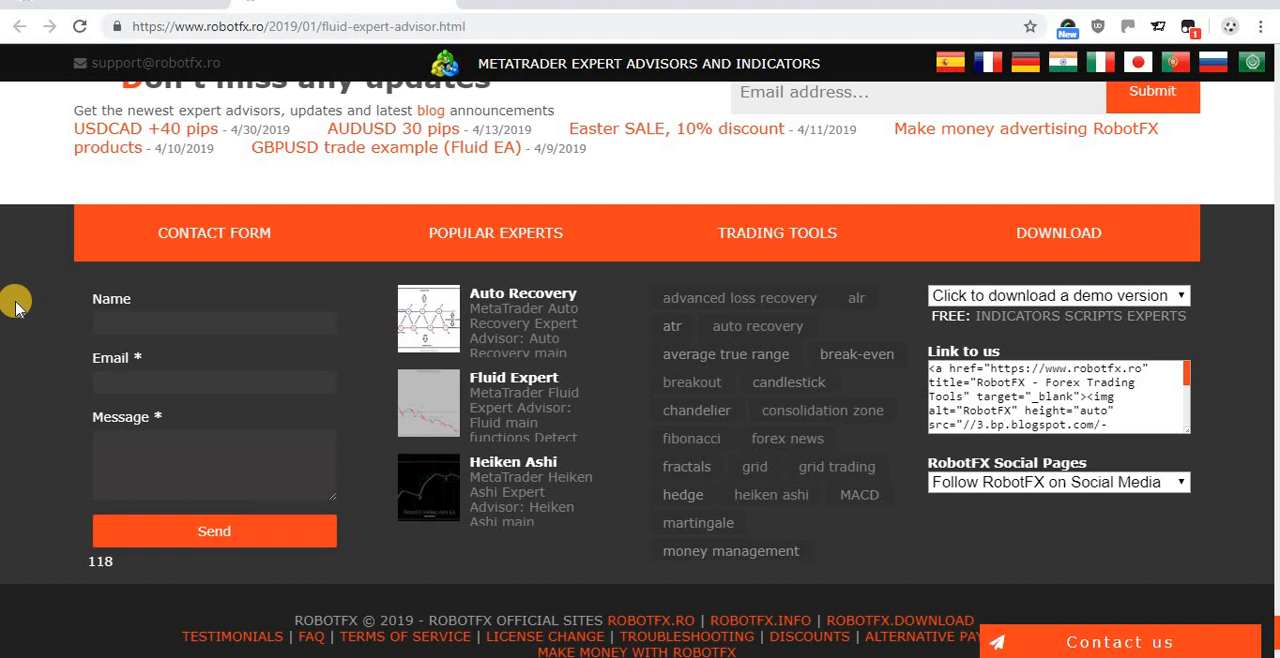
scroll("down", 3)
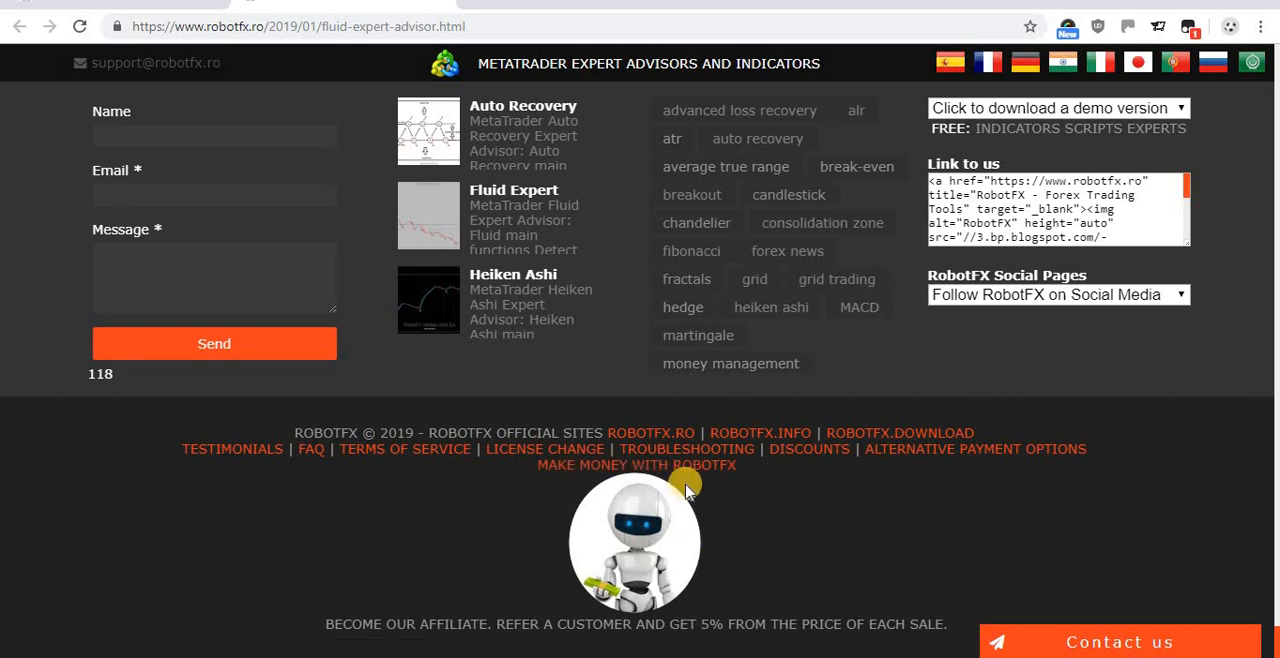
View the affiliate system billing form screenshot enlarged in its own tab from the affiliates page
left_click(636, 464)
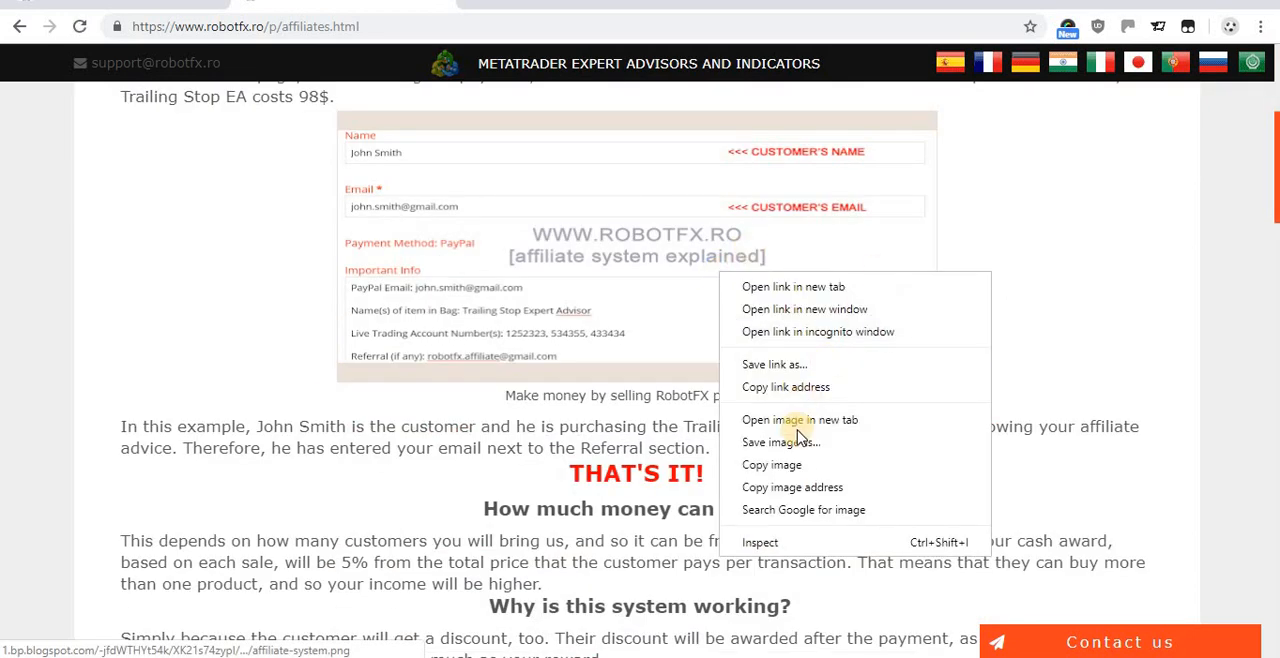
left_click(800, 420)
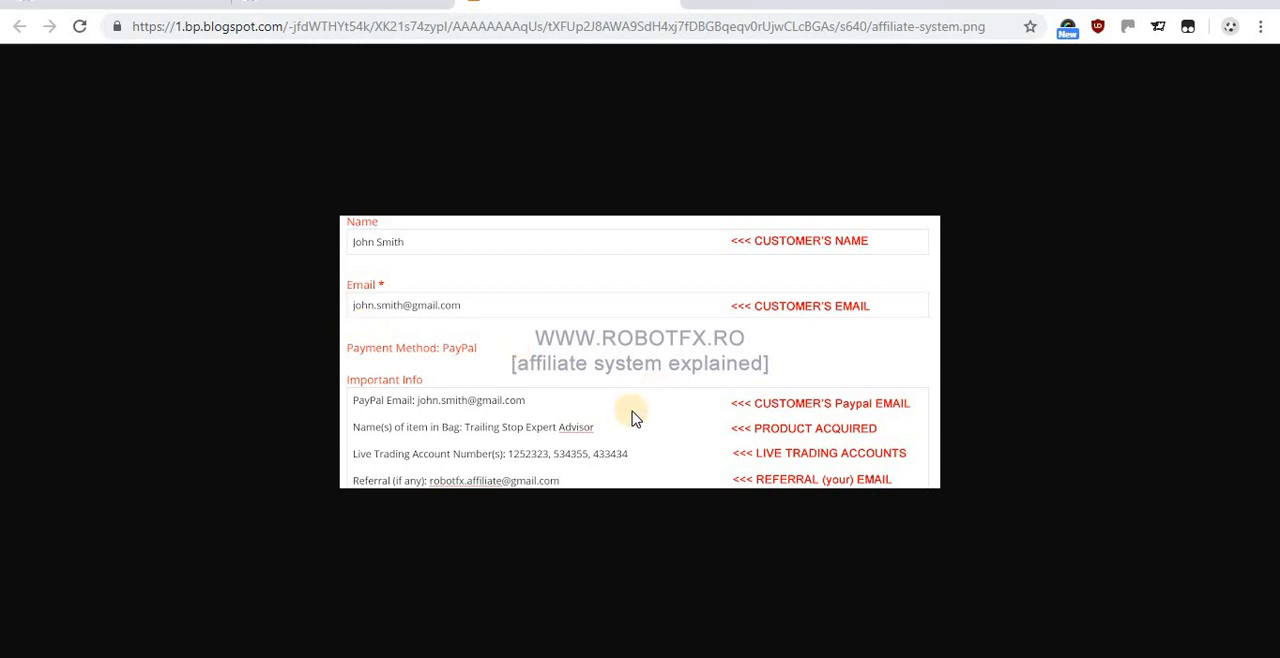
mouse_move(970, 350)
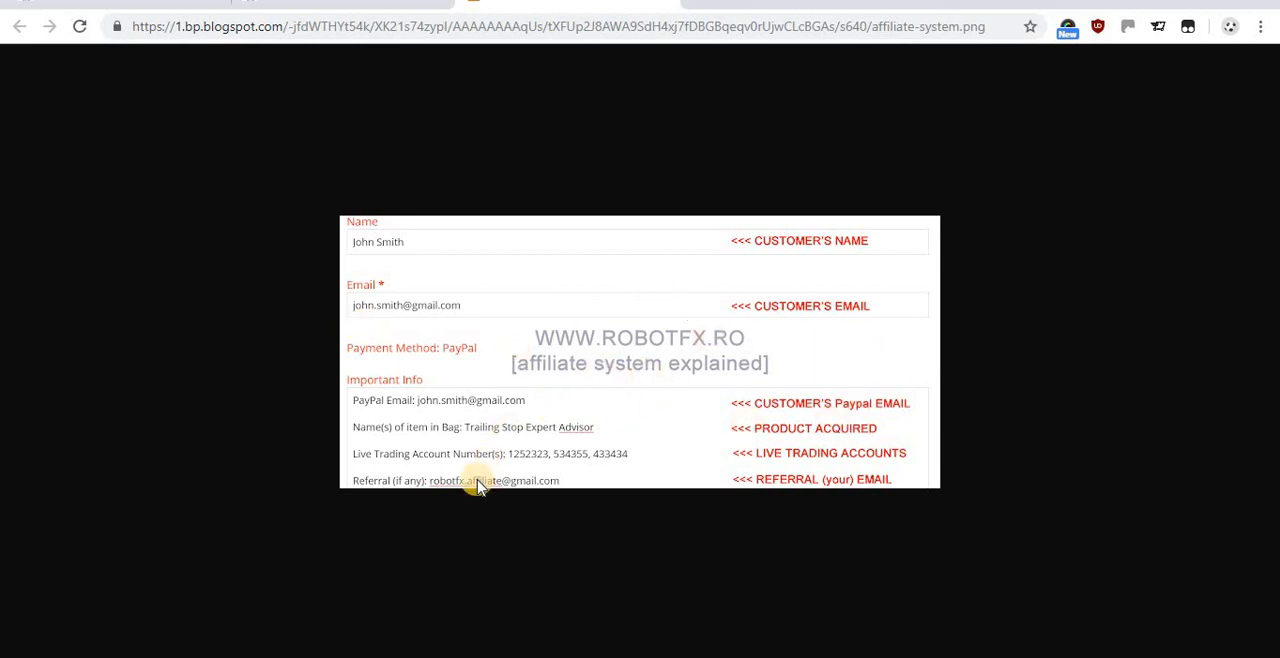
mouse_move(1264, 56)
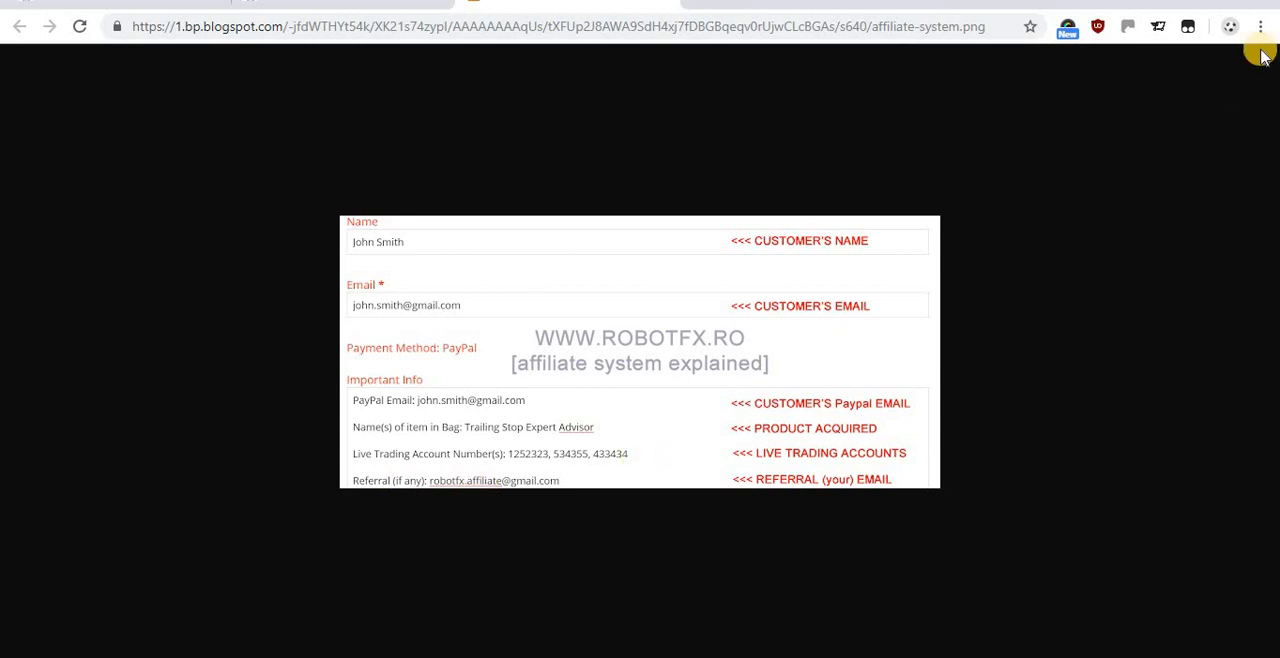
left_click(1260, 26)
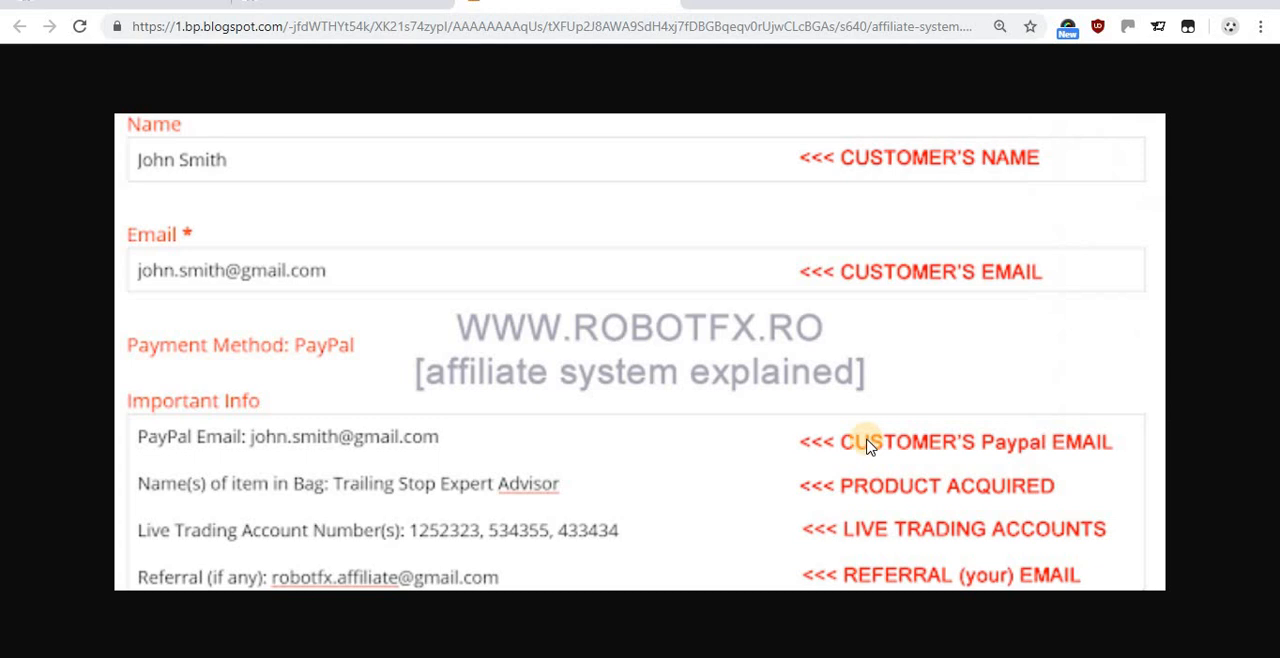
mouse_move(236, 584)
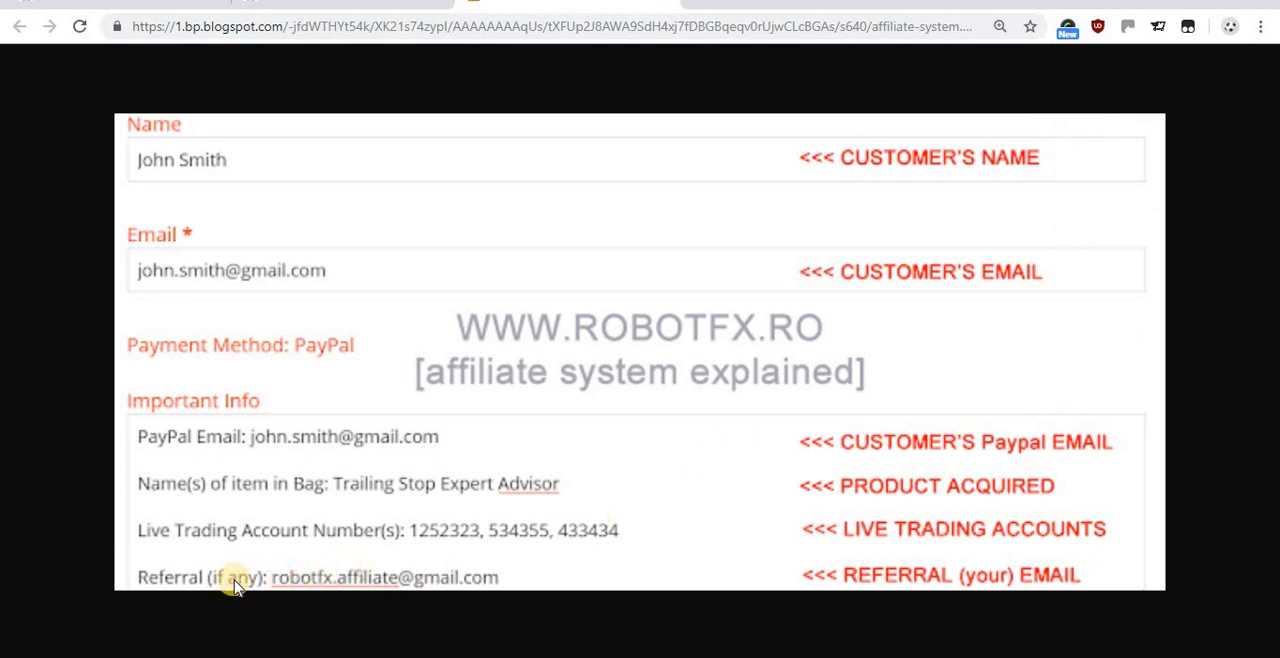
mouse_move(956, 528)
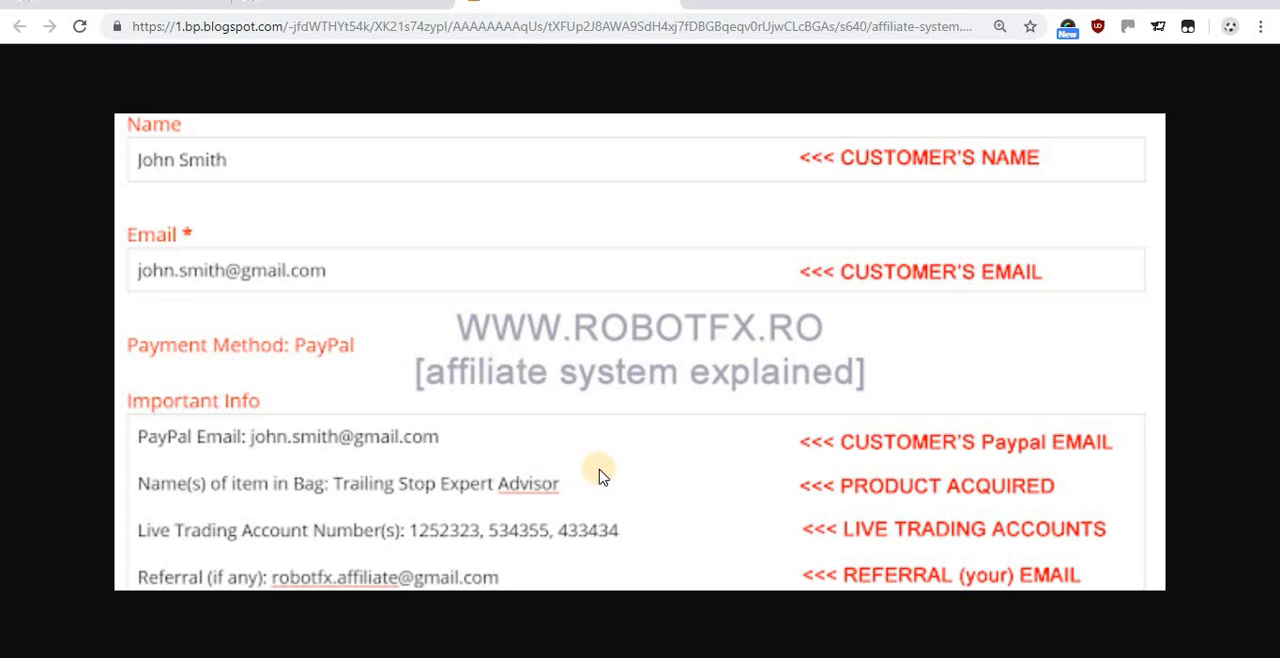
mouse_move(744, 62)
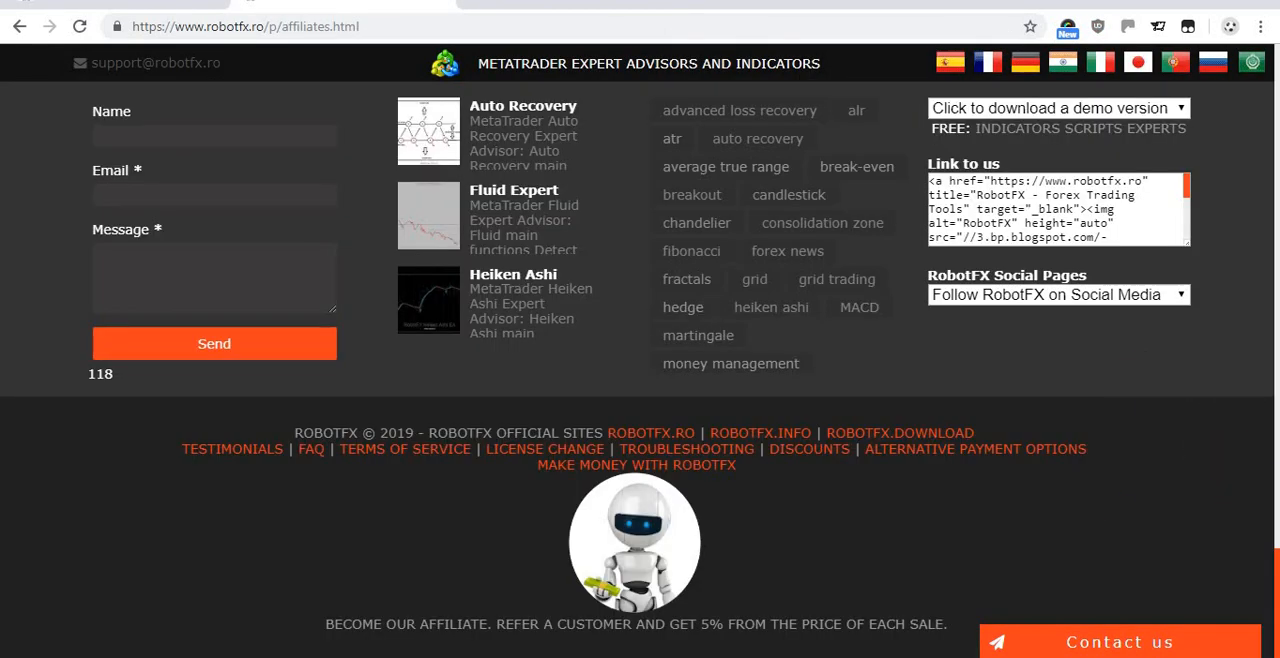
mouse_move(818, 448)
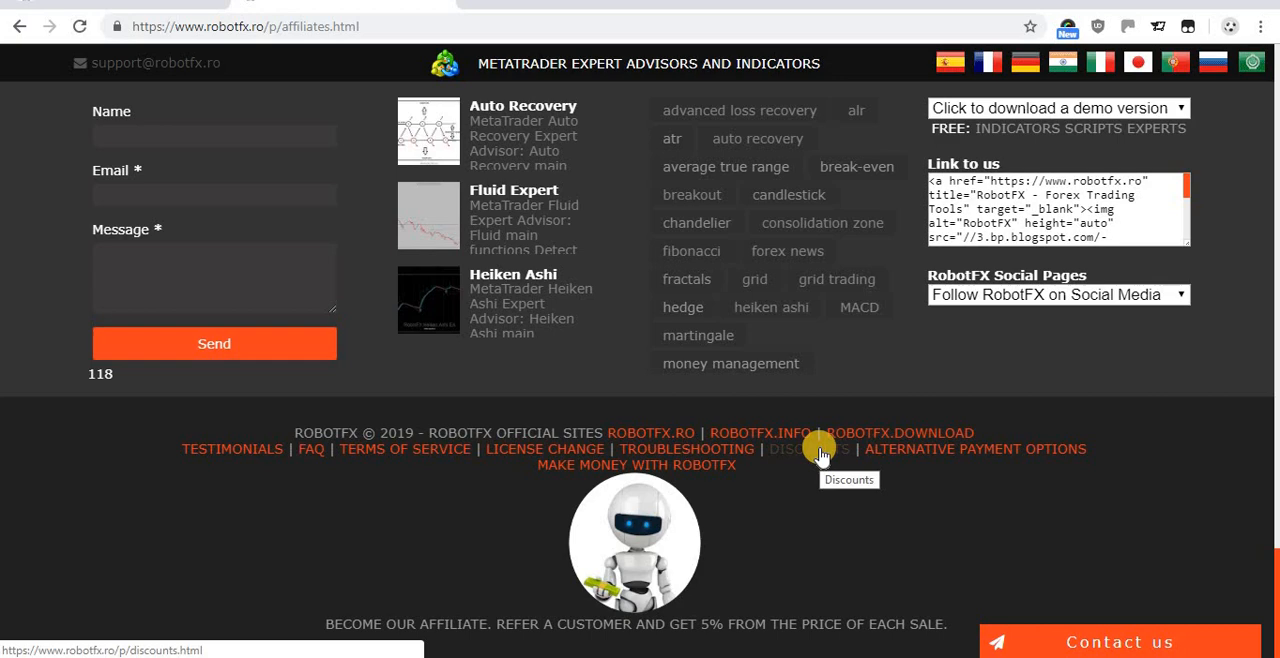
Browse the Discounts page offers from the footer DISCOUNTS link down to the bottom
left_click(808, 448)
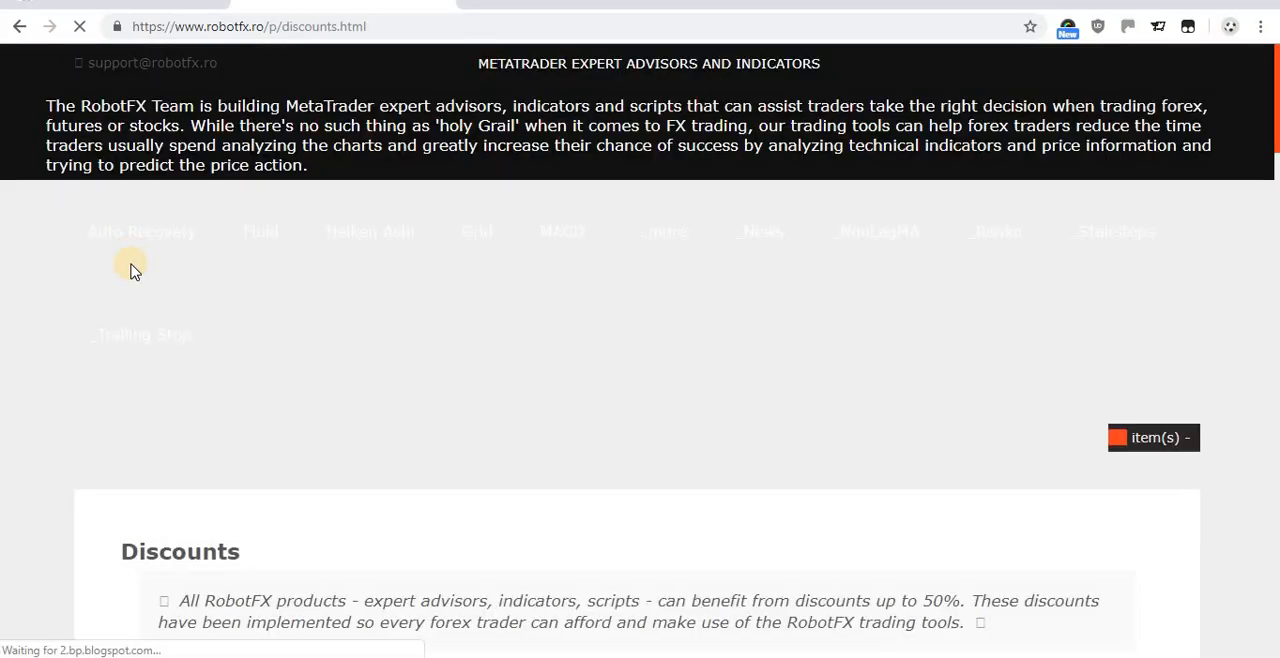
scroll("down", 3)
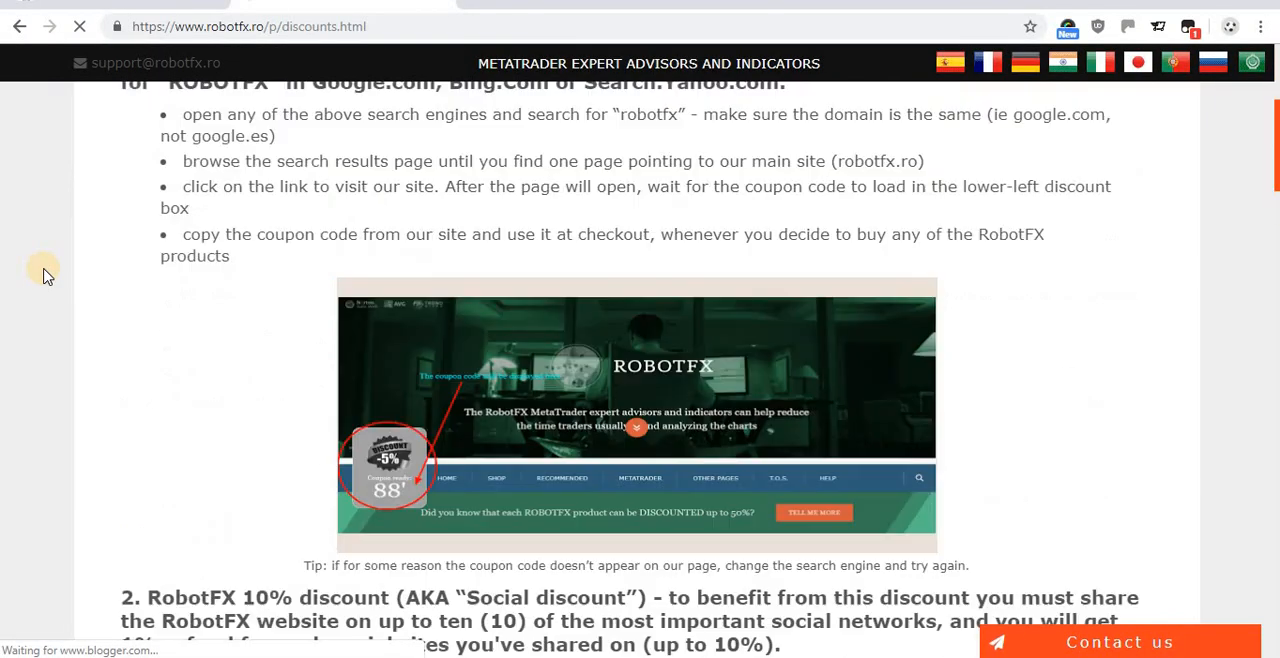
scroll("down", 3)
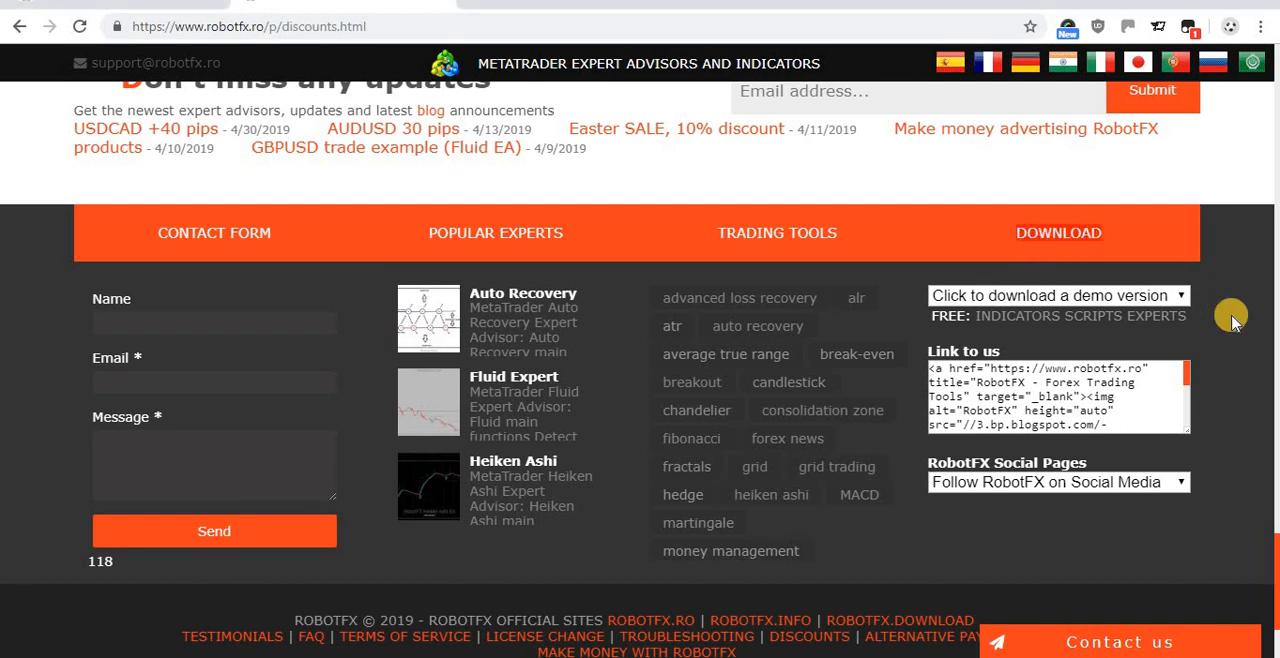
mouse_move(1208, 304)
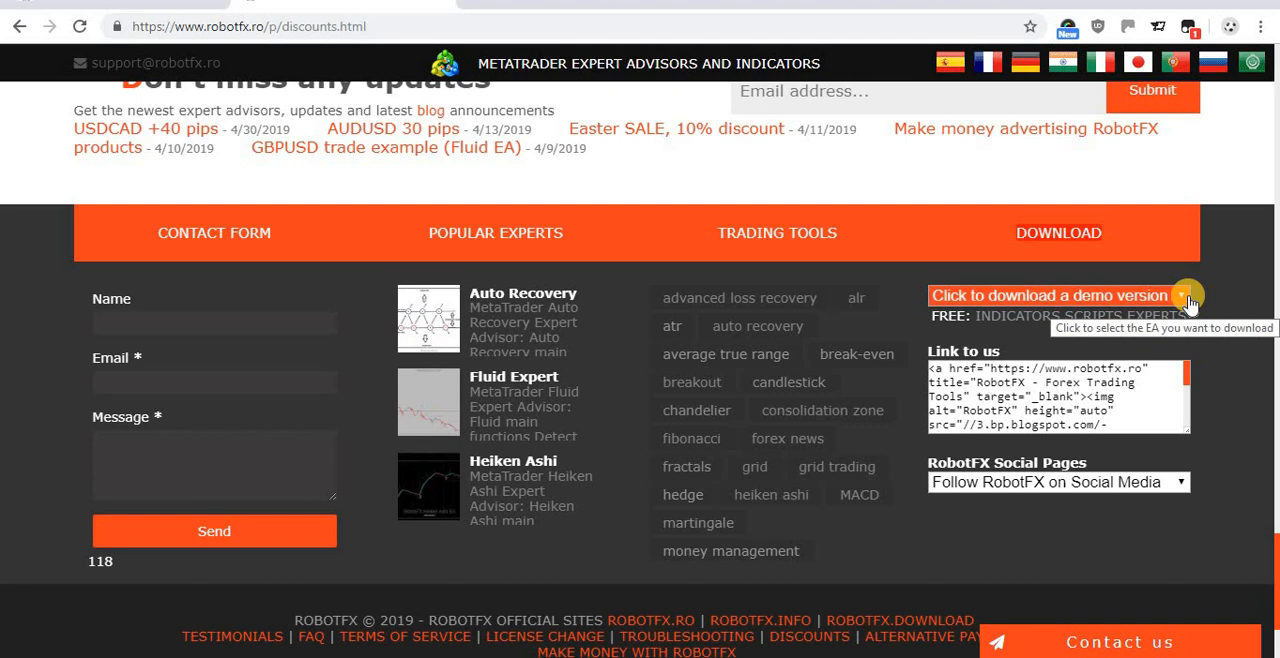
Expand the 'Click to download a demo version' list showing EA demos for MT4 and MT5
left_click(1186, 296)
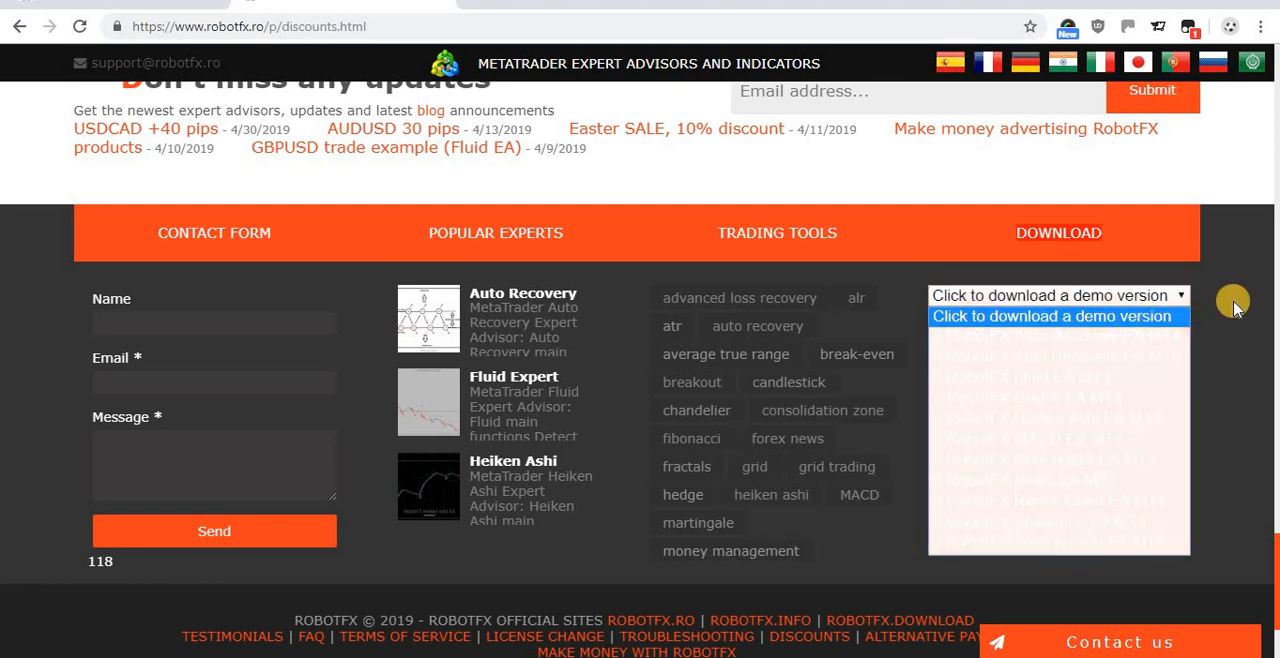
left_click(1056, 296)
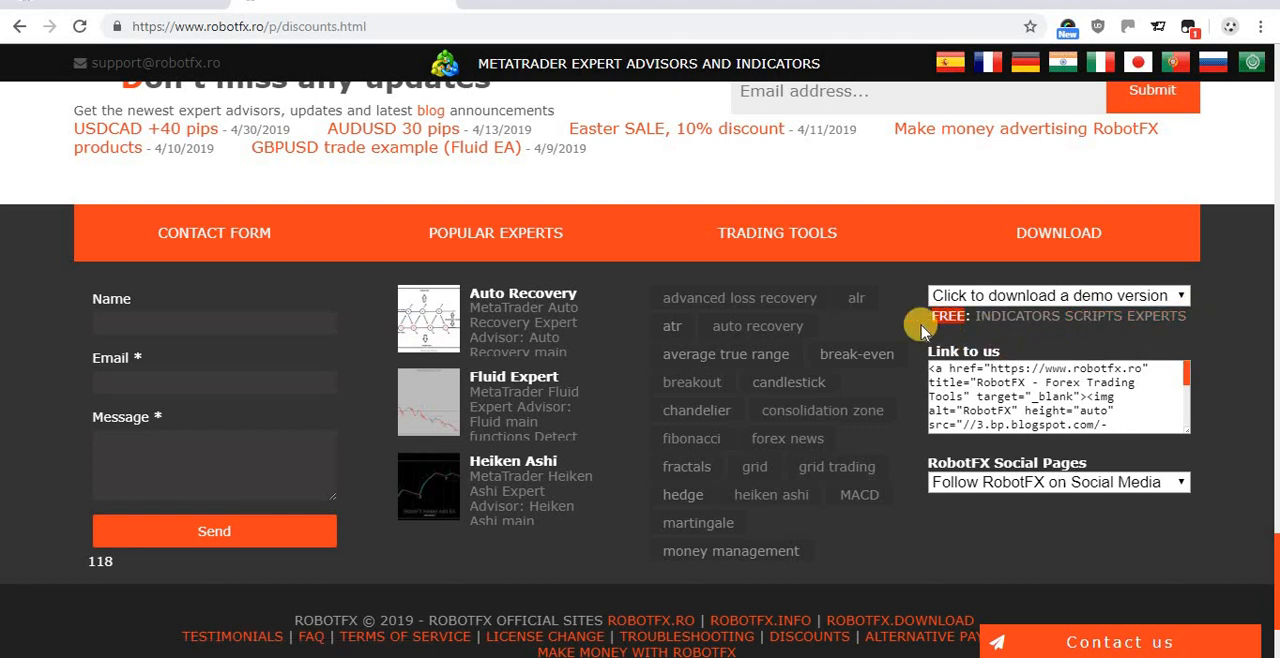
left_click(1056, 296)
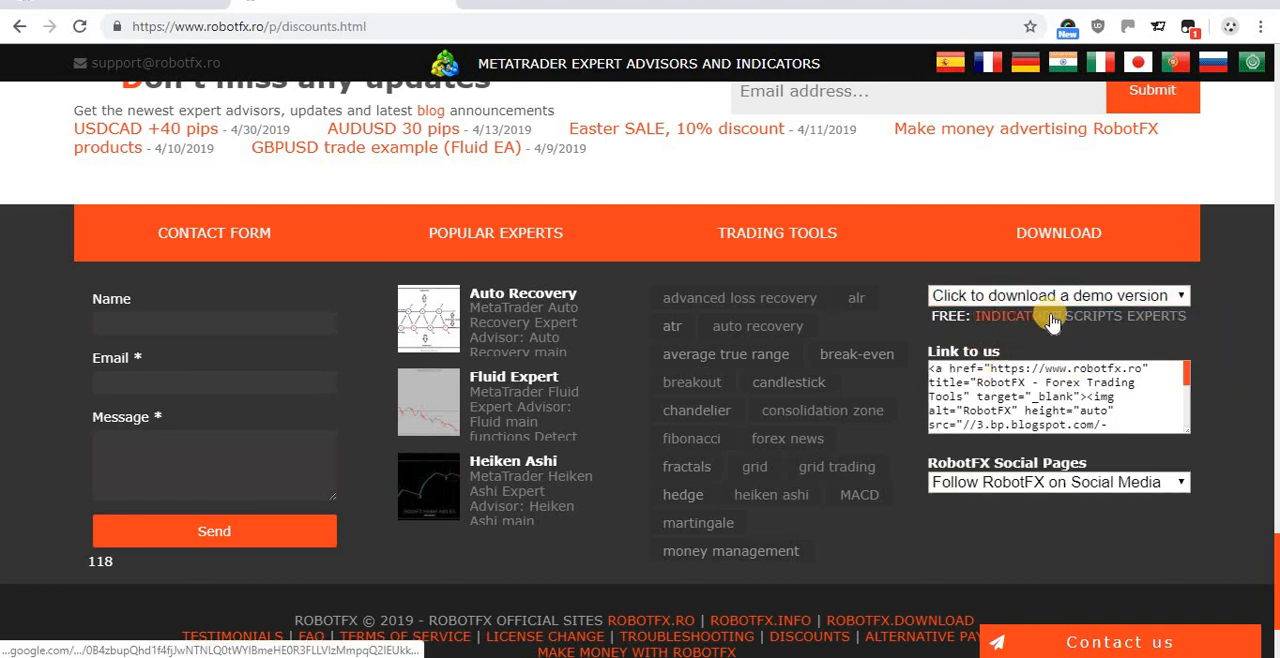
mouse_move(1156, 316)
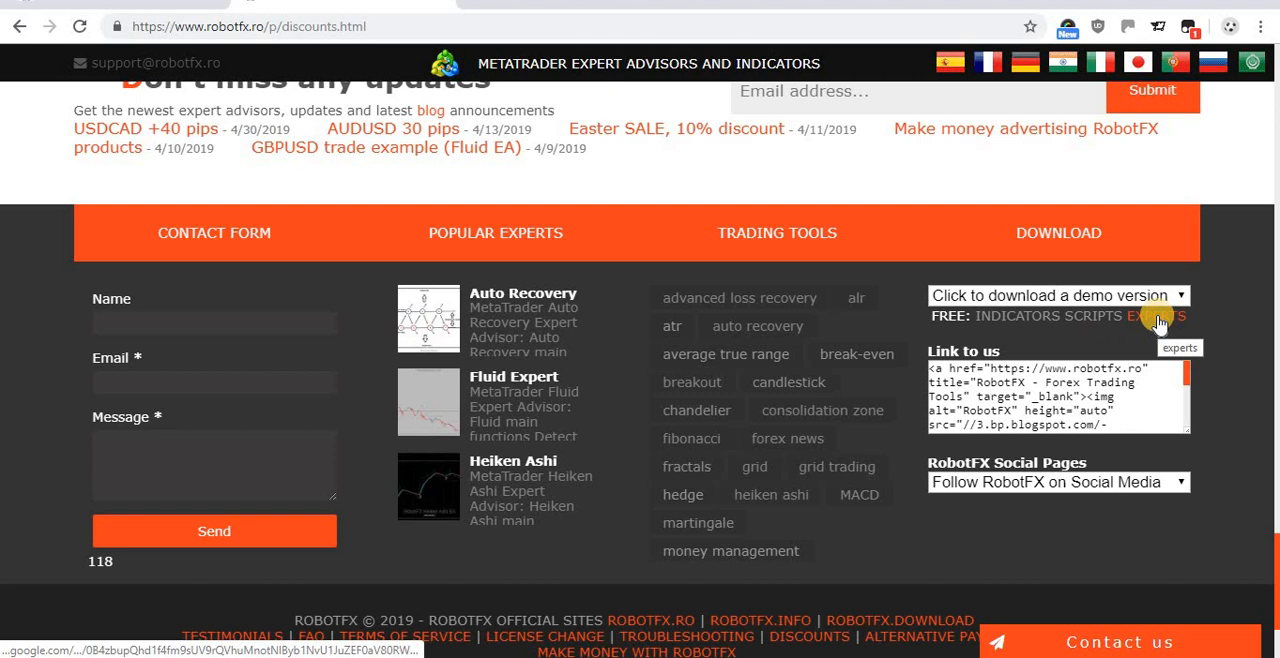
mouse_move(950, 316)
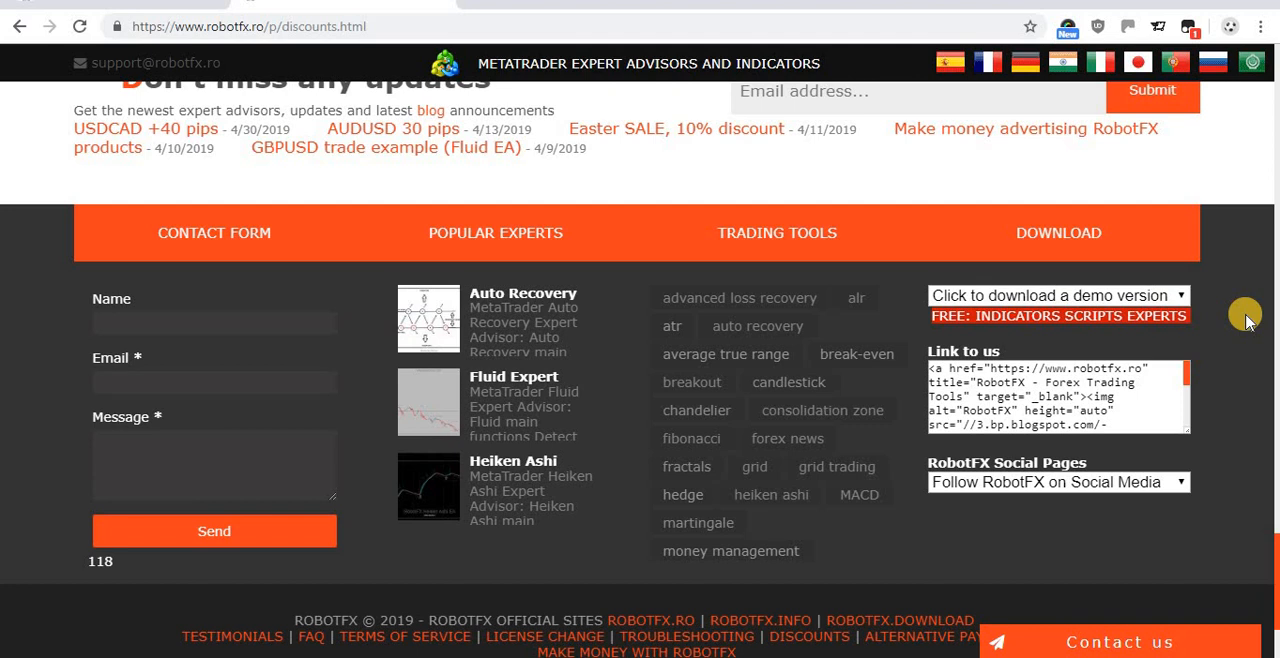
mouse_move(1248, 316)
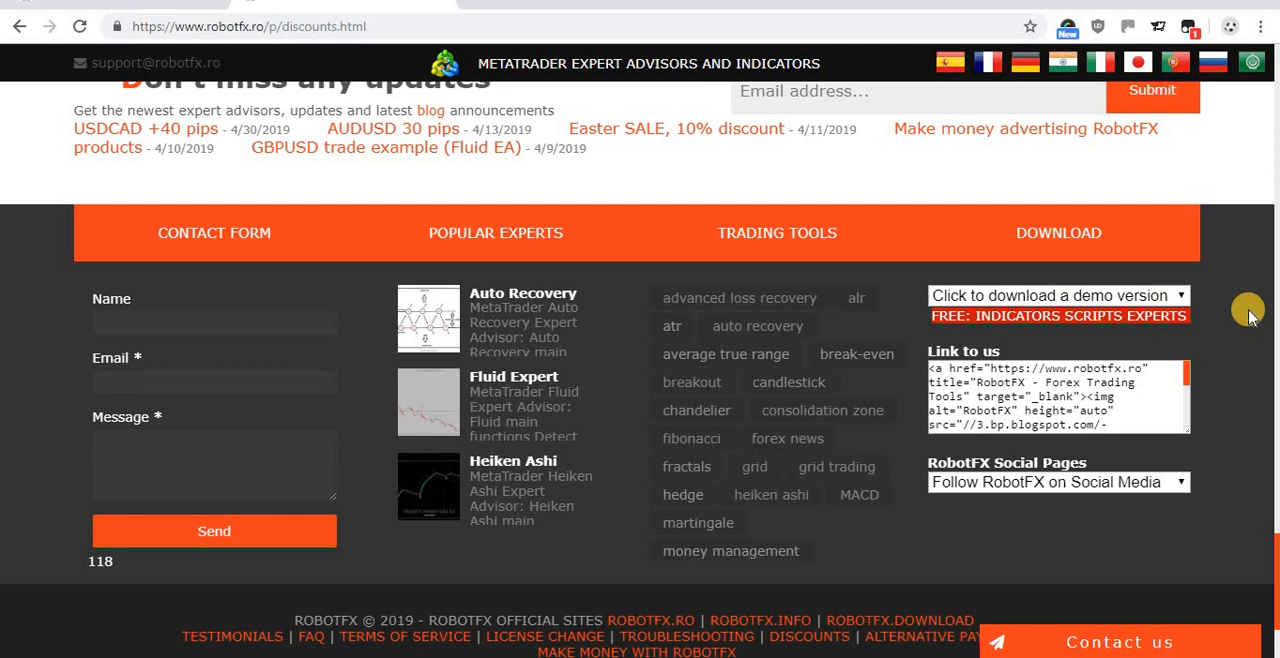
mouse_move(1220, 310)
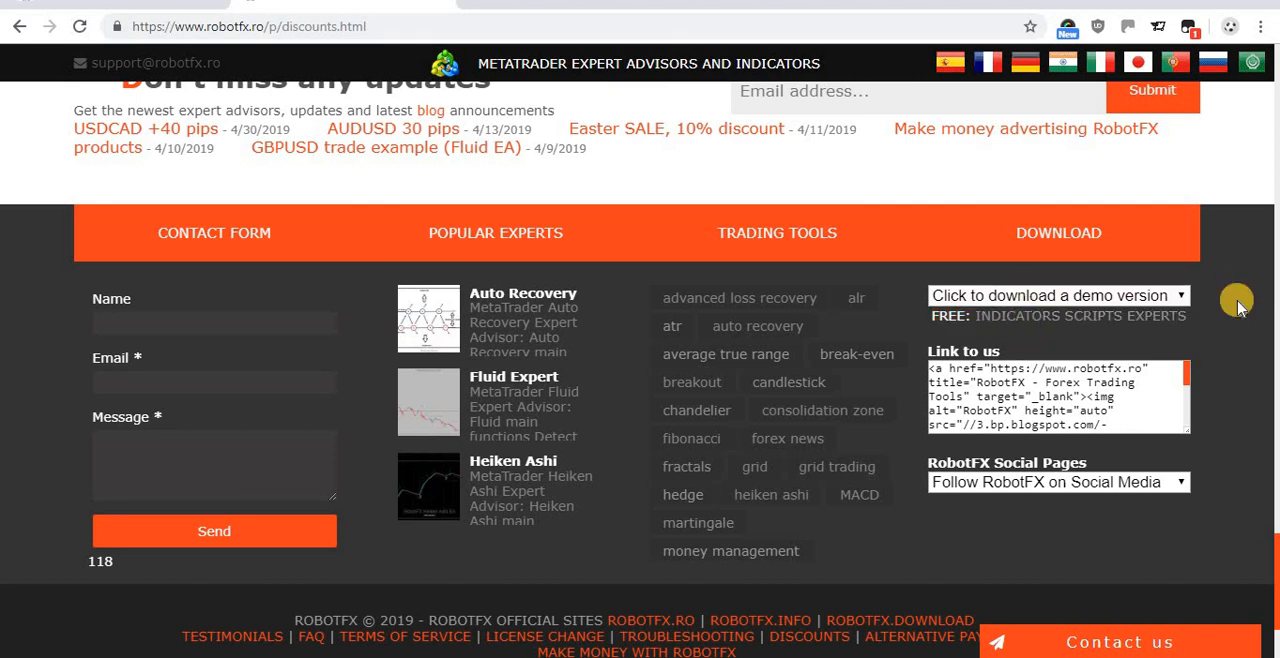
mouse_move(1190, 330)
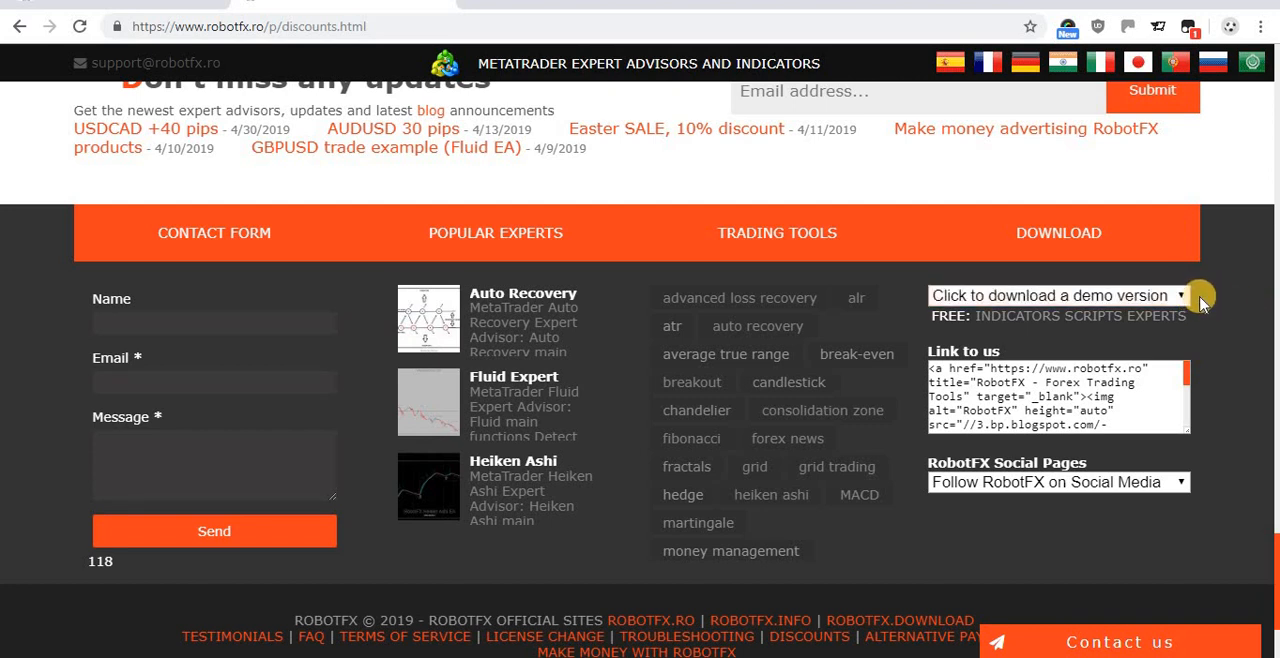
left_click(1056, 296)
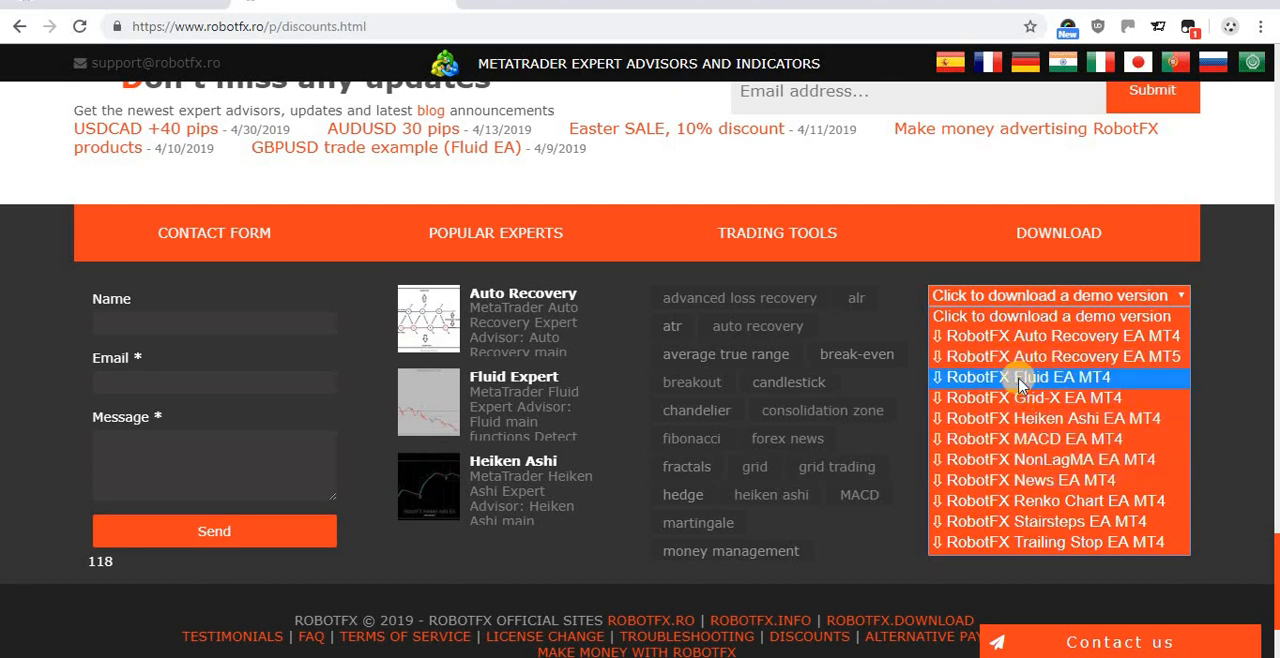
Save the RobotFX Fluid EA MT4 demo as RobotFX Fluid Bundle v9.89.zip in the Downloads folder
left_click(1020, 376)
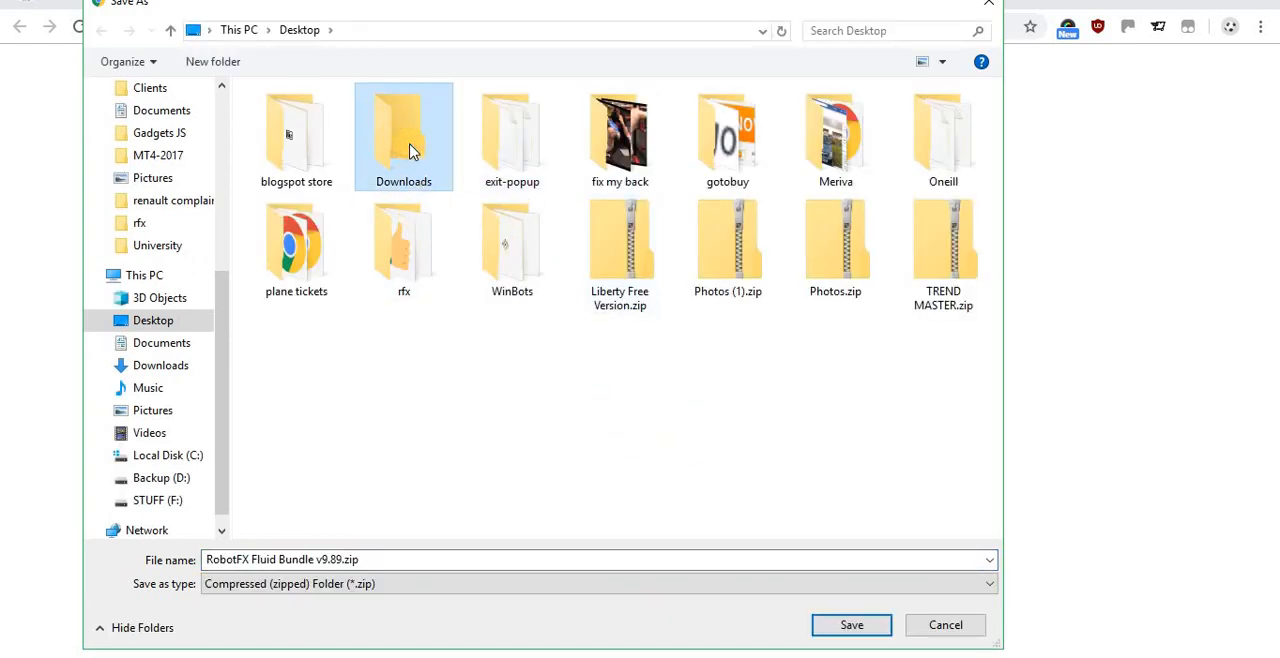
double_click(404, 136)
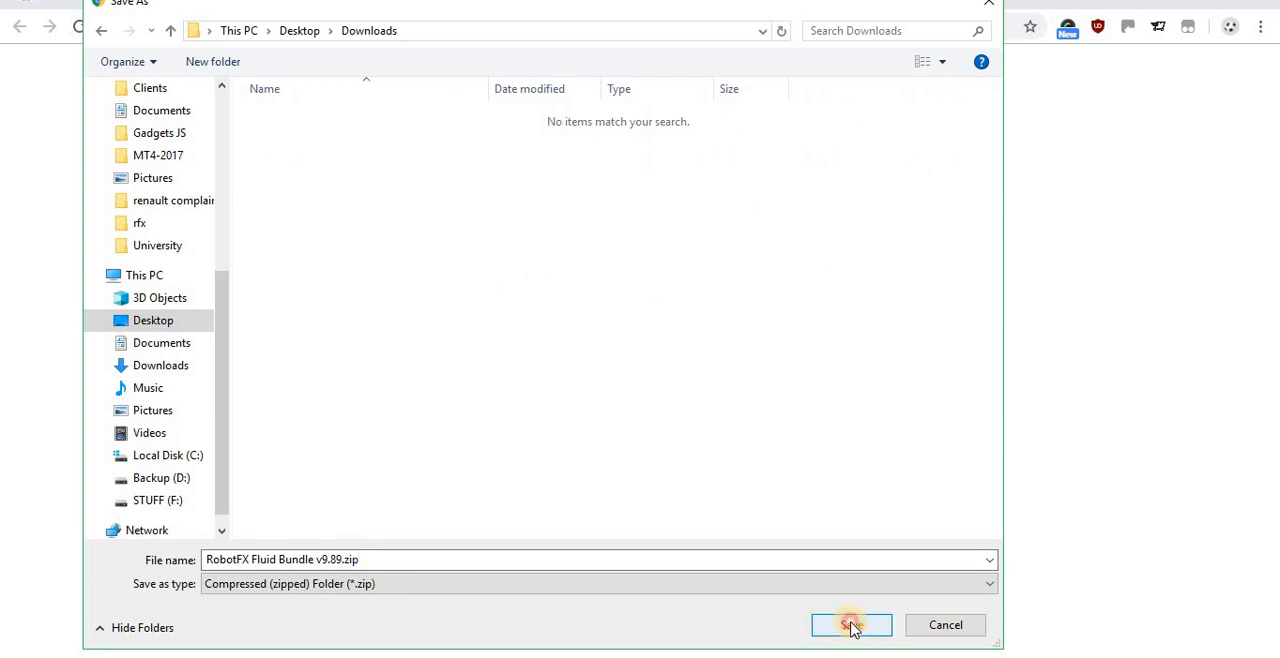
left_click(850, 624)
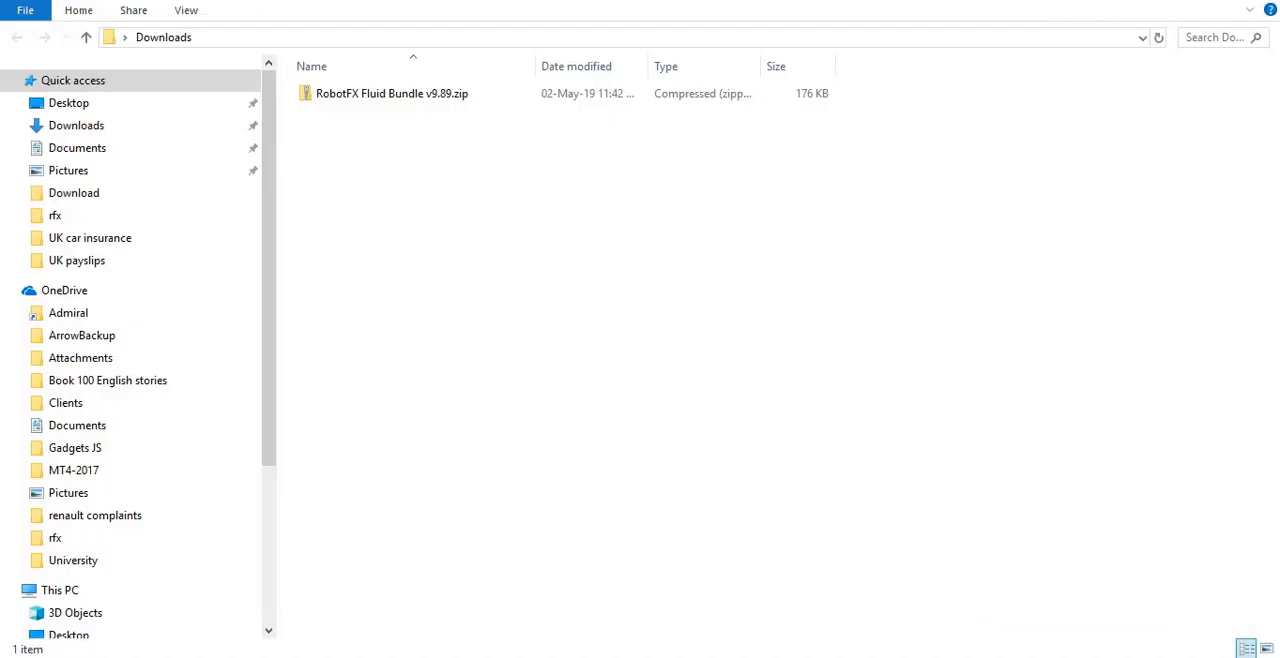
Browse into the downloaded Fluid Bundle zip through RobotFX Fluid Bundle > MQL4 > Experts with its one EA file
left_click(392, 92)
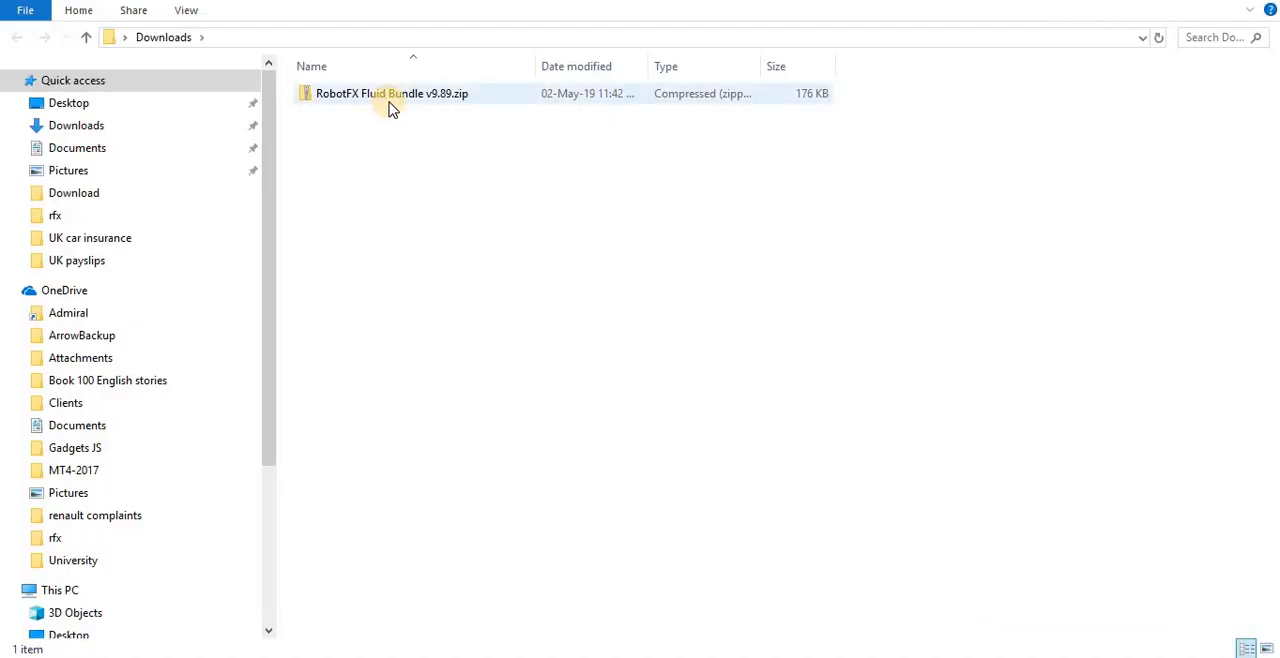
mouse_move(418, 100)
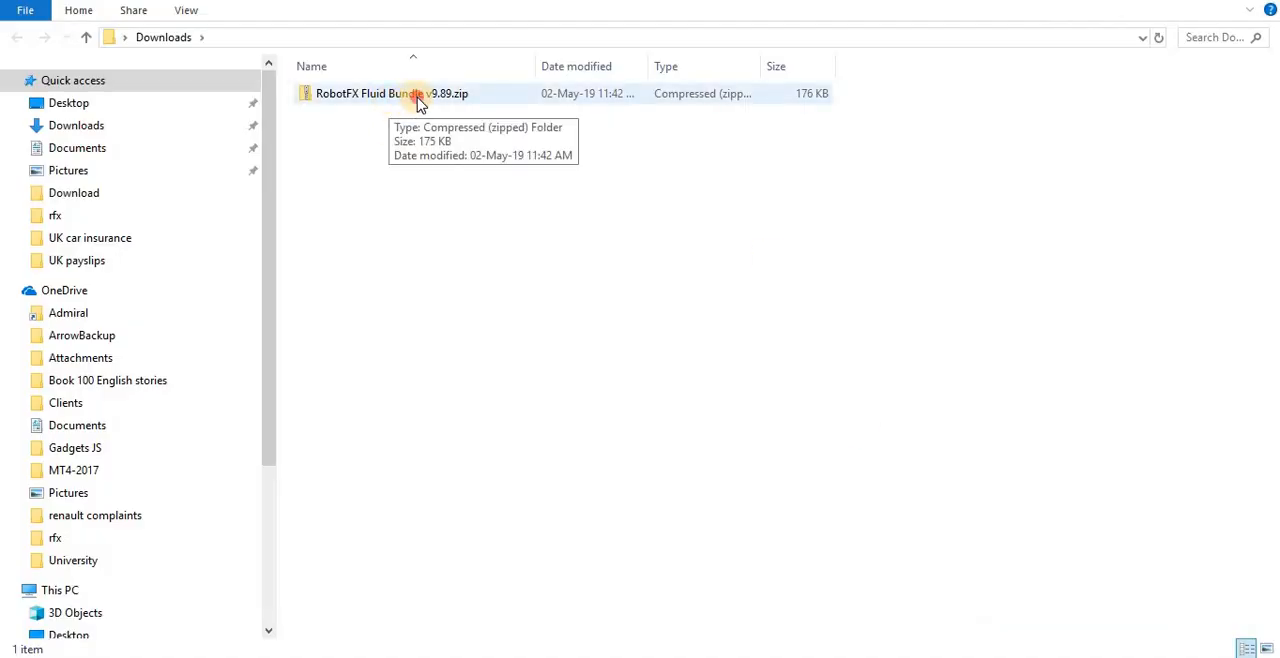
left_click(392, 92)
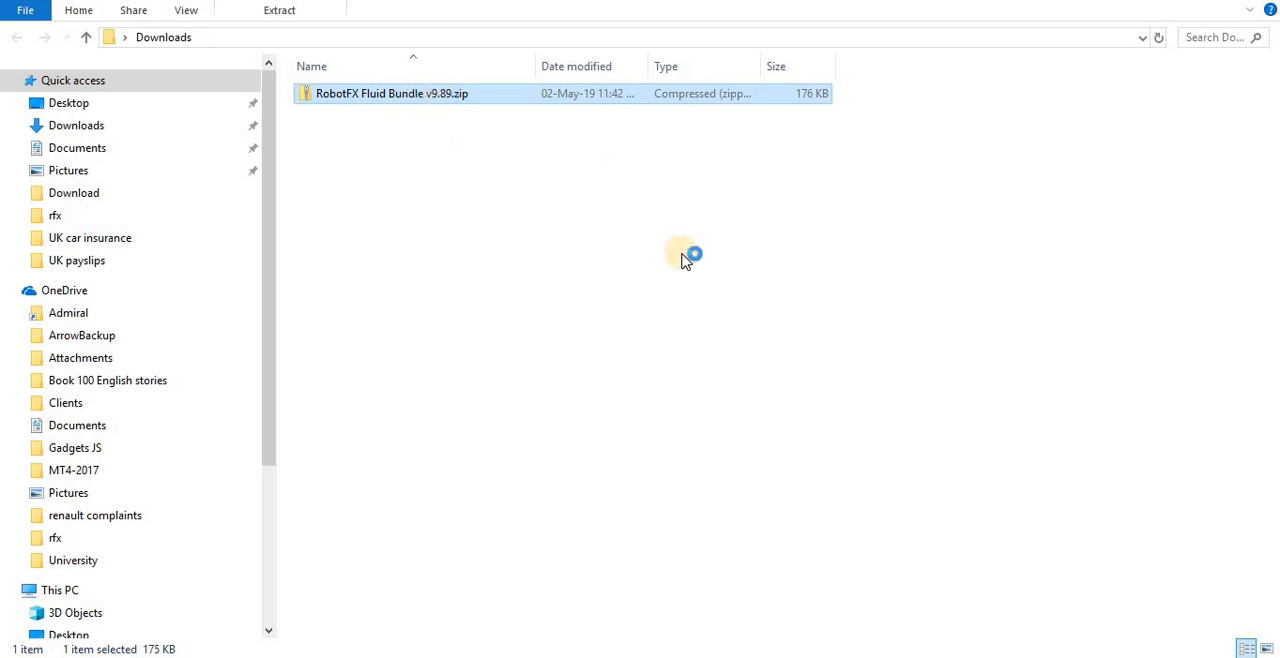
mouse_move(612, 352)
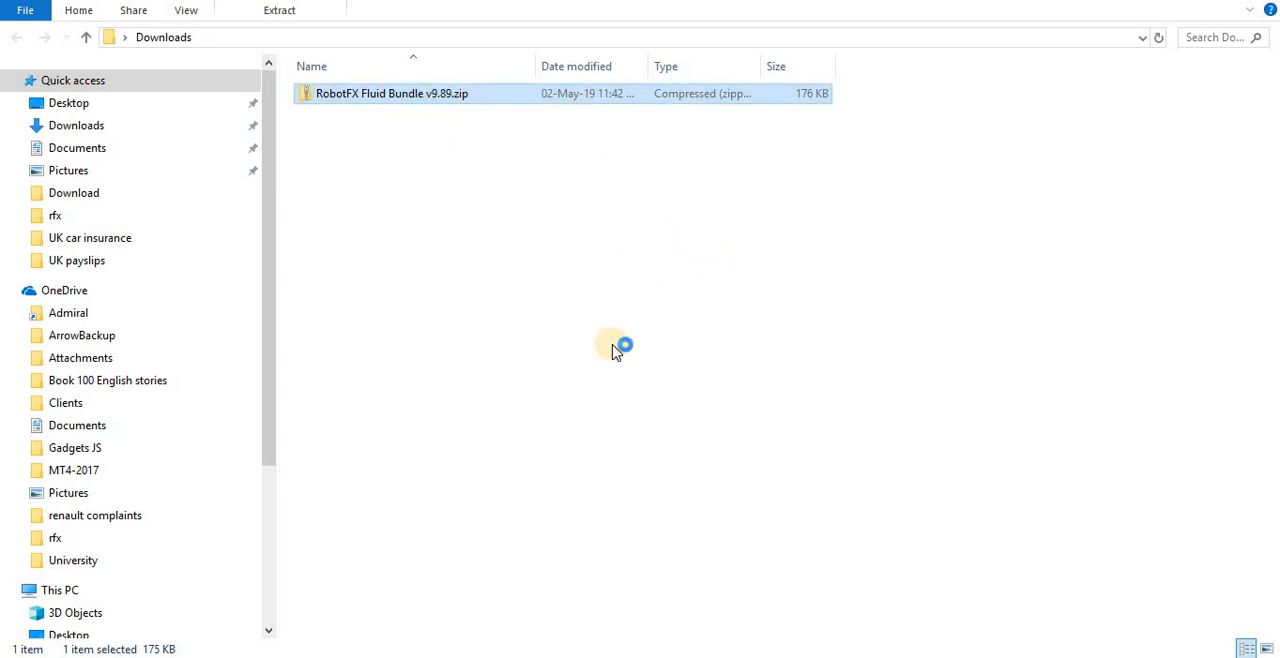
mouse_move(436, 196)
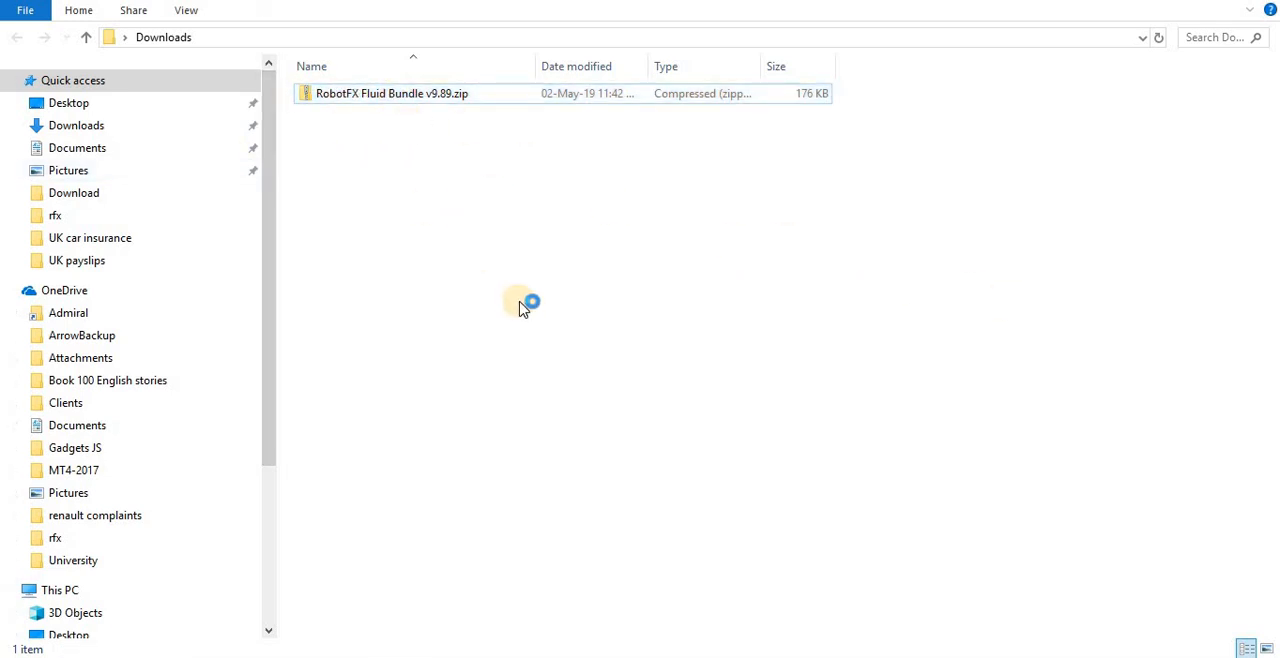
double_click(392, 92)
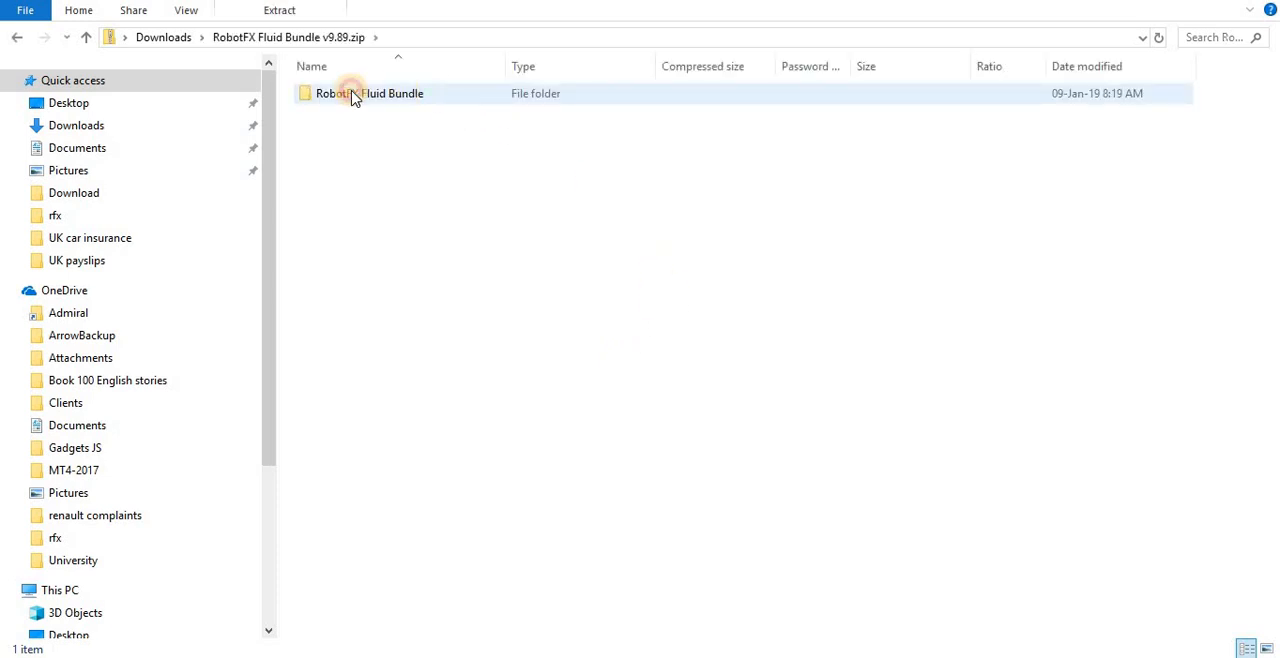
double_click(370, 92)
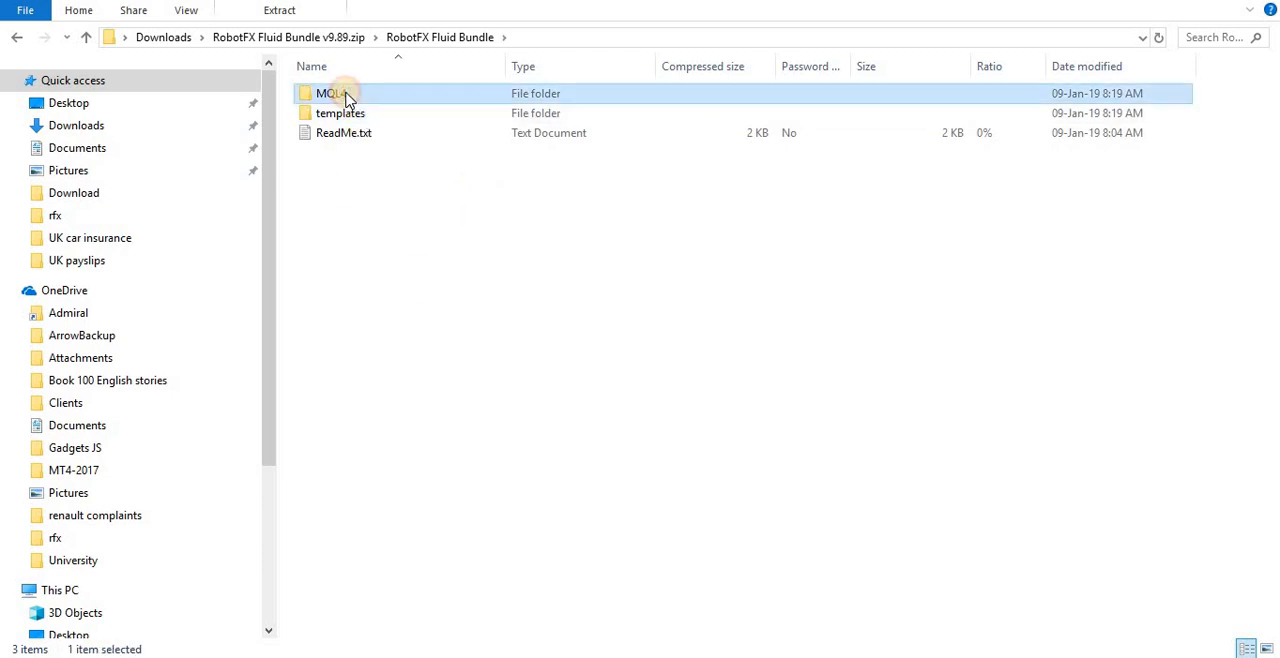
double_click(332, 92)
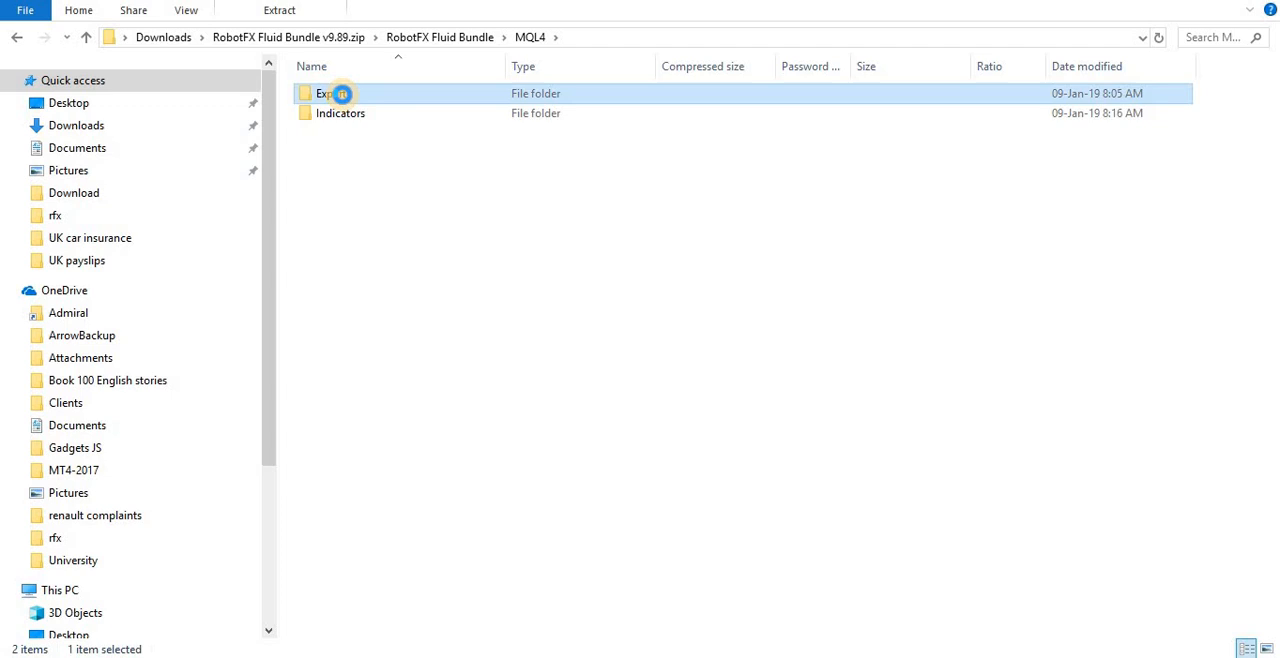
double_click(324, 92)
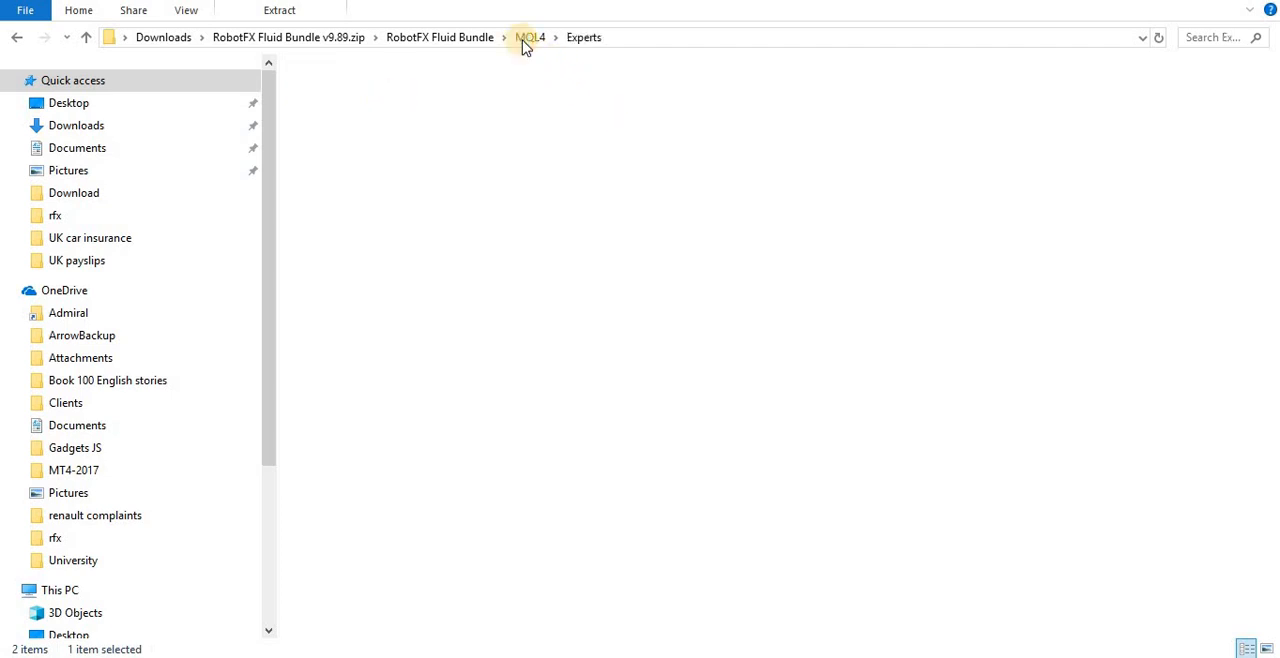
Check the Indicators folder's RobotFX-NonLagMA-Indi.ex4 file and return up to the bundle's top folder
left_click(530, 36)
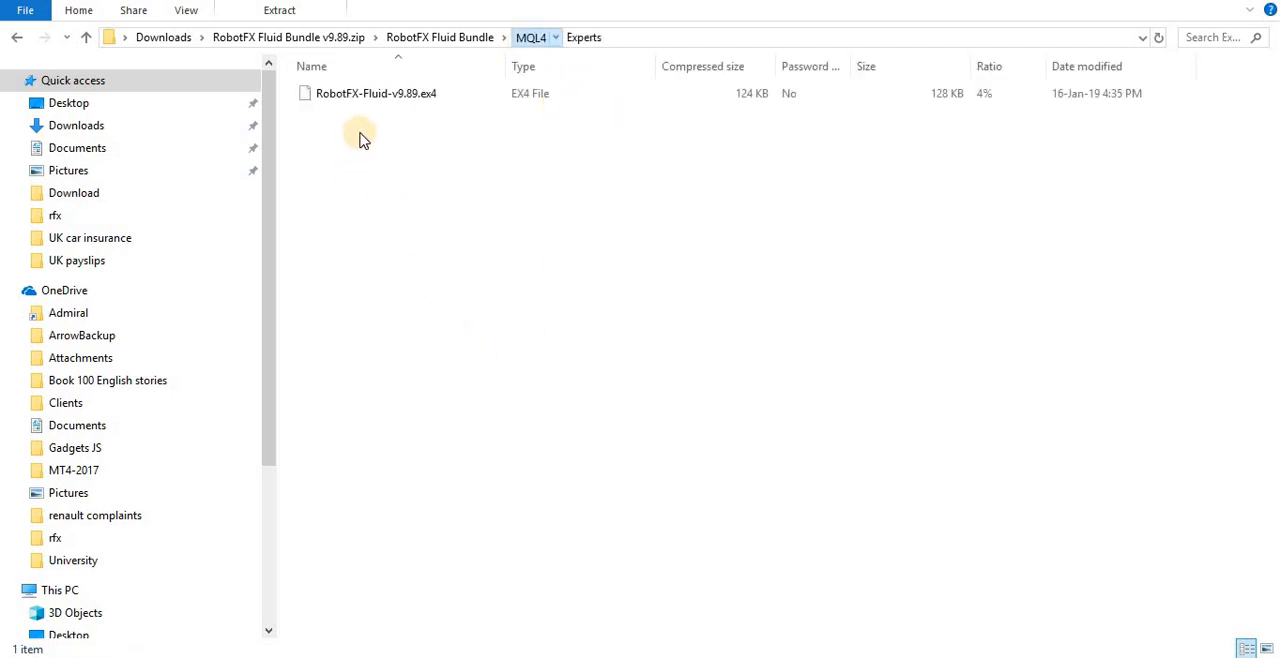
left_click(530, 36)
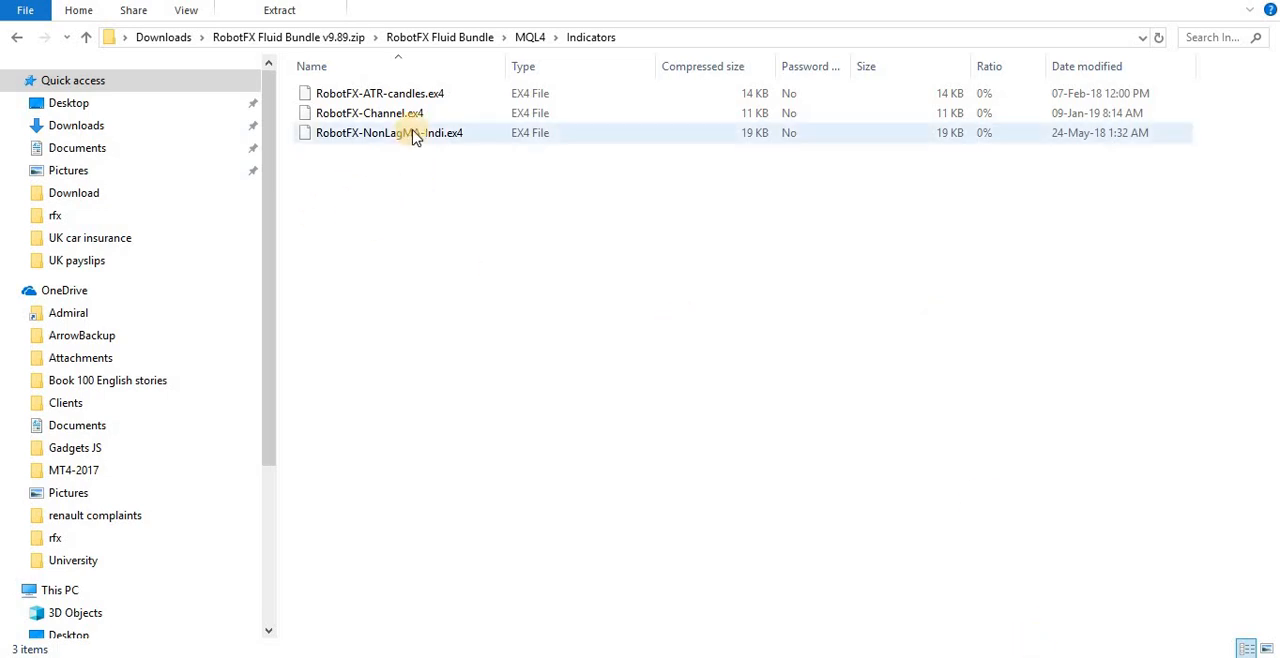
left_click(388, 132)
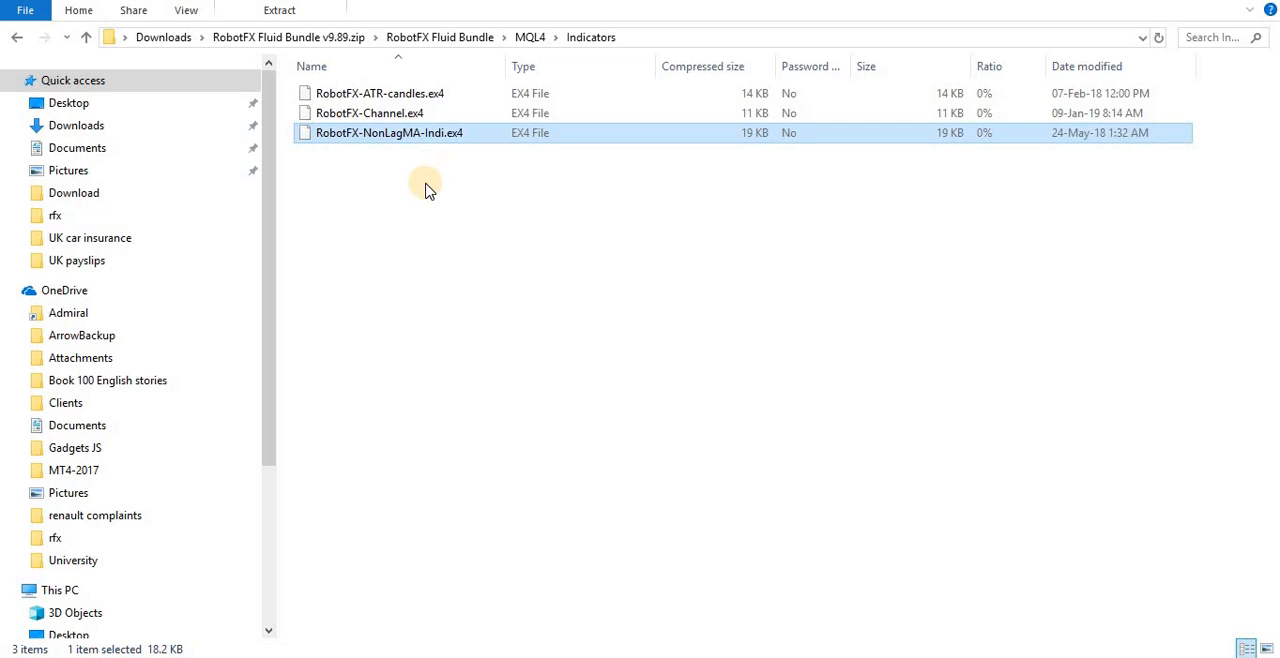
mouse_move(480, 276)
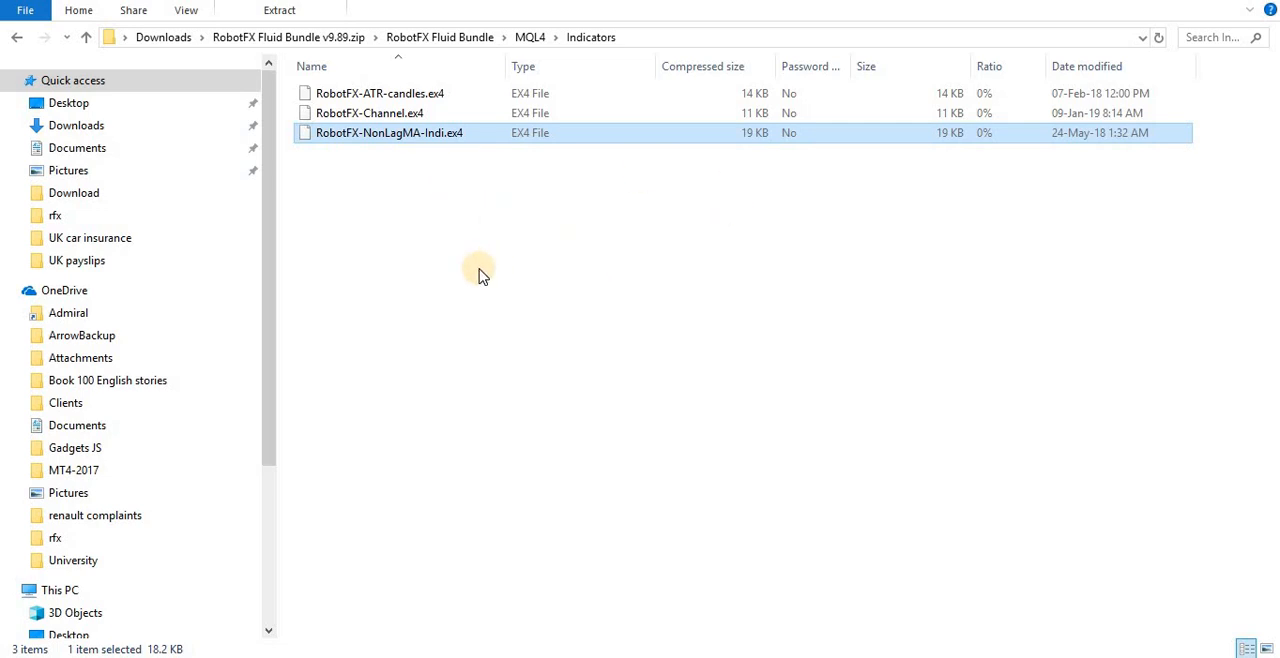
left_click(388, 92)
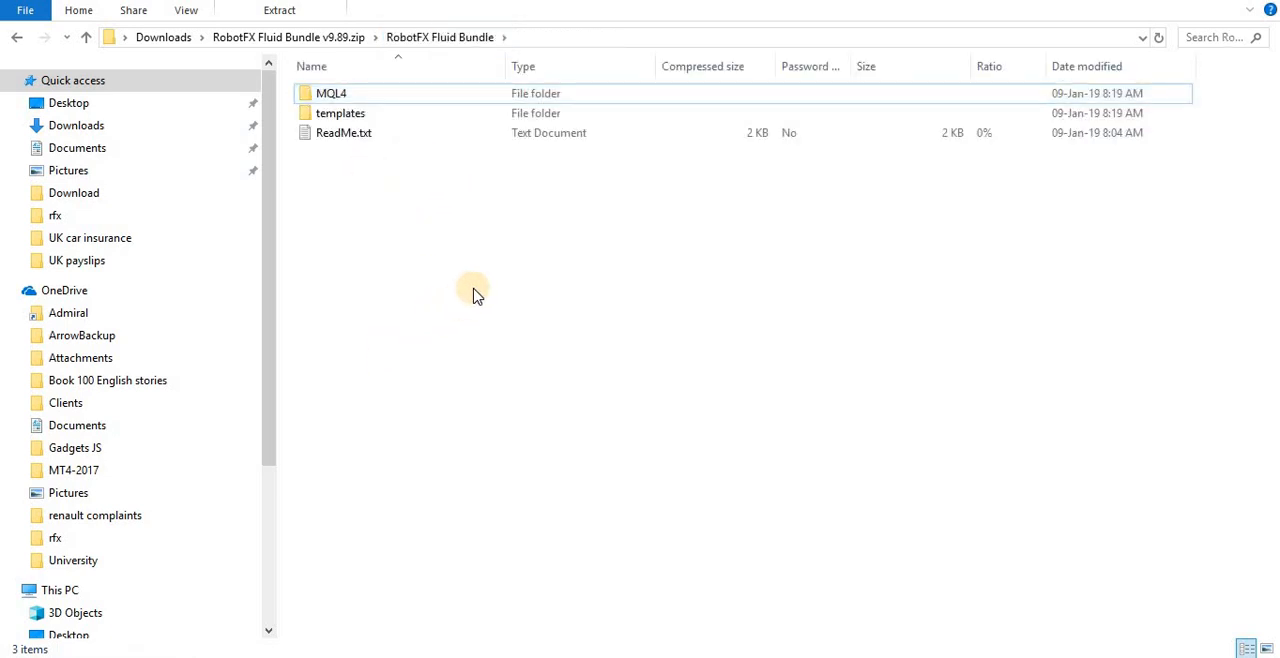
mouse_move(480, 240)
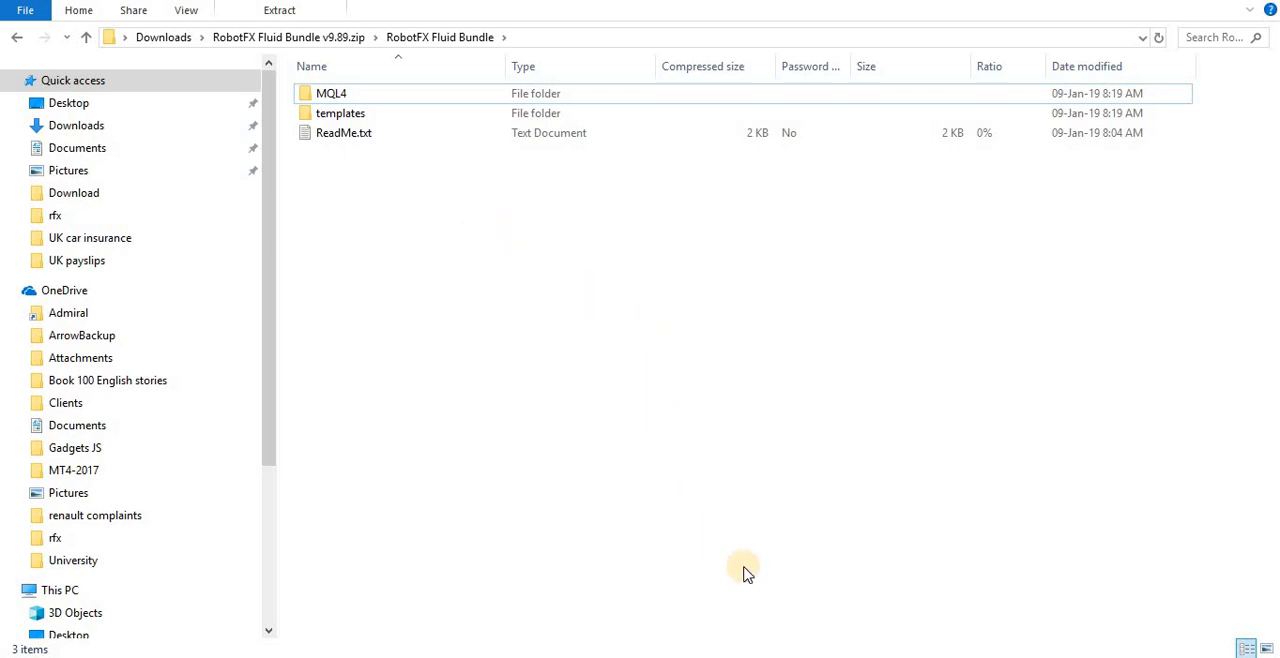
mouse_move(876, 476)
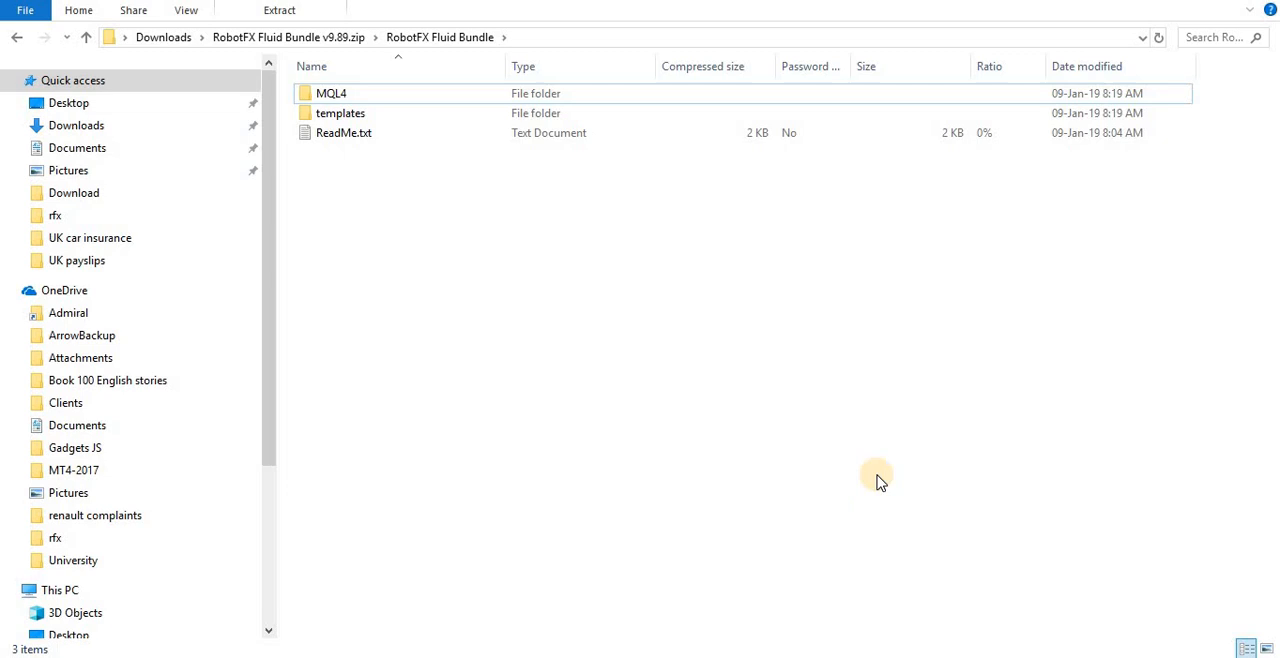
left_click(330, 92)
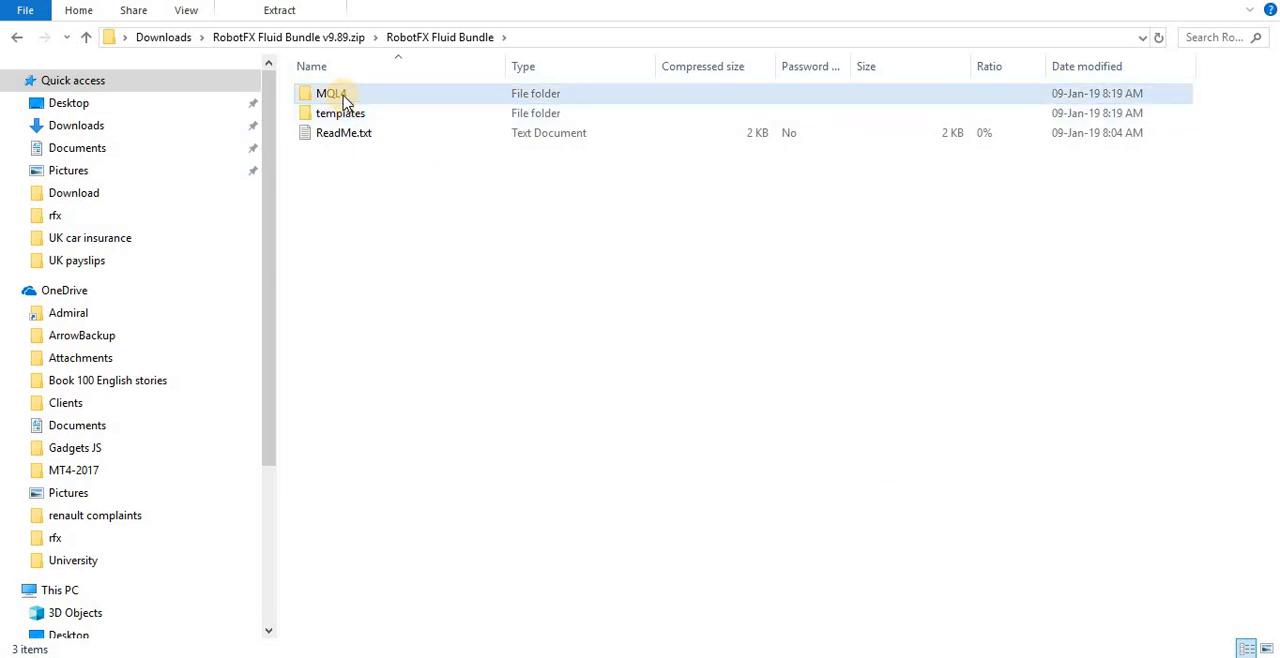
left_click(332, 92)
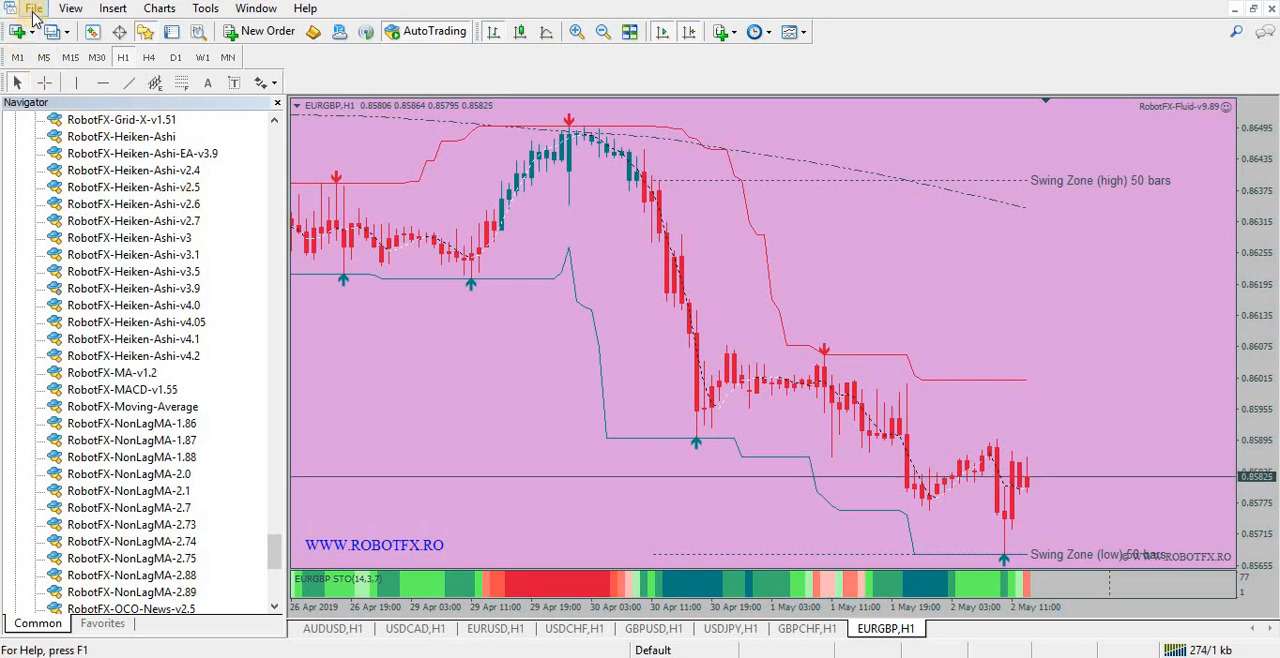
Open the terminal data folder via File > Open Data Folder and maximize its Explorer window
left_click(32, 8)
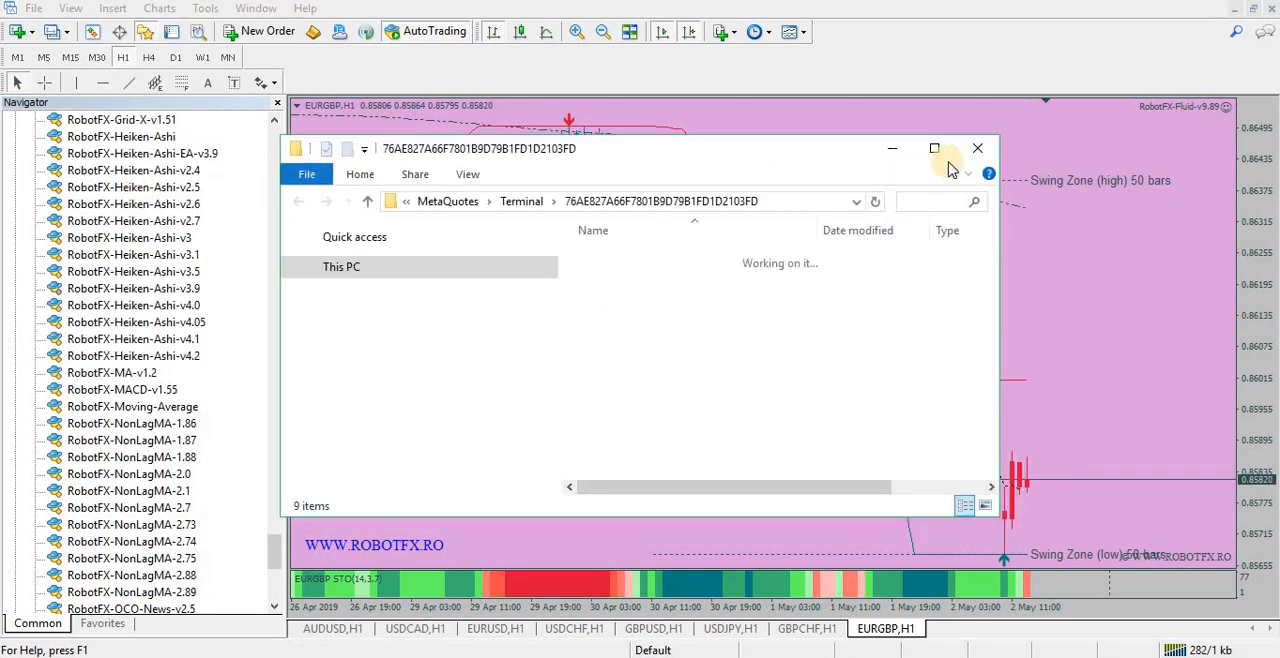
left_click(934, 148)
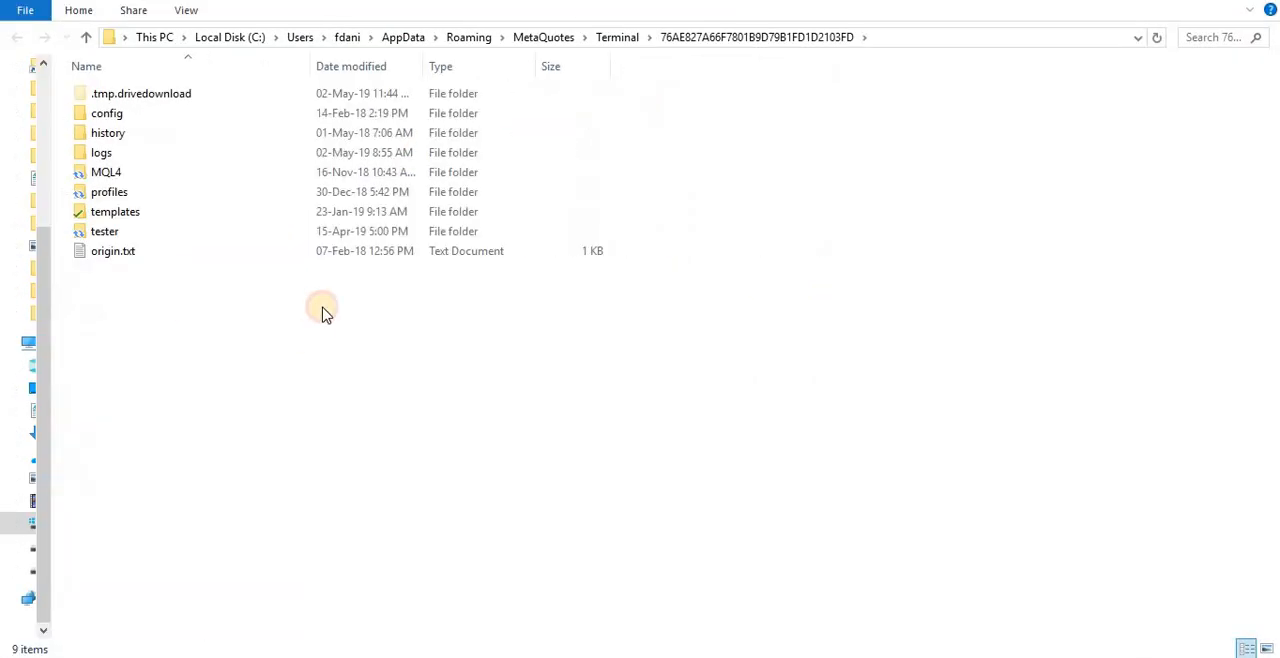
Enter the data folder's MQL4 subfolder and look over its Experts, Indicators and templates folders
left_click(104, 172)
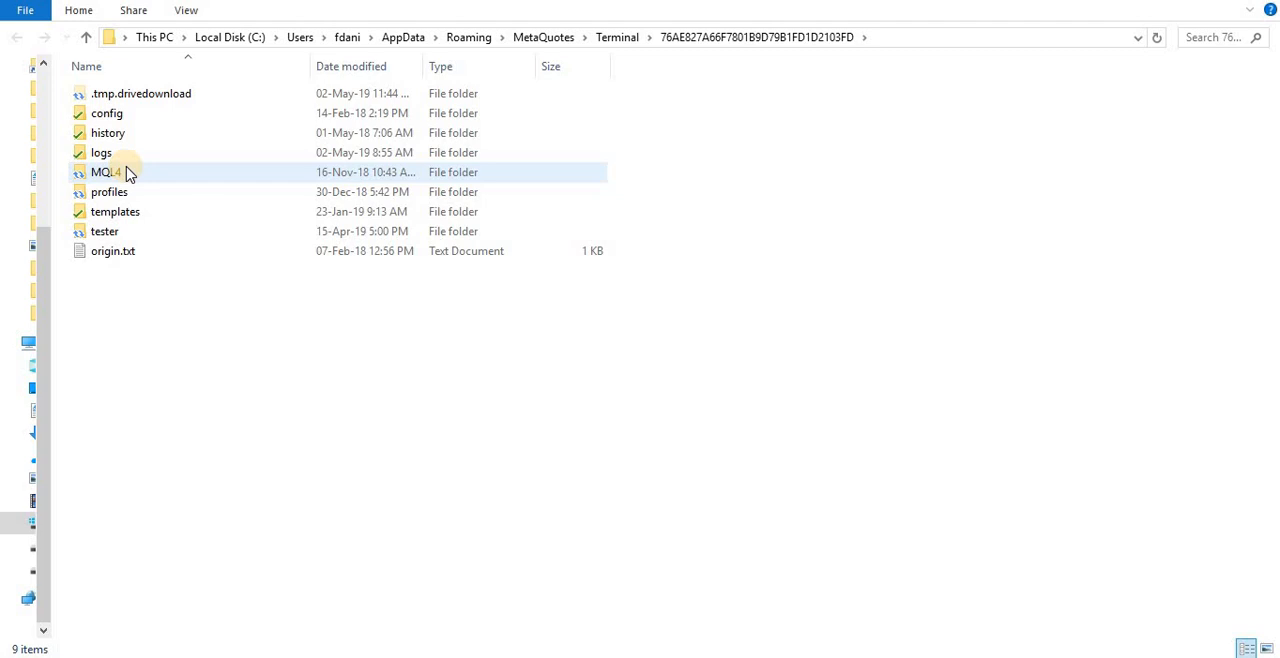
mouse_move(108, 172)
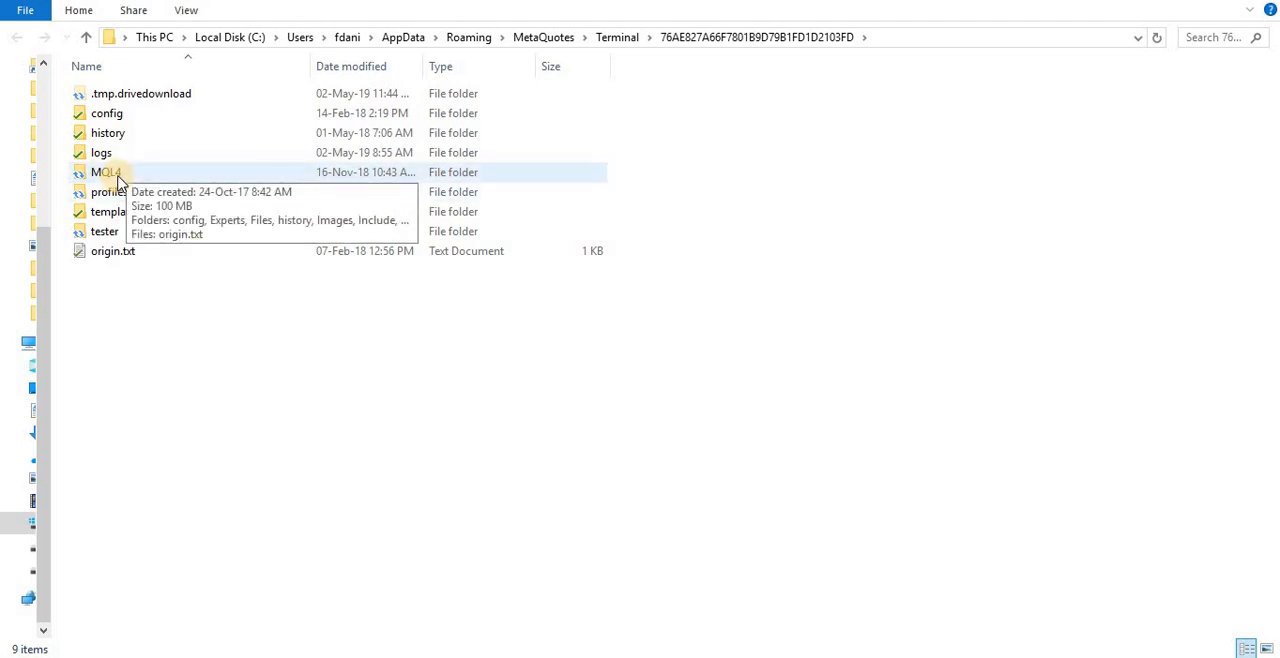
left_click(104, 172)
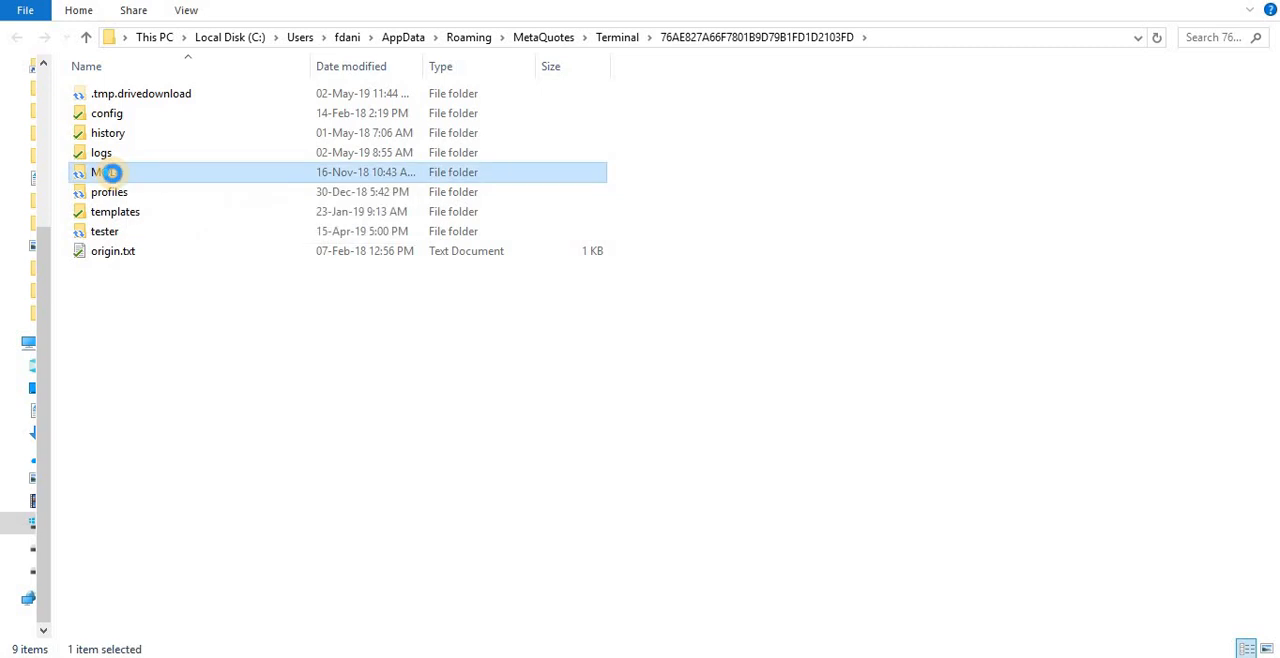
double_click(100, 172)
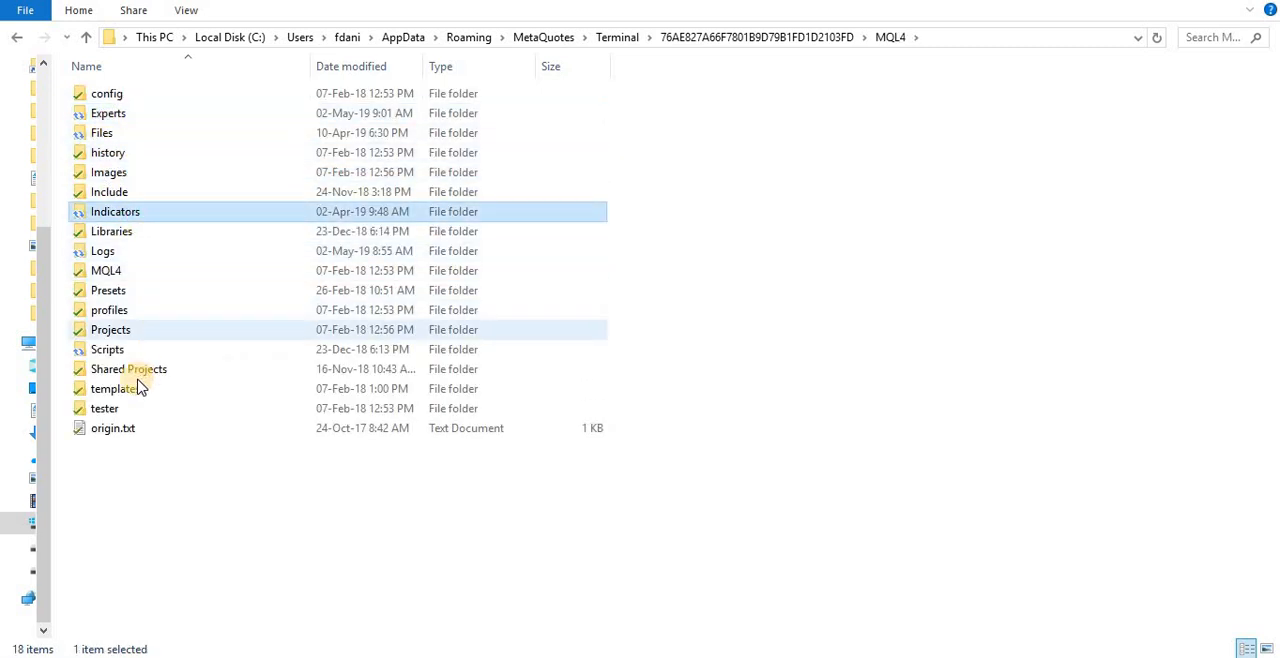
left_click(116, 388)
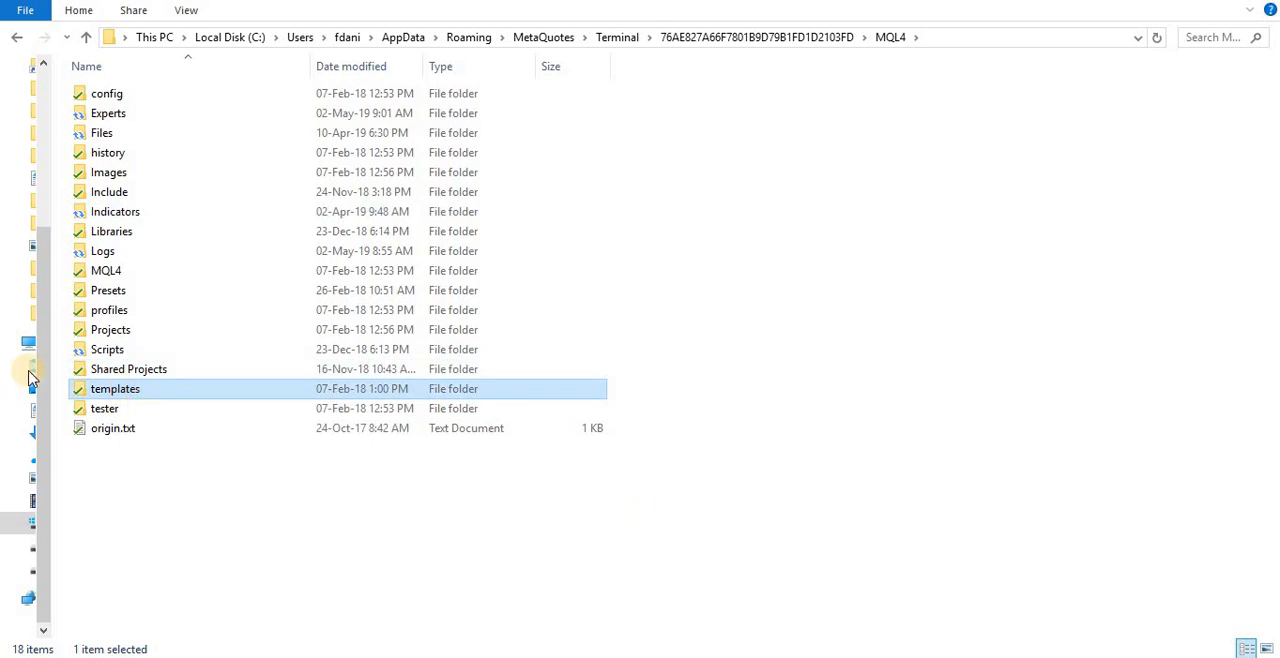
left_click(108, 348)
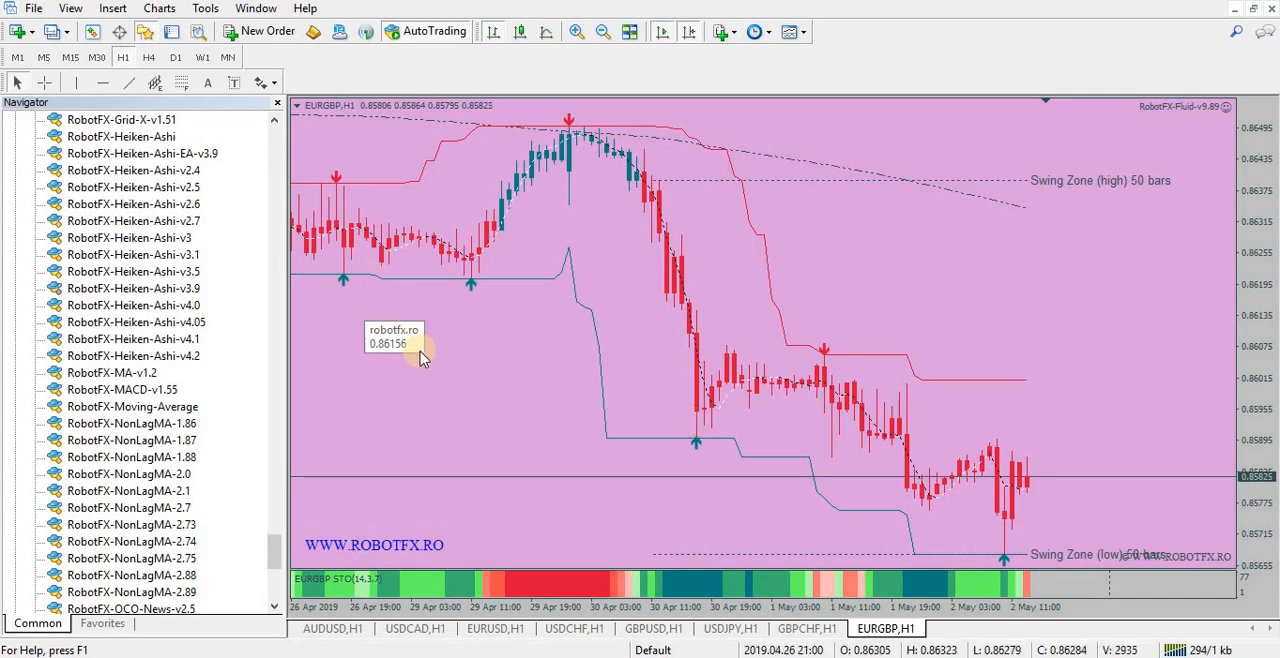
mouse_move(144, 32)
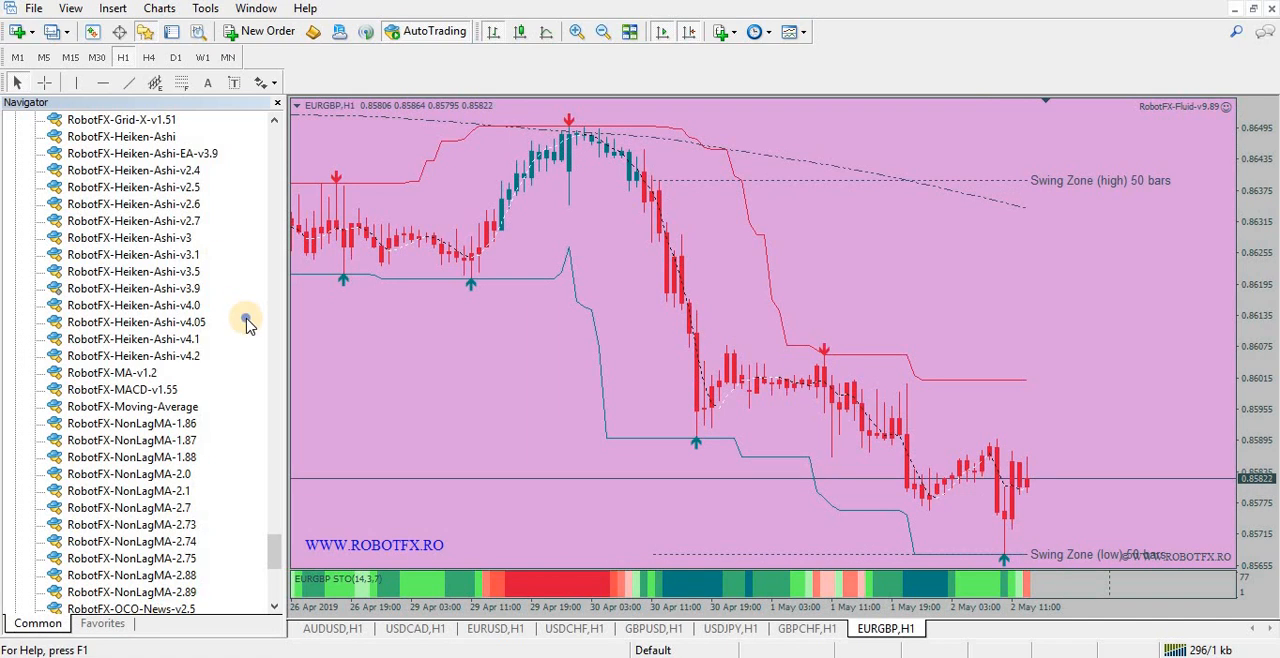
Refresh the Navigator list so the newly copied RobotFX experts and indicators appear
right_click(136, 322)
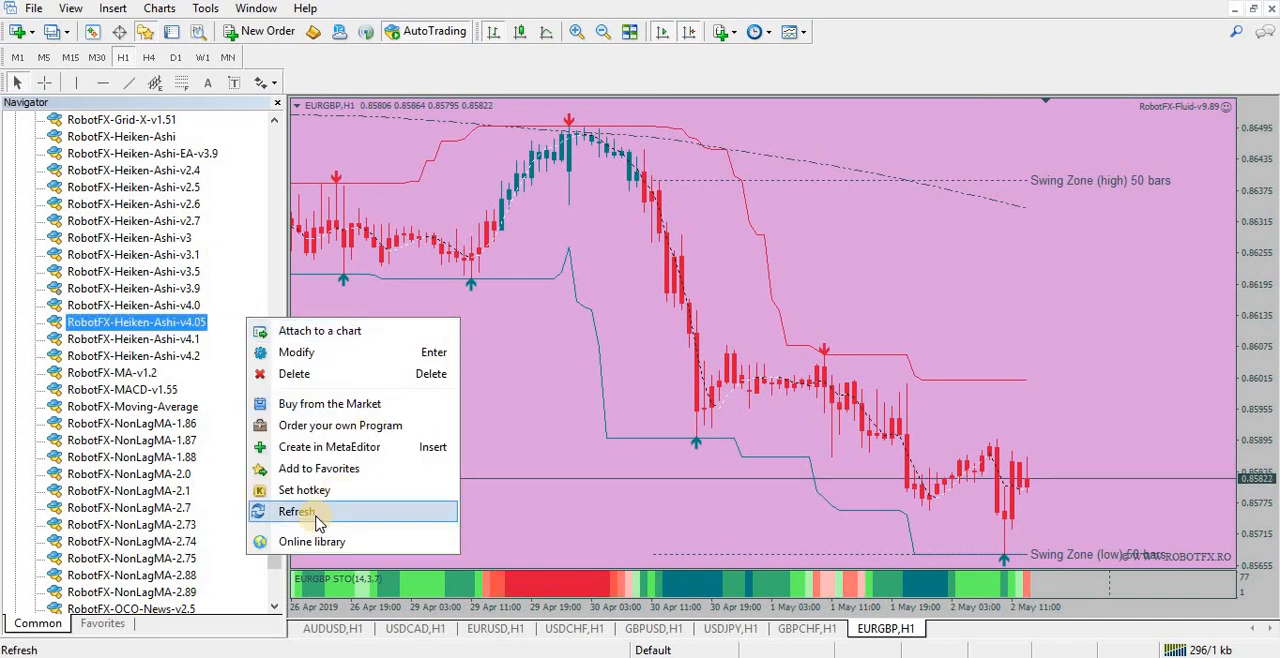
left_click(296, 510)
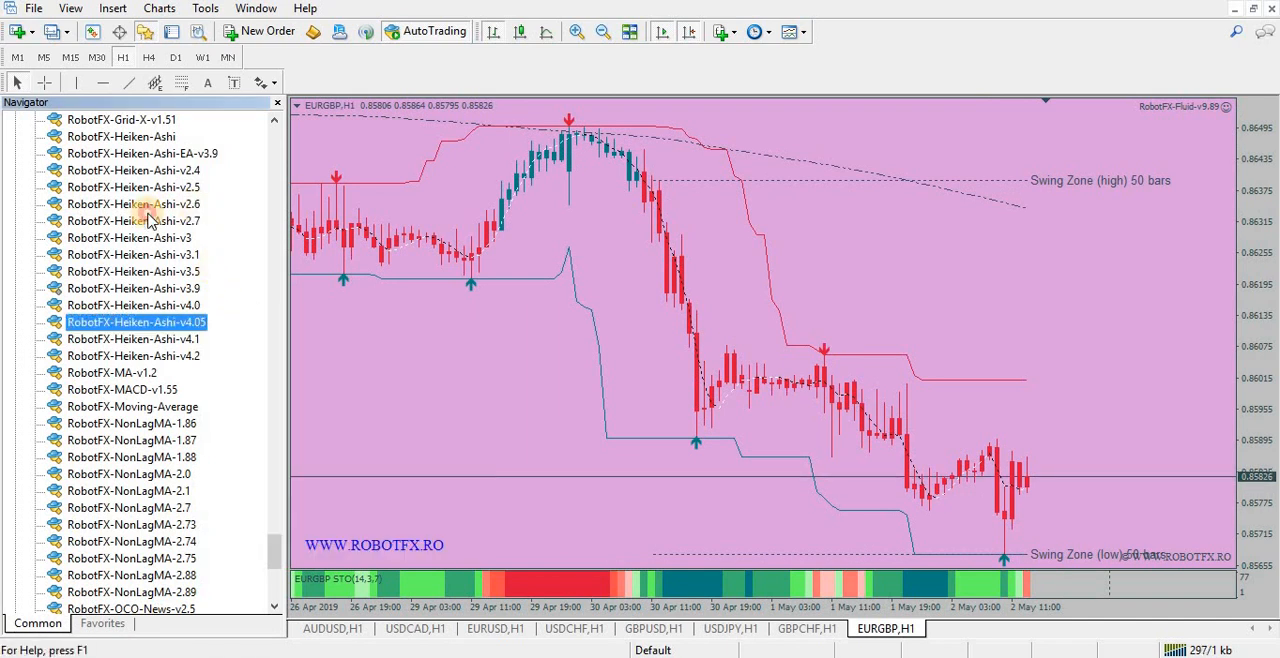
left_click(128, 508)
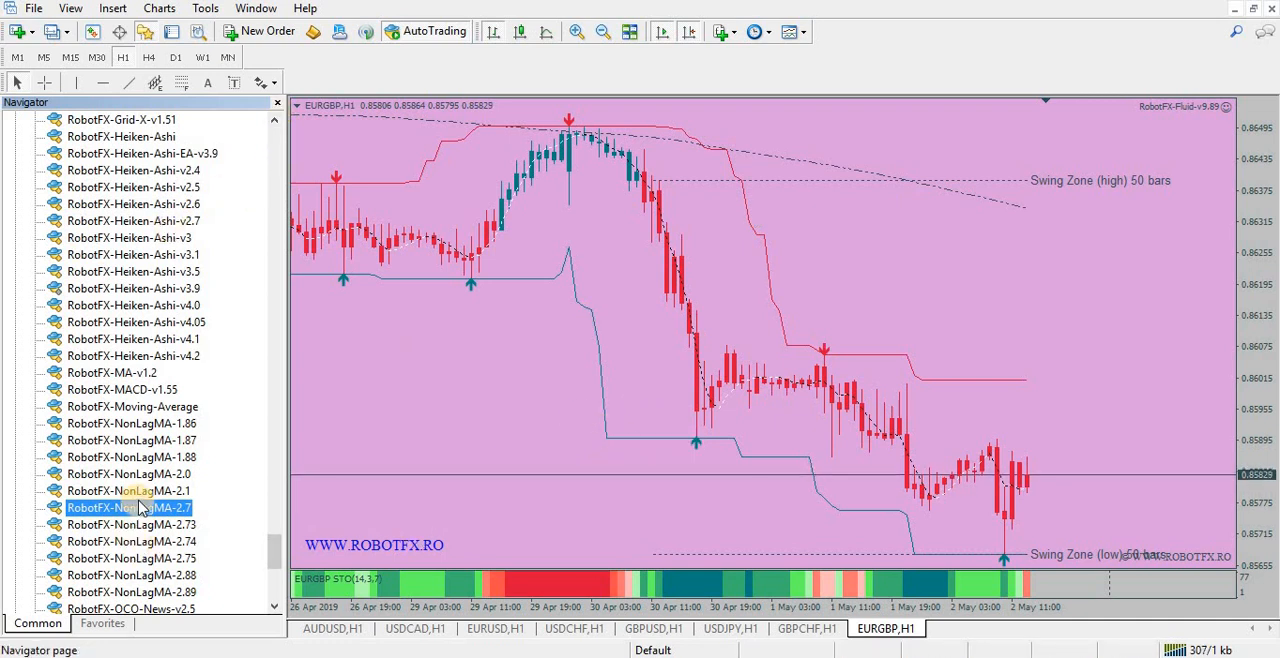
mouse_move(140, 508)
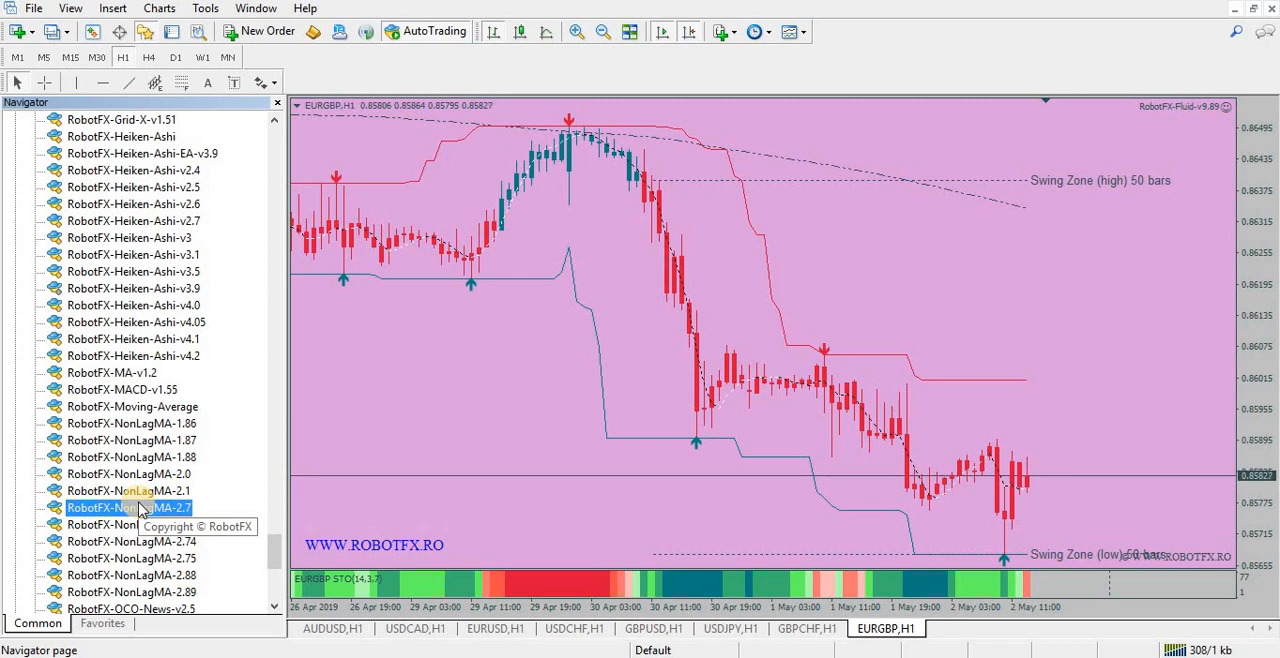
mouse_move(652, 508)
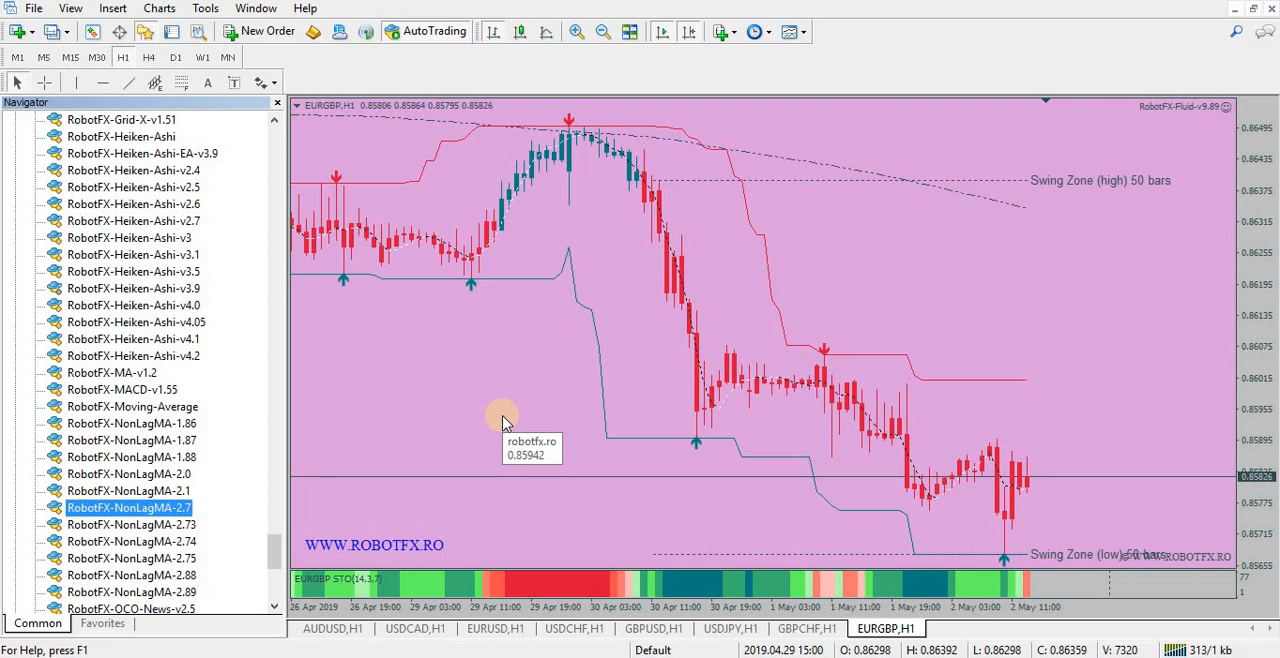
mouse_move(412, 412)
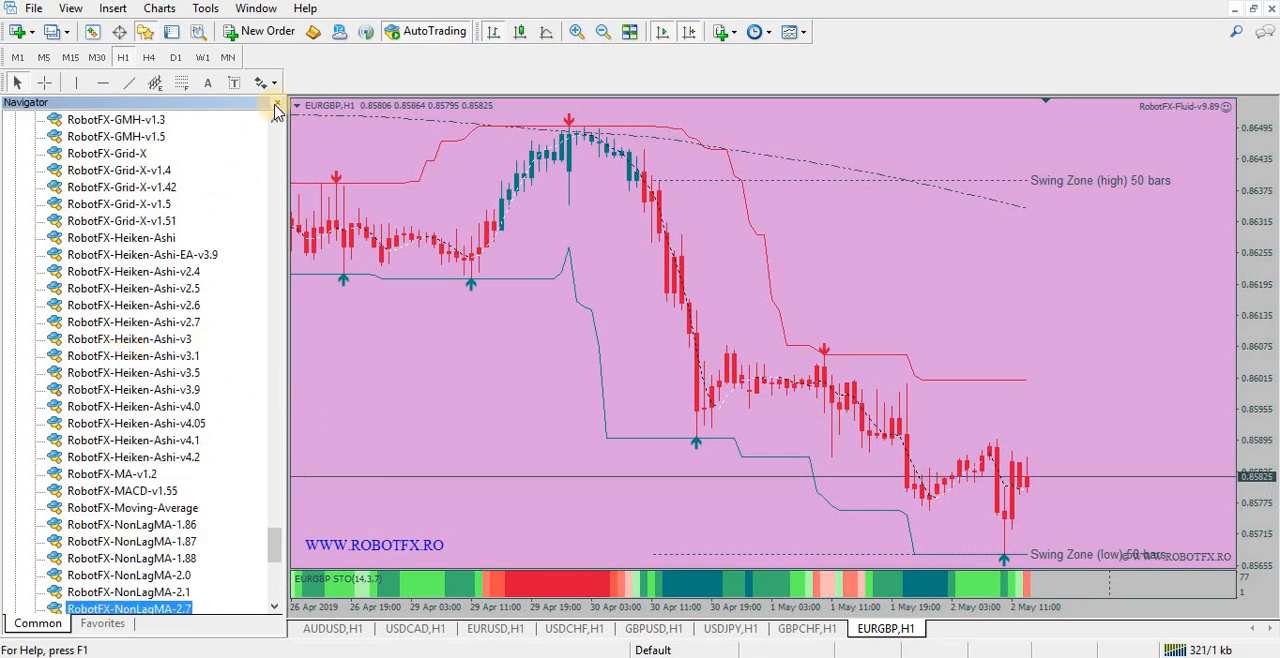
mouse_move(276, 108)
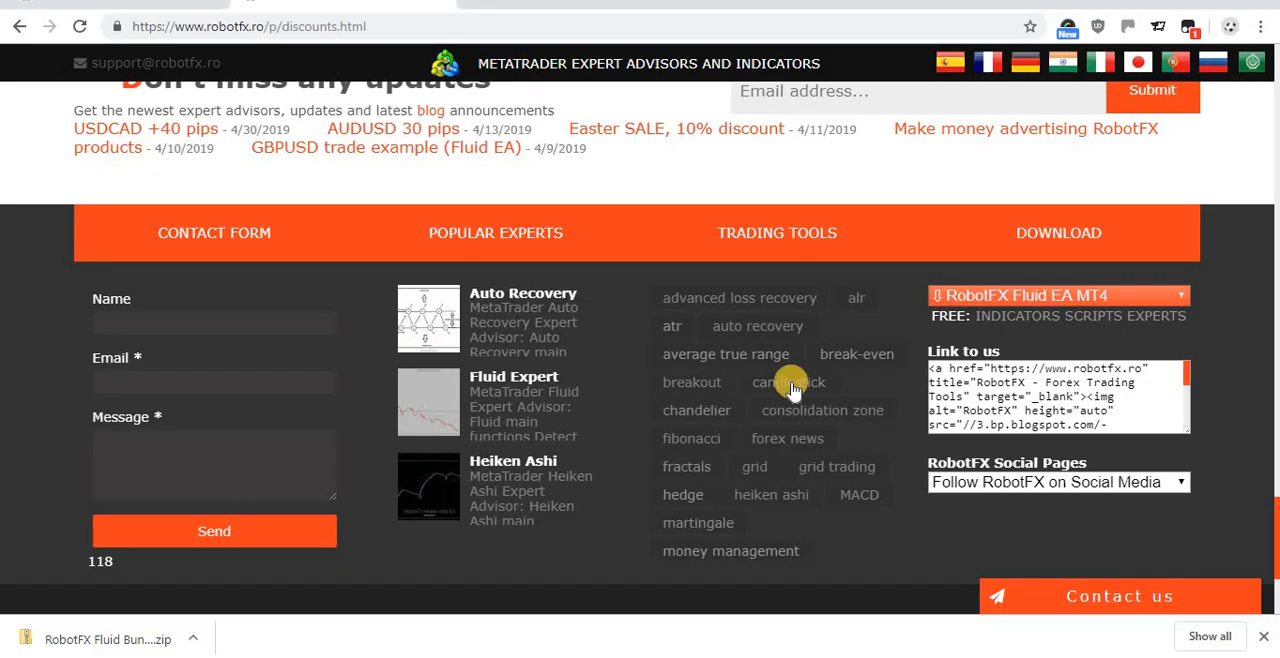
Reach the page footer and follow the TROUBLESHOOTING link
scroll("down", 3)
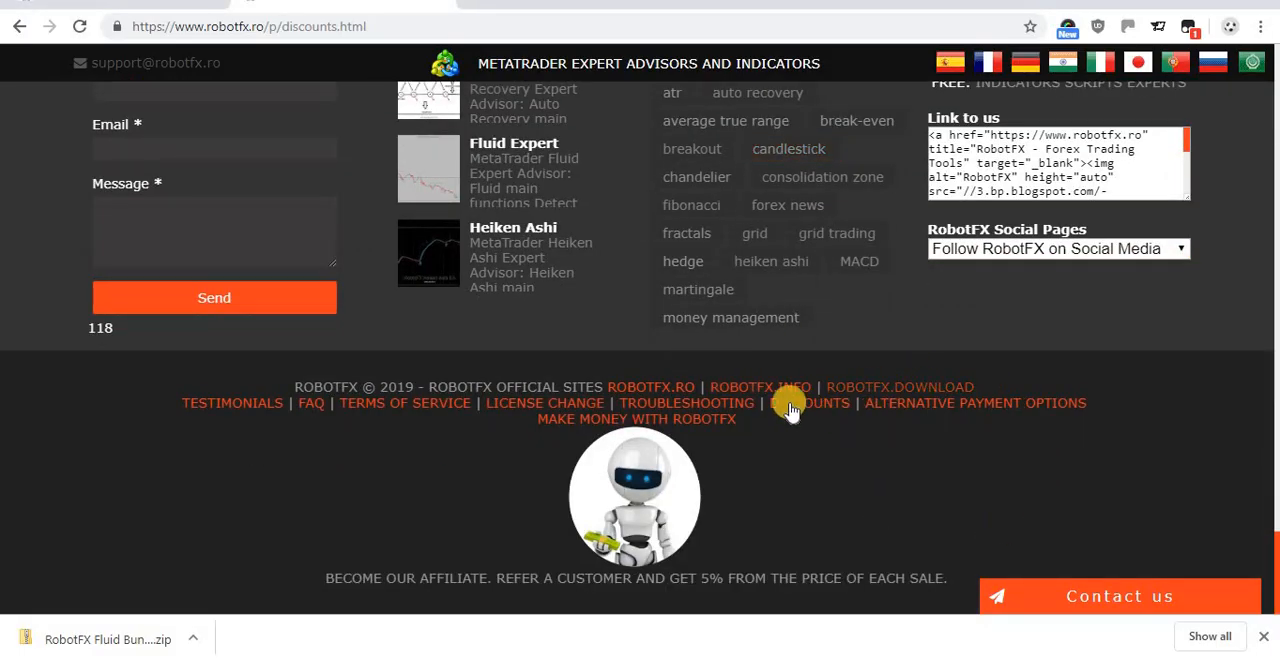
mouse_move(700, 412)
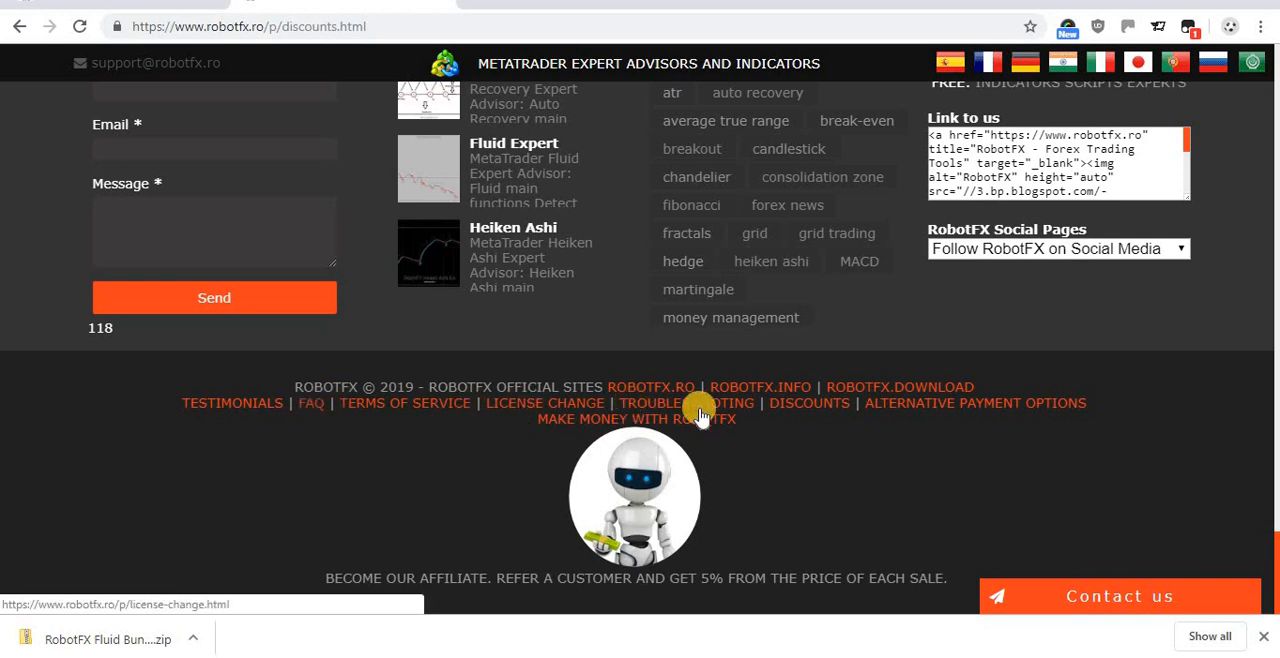
mouse_move(710, 410)
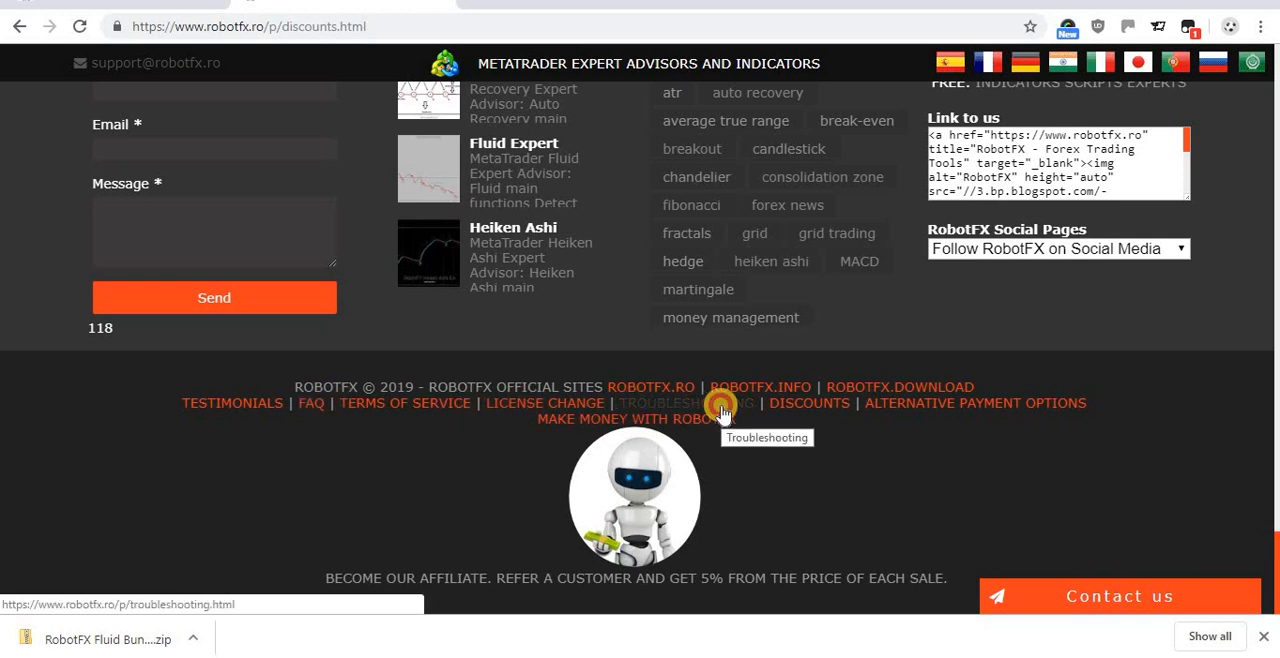
left_click(688, 404)
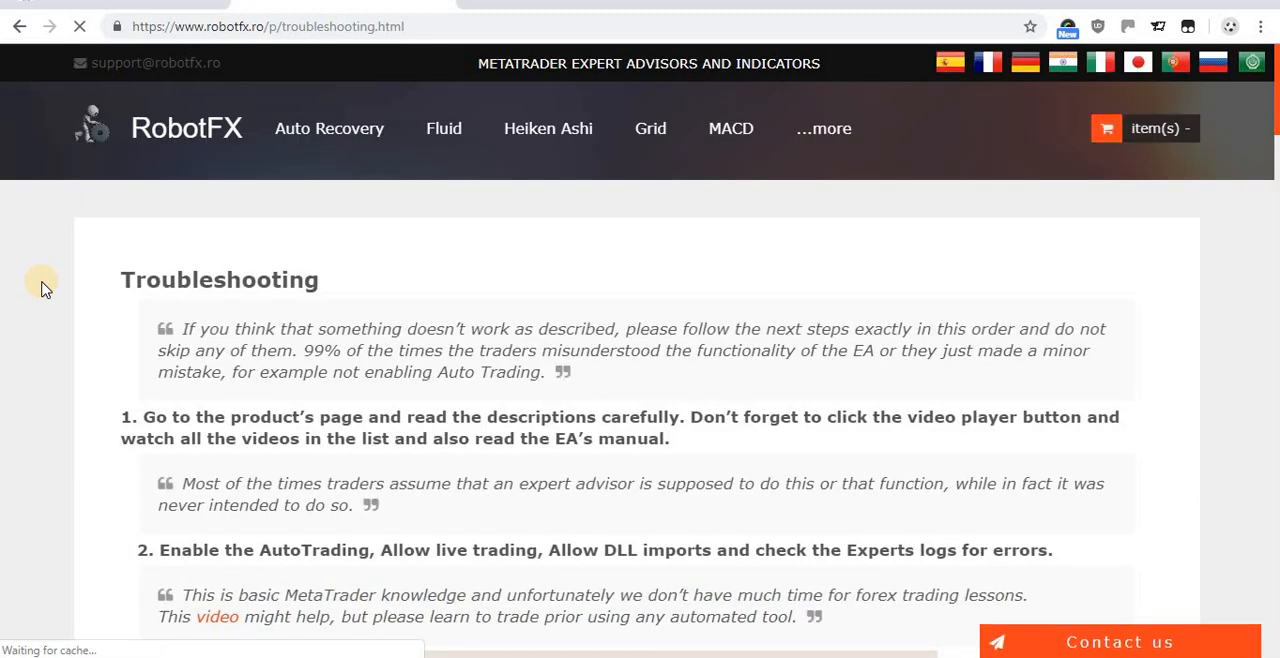
Scroll to troubleshooting steps 1 and 2 and highlight text above the annotated screenshot
scroll("down", 3)
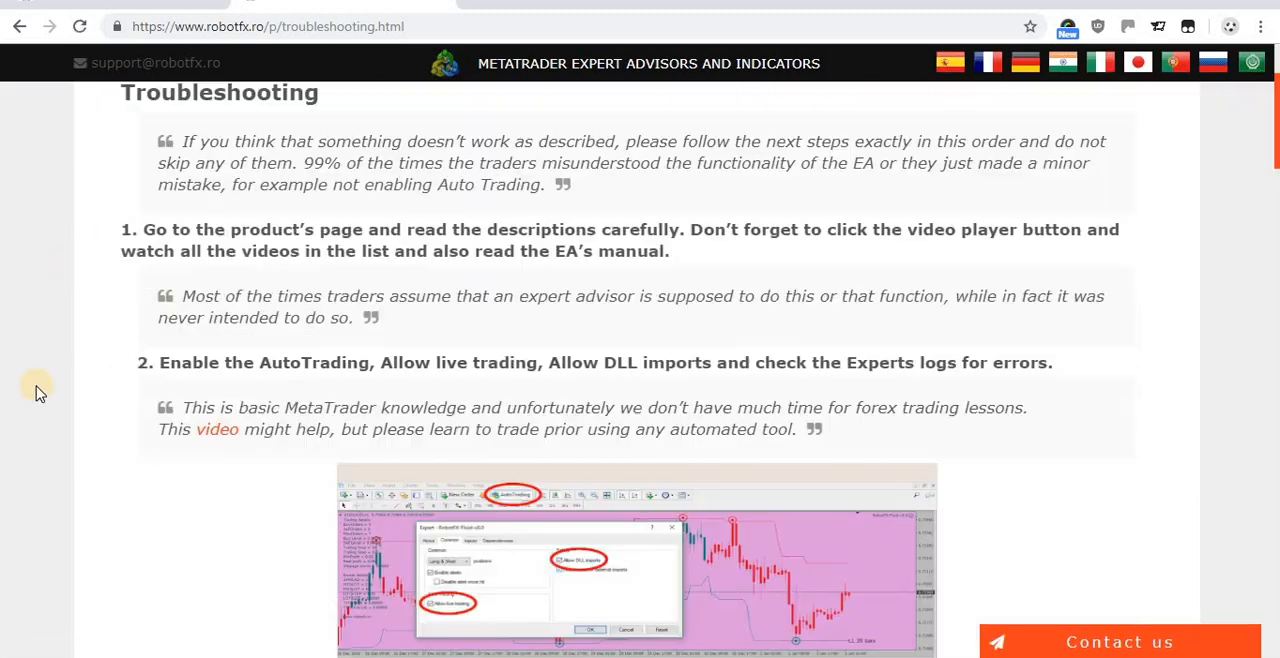
scroll("down", 3)
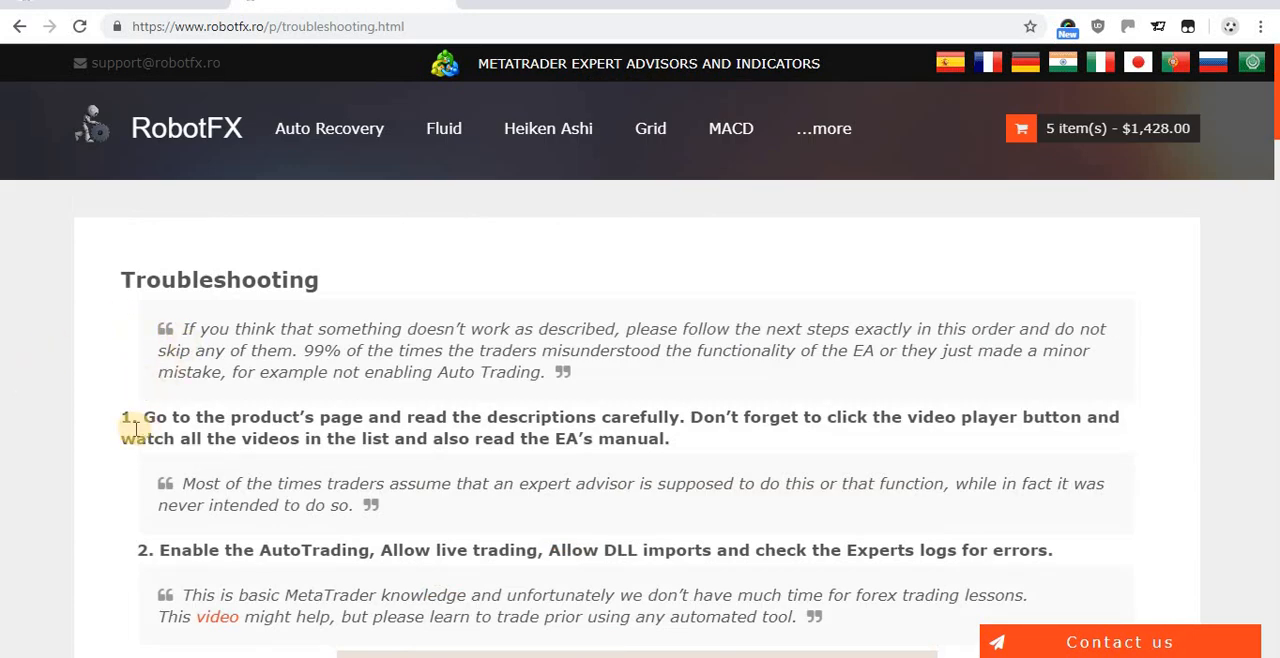
scroll("down", 3)
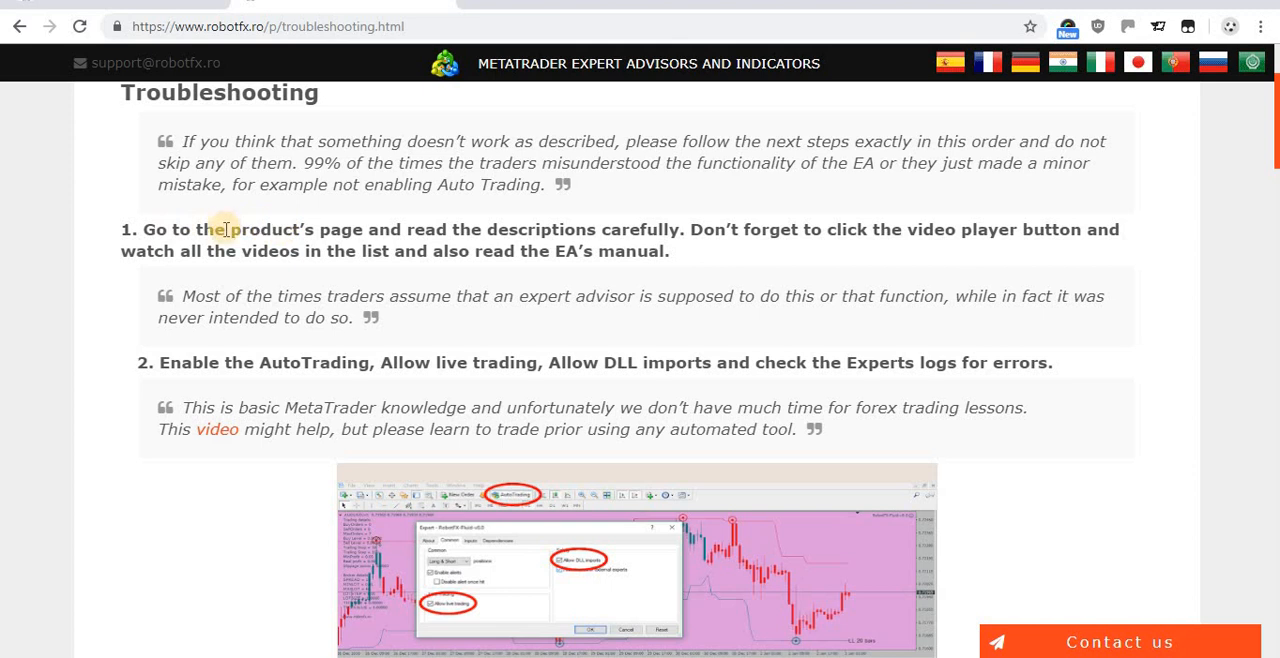
left_click_drag(232, 228, 678, 228)
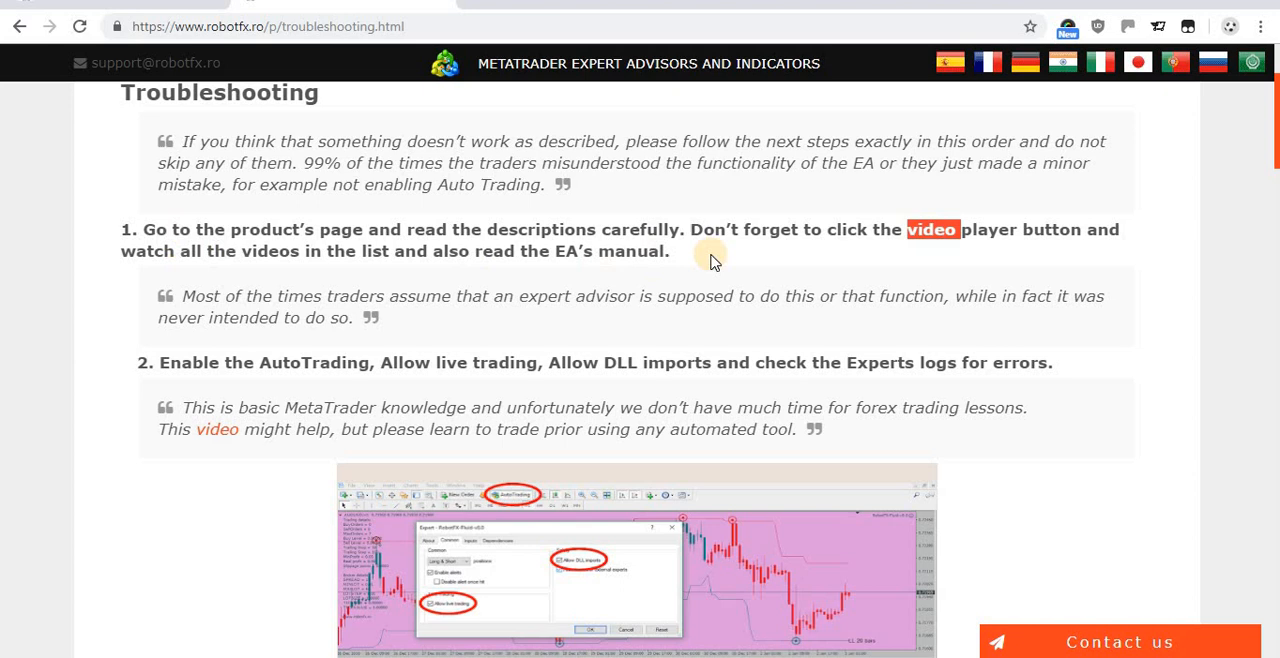
mouse_move(524, 292)
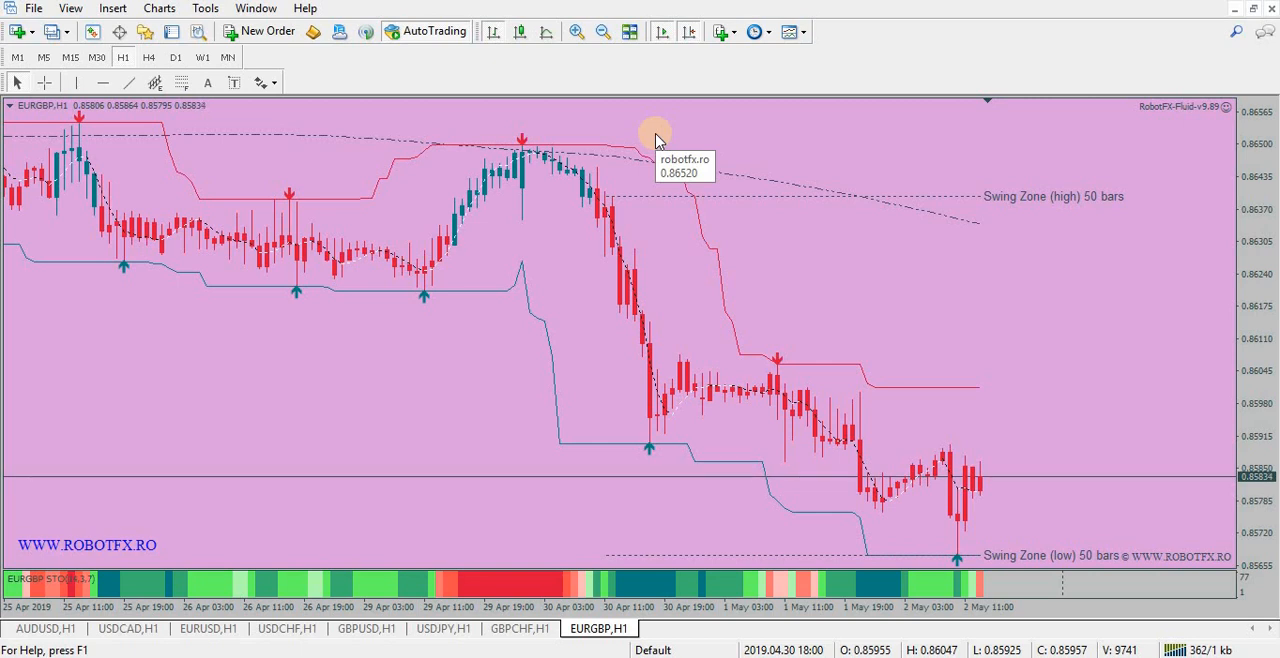
mouse_move(640, 112)
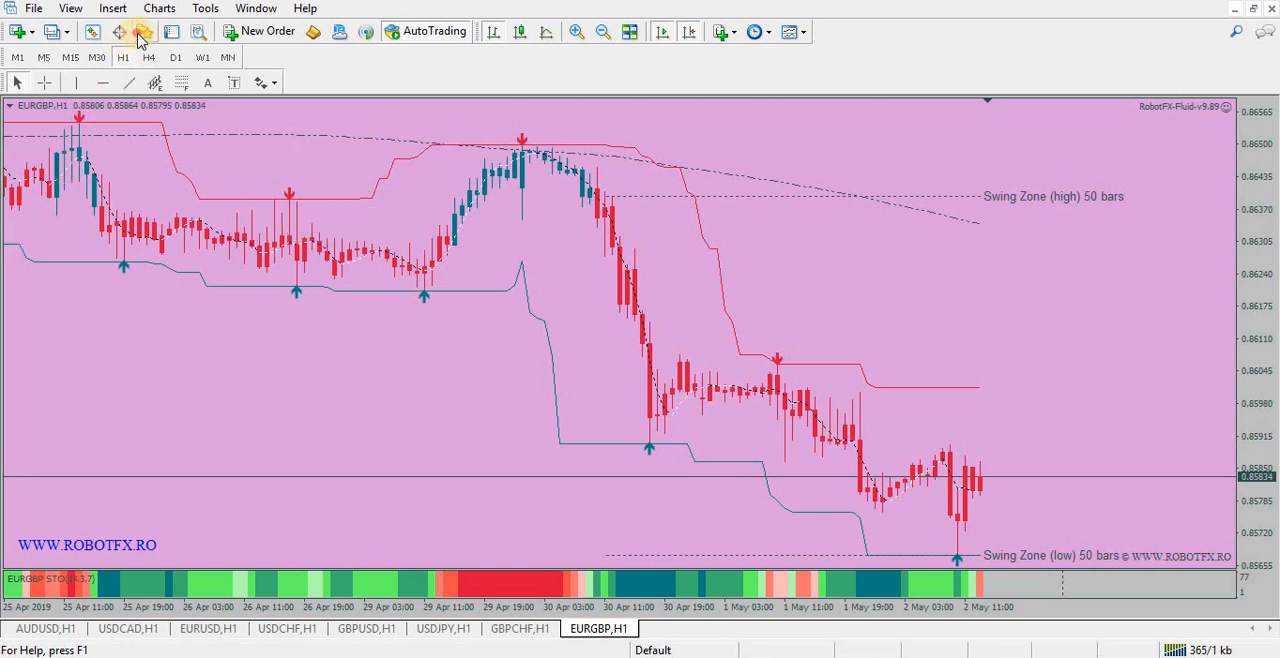
Select the RobotFX-Grid-X-v1.4 expert in the Navigator, then bring up Tools > Options
left_click(172, 32)
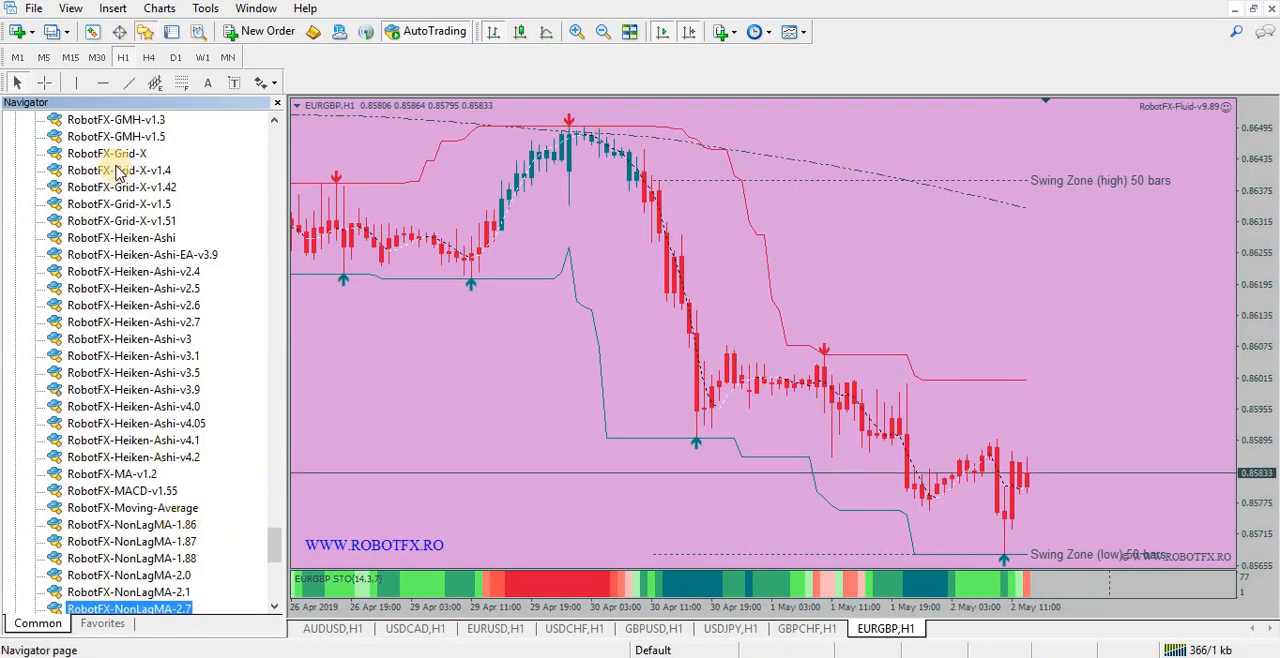
left_click(120, 170)
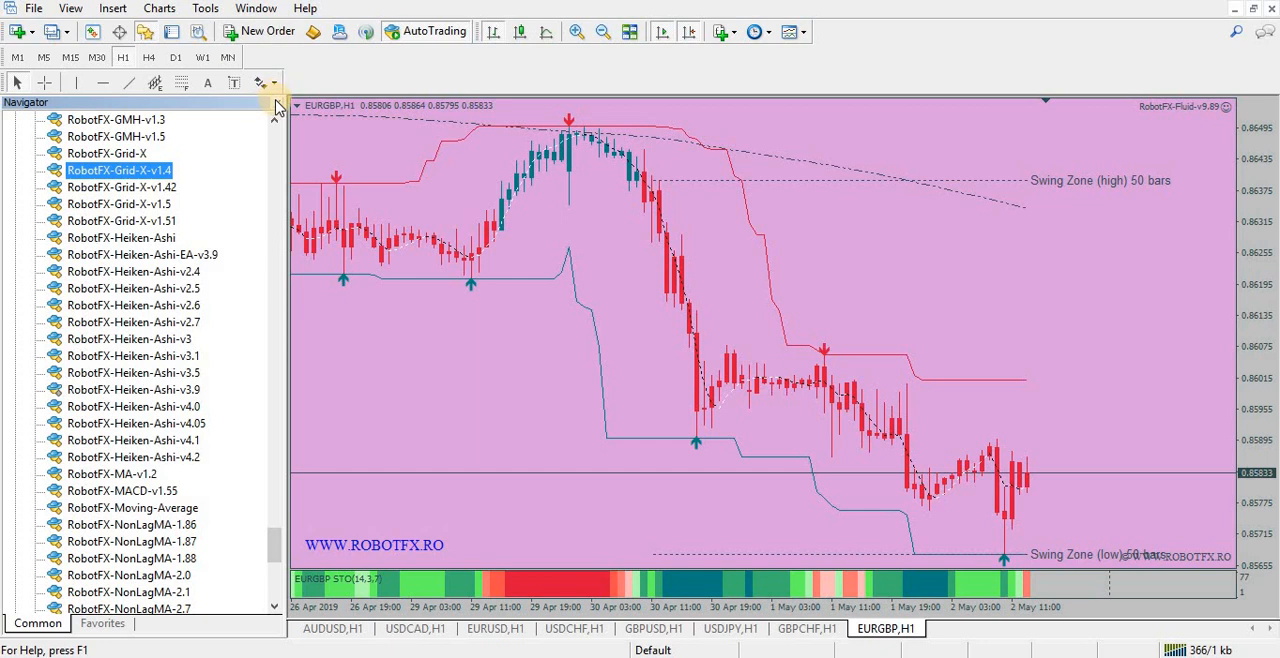
left_click(276, 100)
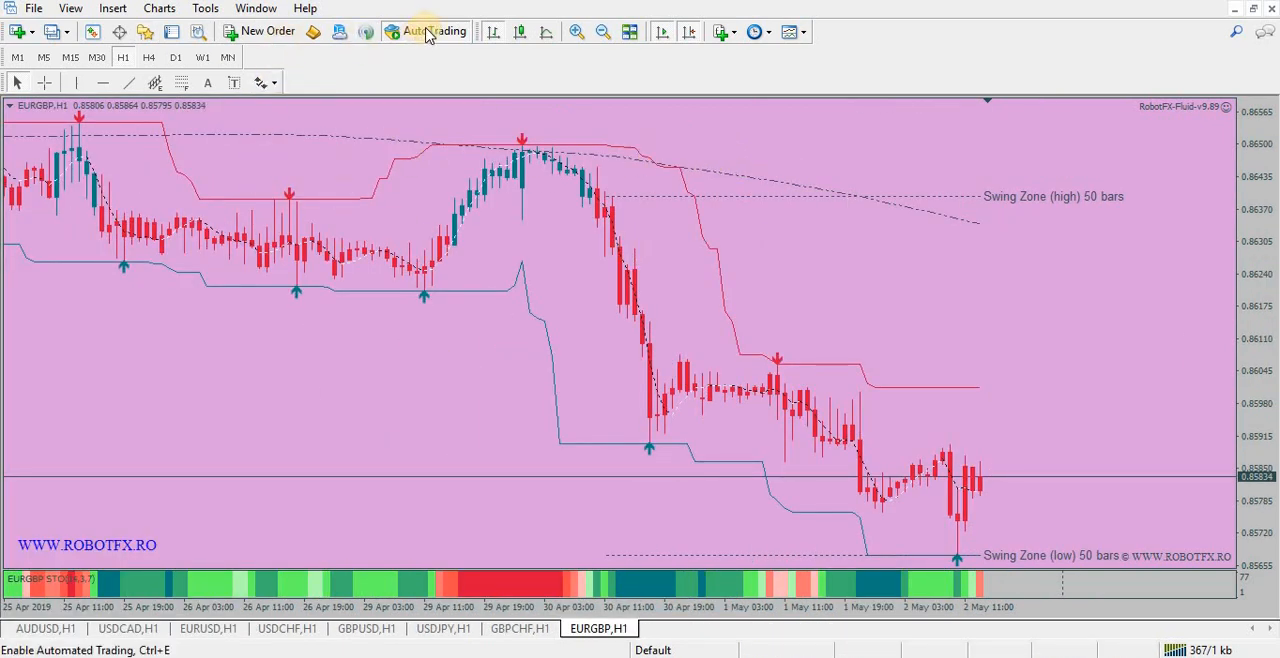
mouse_move(432, 30)
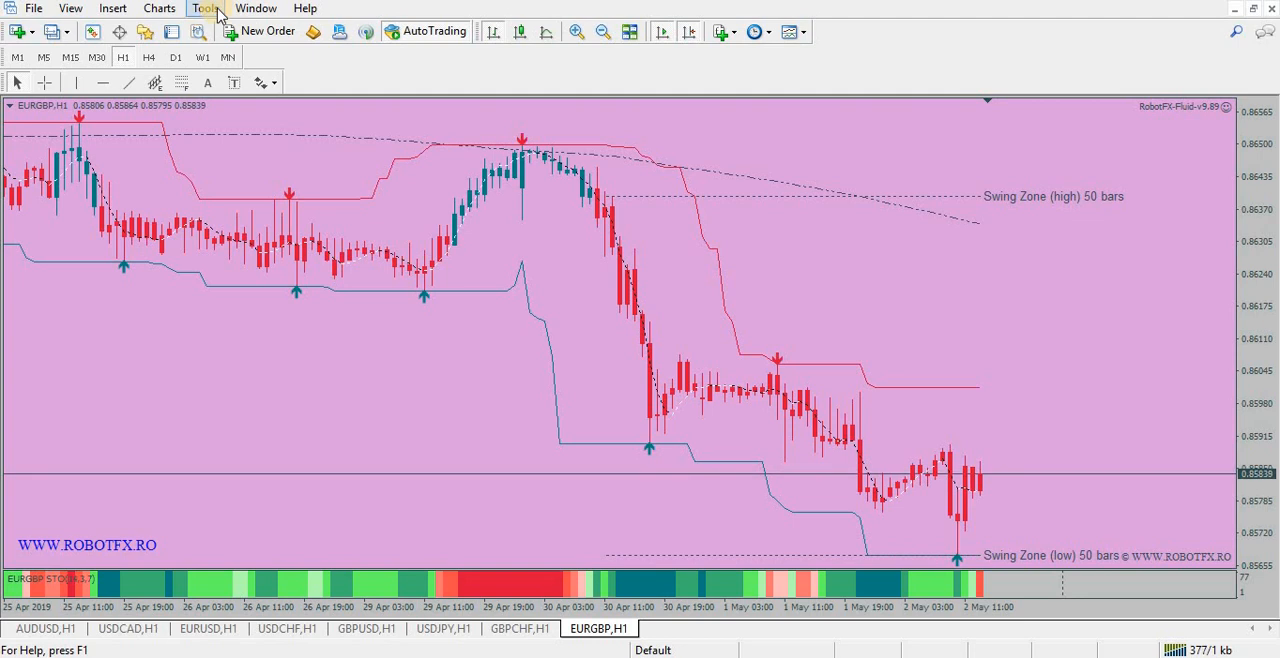
left_click(208, 8)
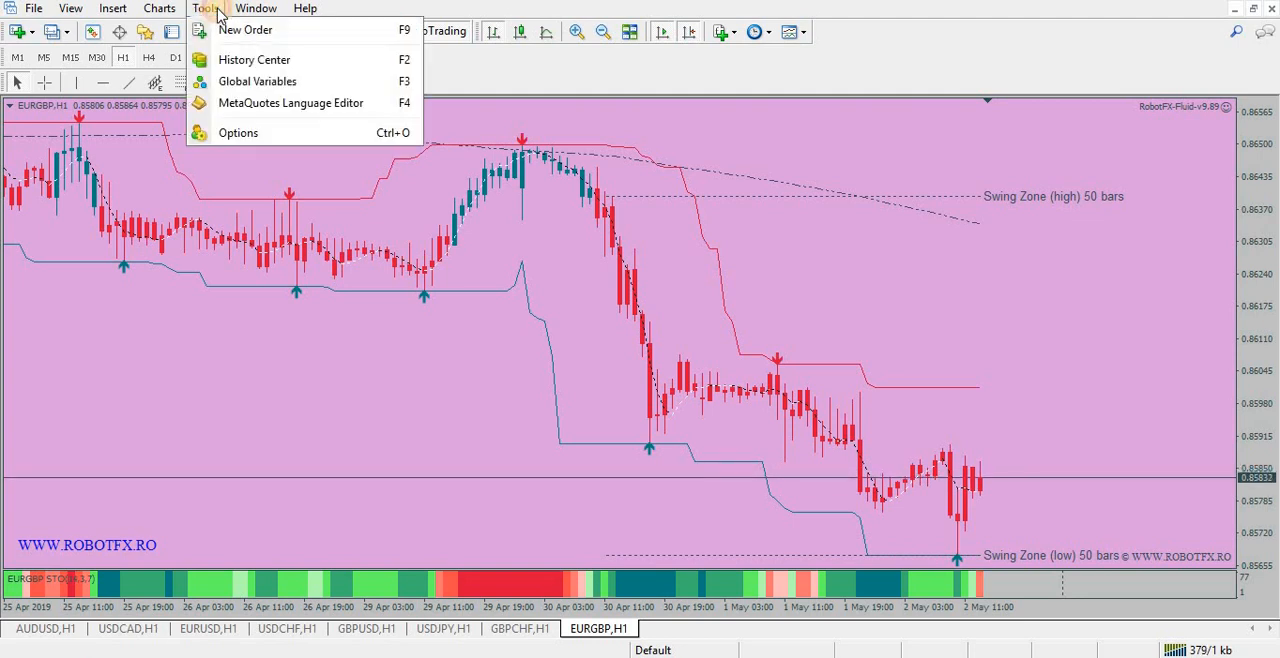
mouse_move(238, 132)
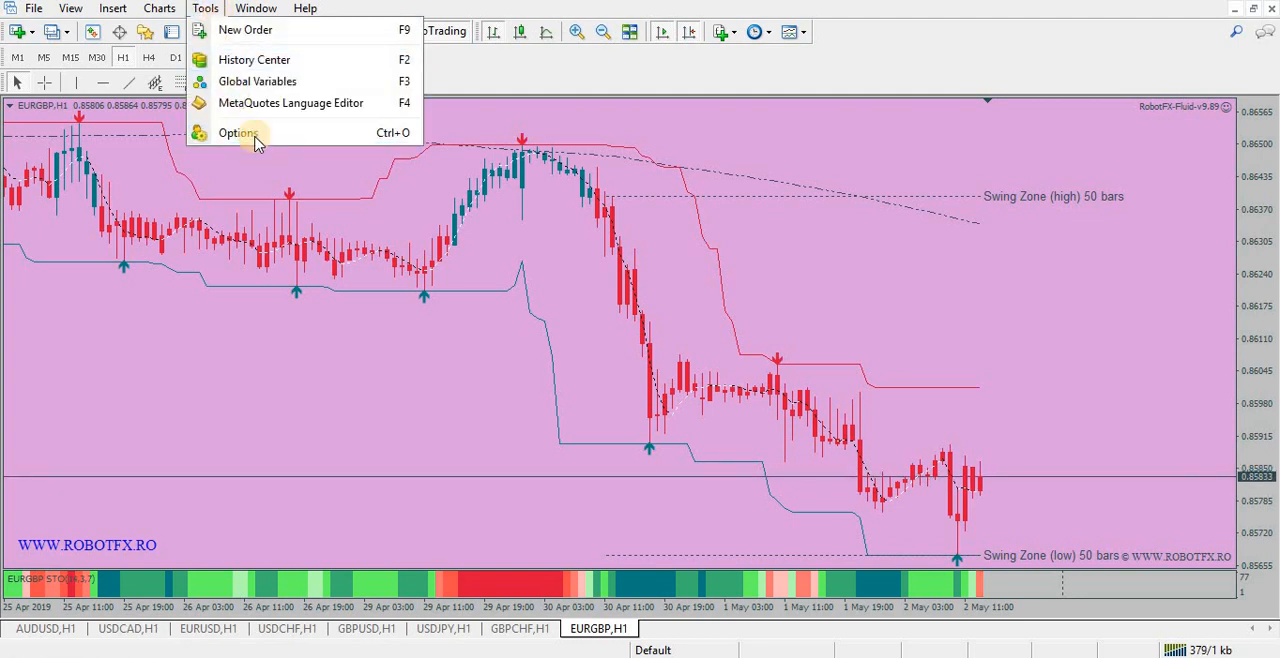
left_click(238, 132)
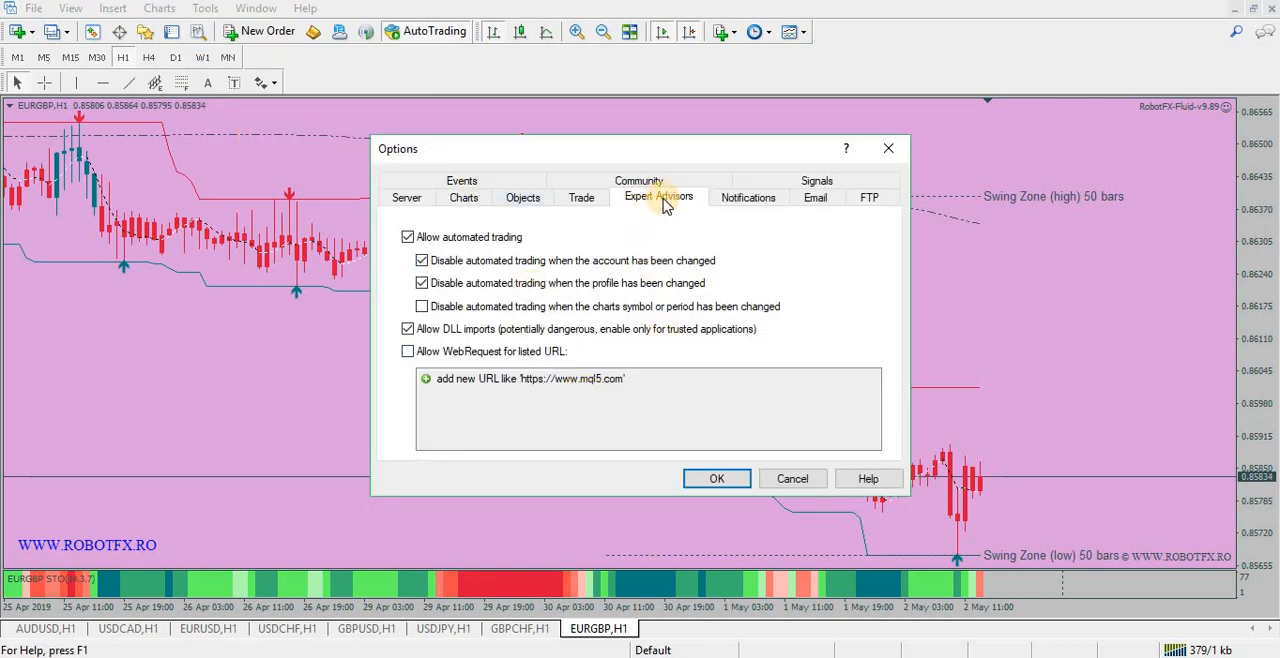
Toggle Allow automated trading on the Expert Advisors tab, leaving it checked
left_click(408, 236)
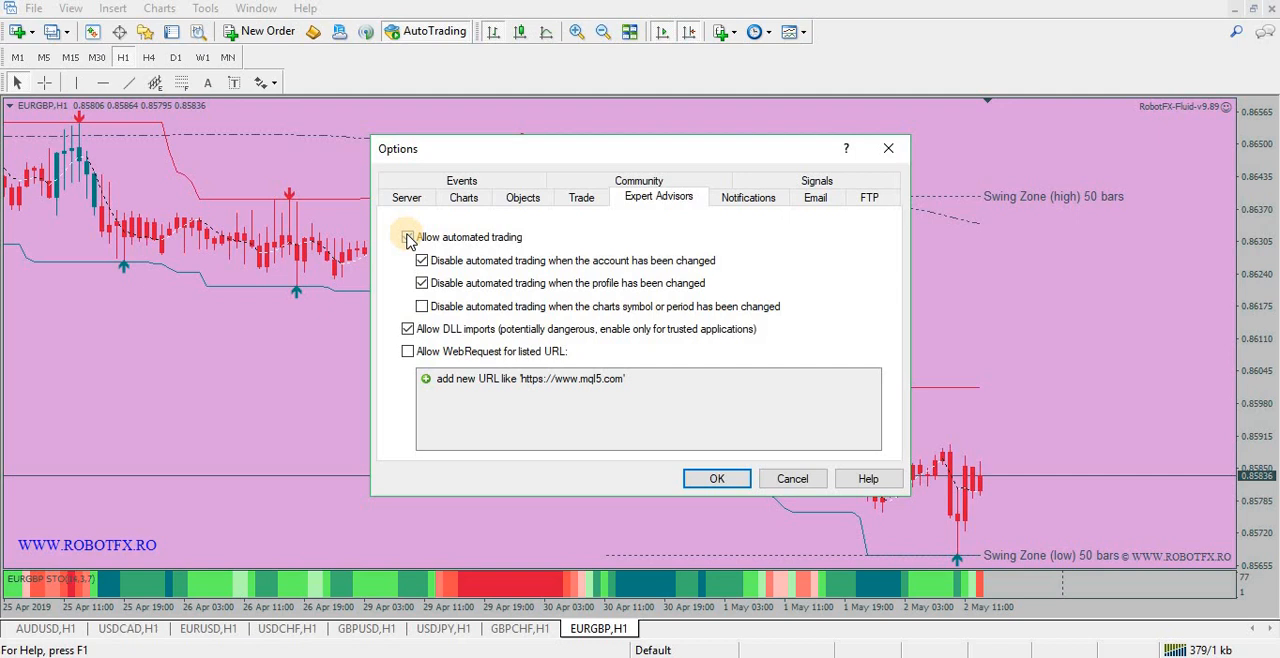
left_click(408, 236)
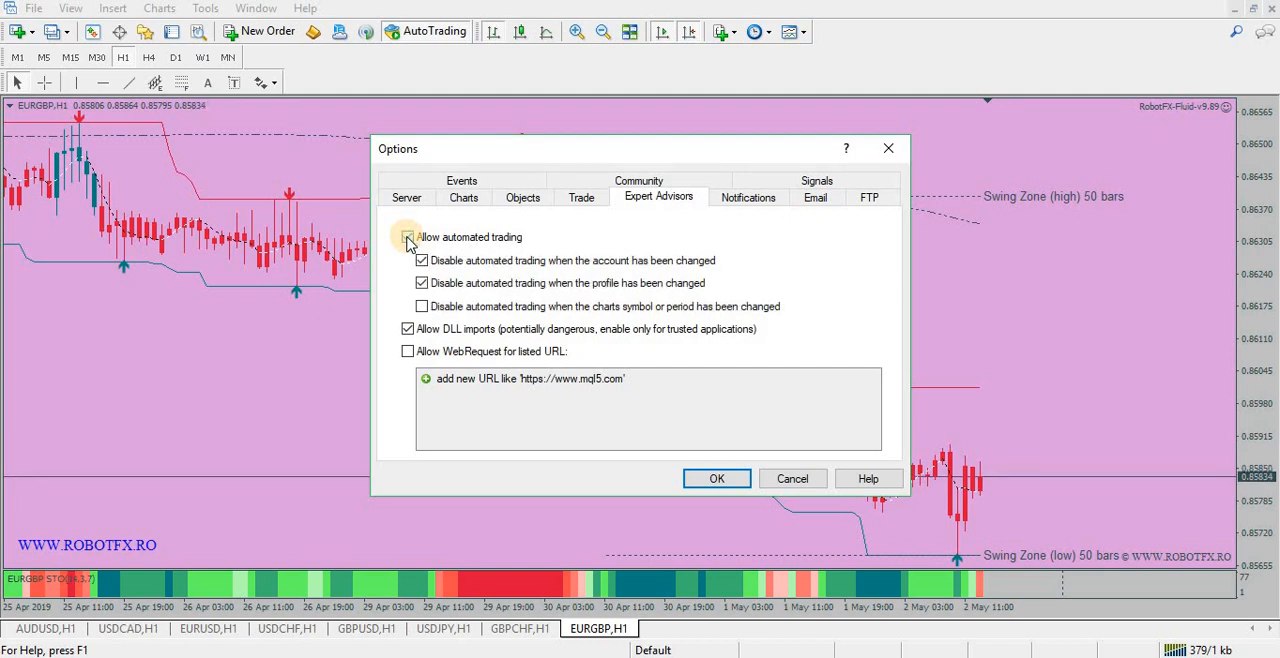
left_click(408, 236)
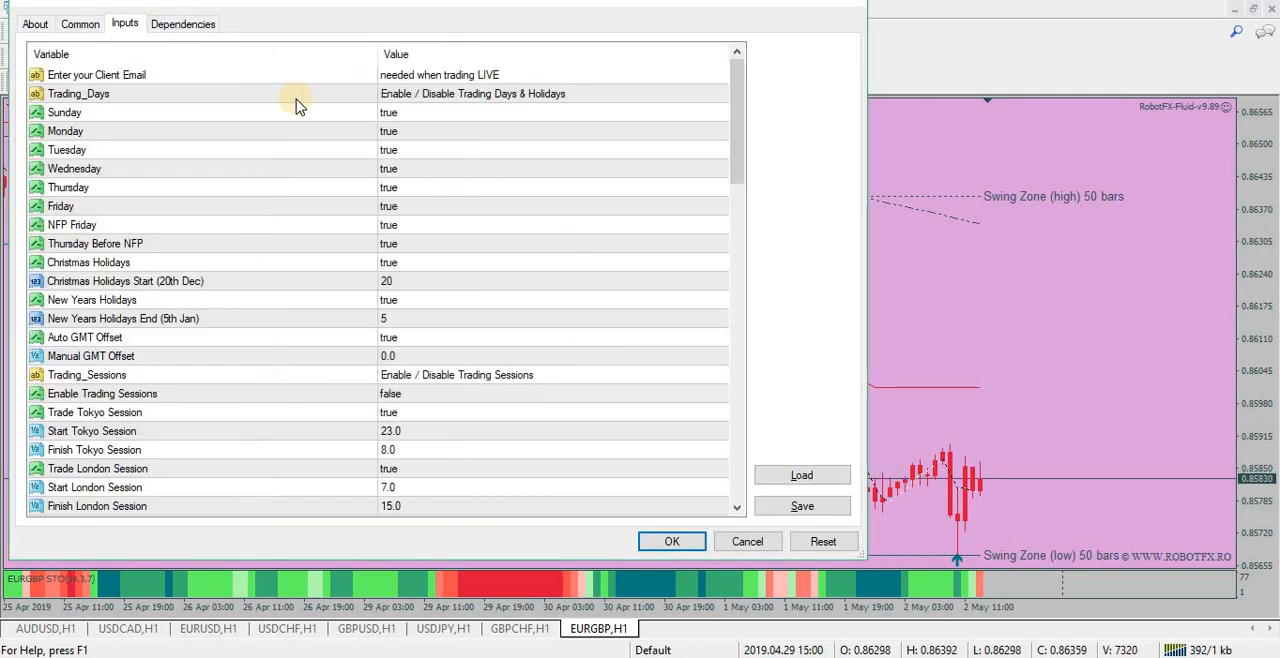
left_click(80, 24)
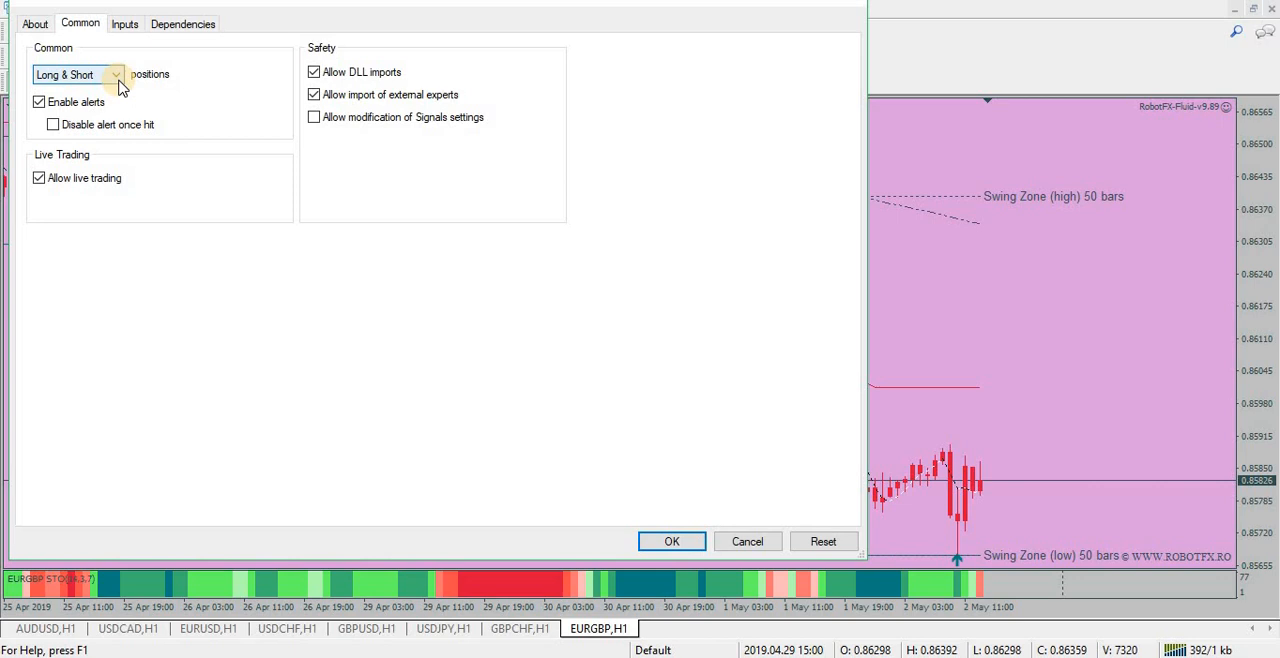
left_click(116, 74)
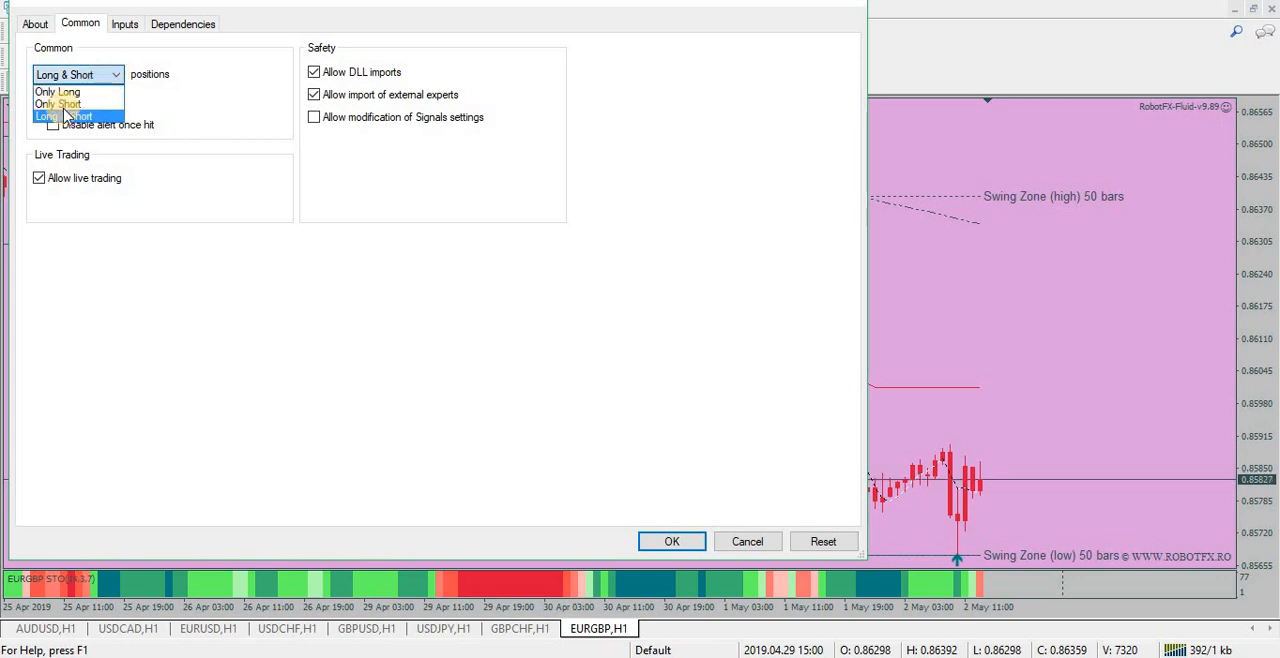
left_click(62, 116)
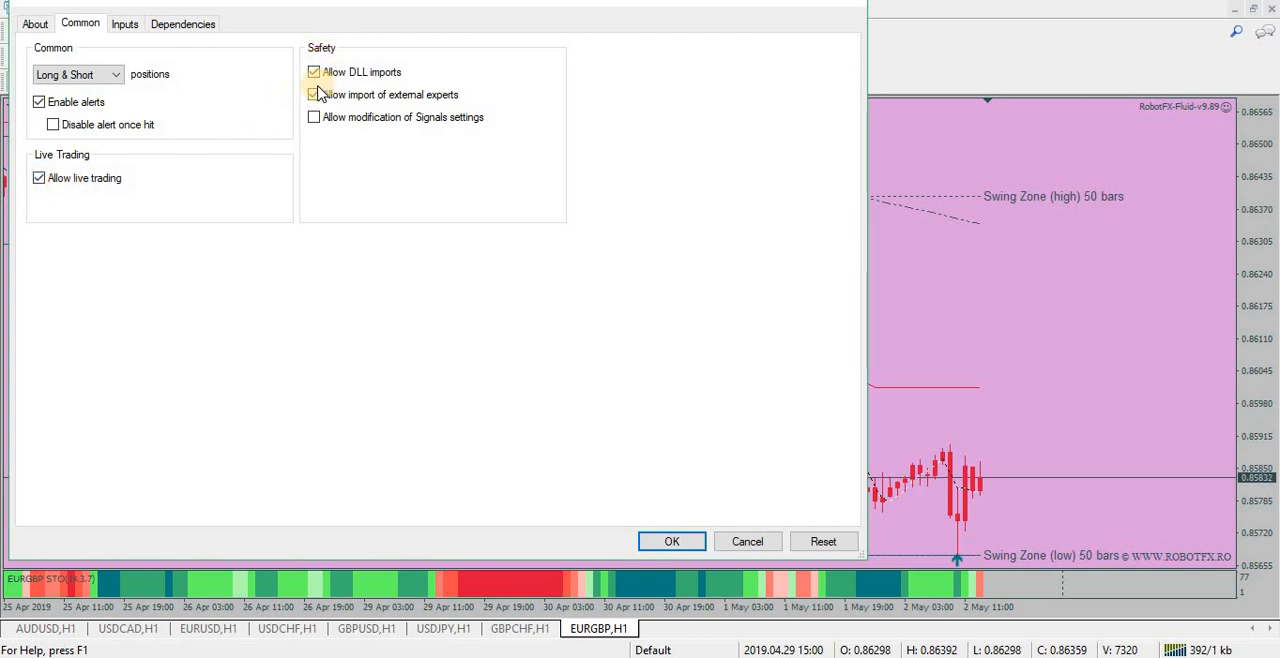
left_click(314, 94)
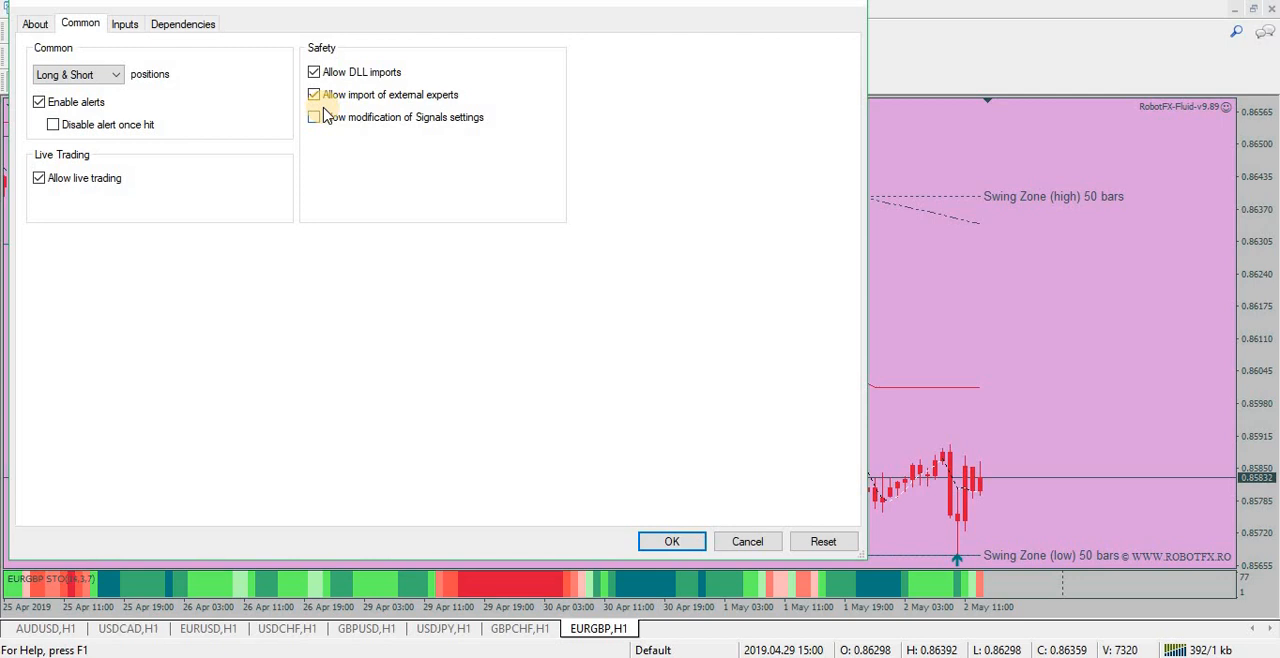
left_click(314, 94)
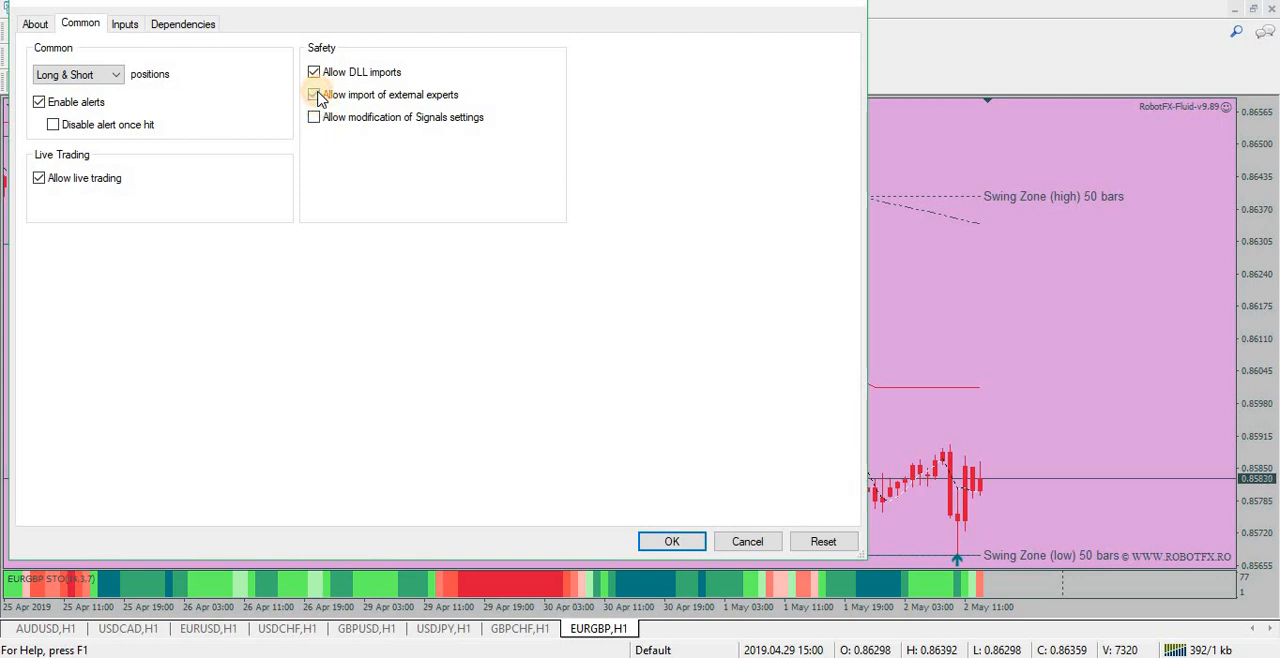
left_click(314, 94)
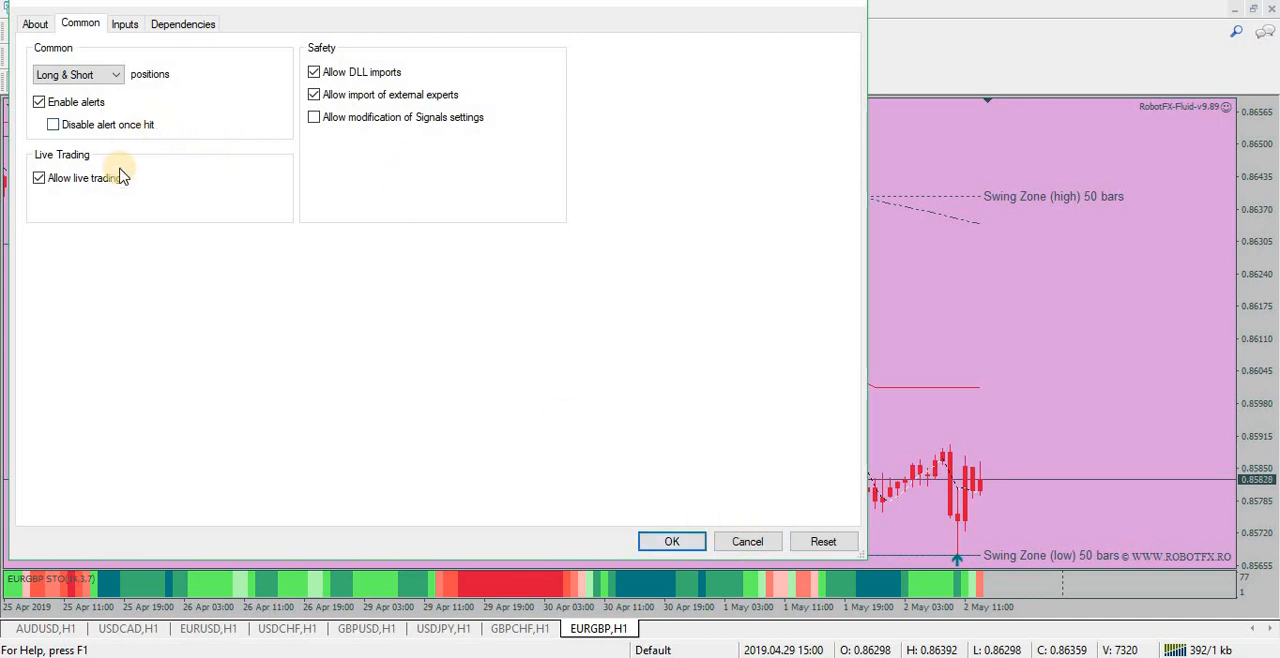
mouse_move(362, 76)
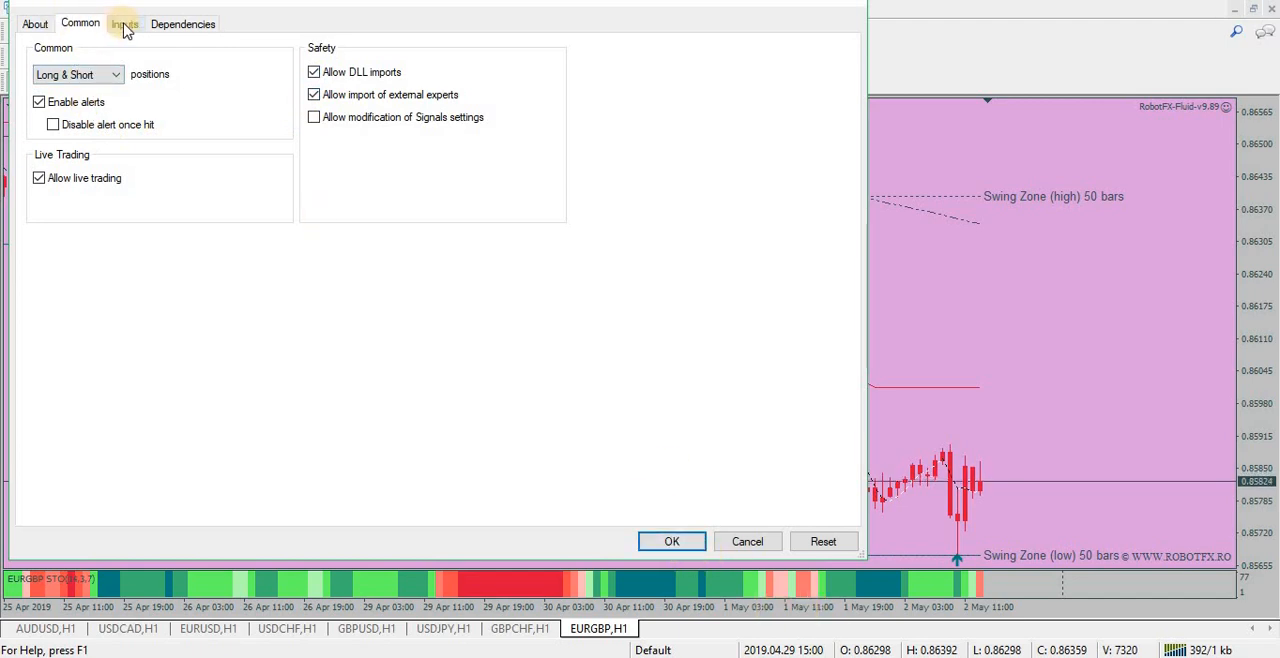
left_click(124, 24)
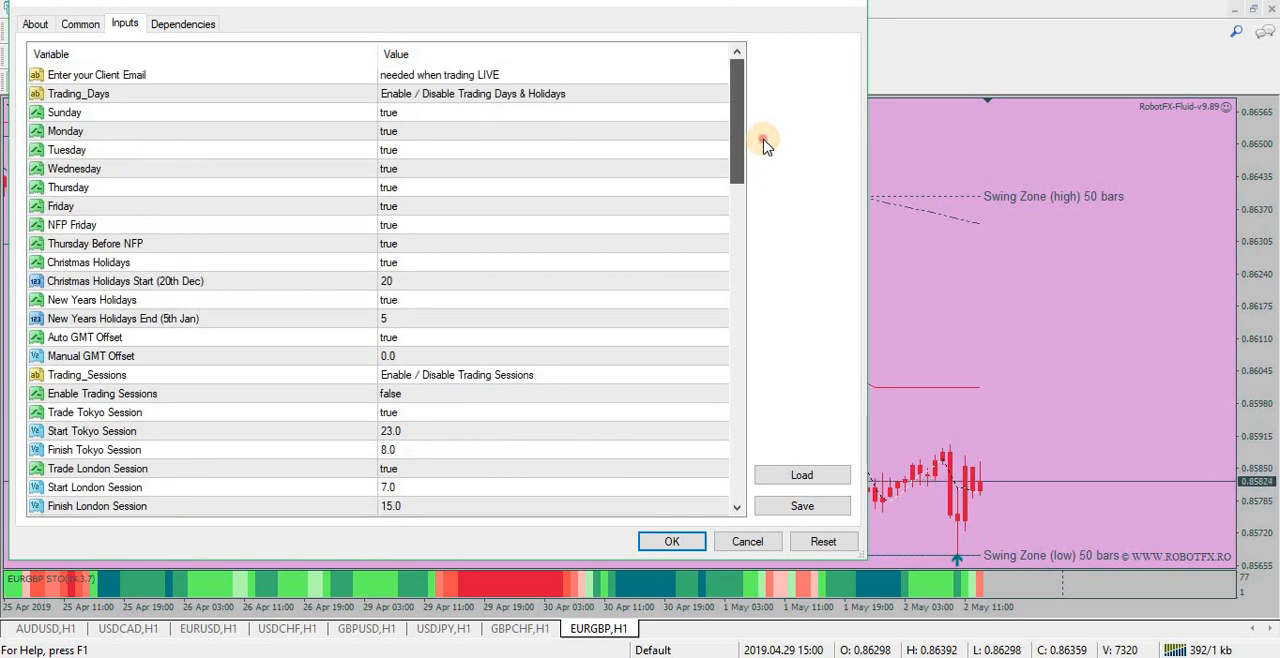
mouse_move(784, 96)
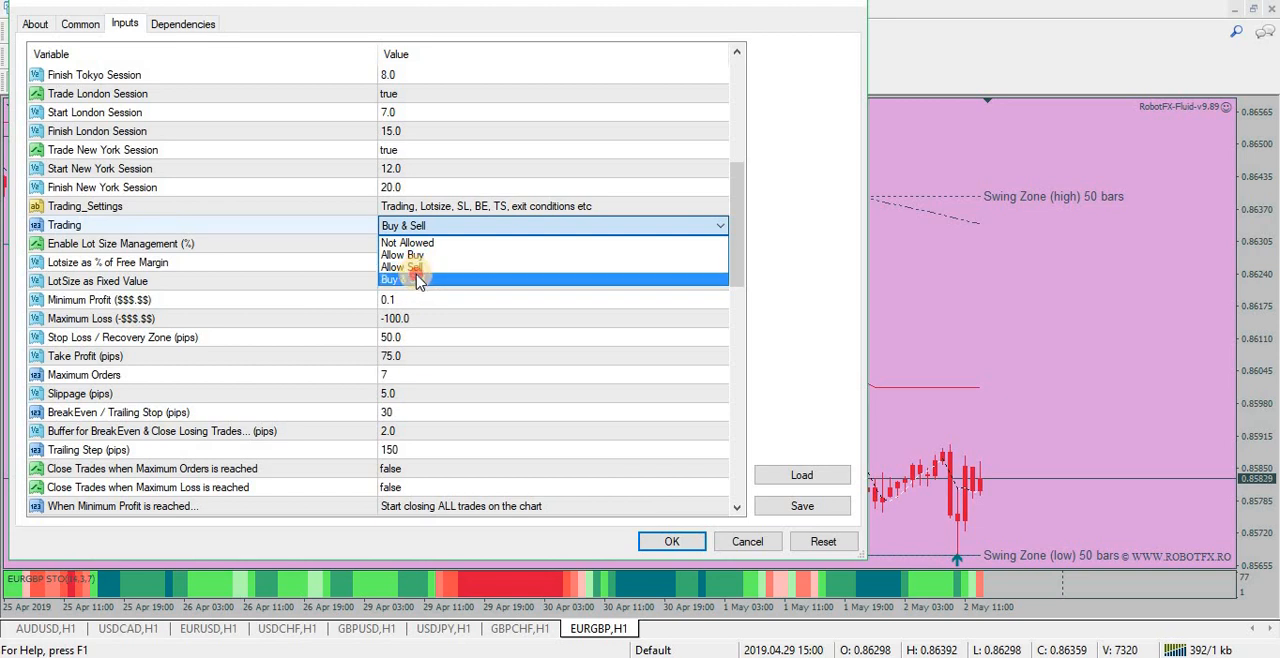
Keep the Trading input at Buy & Sell and confirm the EA inputs with OK
left_click(80, 24)
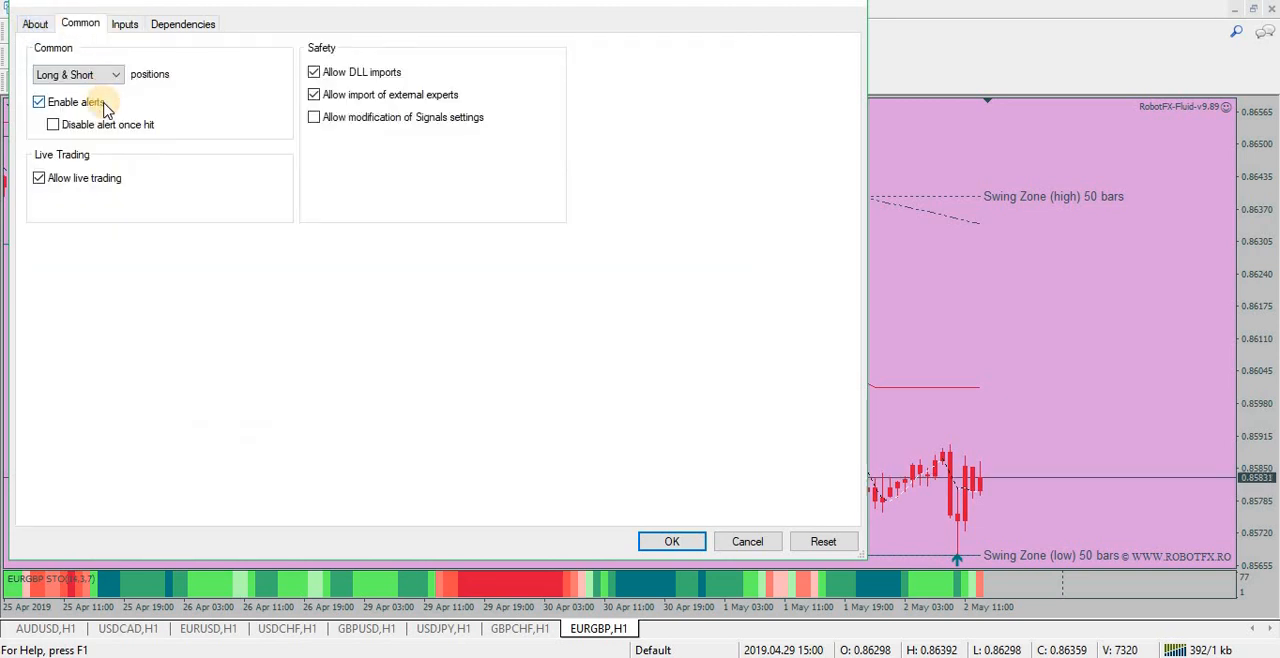
left_click(124, 24)
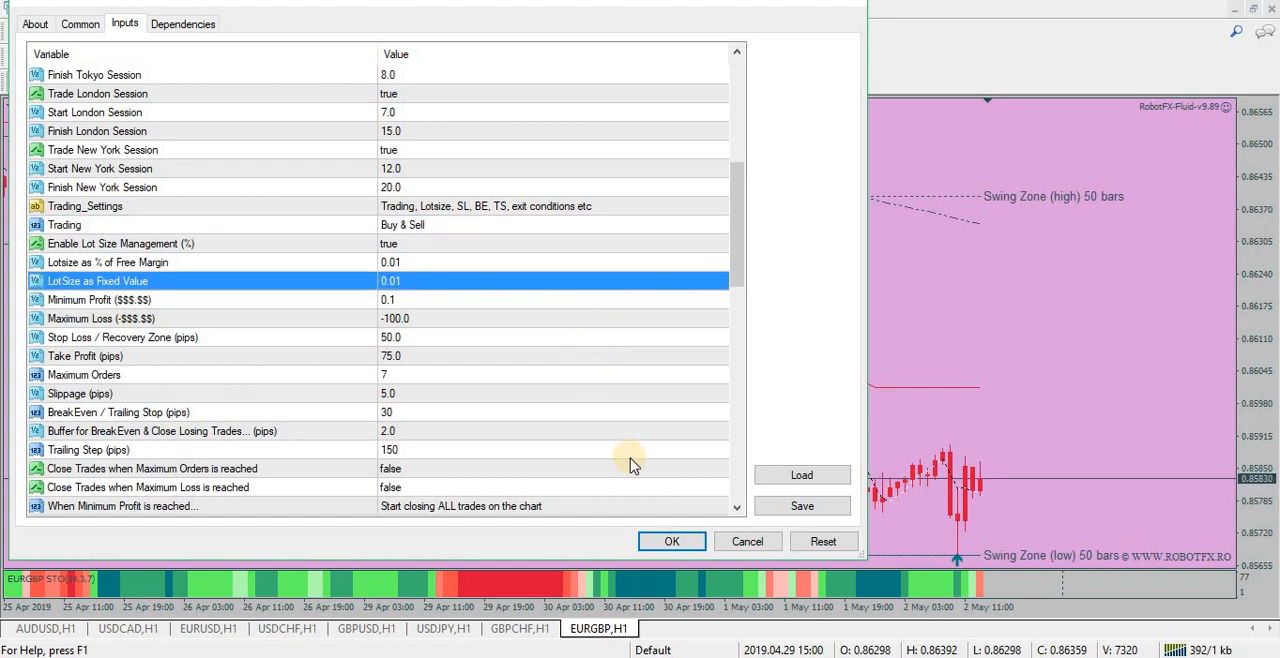
scroll("up", 3)
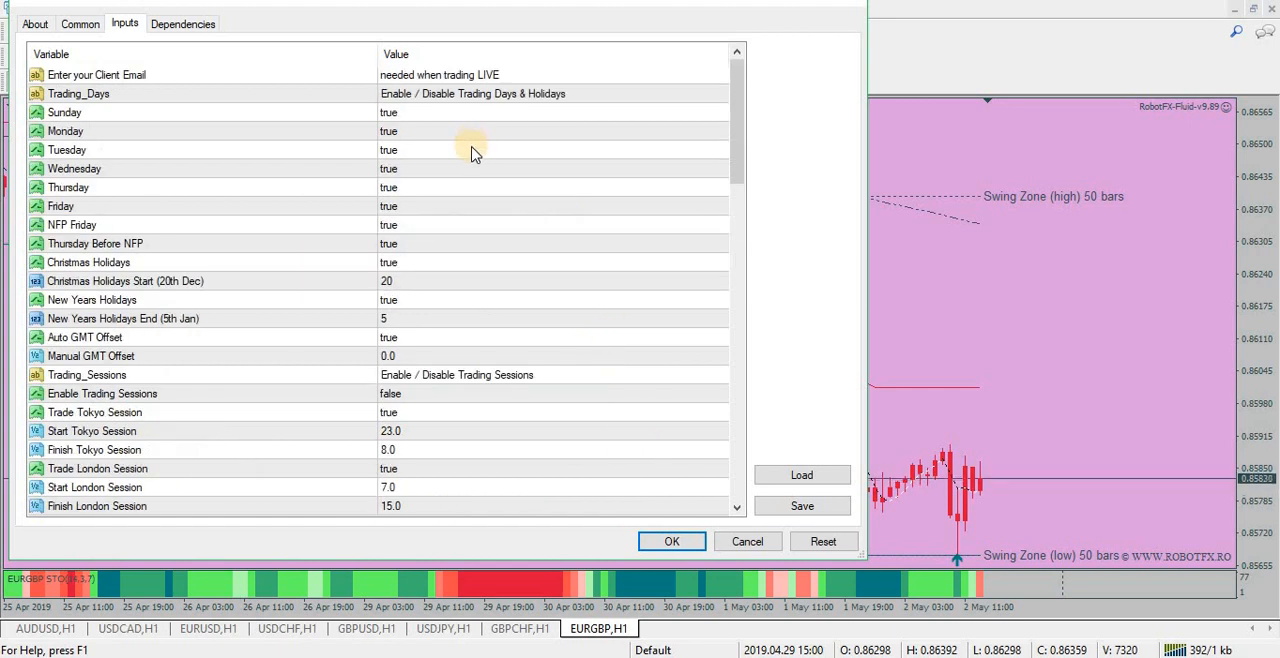
scroll("down", 3)
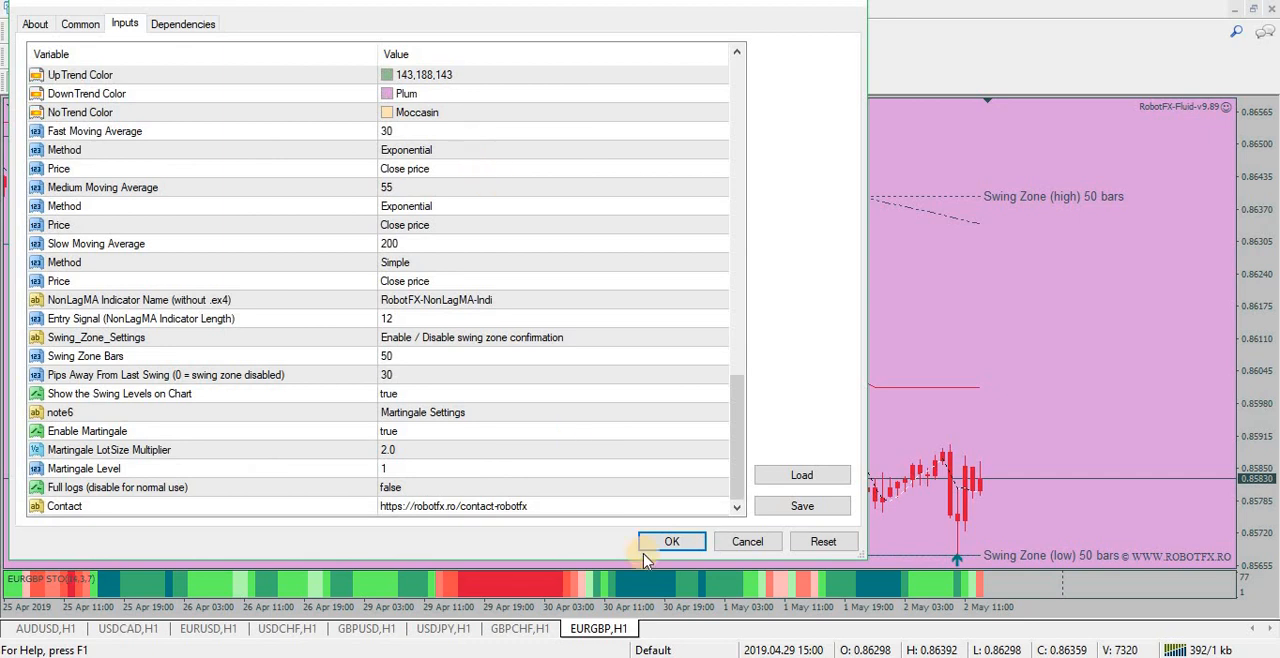
left_click(672, 540)
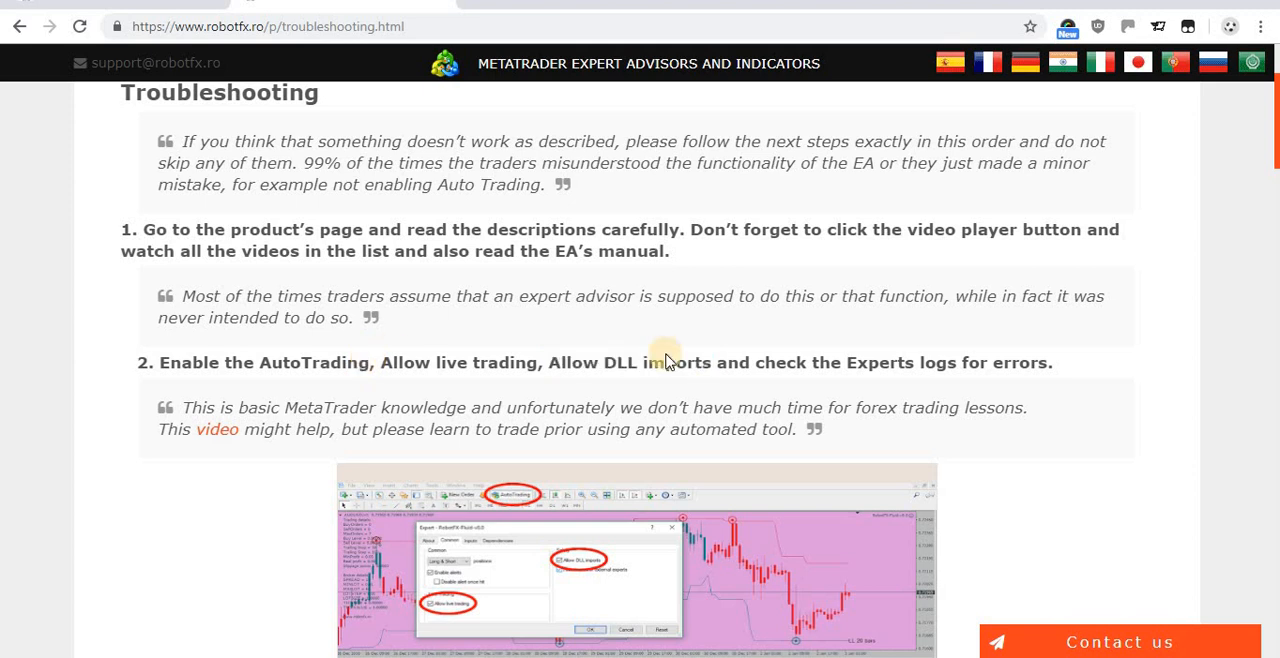
mouse_move(1240, 348)
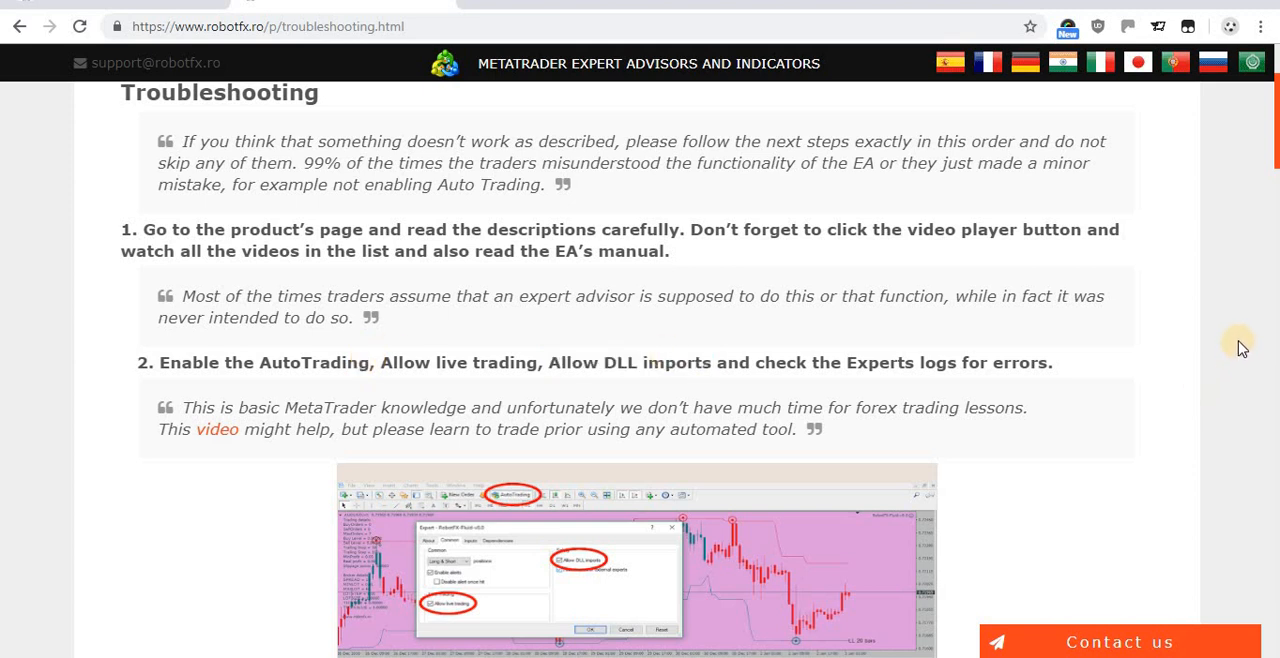
mouse_move(116, 448)
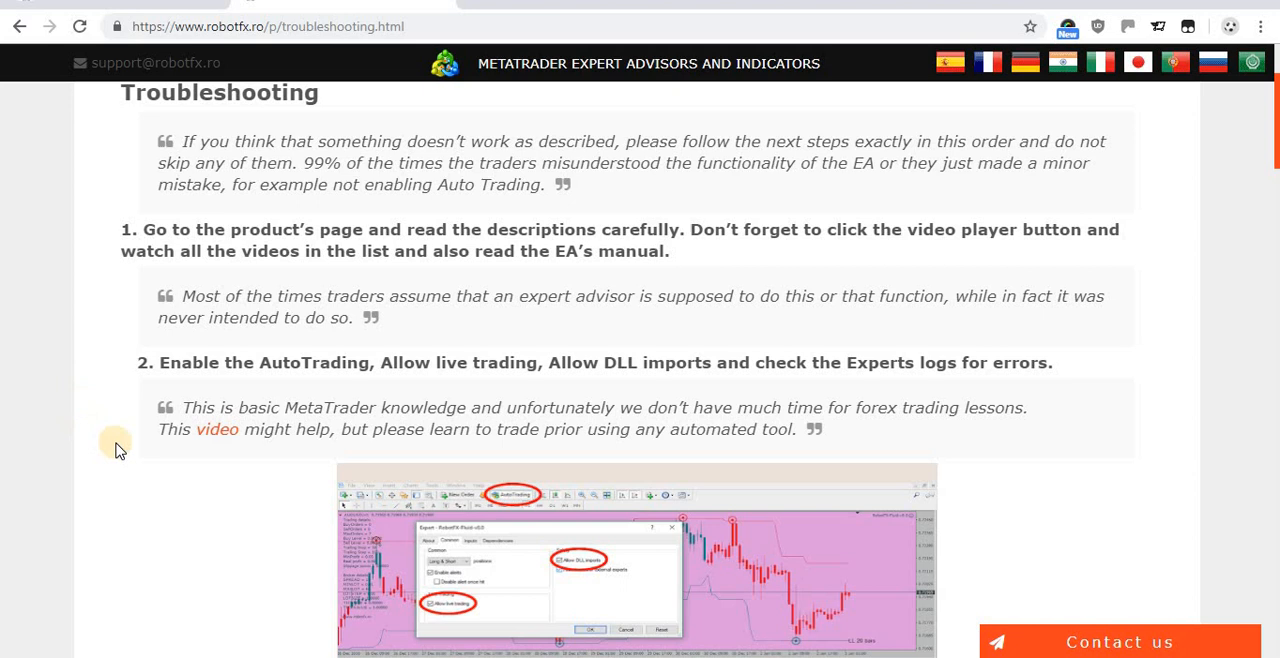
Scroll down to step 3 about entering your email in the ClientEmail input
scroll("down", 3)
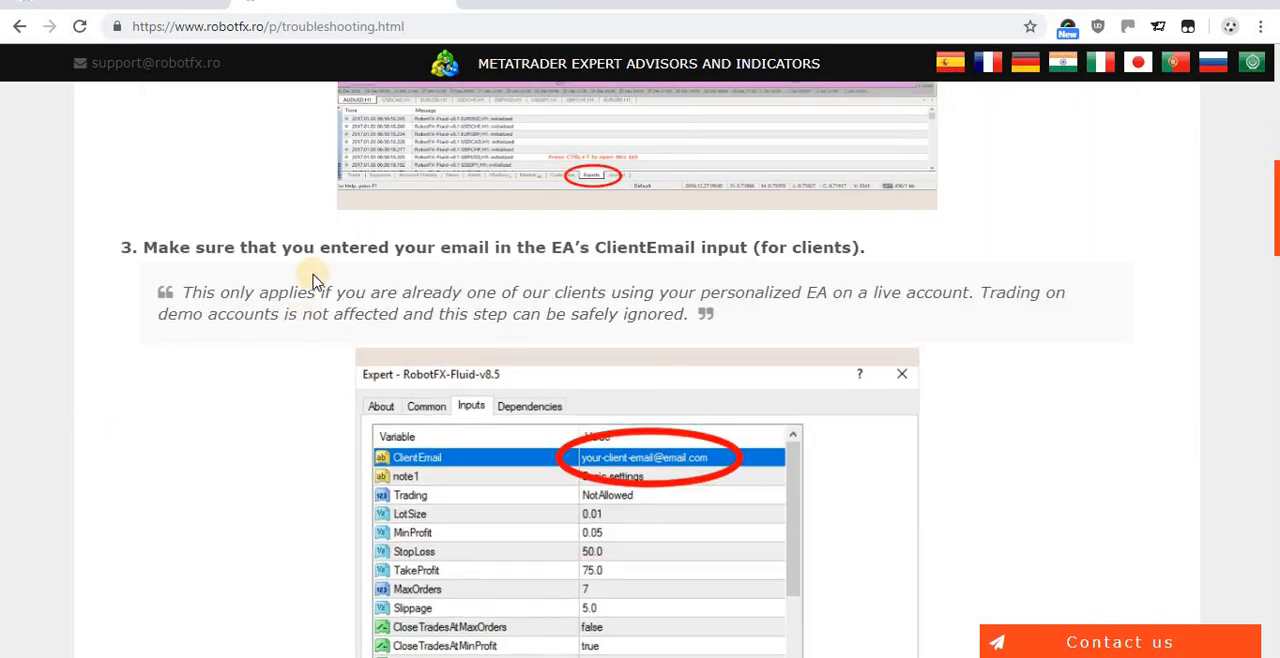
mouse_move(300, 256)
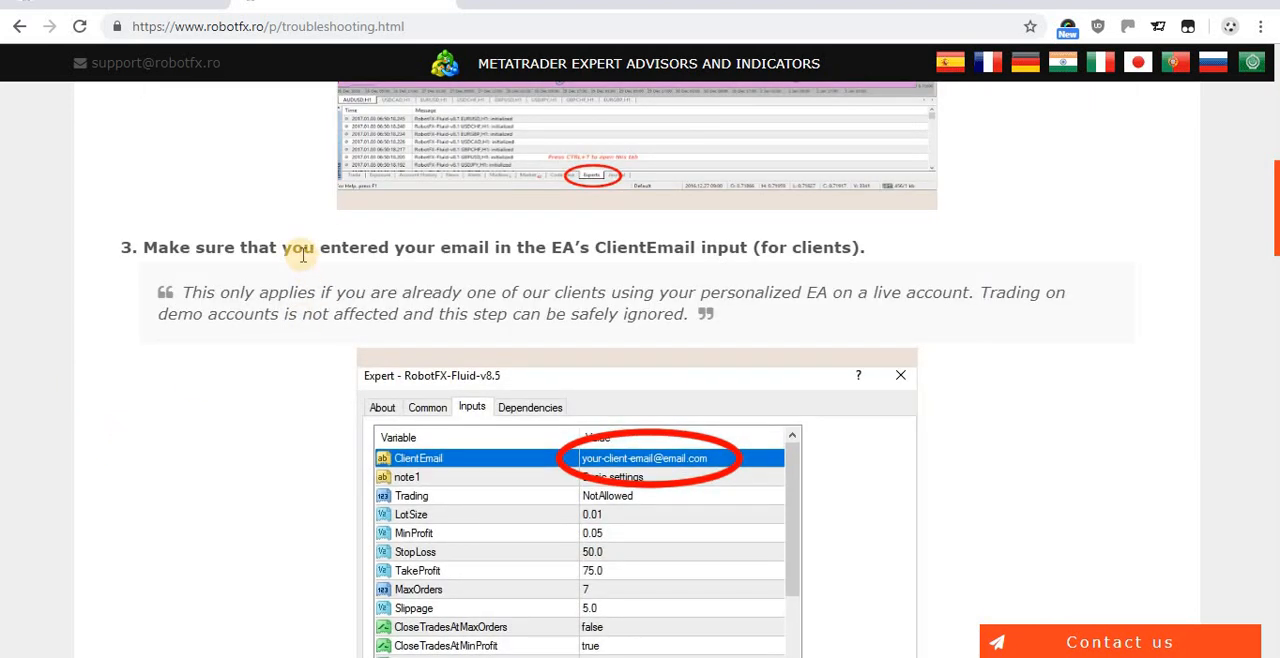
mouse_move(316, 236)
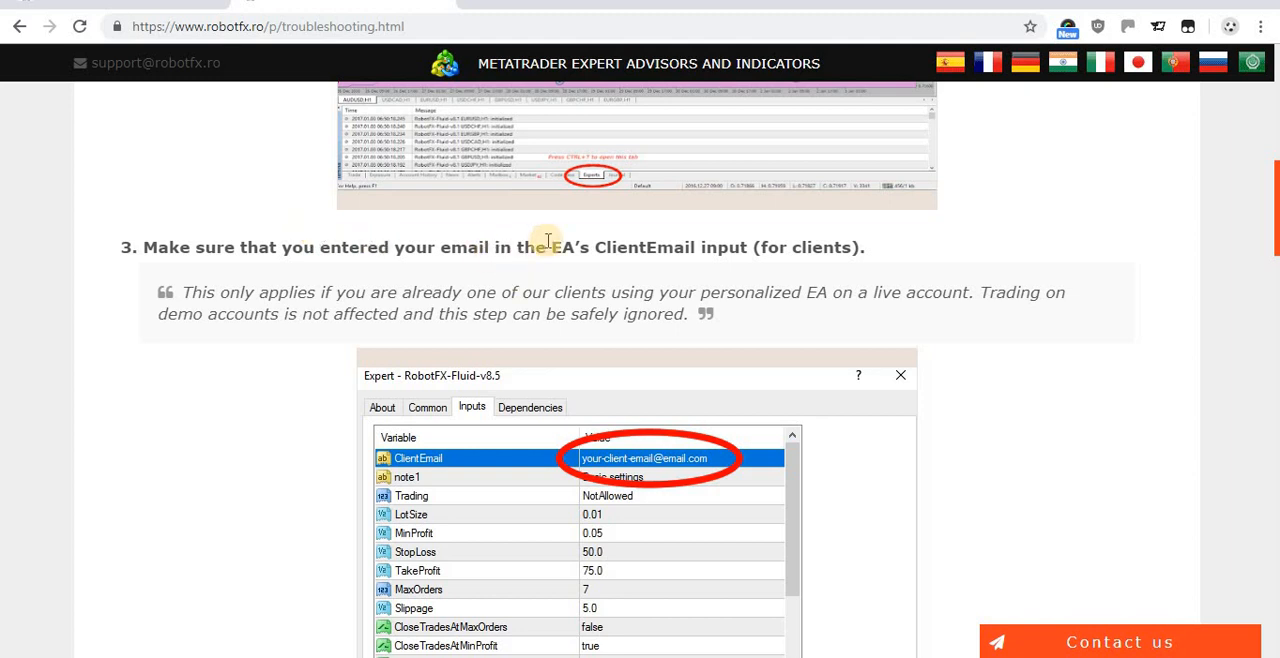
mouse_move(660, 290)
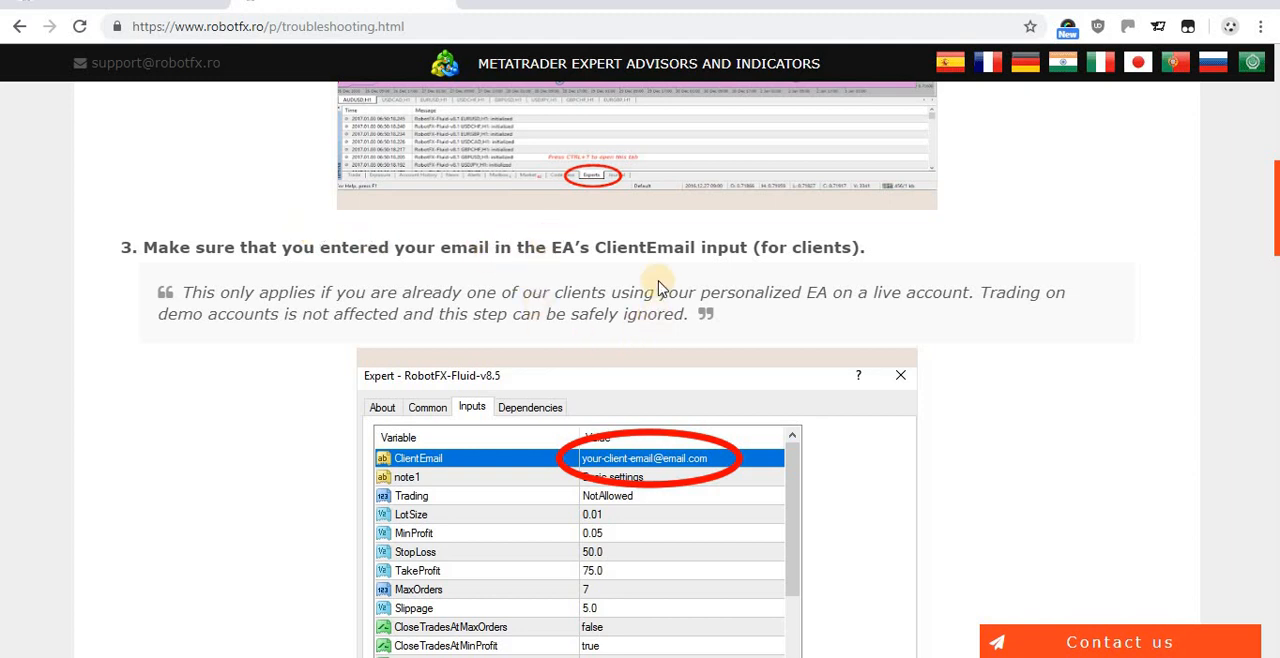
mouse_move(684, 240)
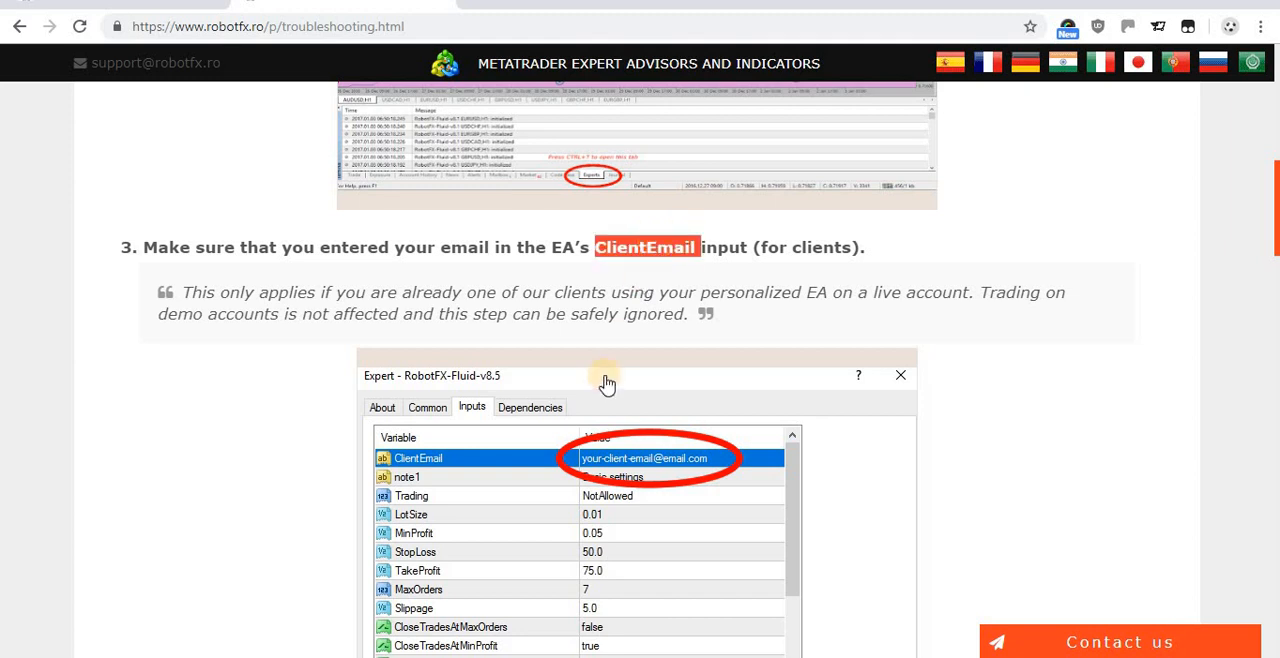
mouse_move(784, 284)
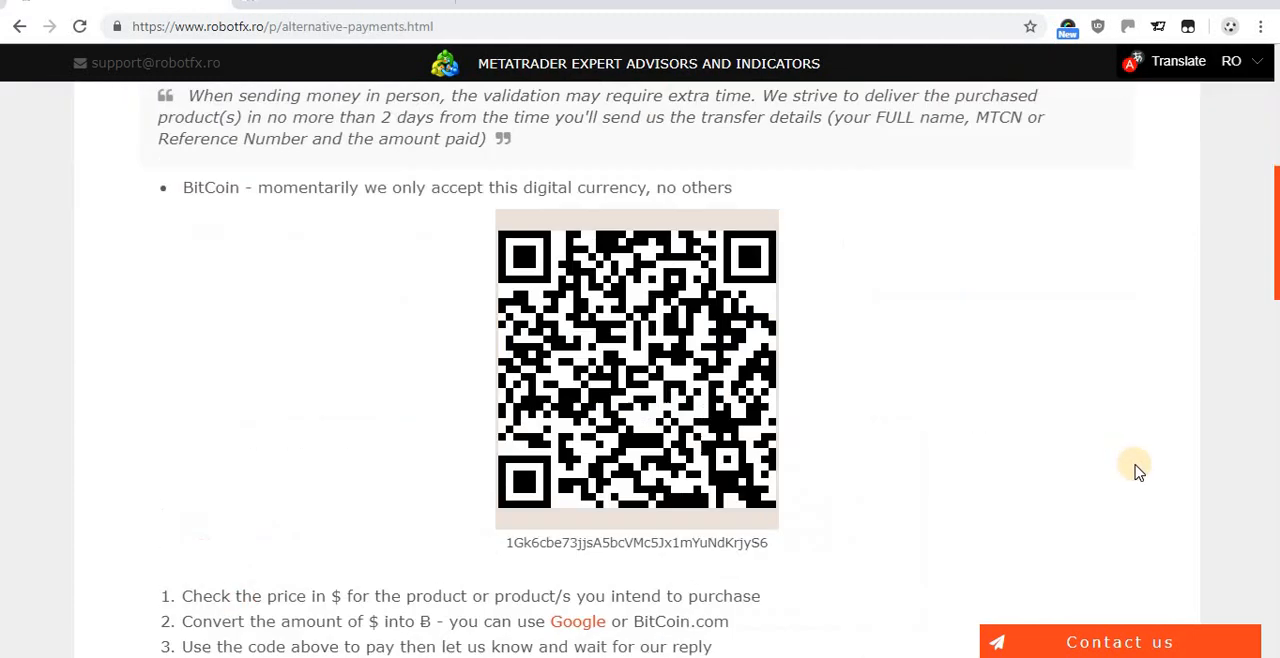
scroll("down", 3)
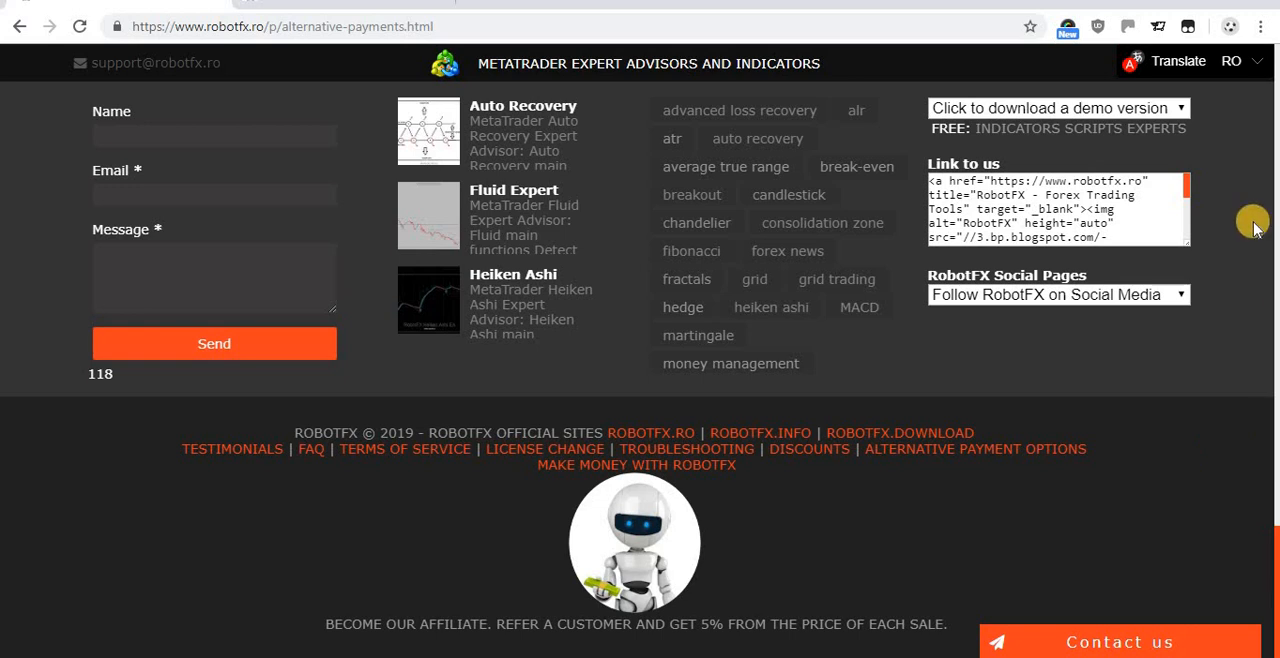
mouse_move(1056, 108)
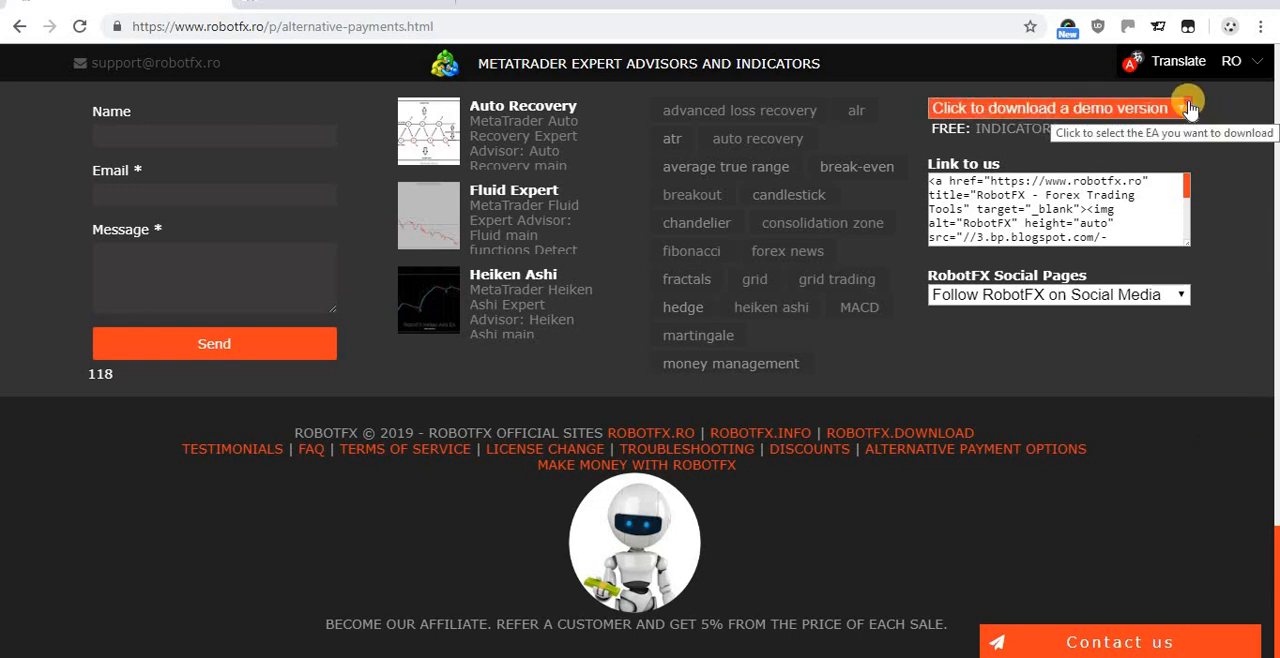
left_click(1056, 108)
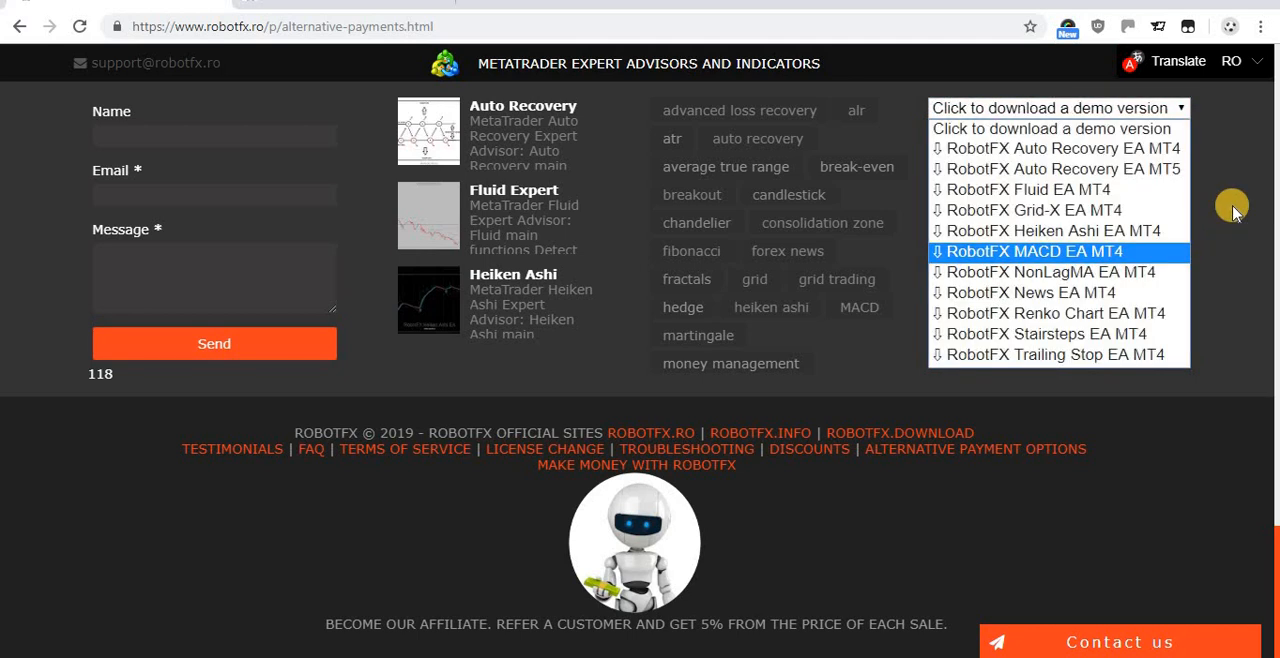
mouse_move(1052, 232)
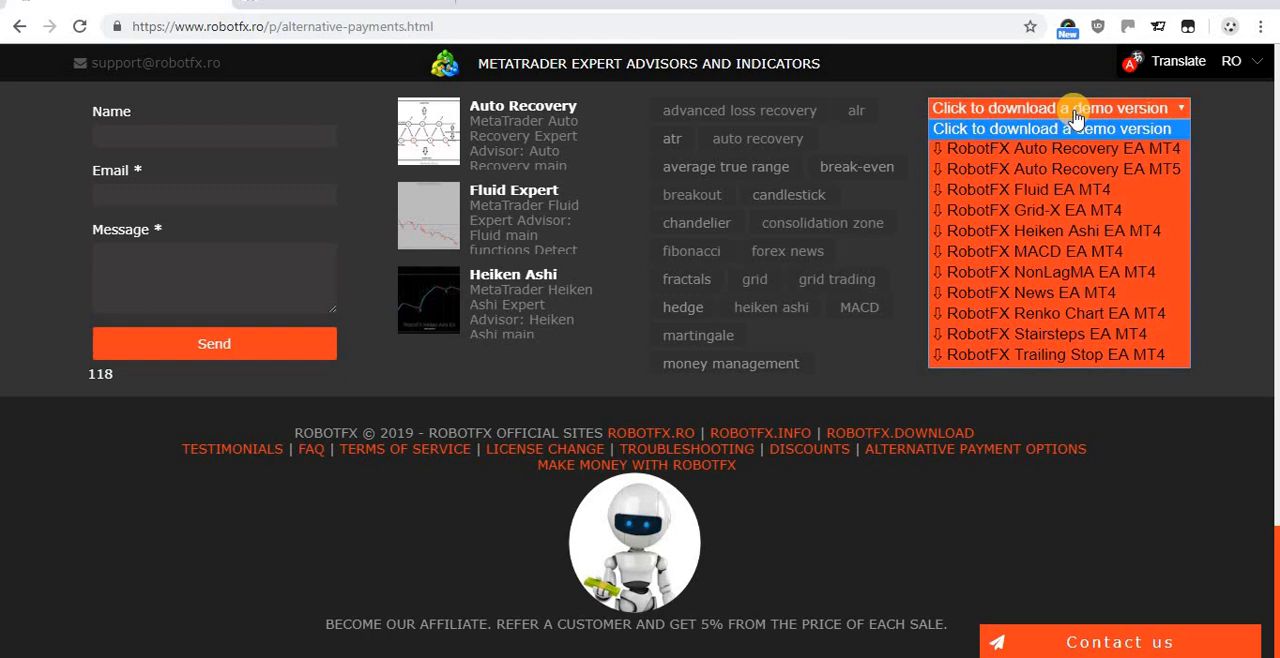
left_click(1056, 108)
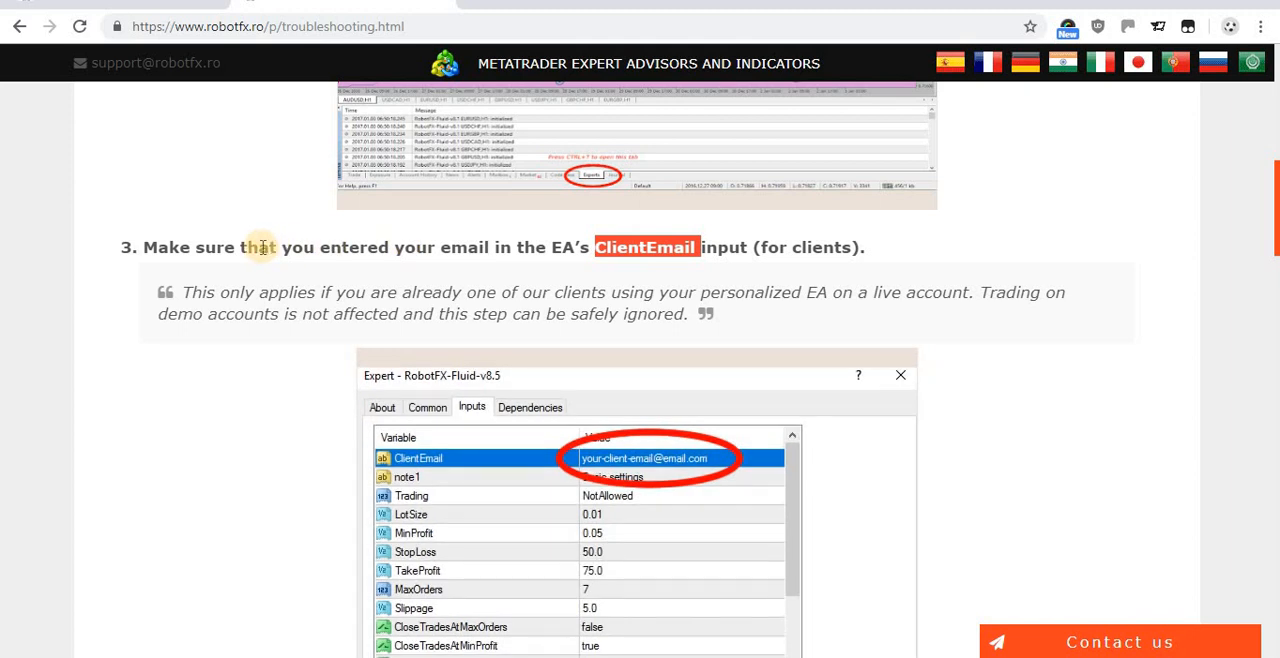
mouse_move(310, 248)
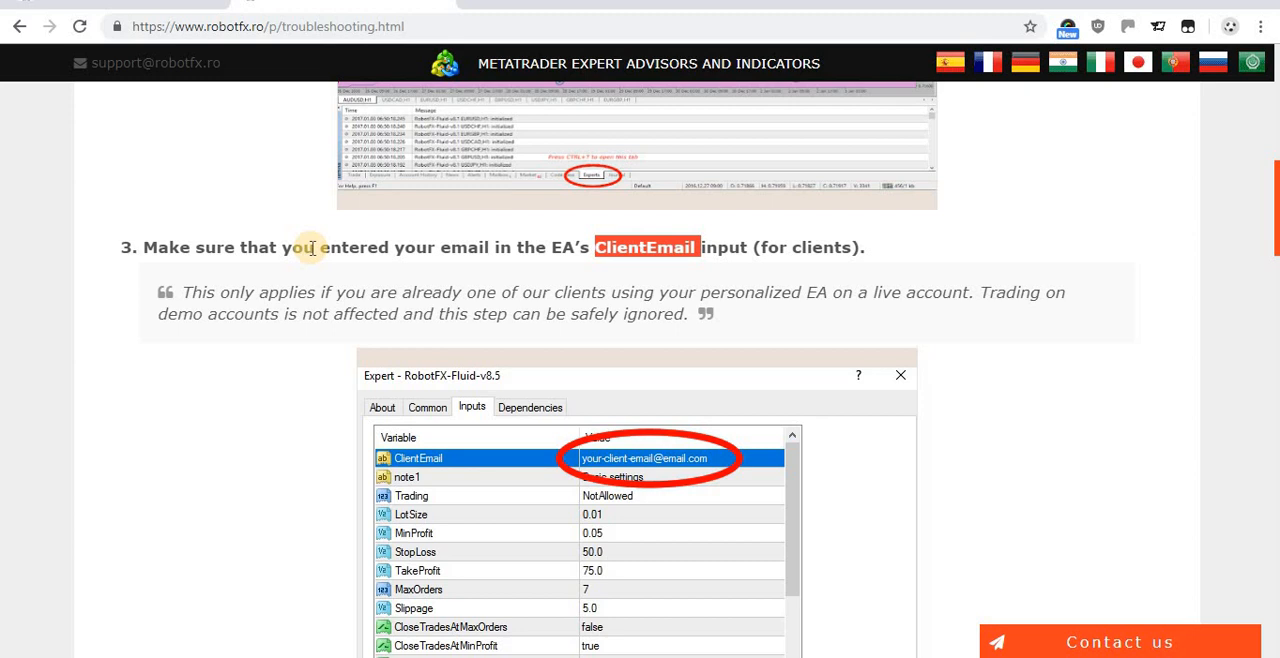
mouse_move(208, 312)
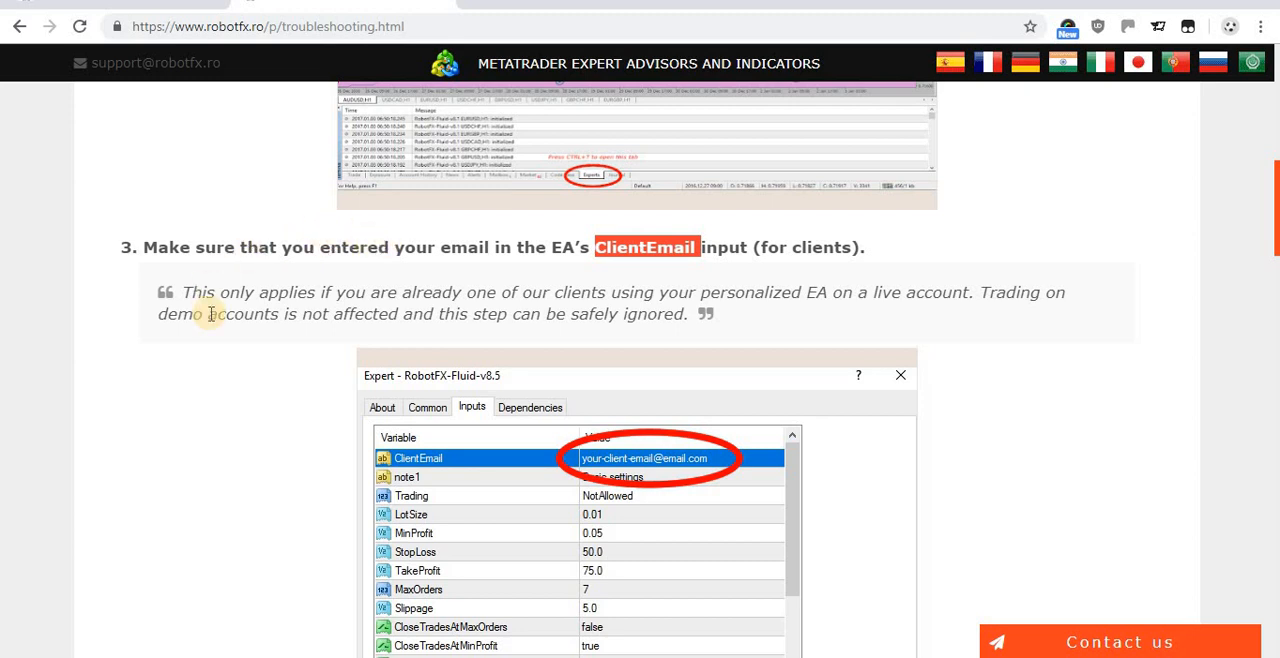
mouse_move(256, 298)
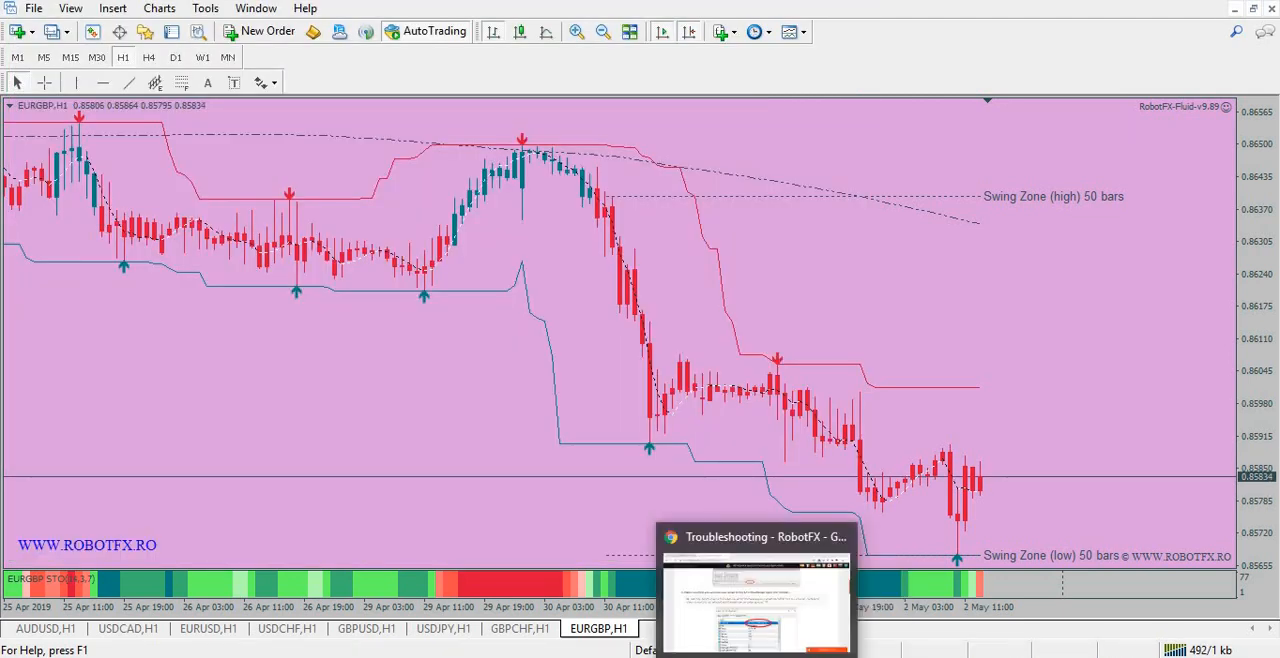
Return to the Troubleshooting page and review steps 1 through 4
left_click(756, 536)
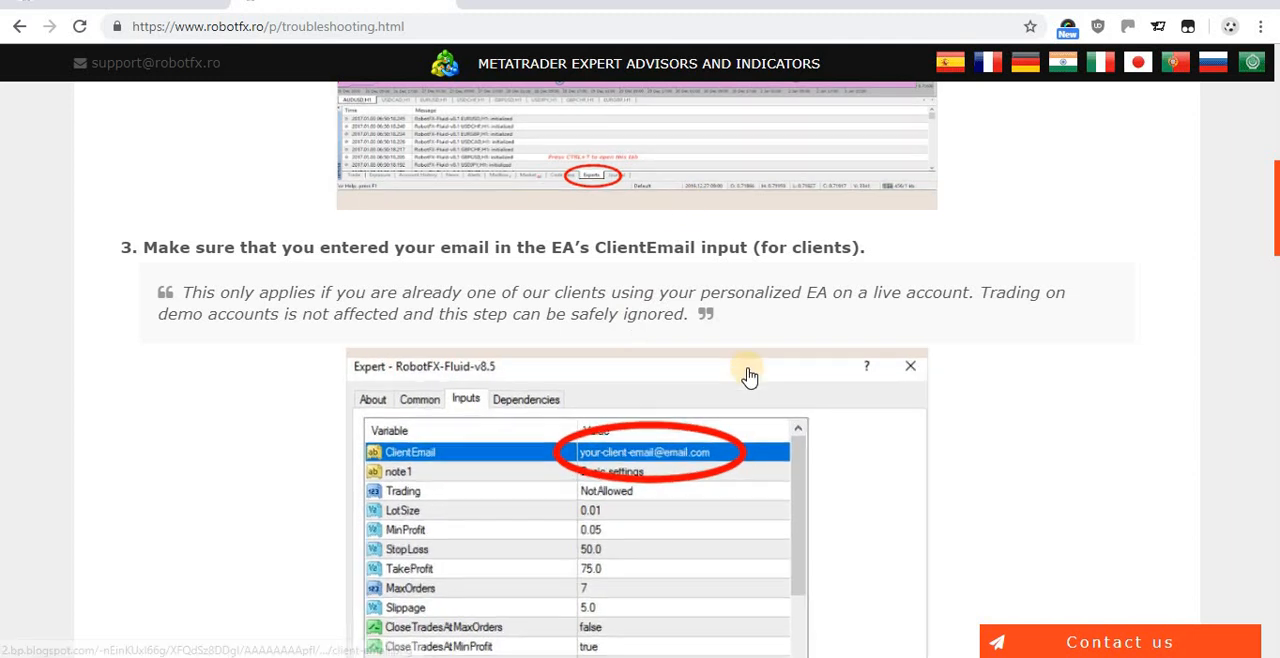
scroll("down", 3)
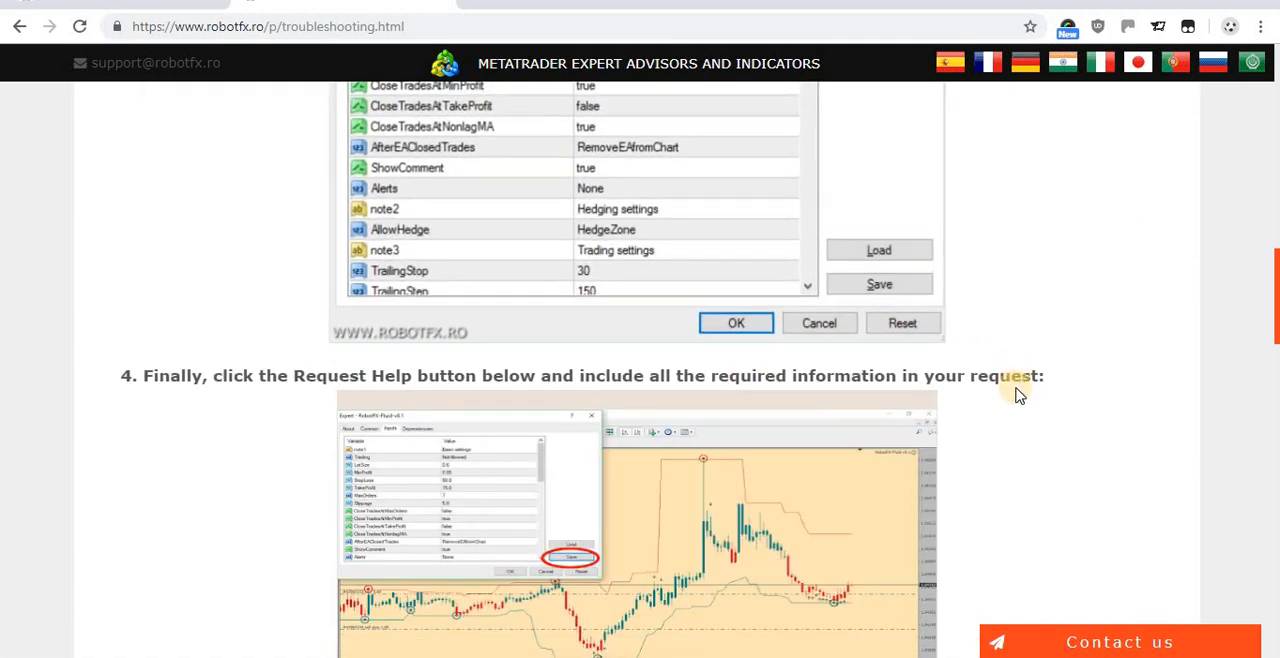
scroll("down", 3)
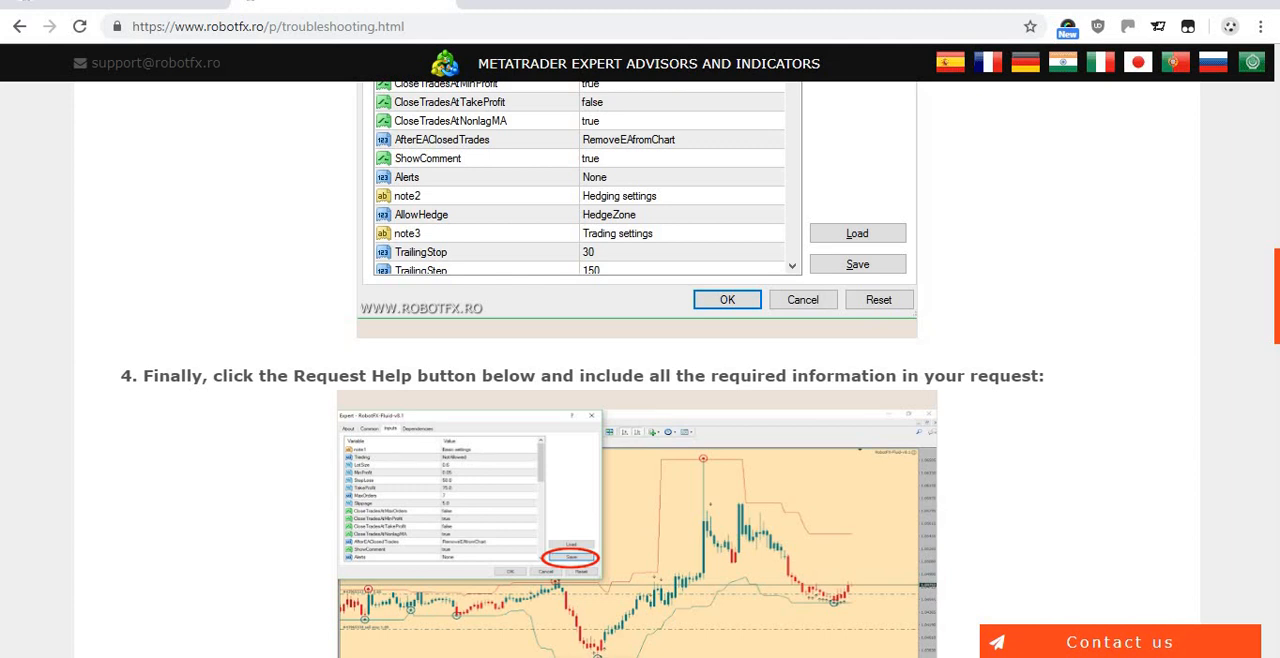
scroll("down", 3)
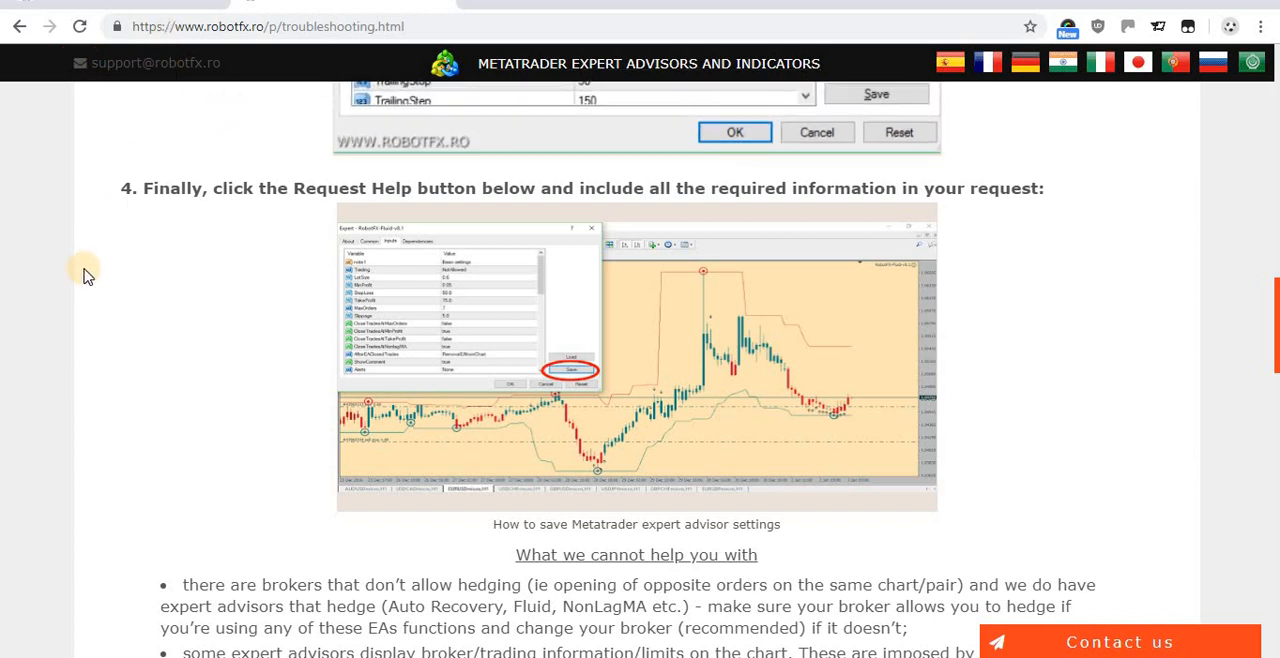
scroll("up", 3)
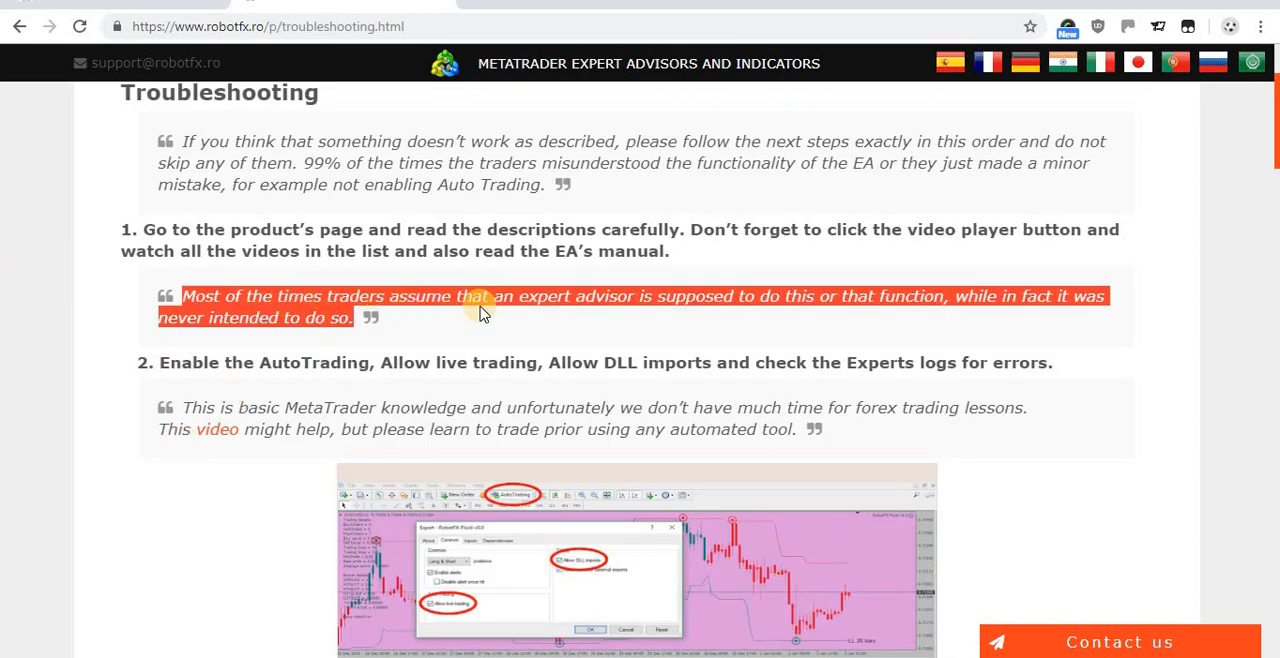
mouse_move(710, 332)
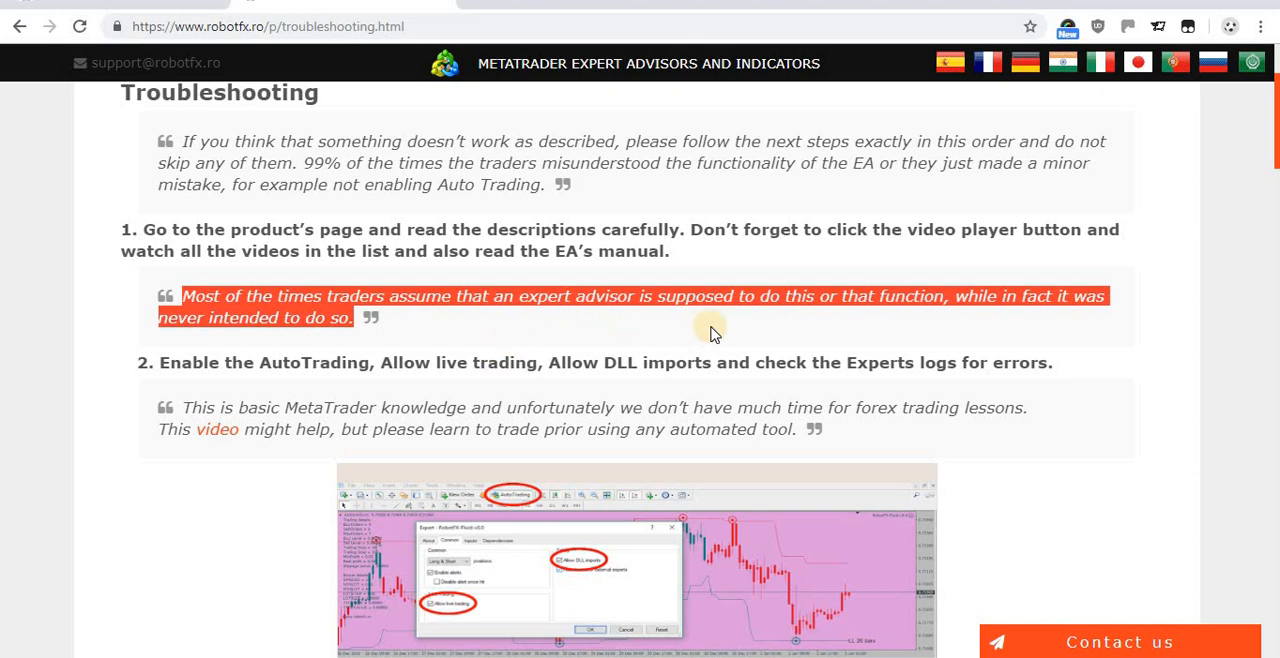
mouse_move(904, 328)
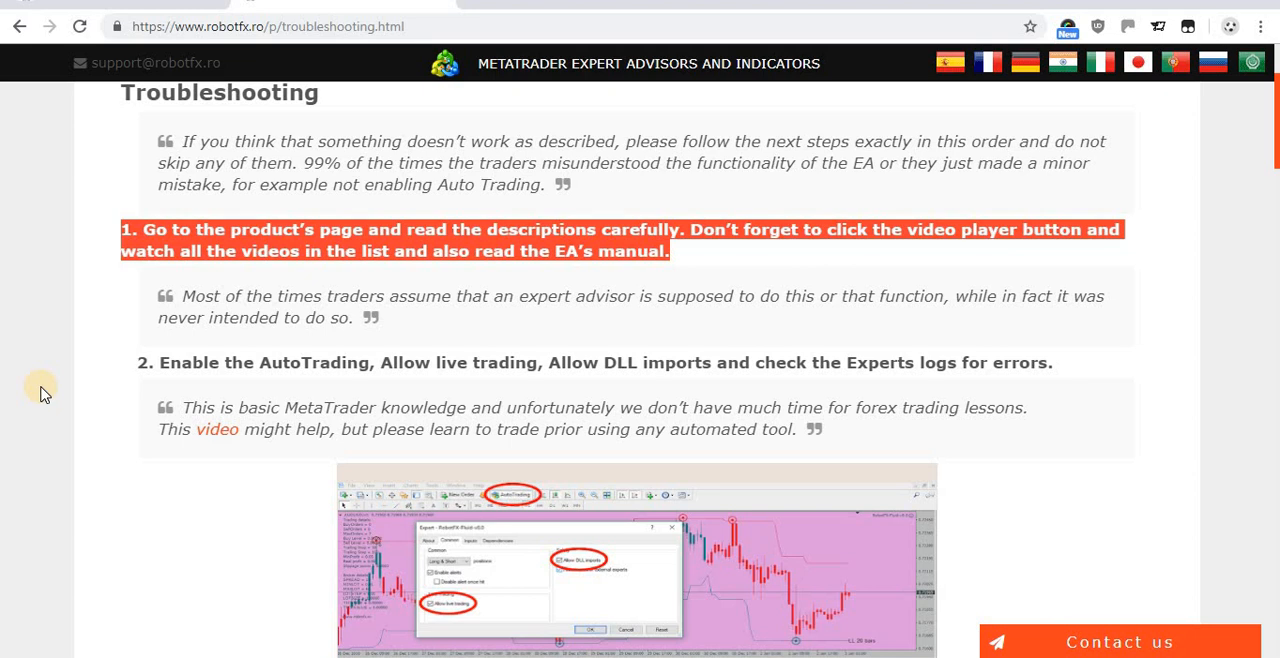
Highlight the word 'click' in step 4 and follow the HELP REQUEST FORM link
scroll("down", 3)
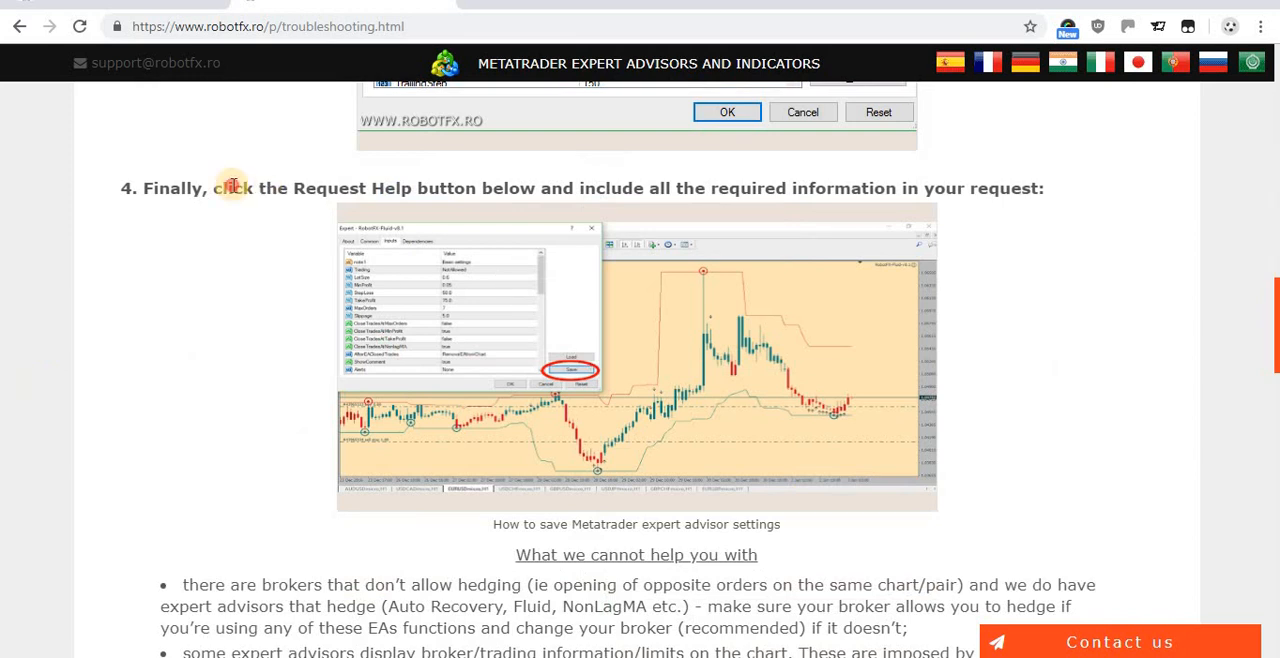
double_click(234, 188)
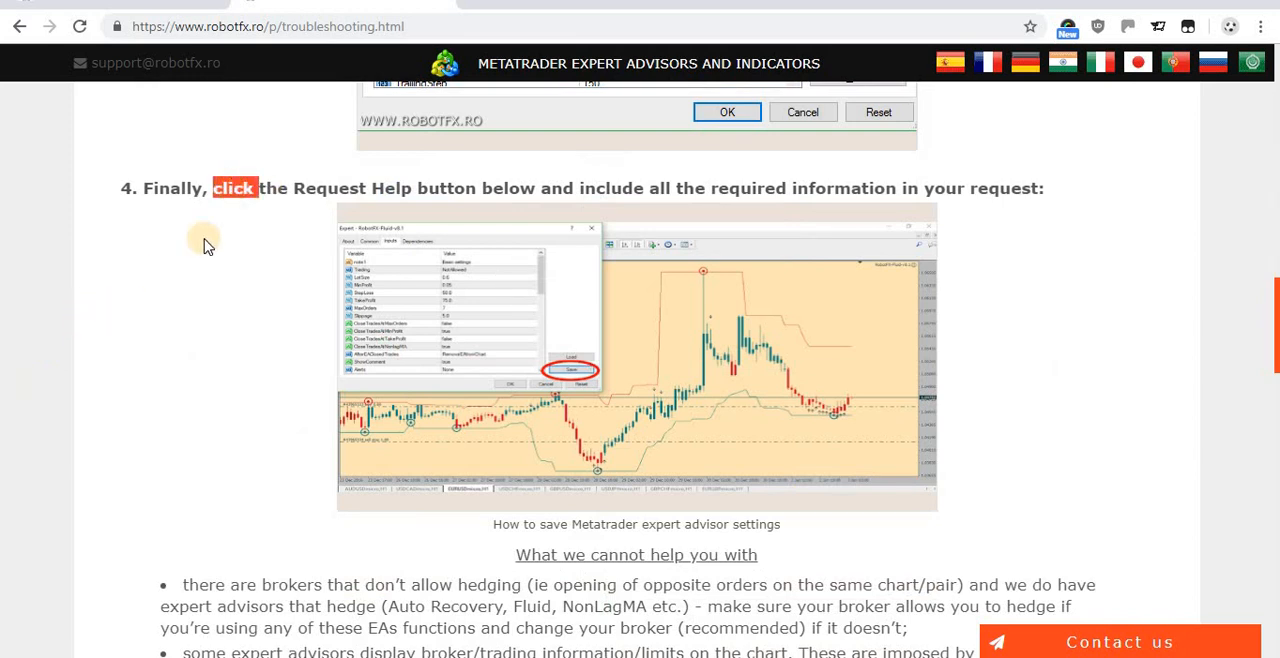
scroll("down", 3)
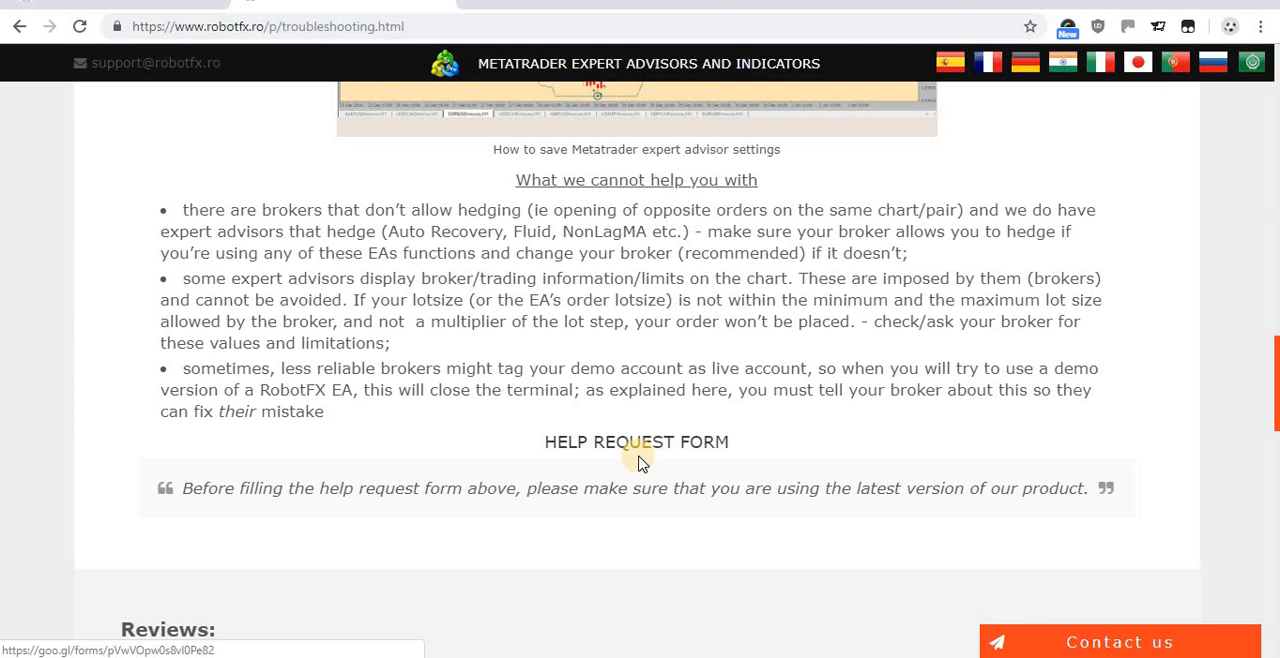
mouse_move(630, 424)
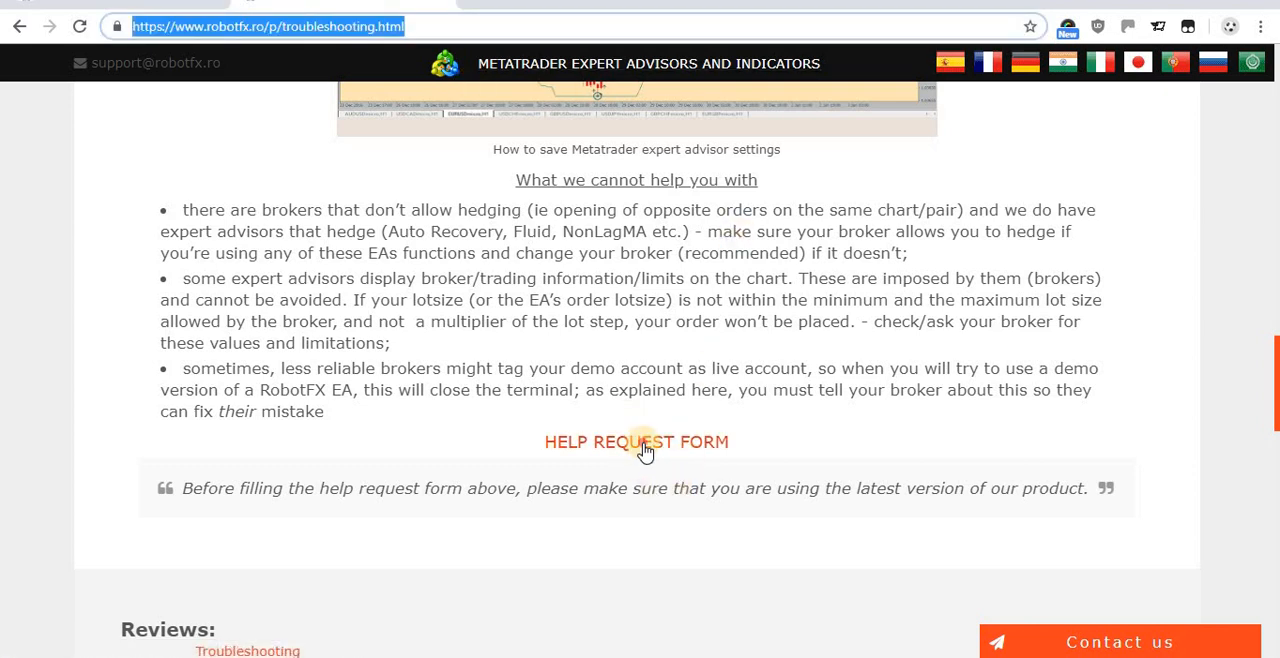
left_click(636, 442)
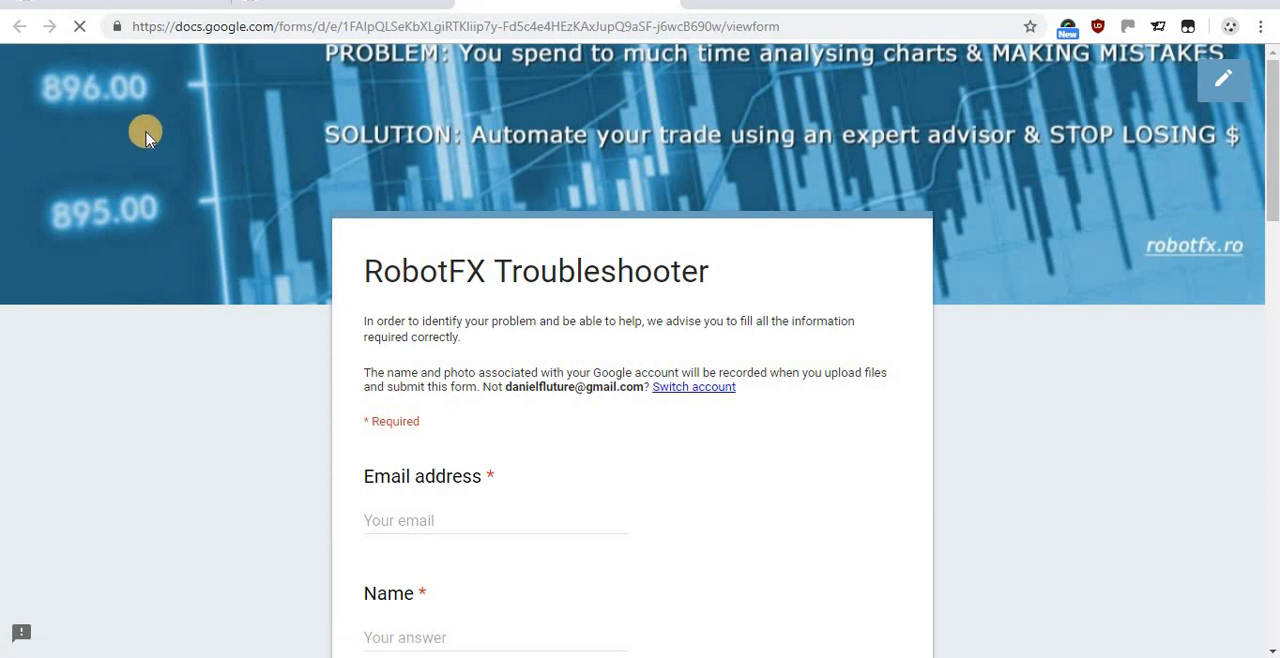
mouse_move(108, 160)
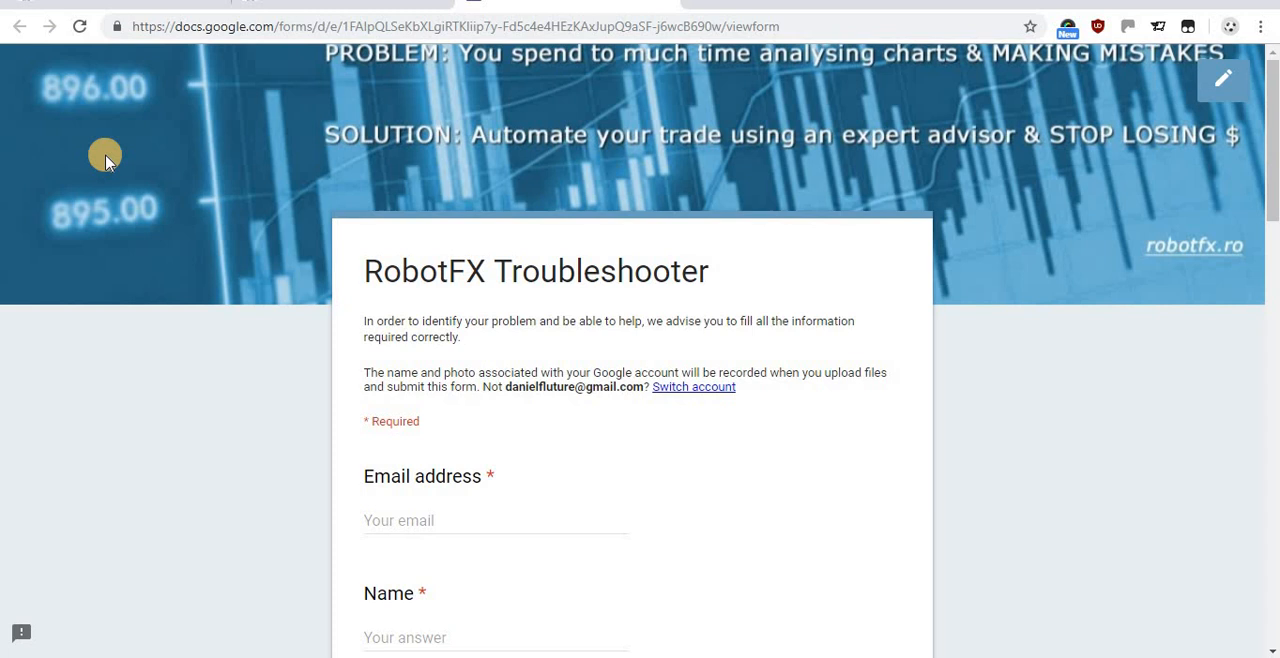
mouse_move(92, 596)
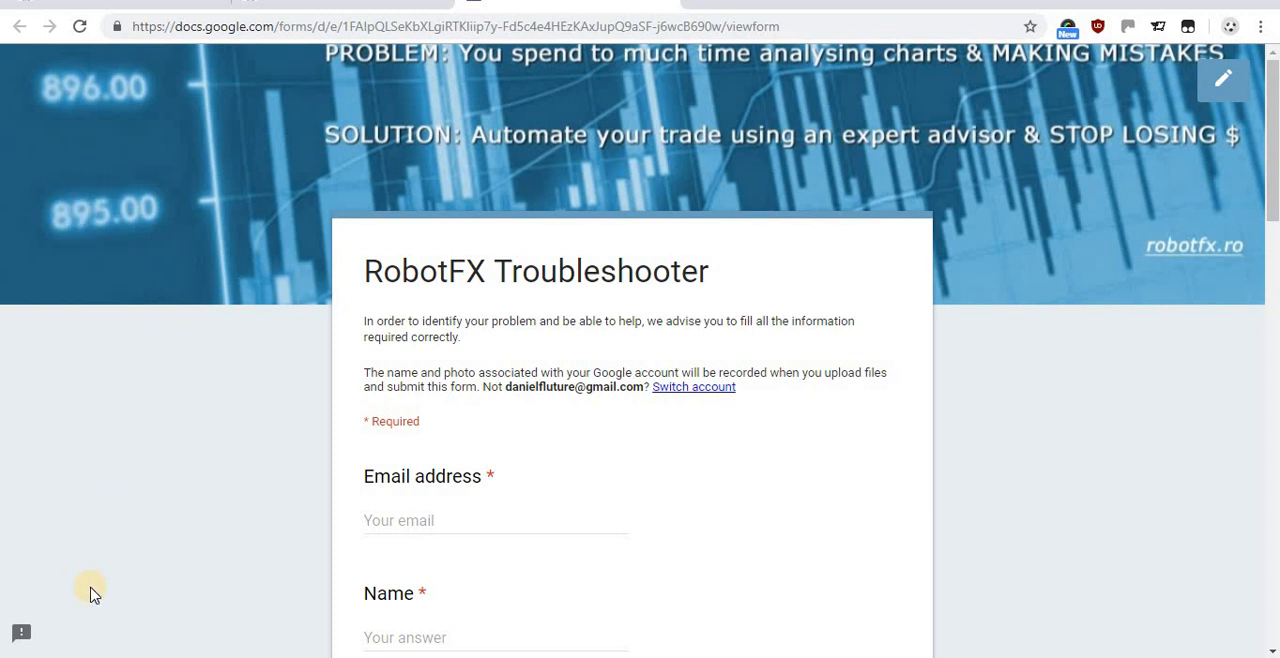
Scroll past Email and Name to the product, version, error-message and EA-settings questions
scroll("down", 3)
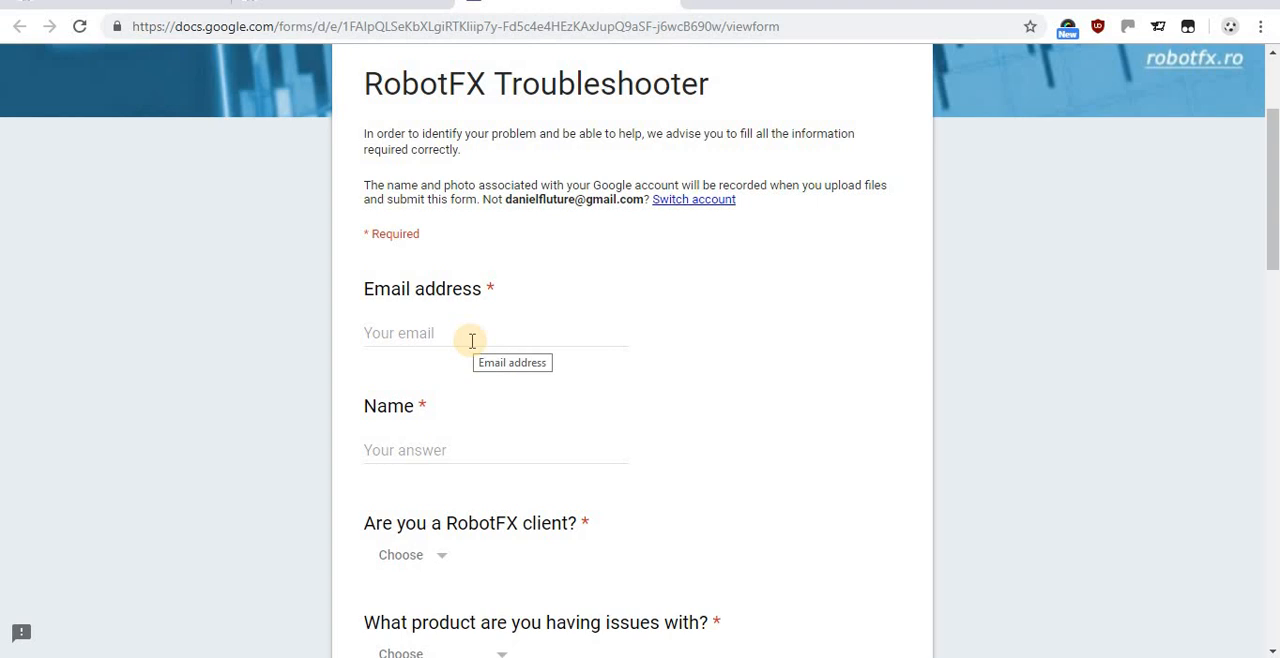
mouse_move(484, 332)
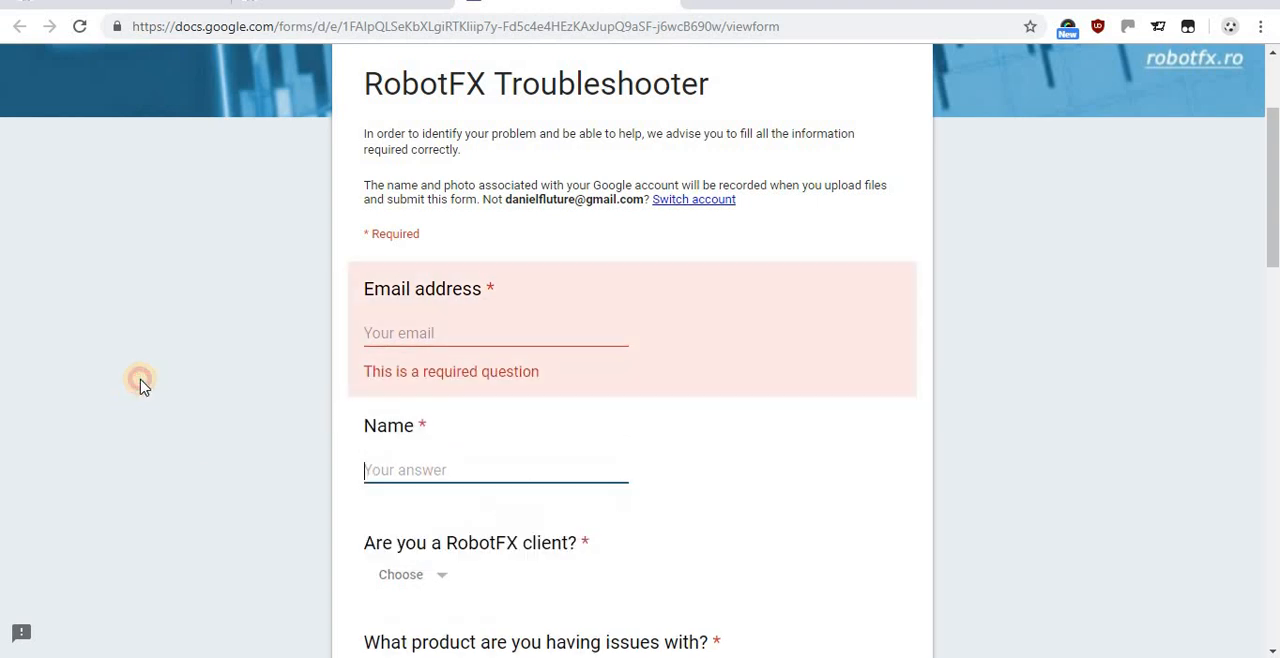
scroll("down", 3)
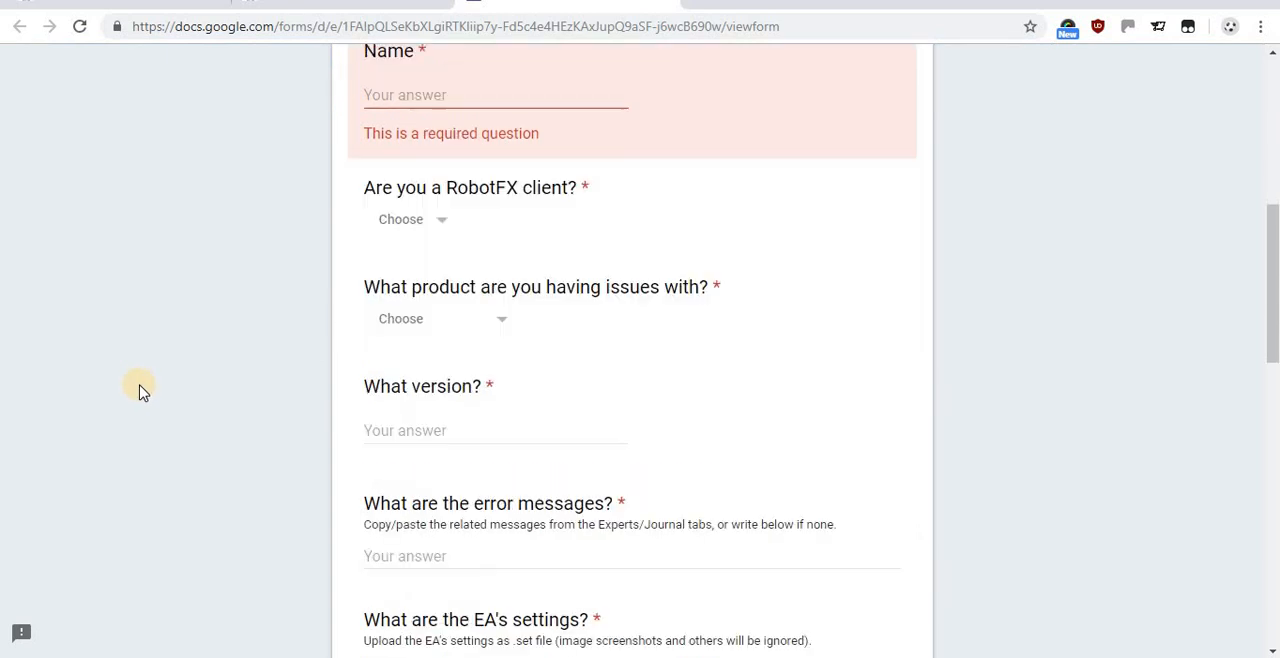
scroll("down", 3)
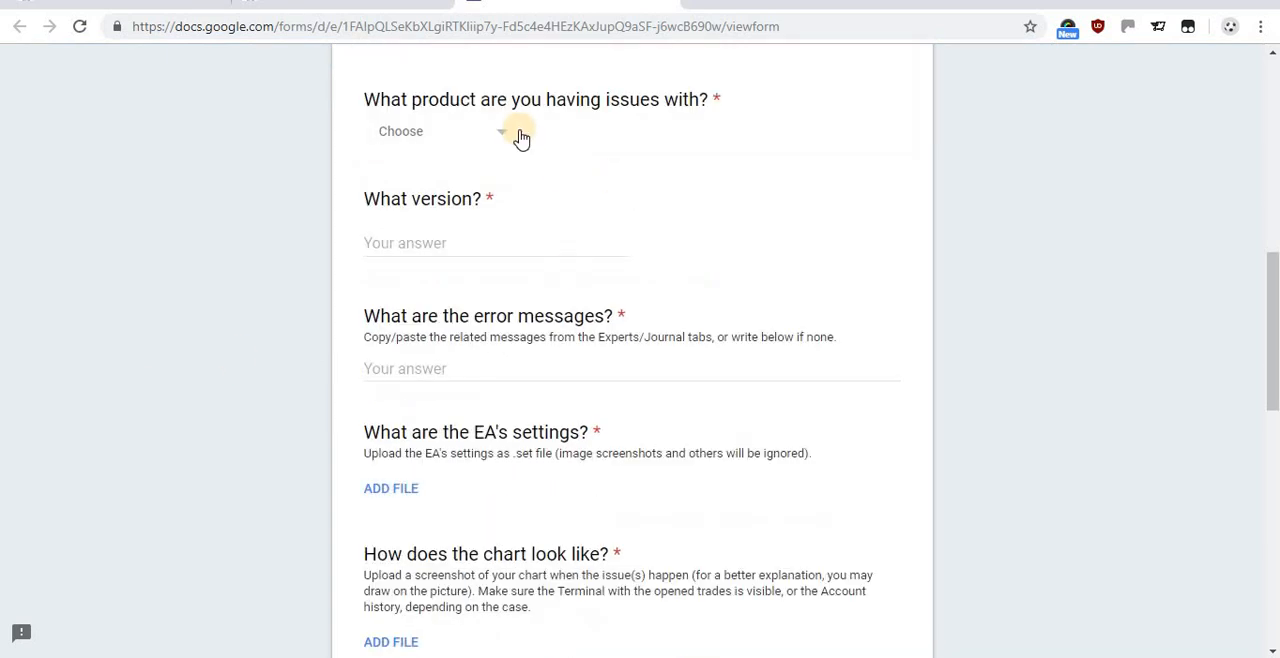
mouse_move(98, 272)
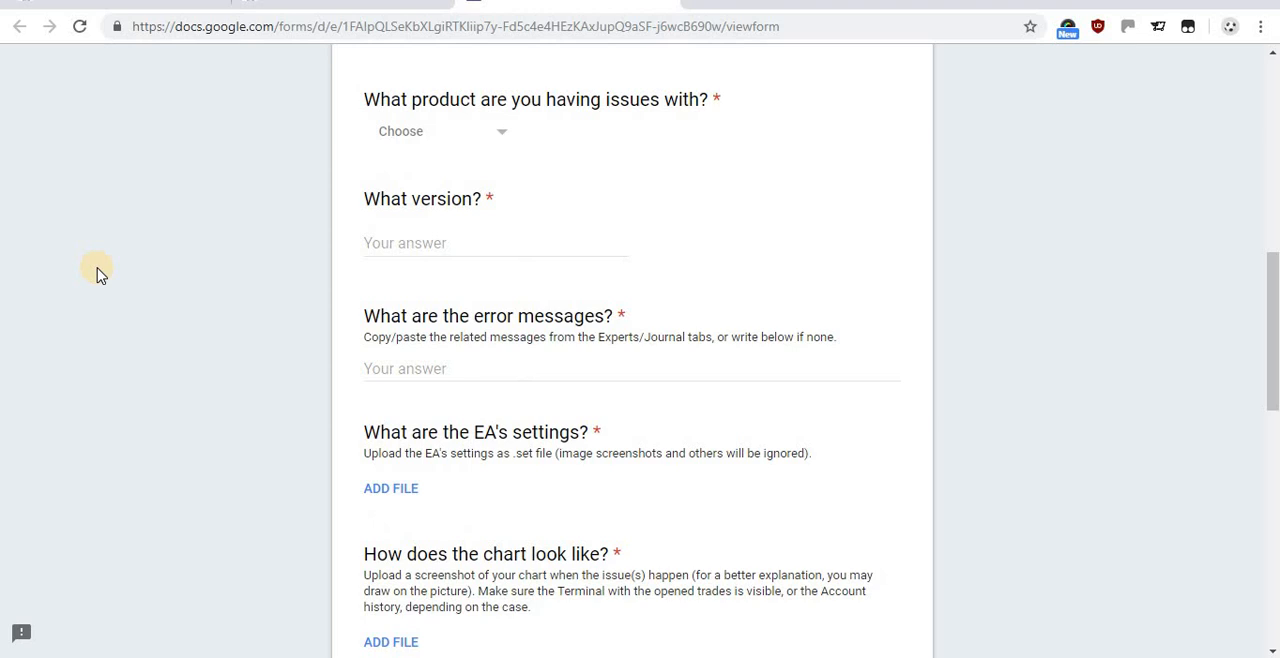
mouse_move(220, 392)
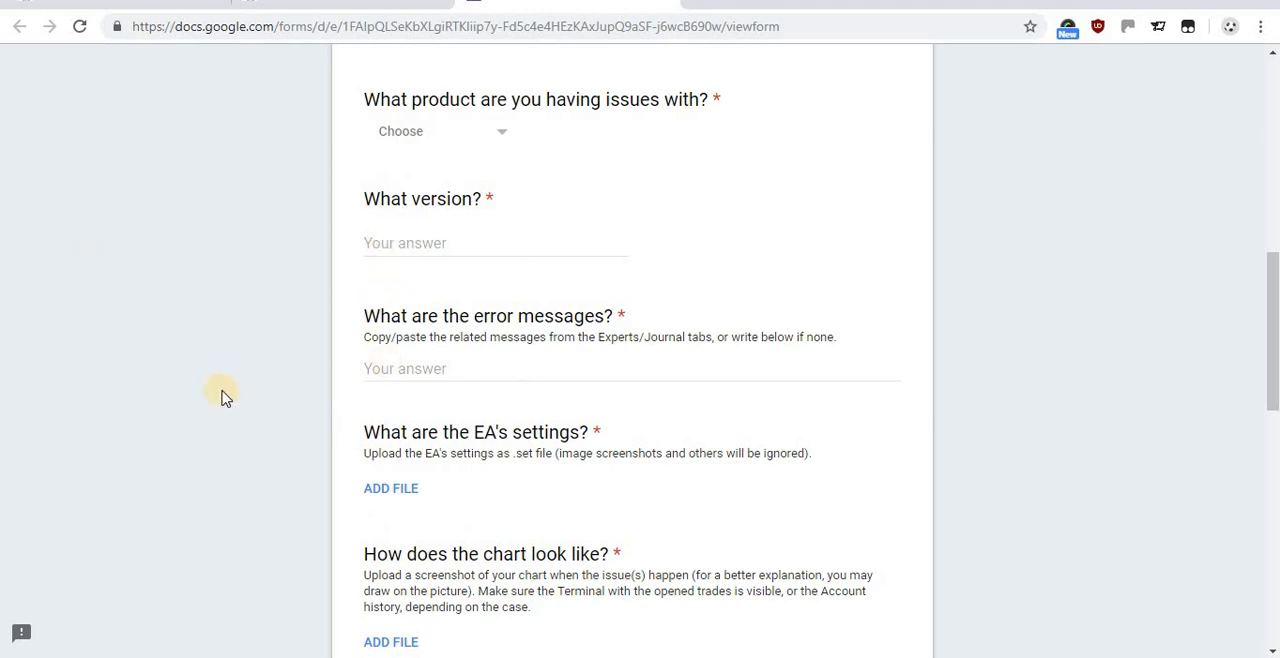
mouse_move(402, 404)
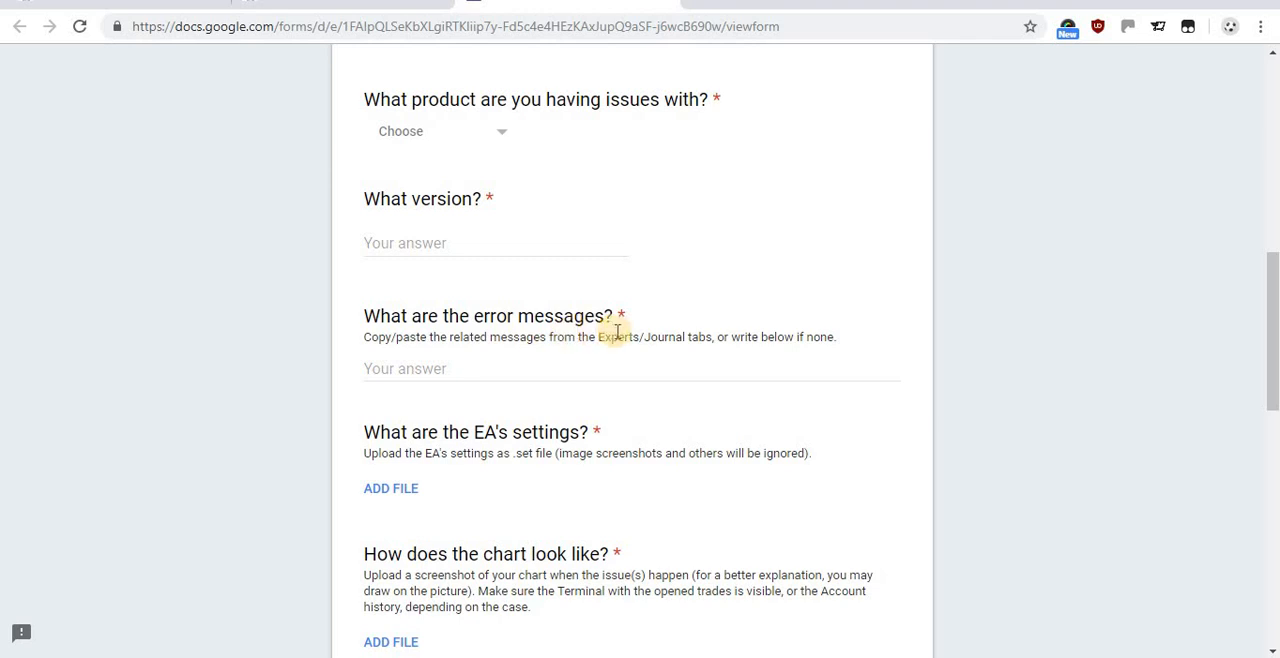
mouse_move(58, 336)
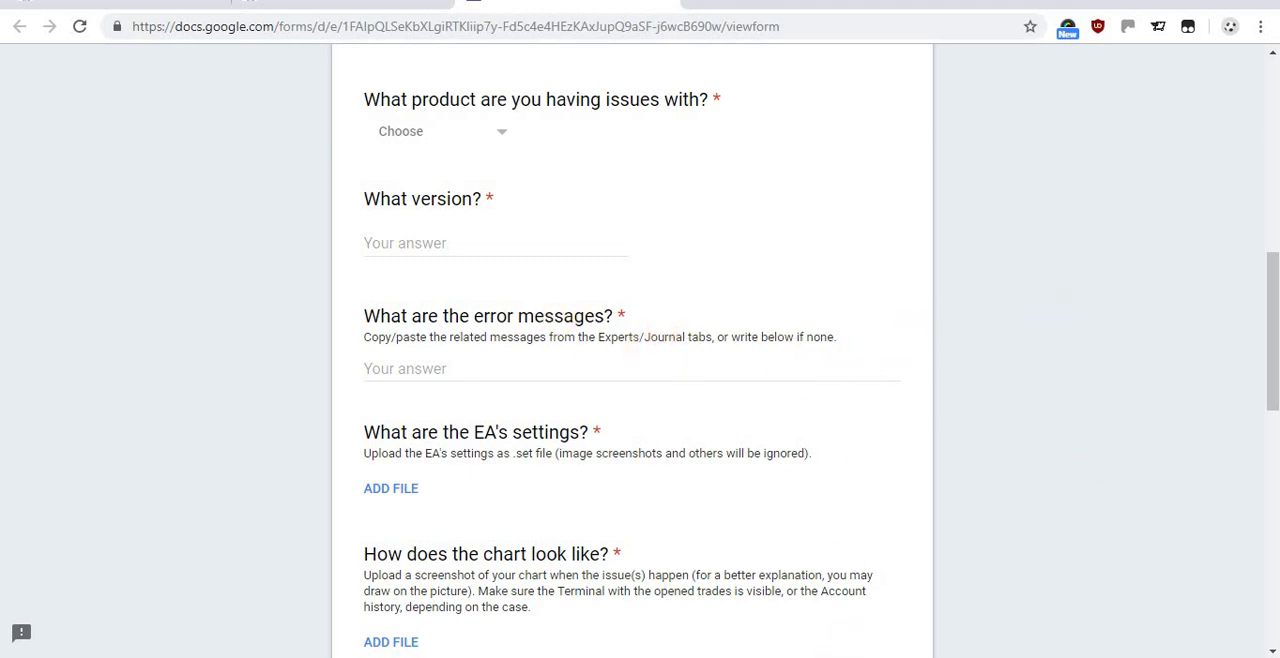
mouse_move(620, 336)
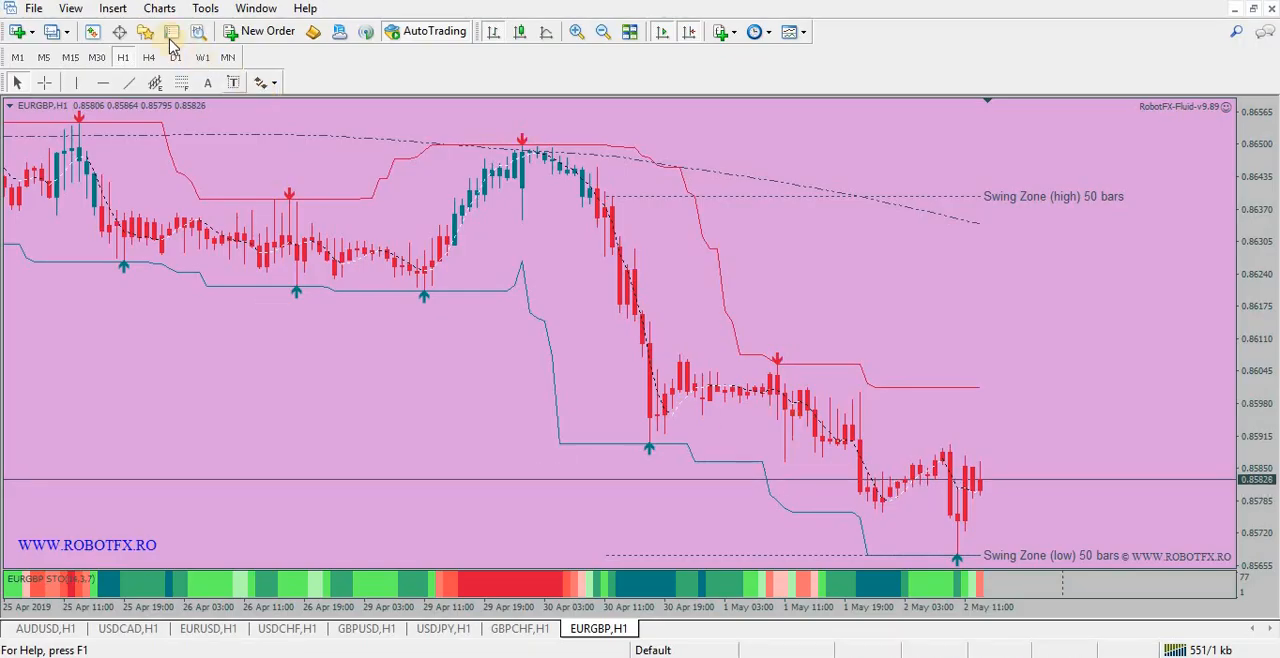
mouse_move(172, 32)
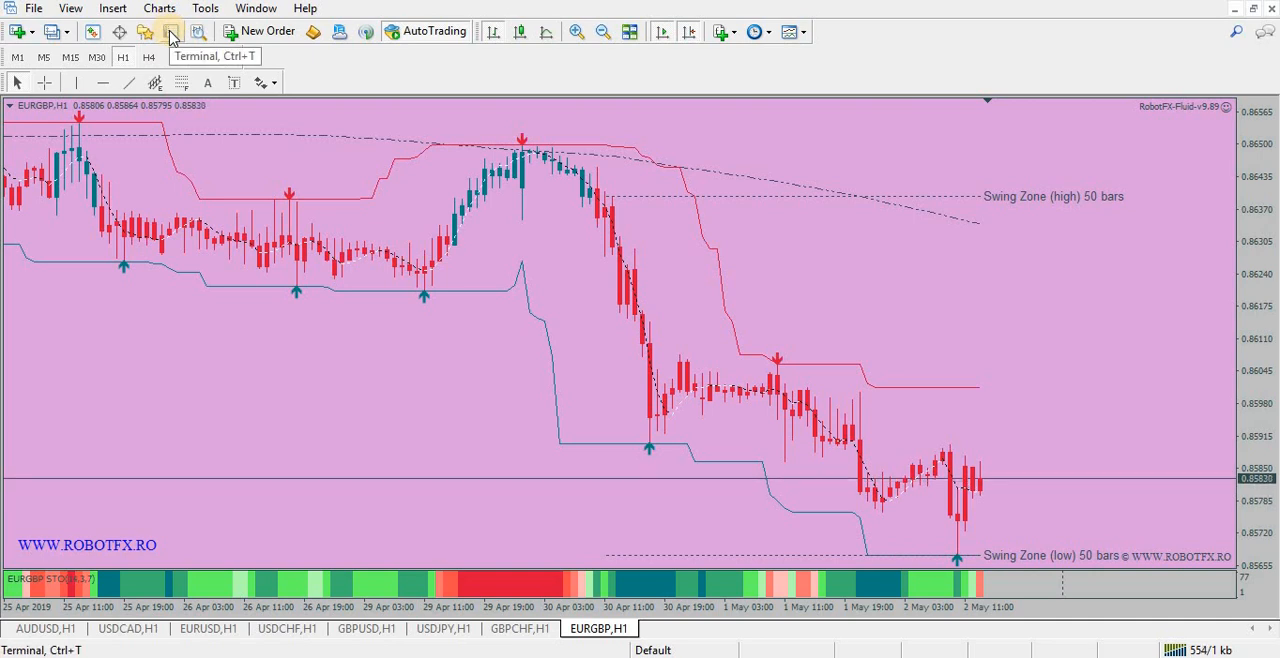
Show the Terminal panel and review the Experts and Journal logs, selecting the expert-loaded entry
left_click(172, 32)
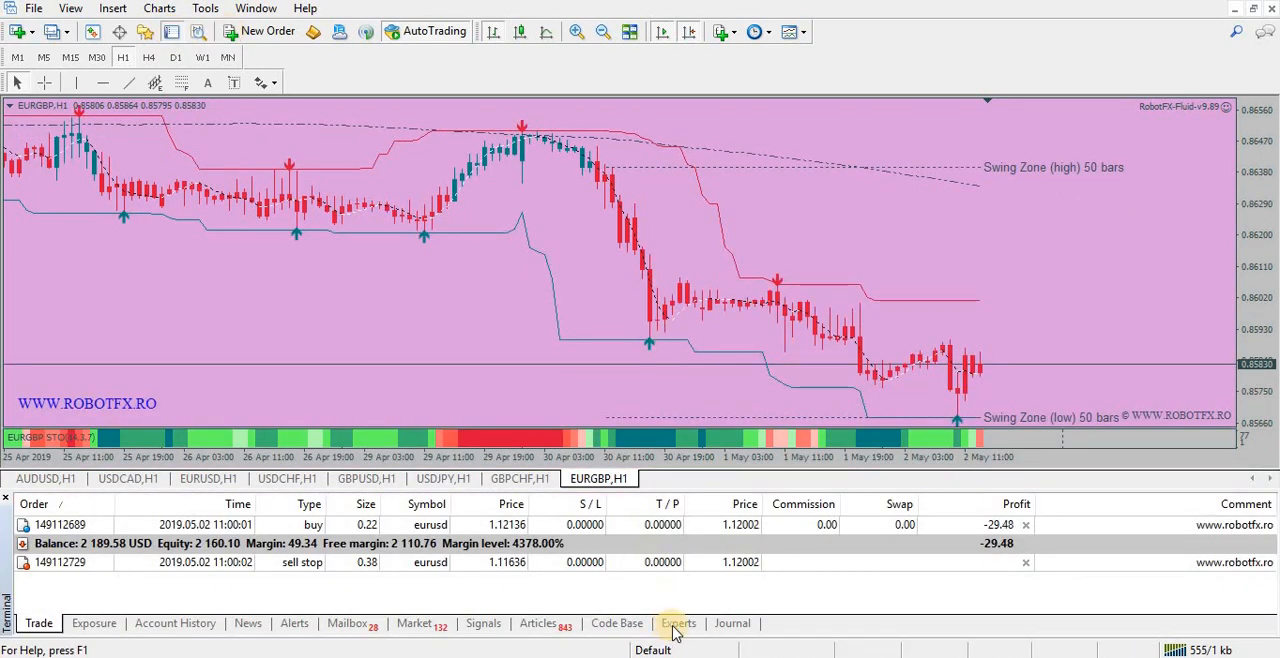
left_click(732, 624)
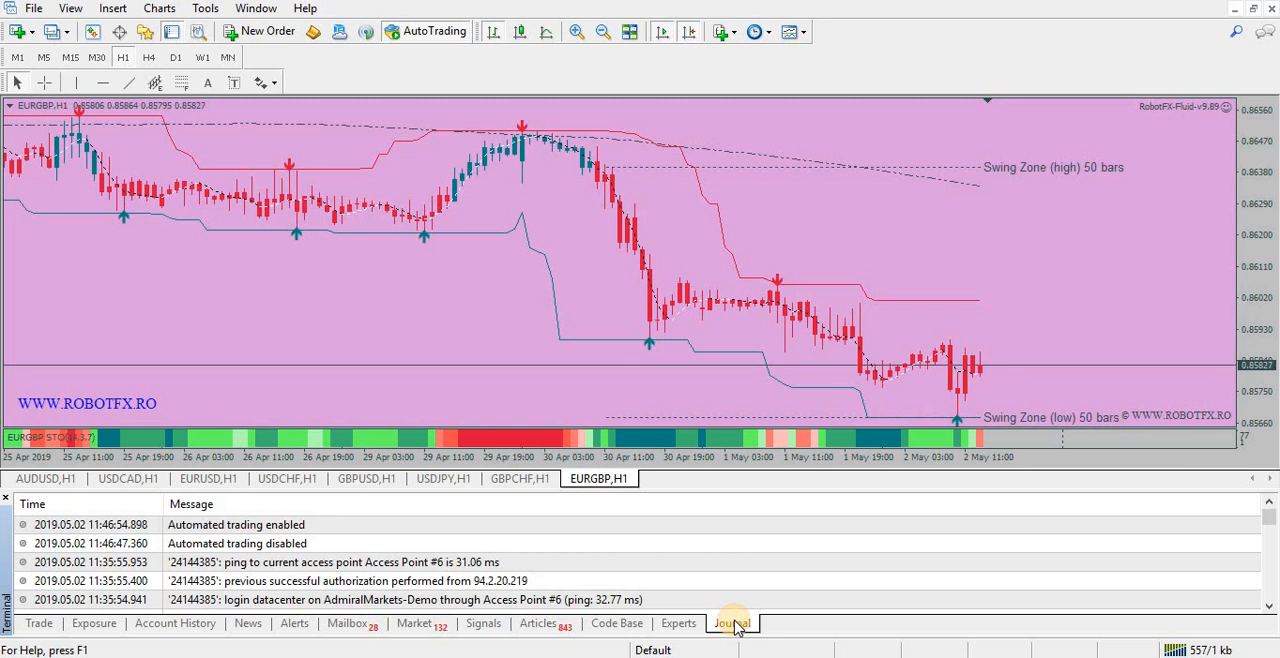
left_click(90, 524)
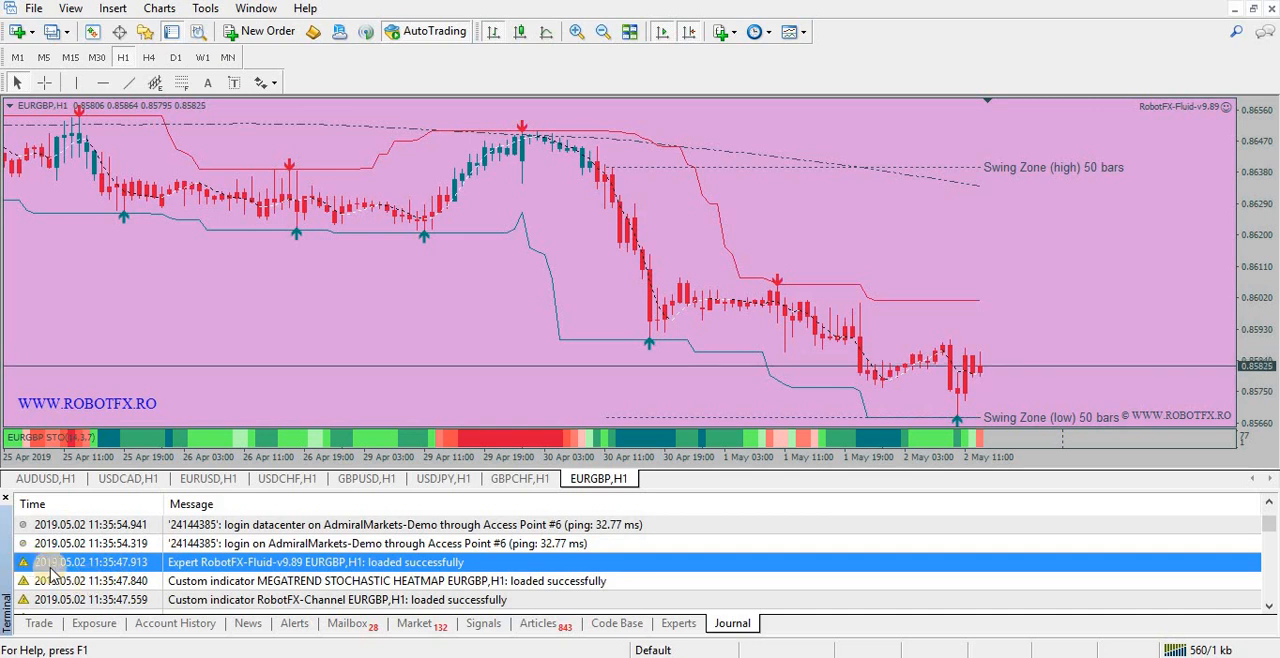
left_click(678, 624)
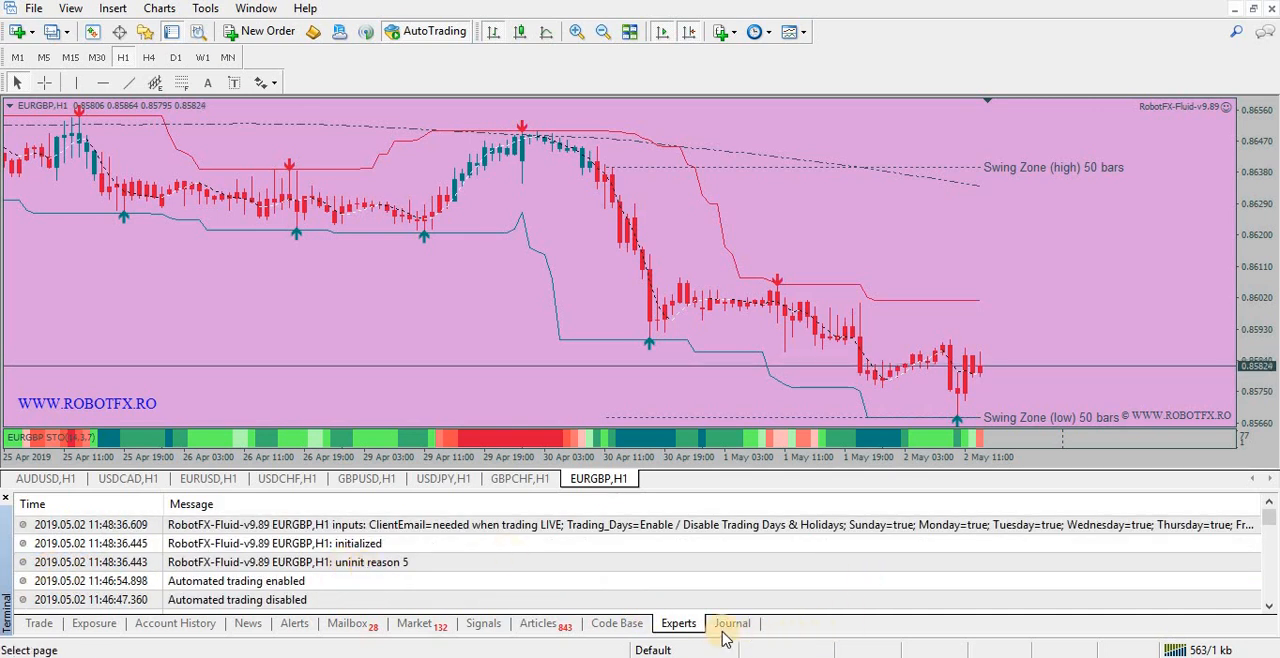
left_click(732, 624)
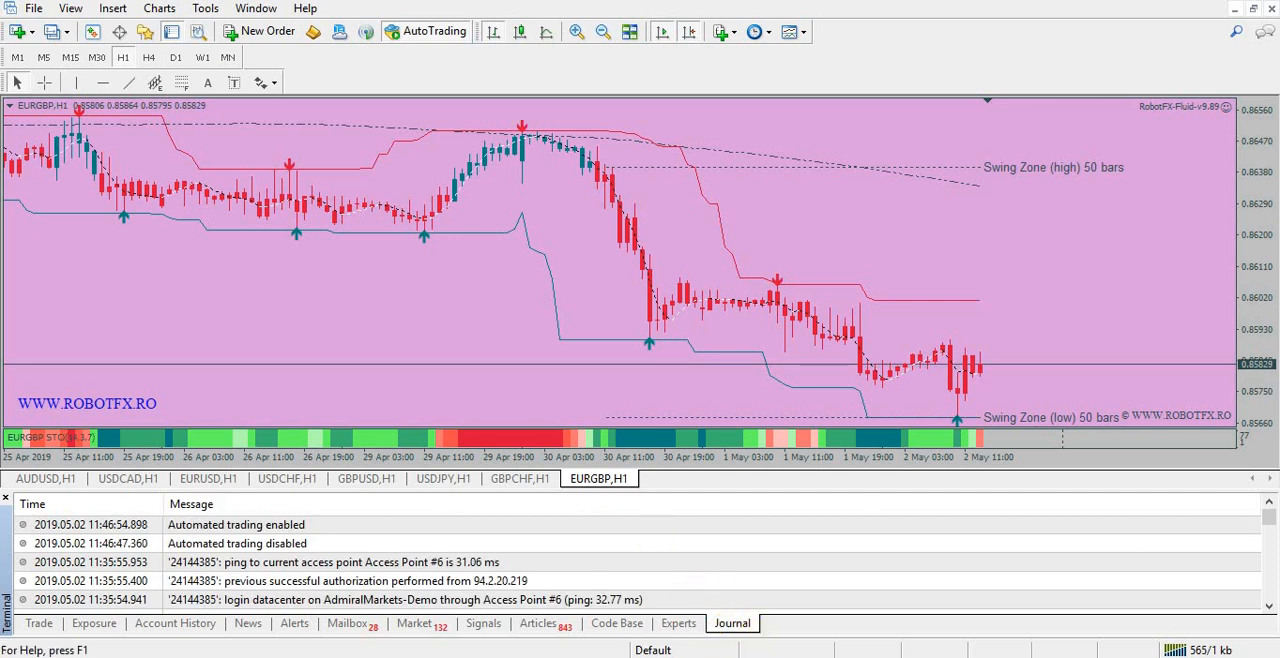
right_click(90, 524)
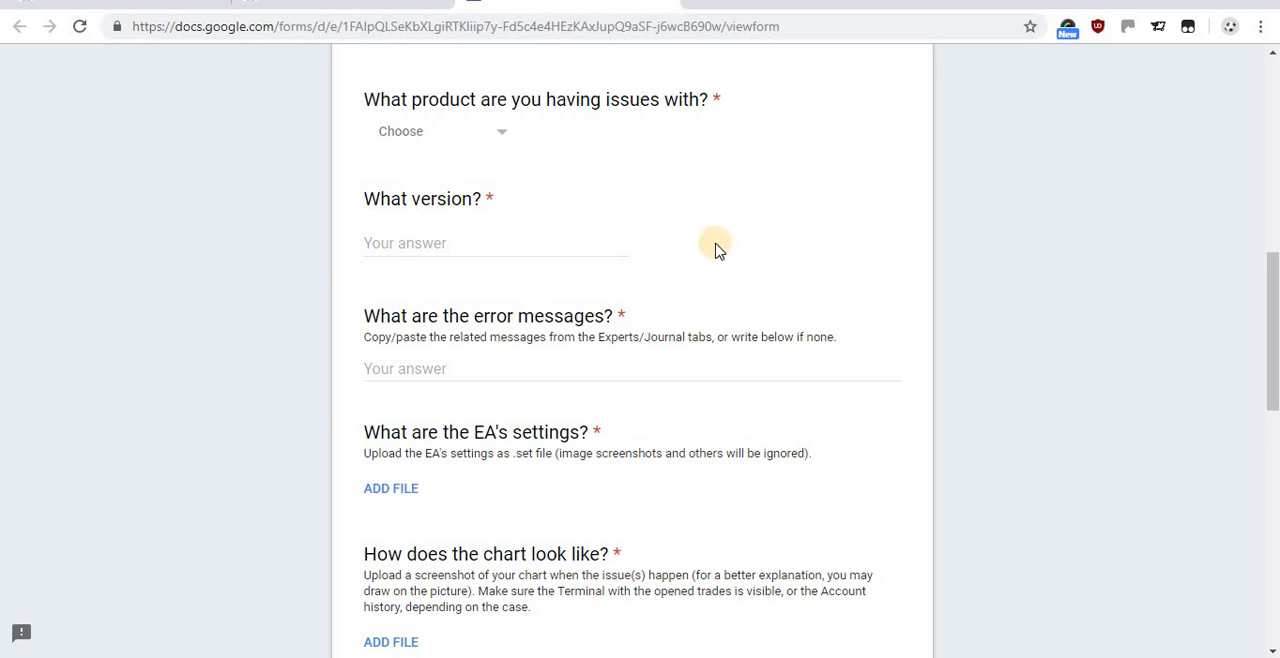
mouse_move(728, 240)
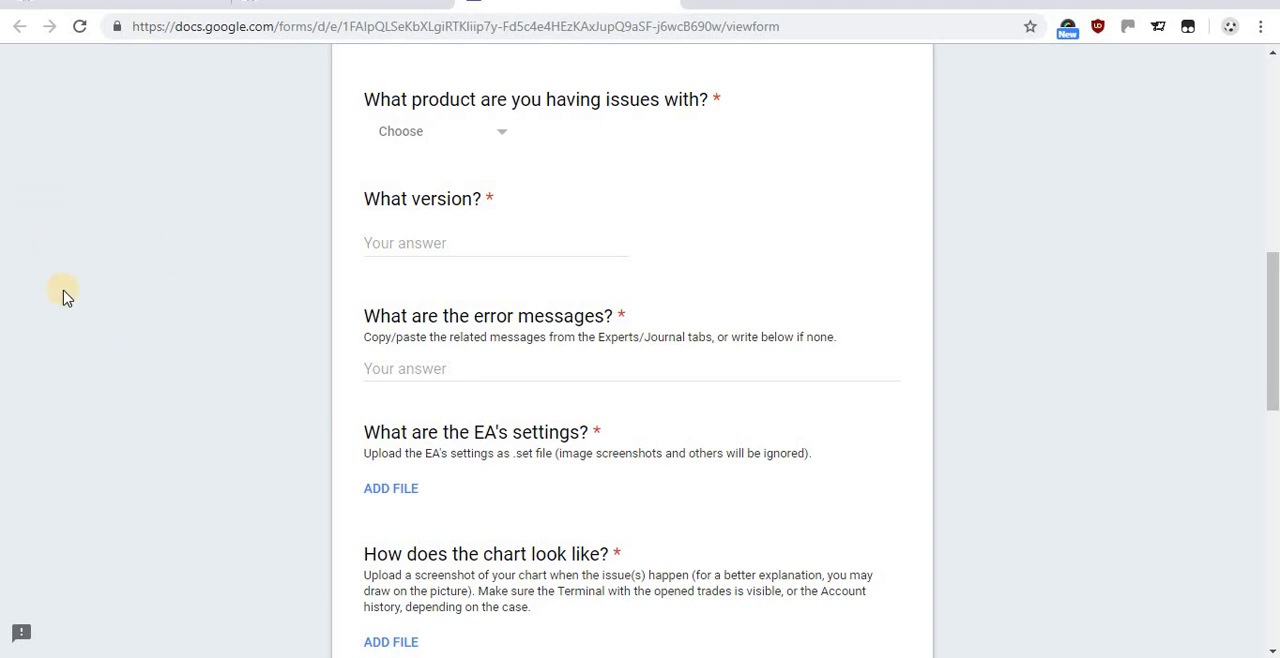
mouse_move(210, 308)
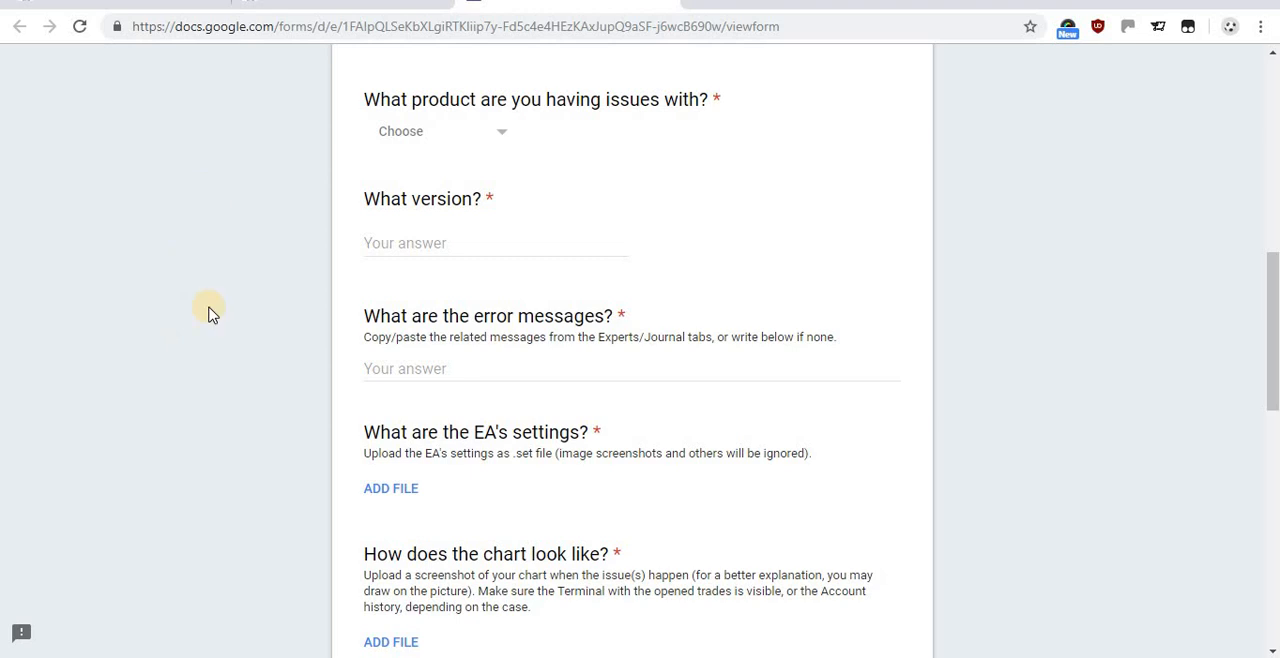
double_click(496, 316)
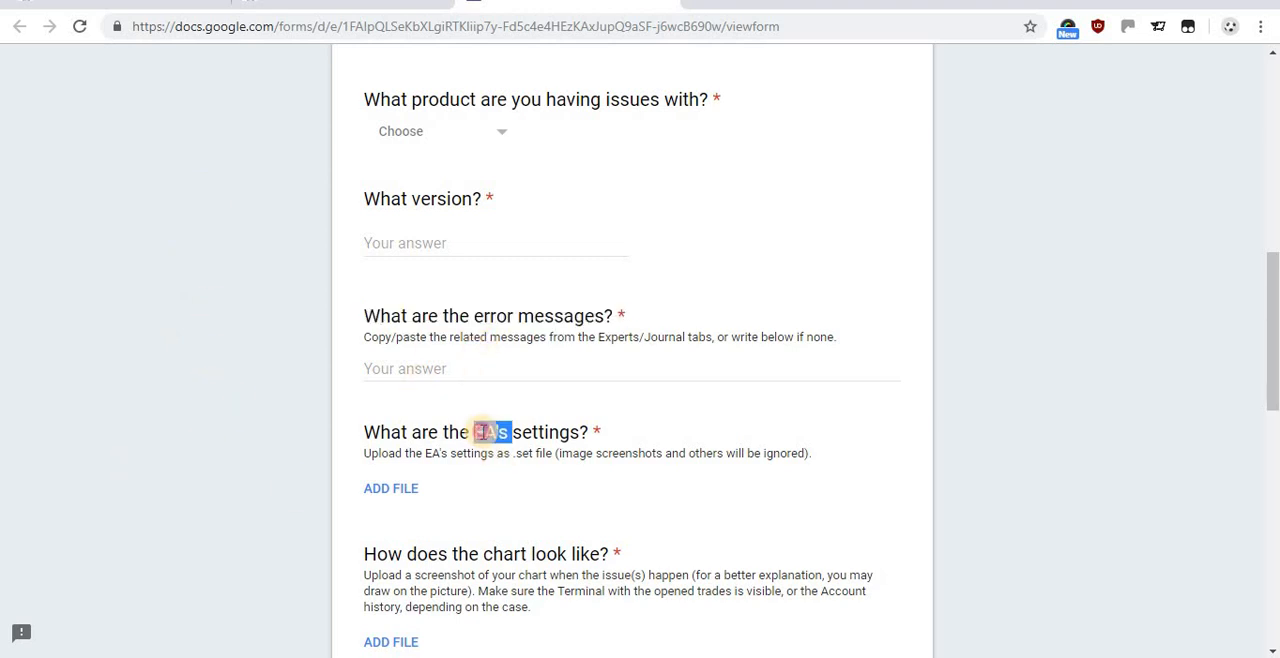
triple_click(480, 432)
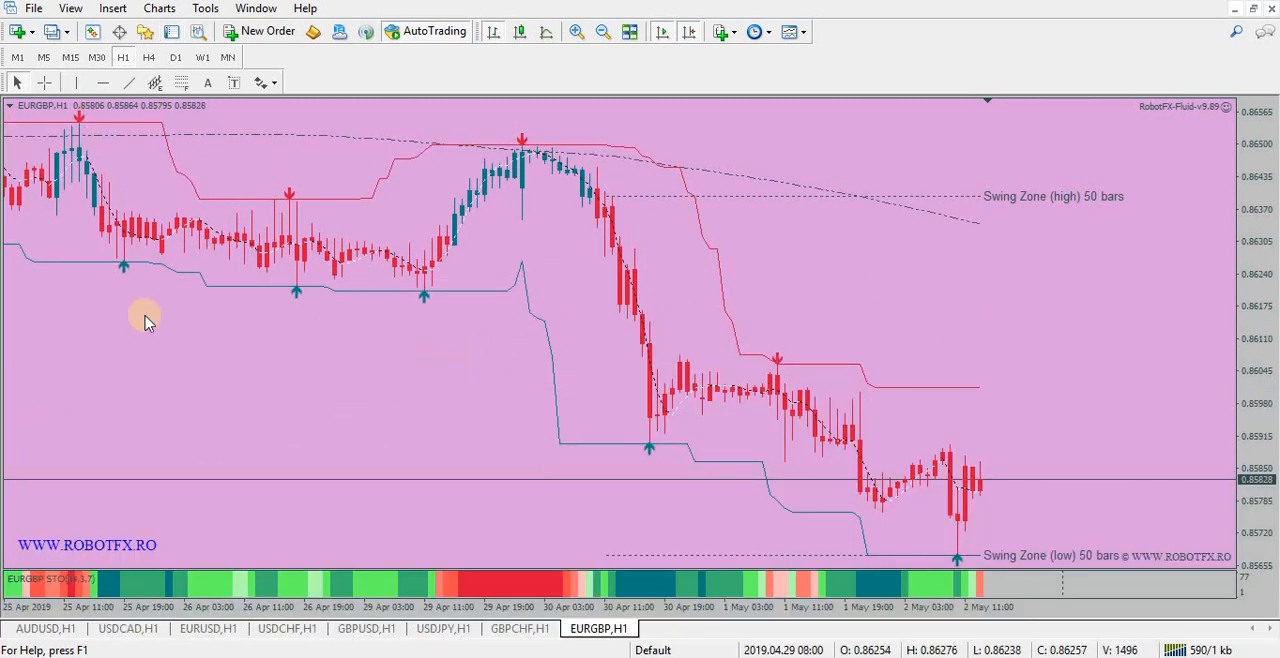
mouse_move(350, 280)
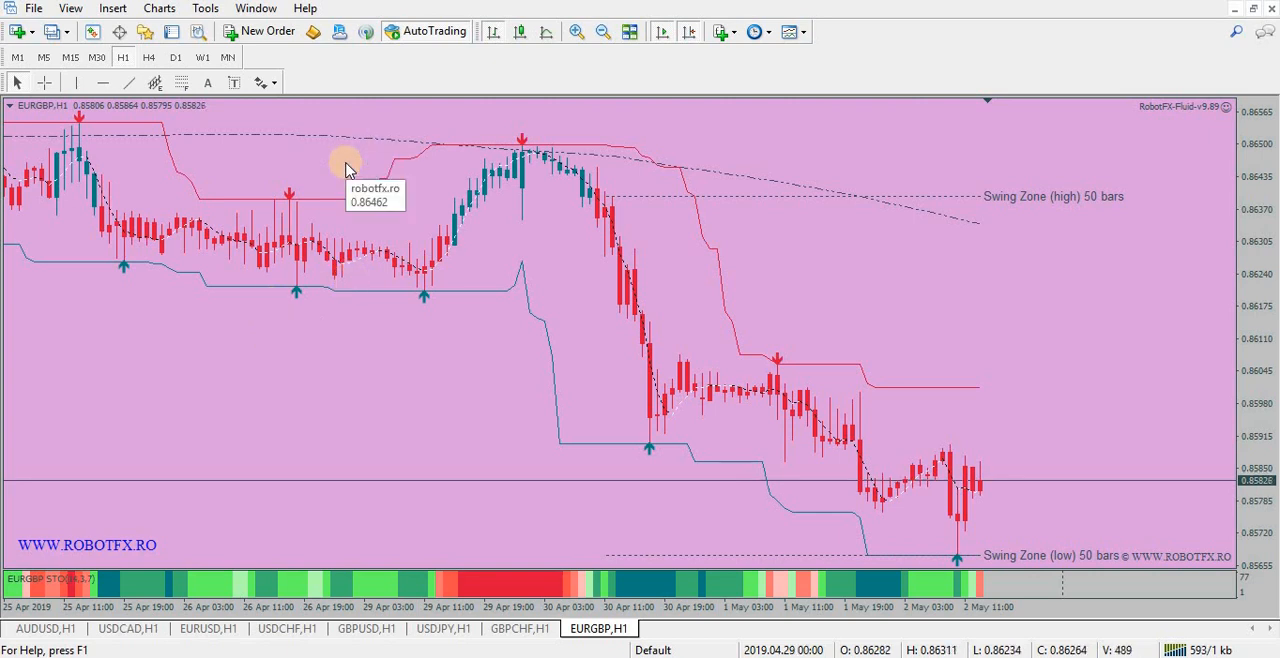
Bring up the EURGBP expert advisor's Properties and view its Inputs with the Load and Save buttons
right_click(336, 168)
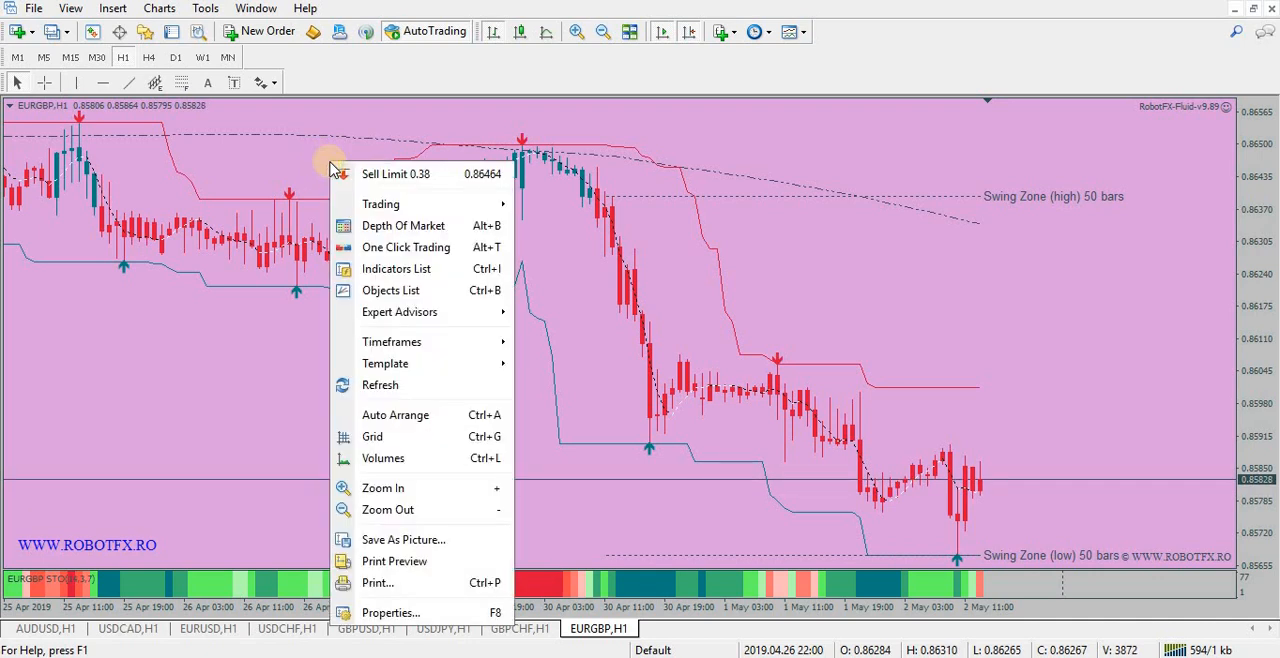
mouse_move(400, 312)
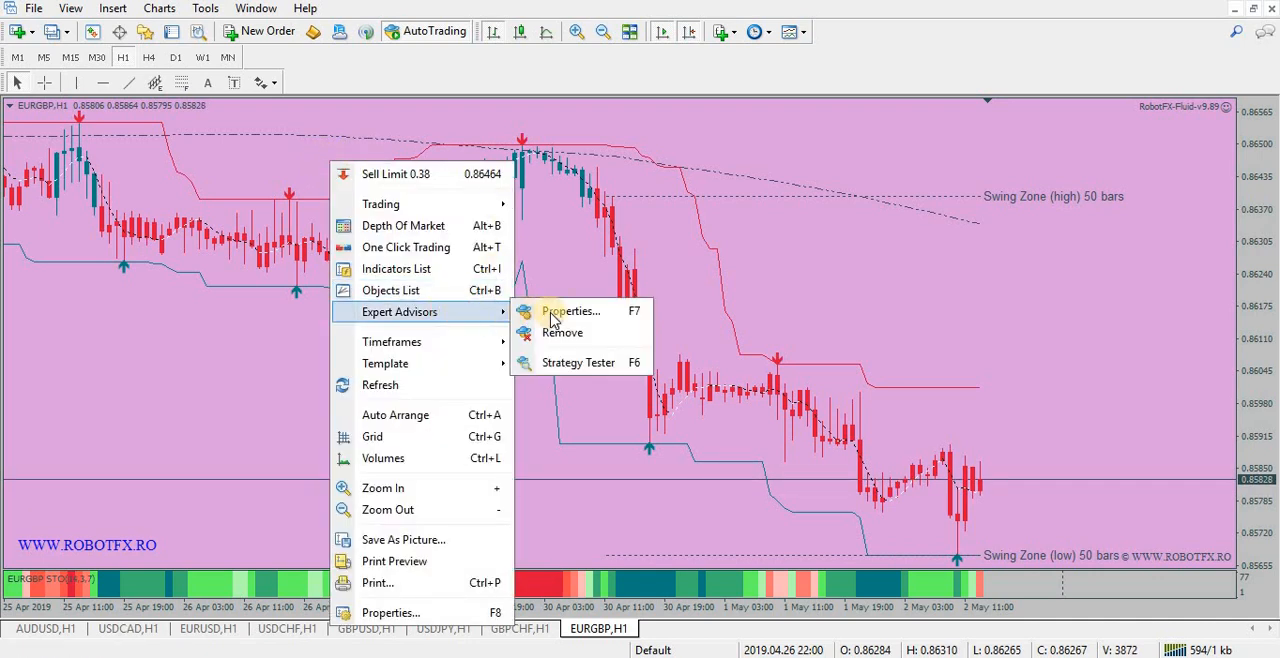
left_click(570, 312)
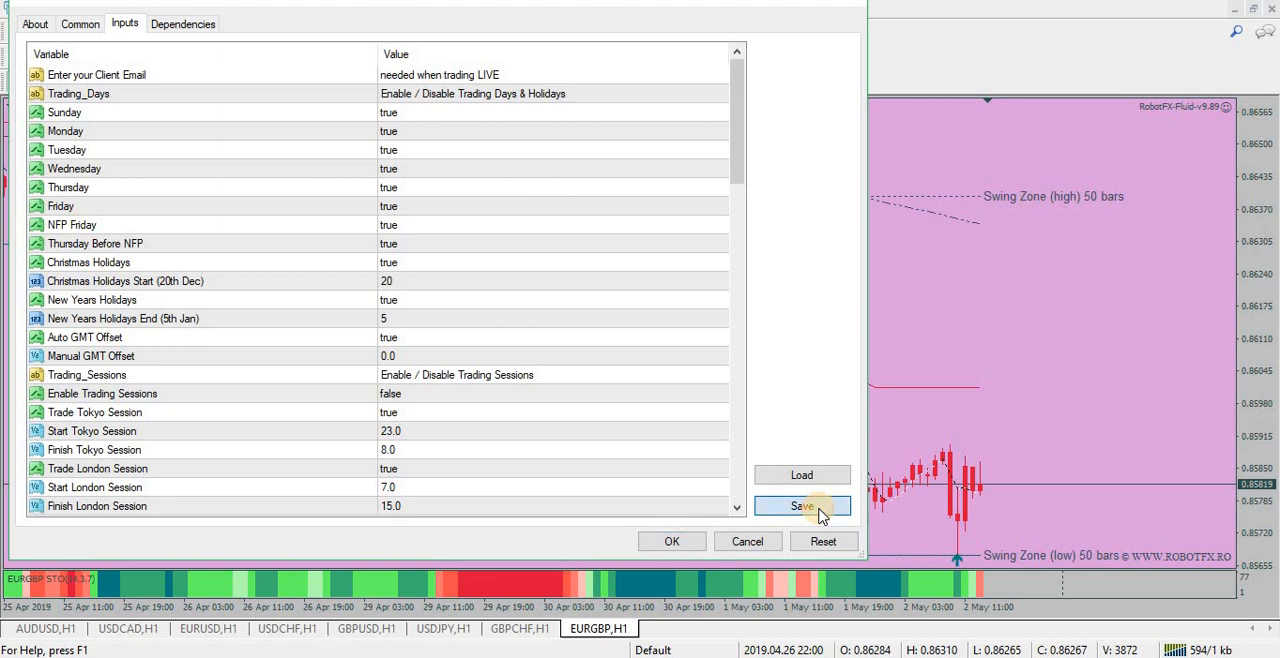
mouse_move(448, 322)
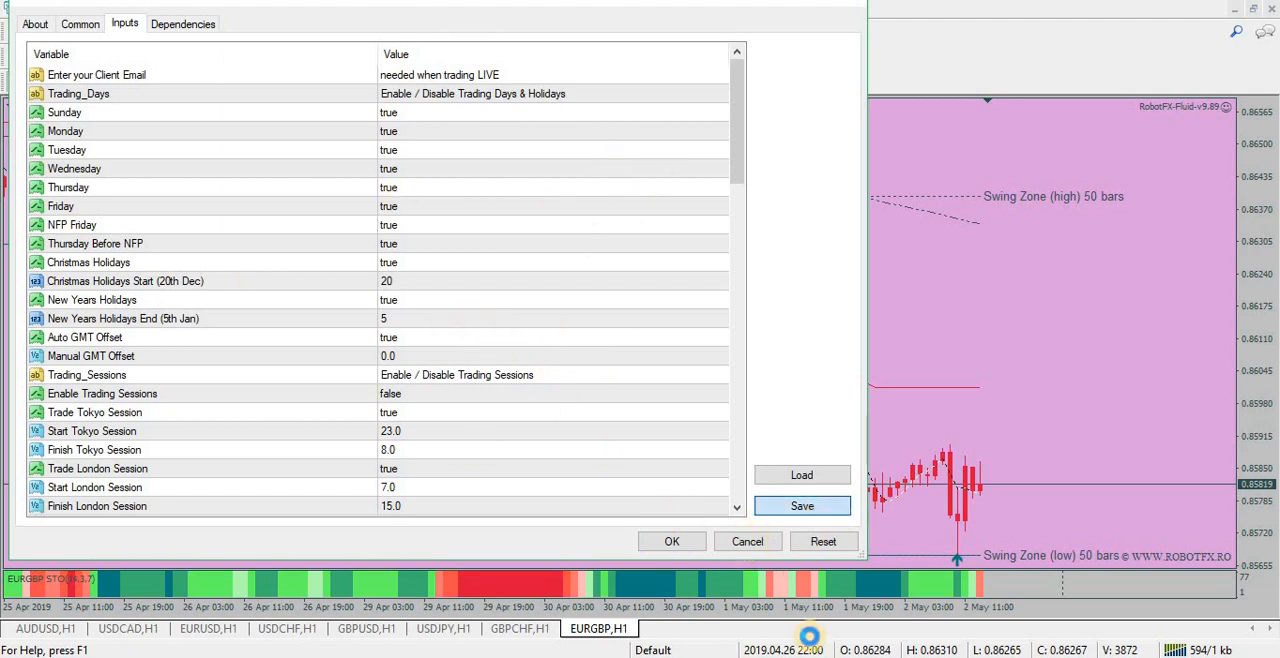
left_click(800, 504)
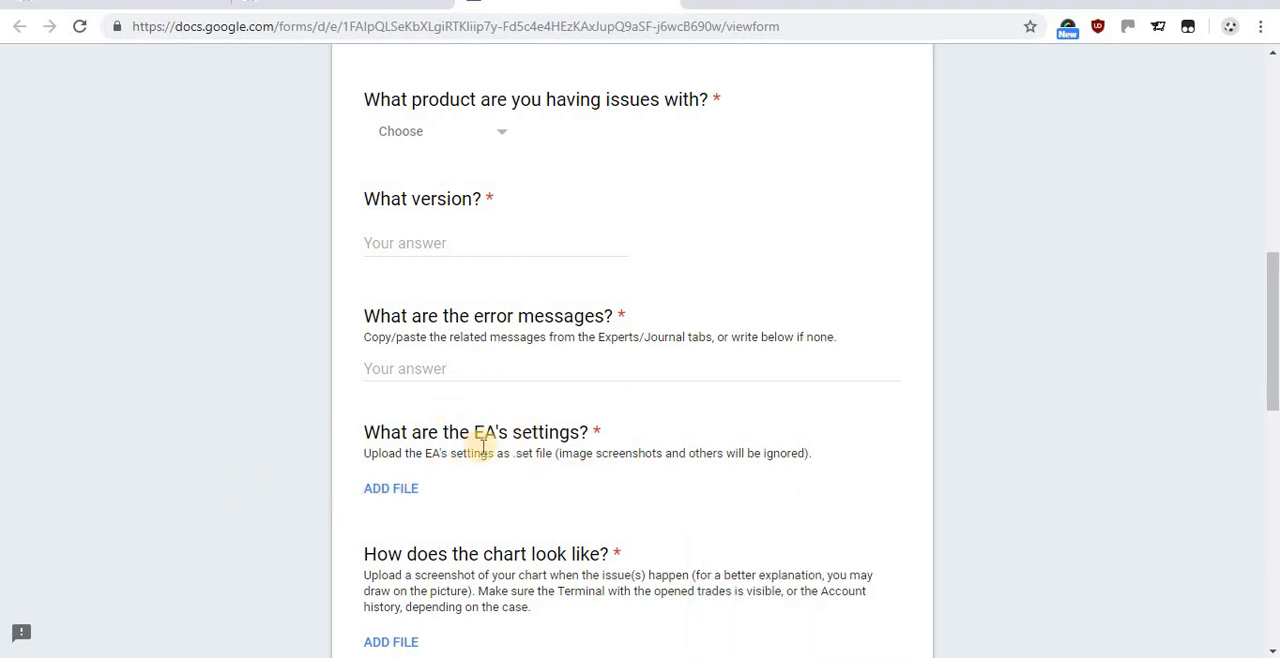
scroll("down", 3)
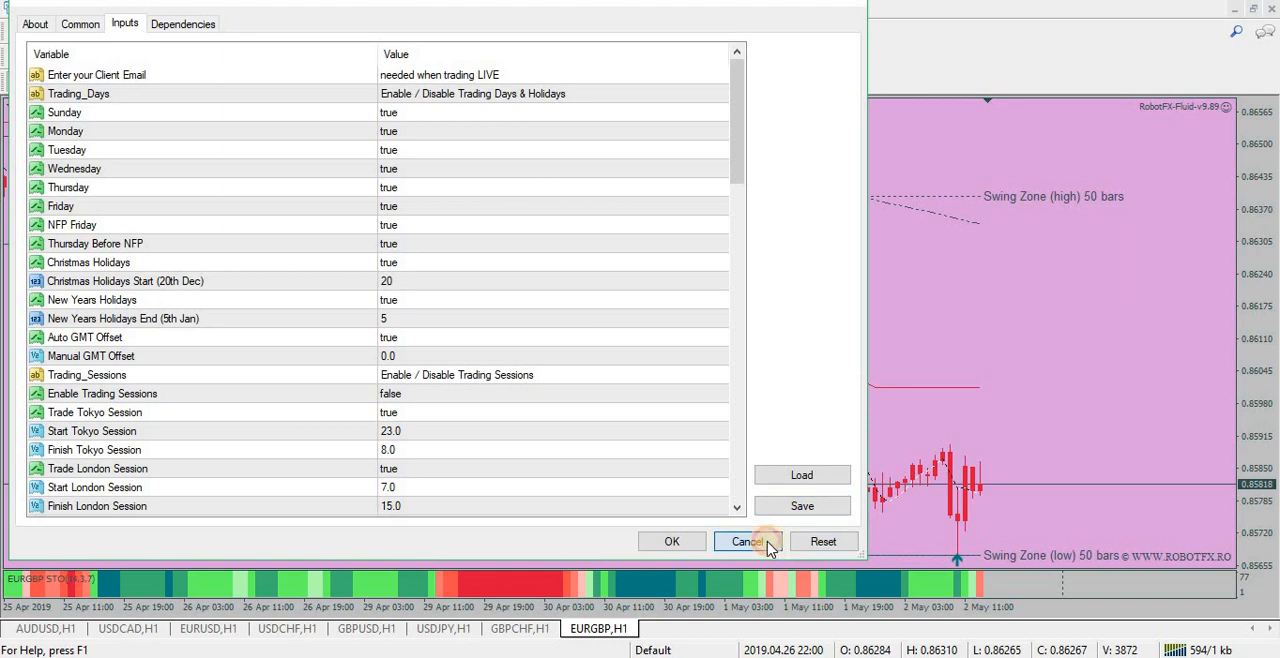
Close the EA settings unchanged, check the Trade and Journal tabs, then list insertable chart objects
left_click(746, 540)
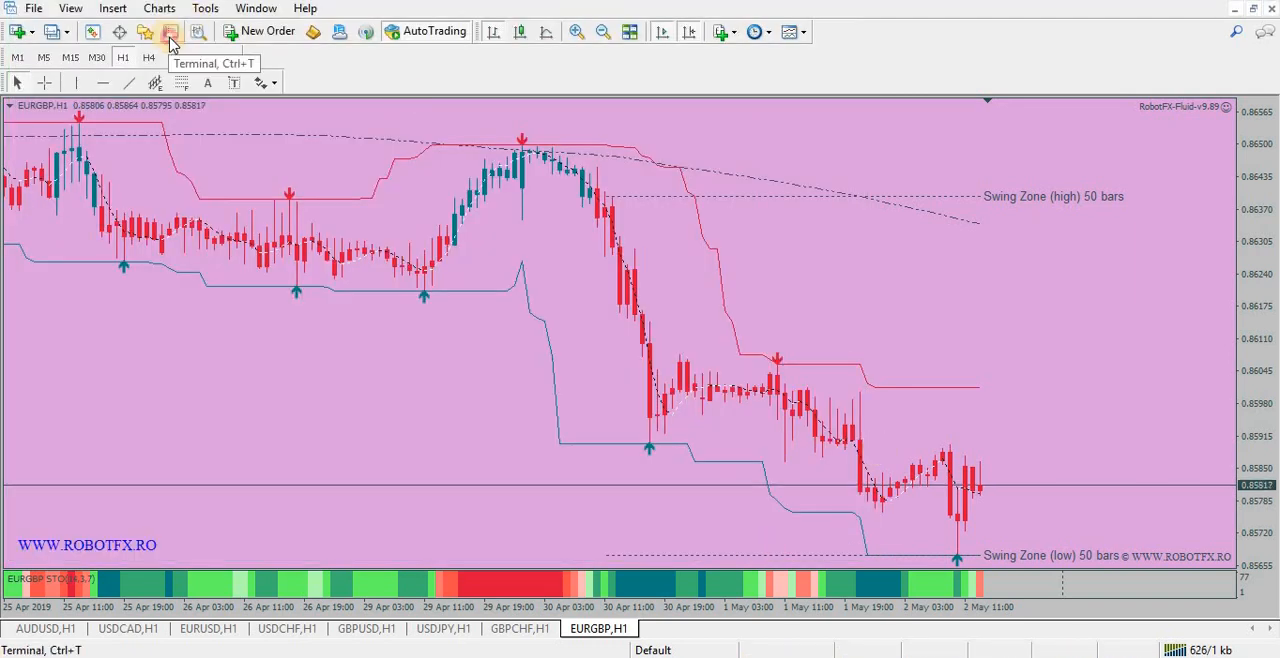
left_click(170, 32)
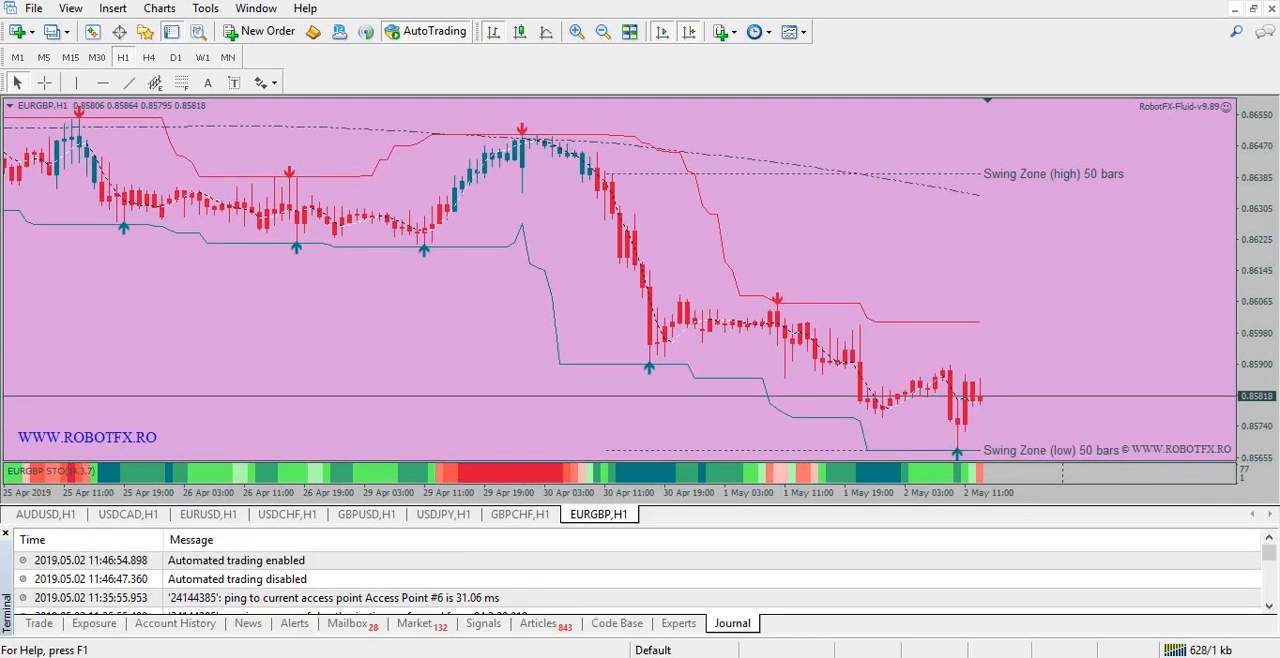
left_click(40, 624)
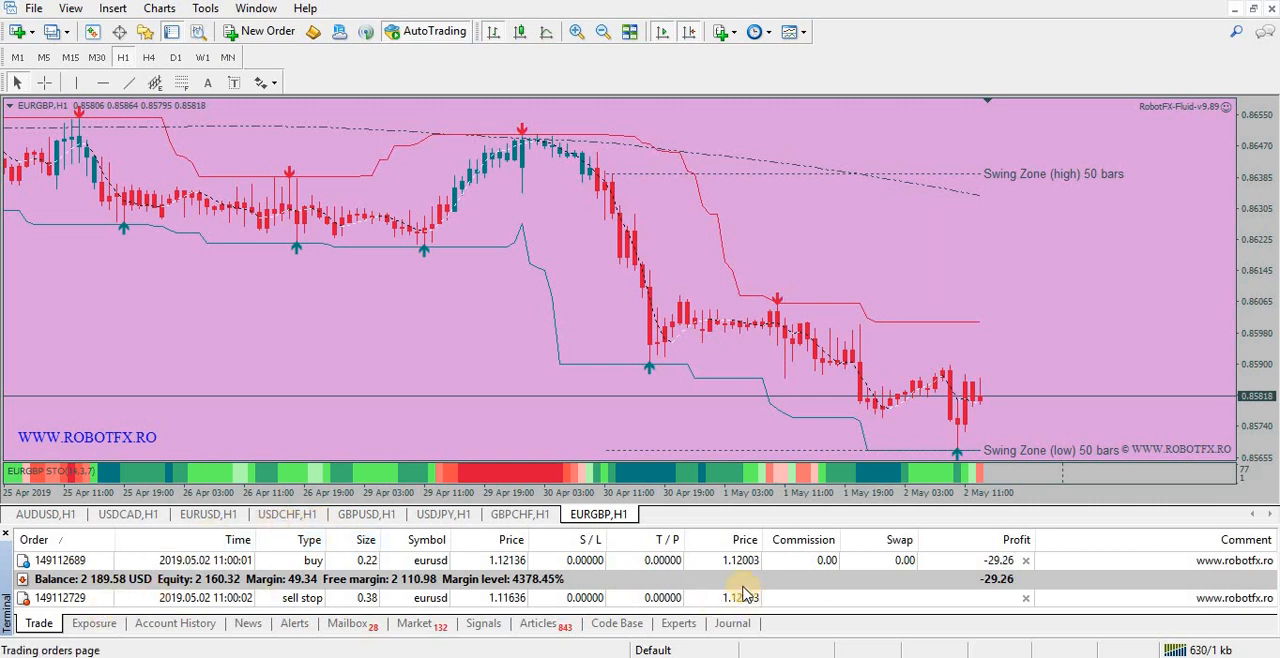
left_click(680, 624)
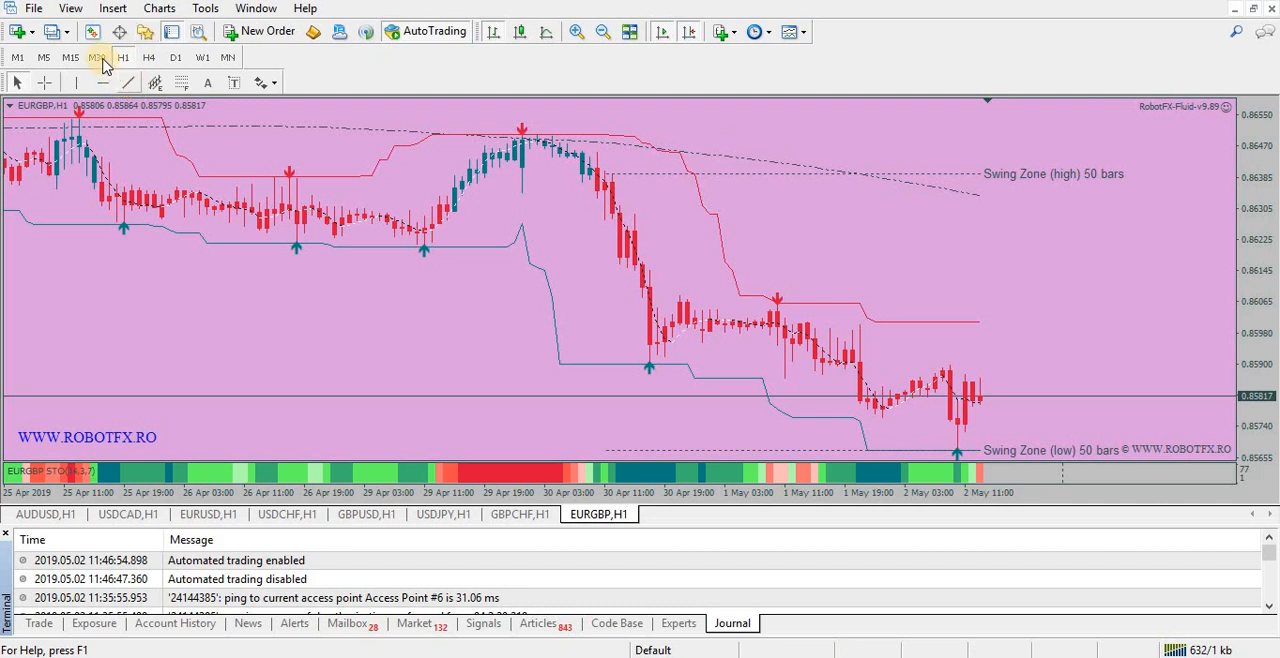
left_click(112, 8)
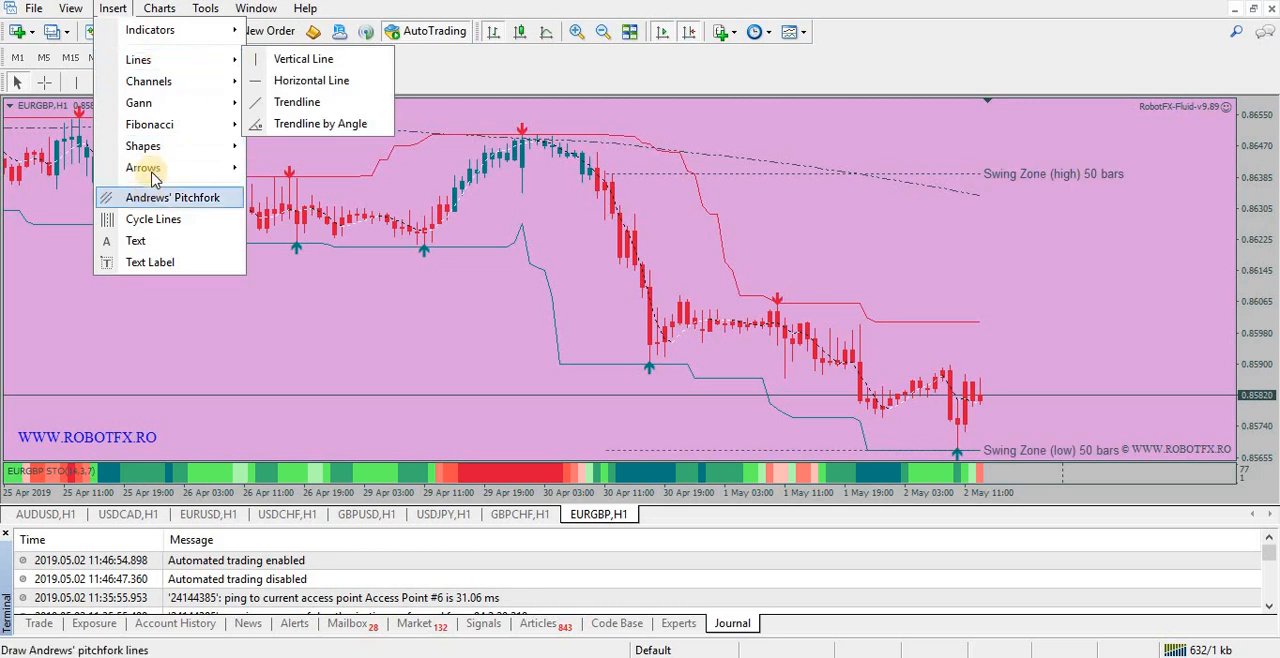
Add a text label 'should hedge or not?' to the EURGBP chart above the teal box
left_click(172, 198)
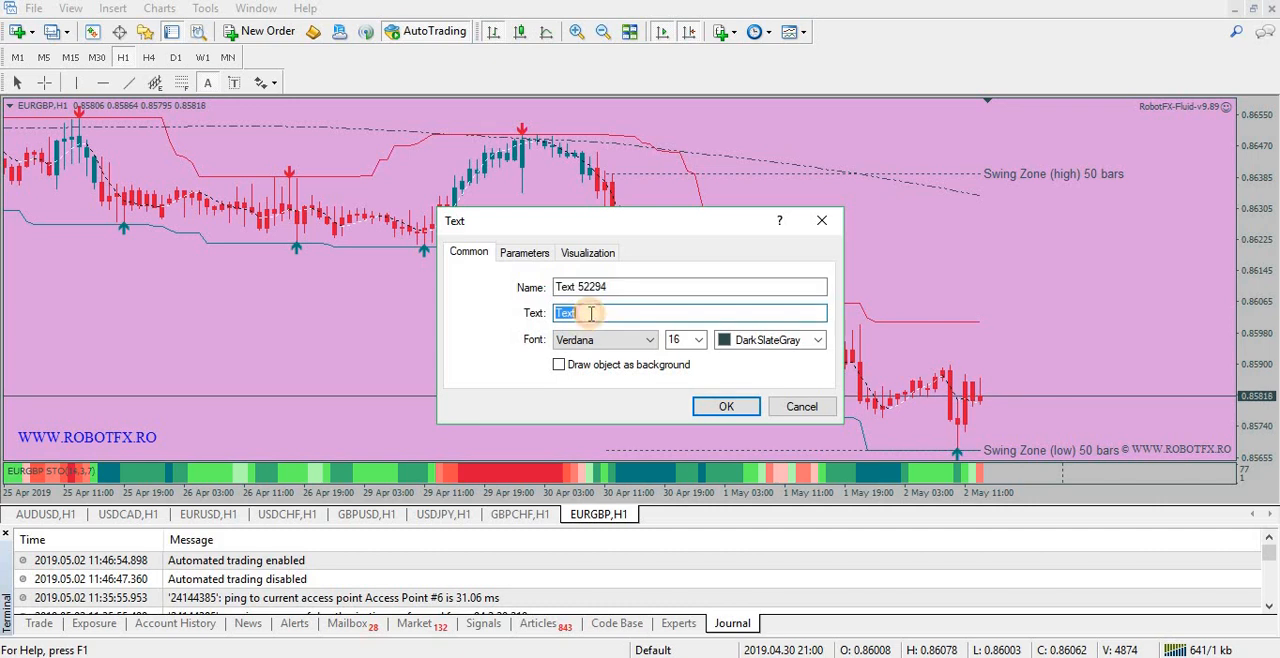
type("shoul")
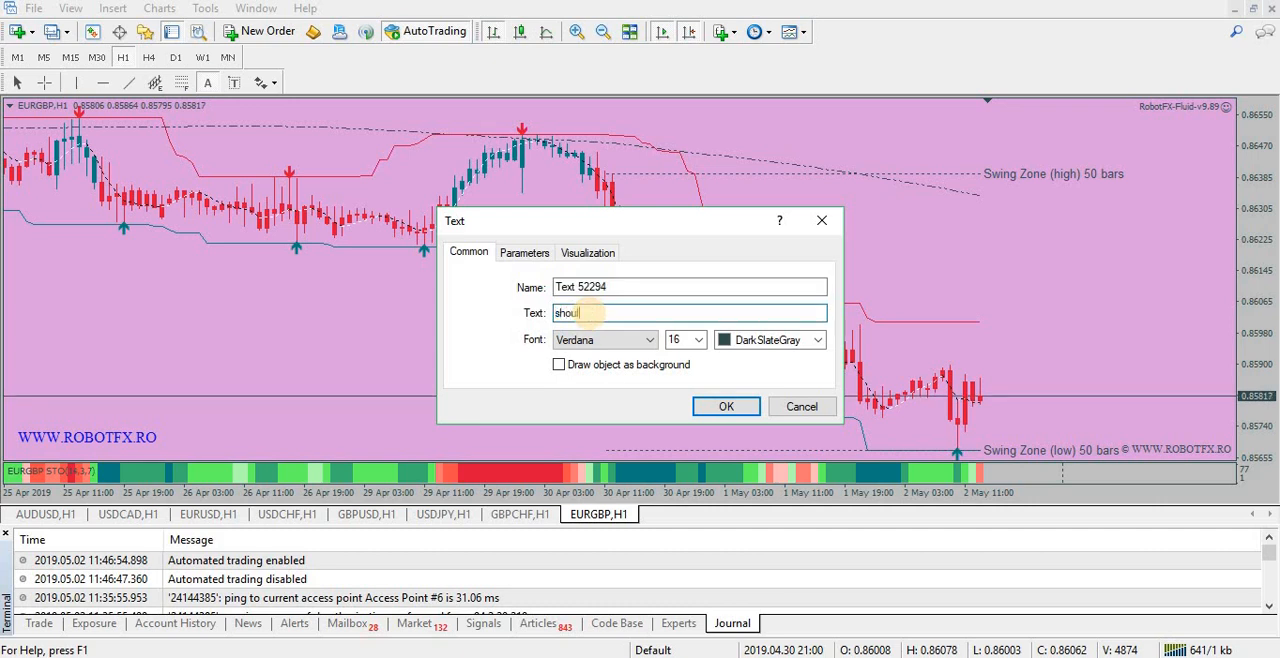
type("d")
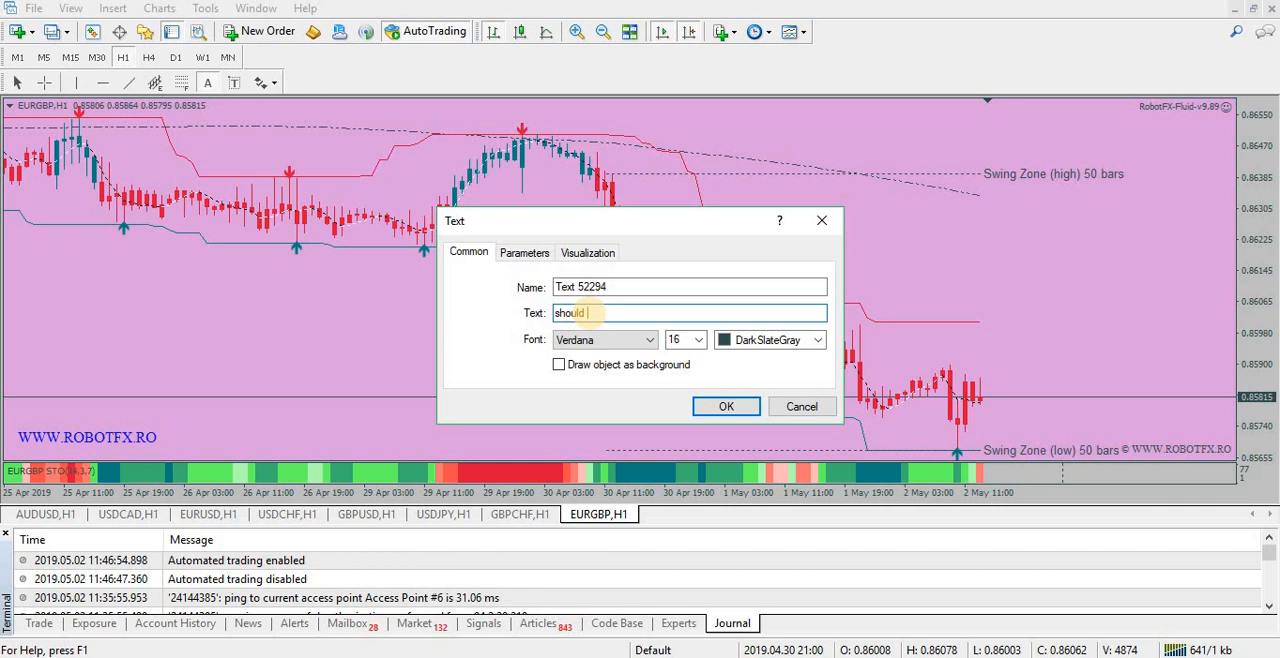
type("hedge")
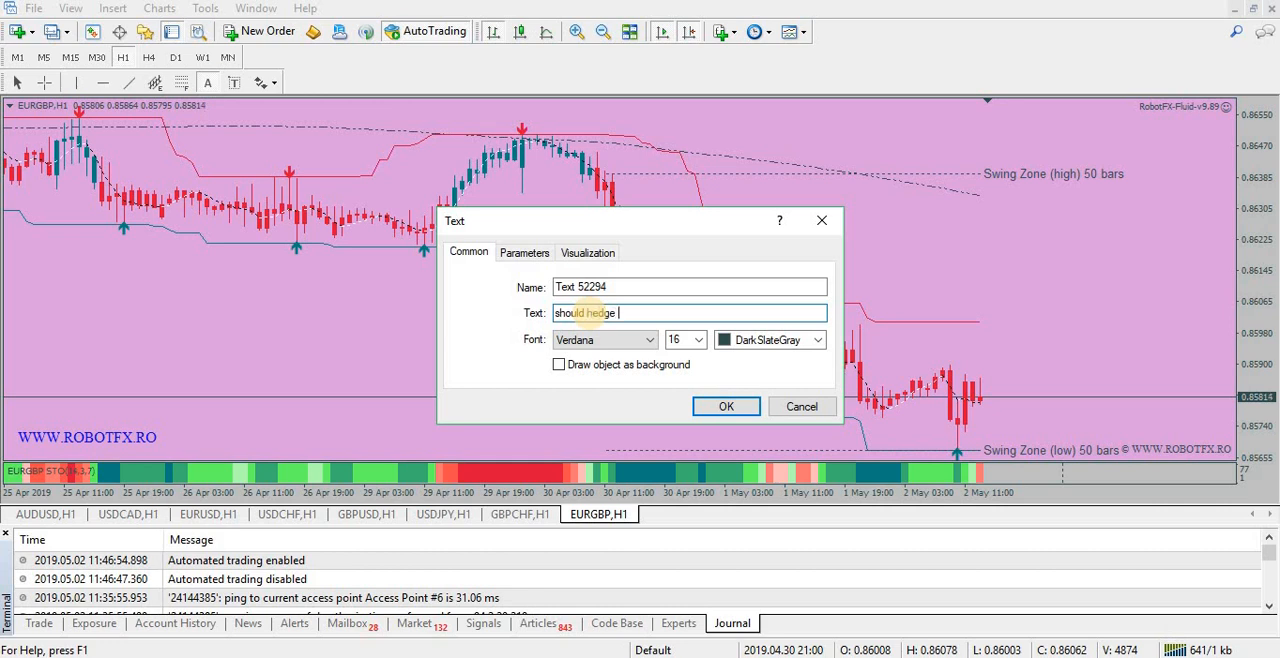
left_click(726, 406)
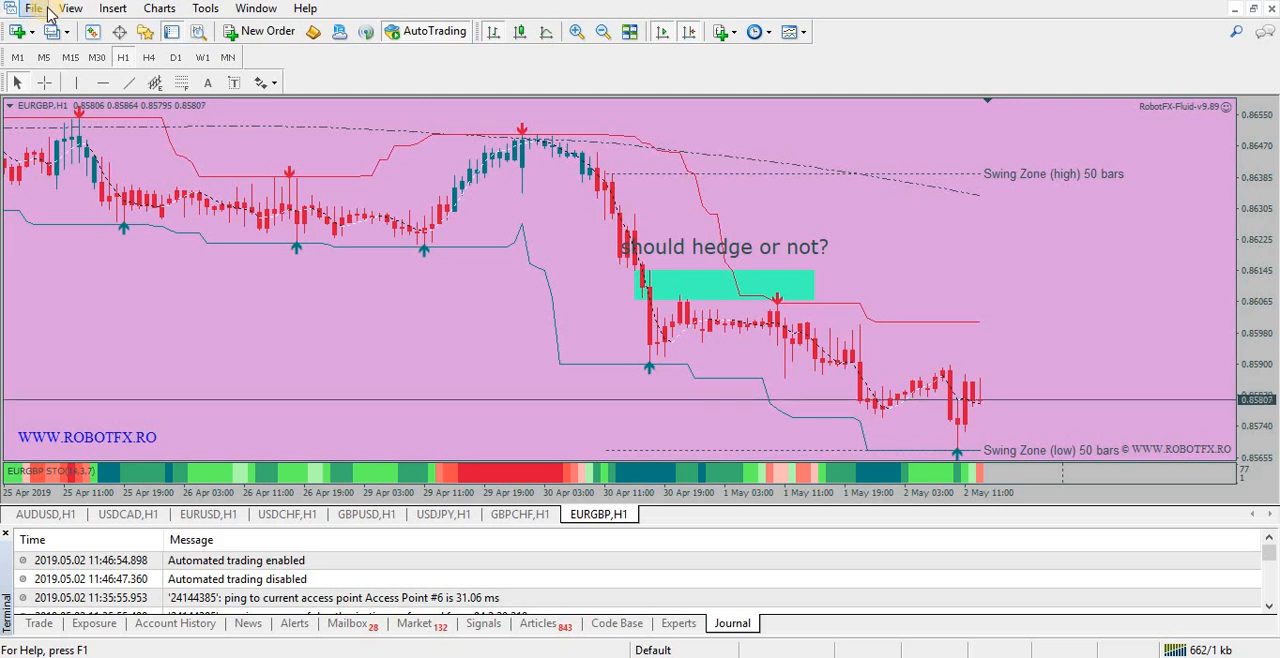
left_click(32, 8)
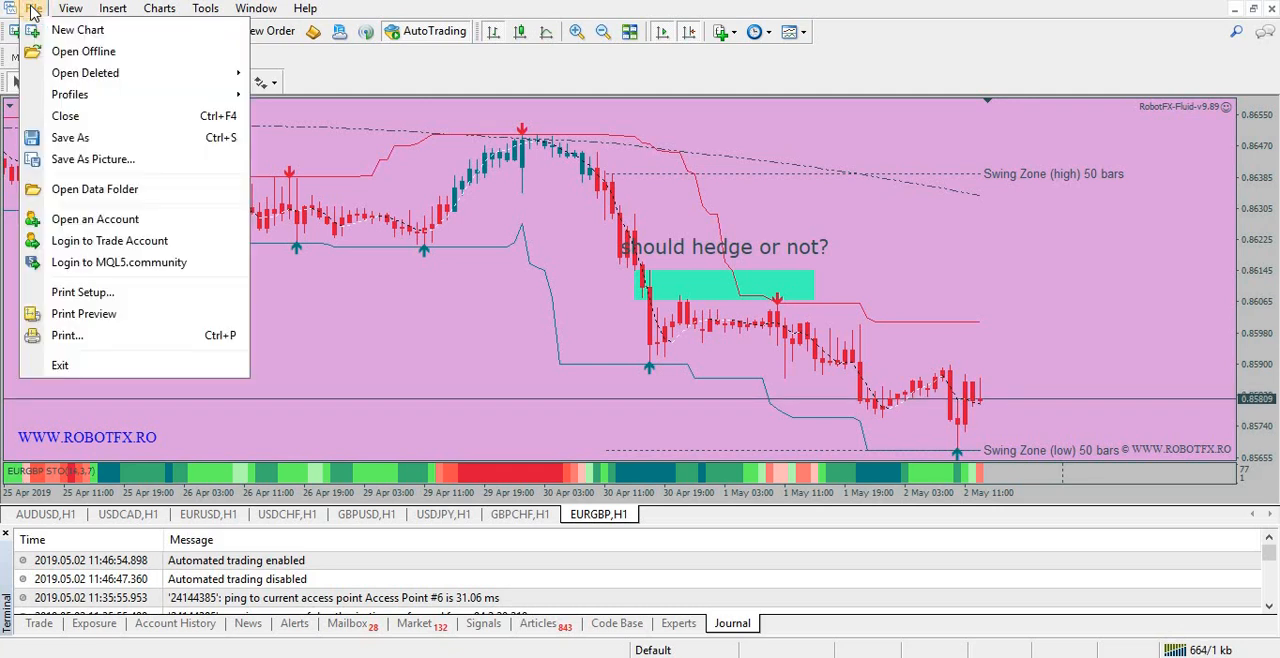
left_click(92, 160)
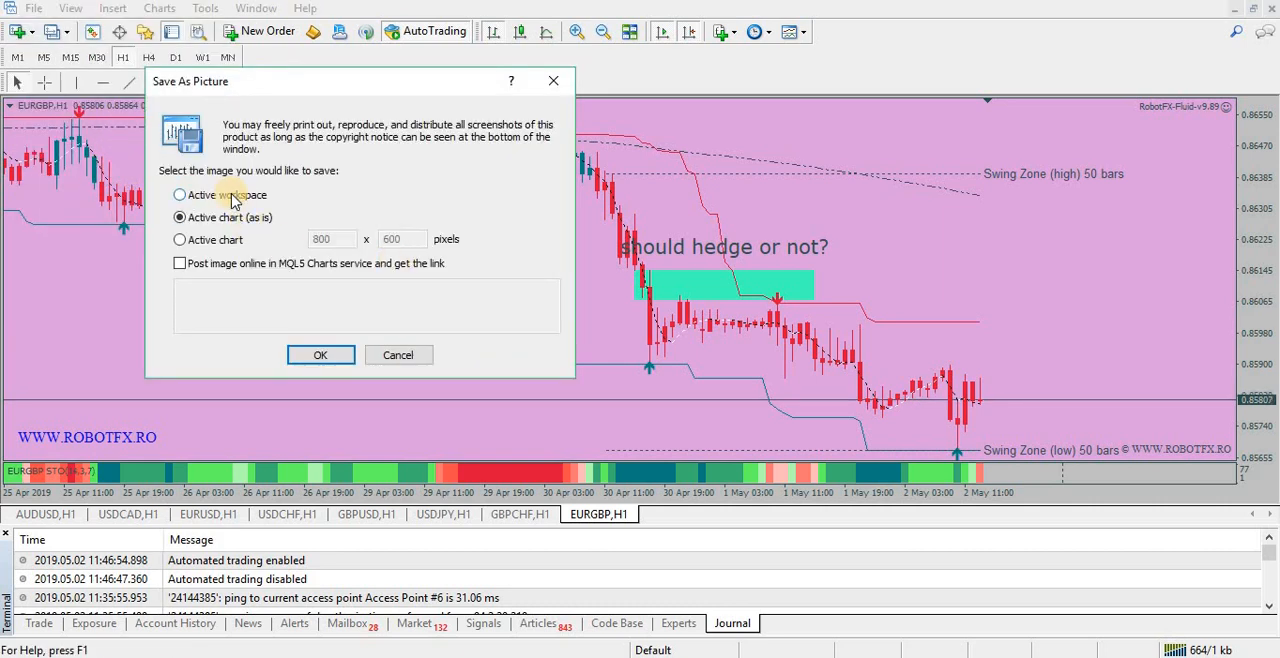
left_click(180, 194)
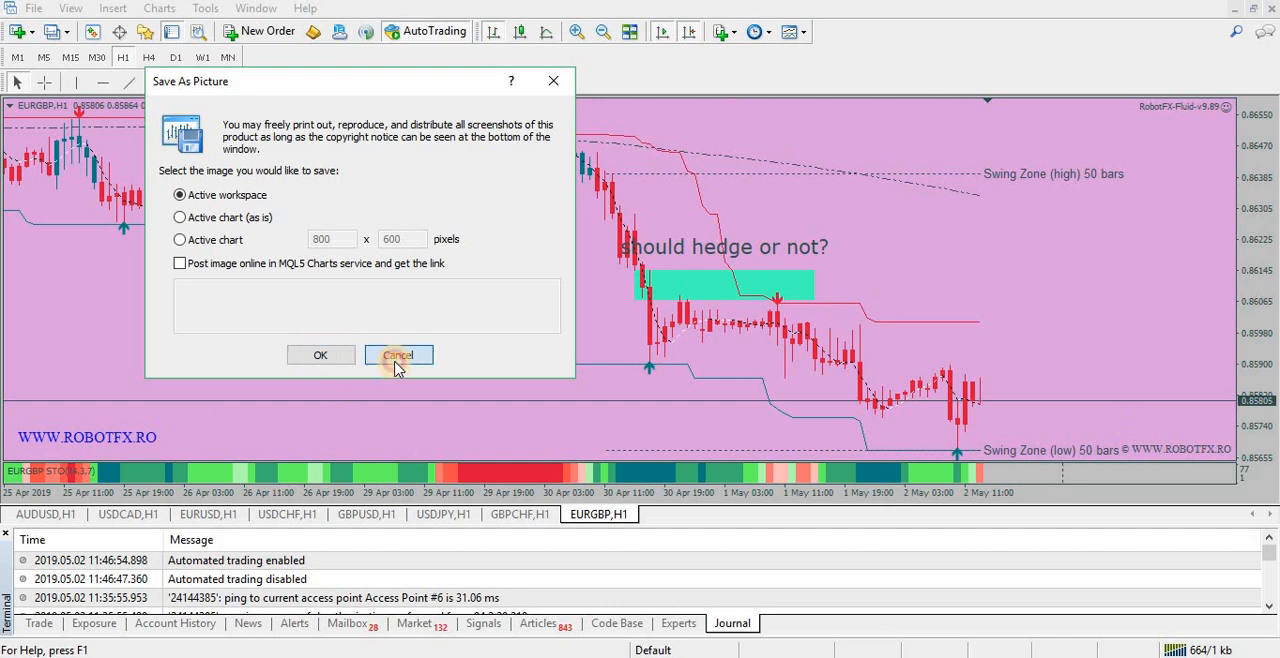
left_click(398, 356)
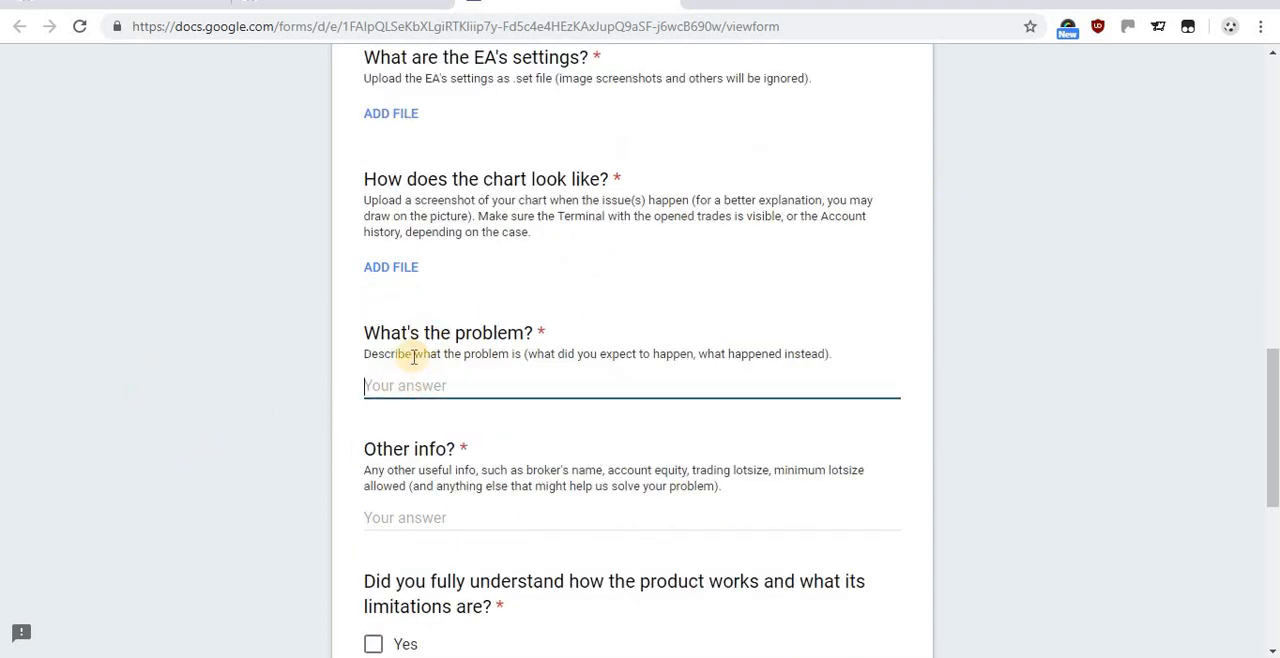
mouse_move(852, 650)
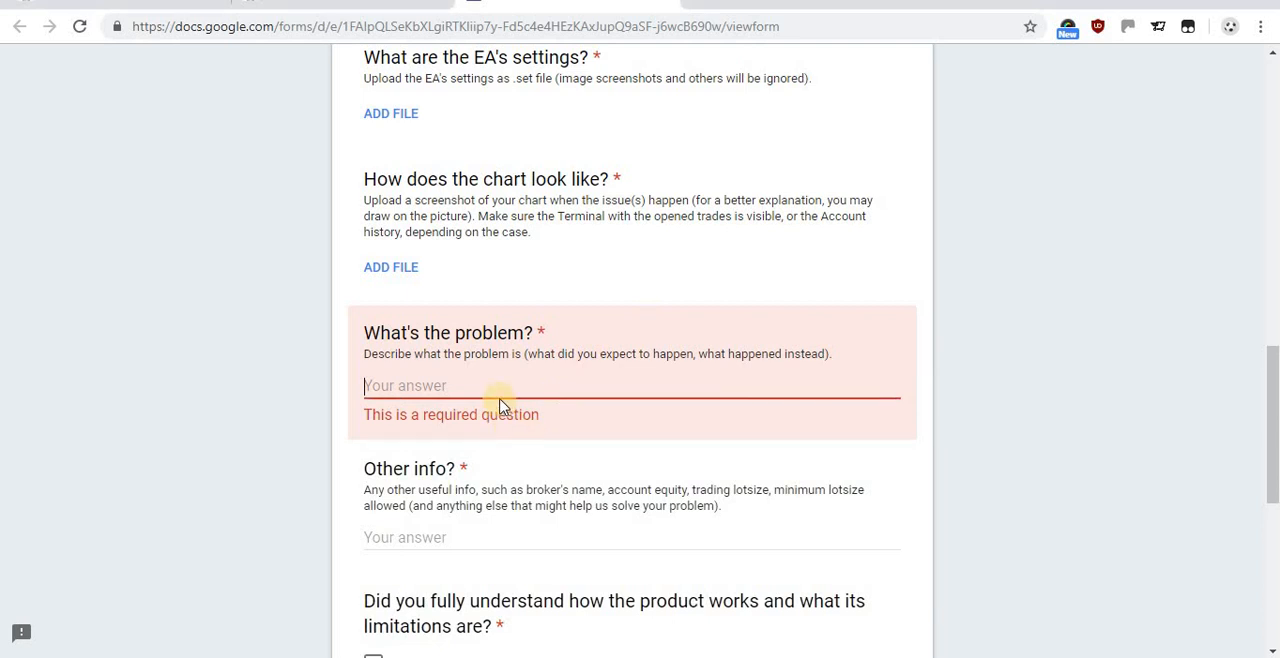
mouse_move(256, 396)
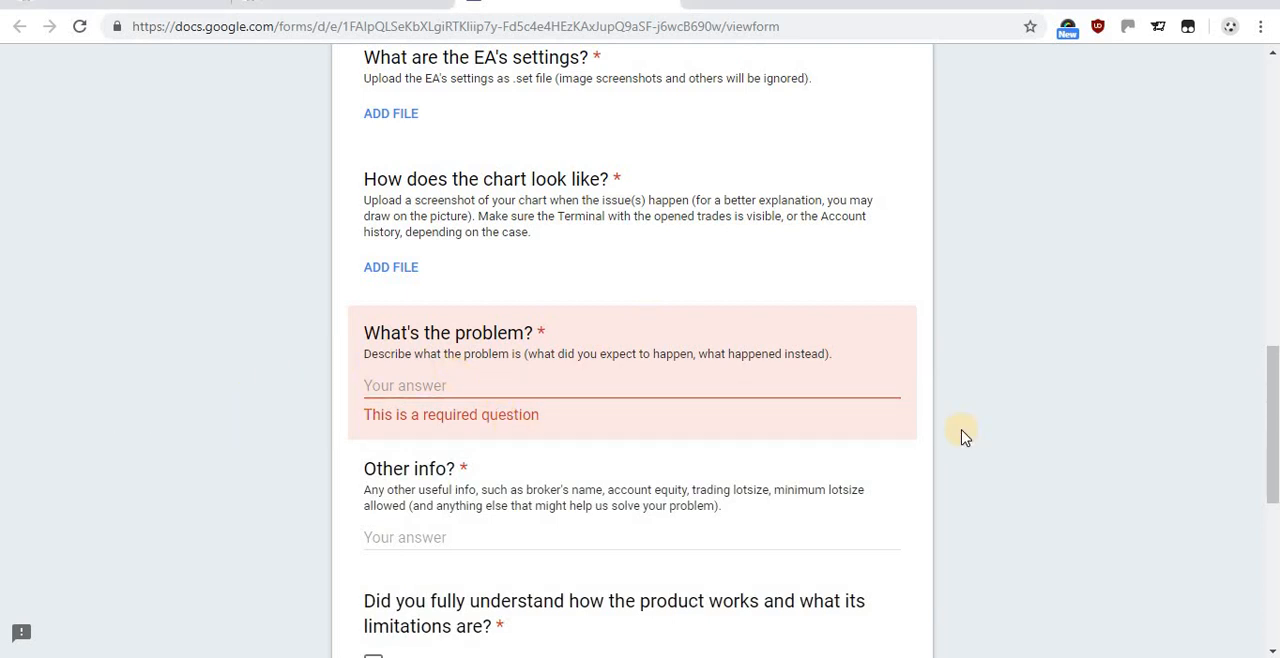
Scroll to the Other info? question and place the caret in its answer field
scroll("down", 3)
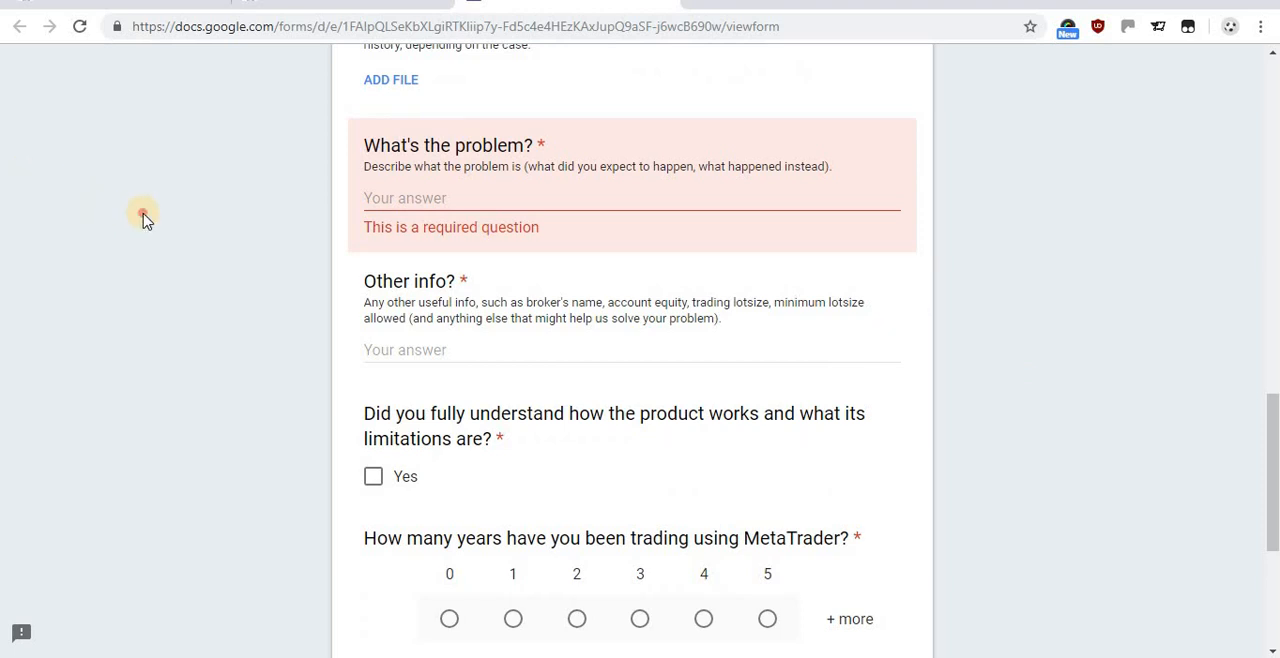
mouse_move(520, 350)
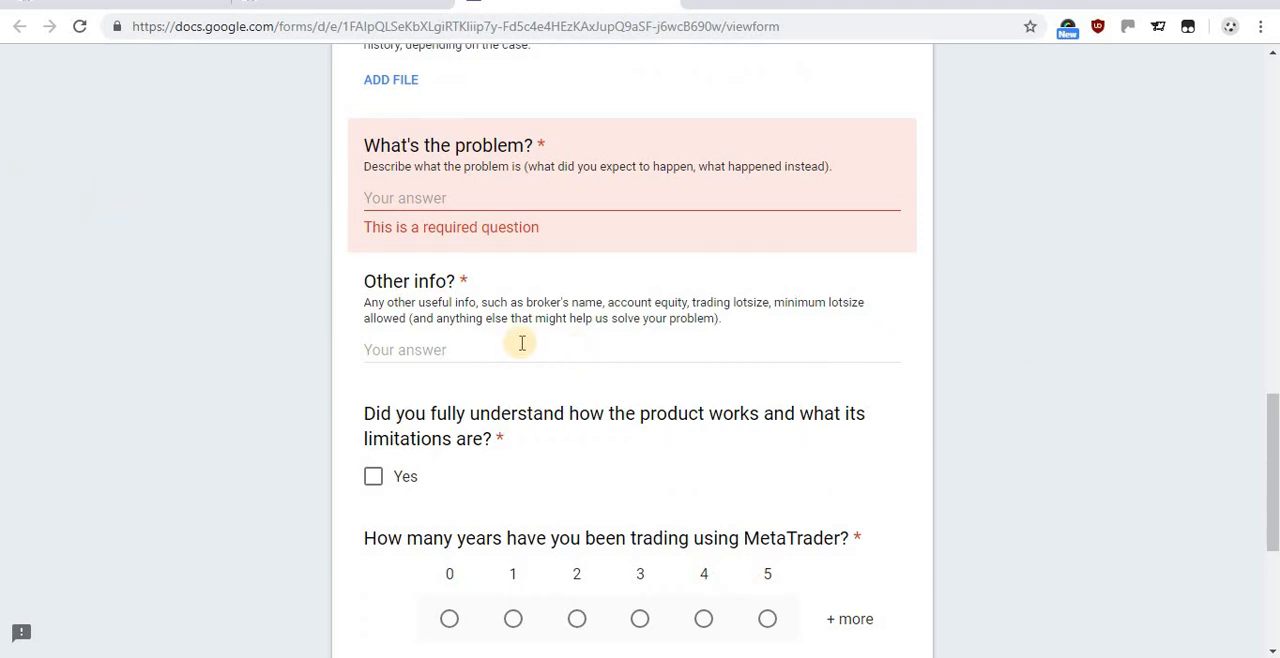
left_click(500, 348)
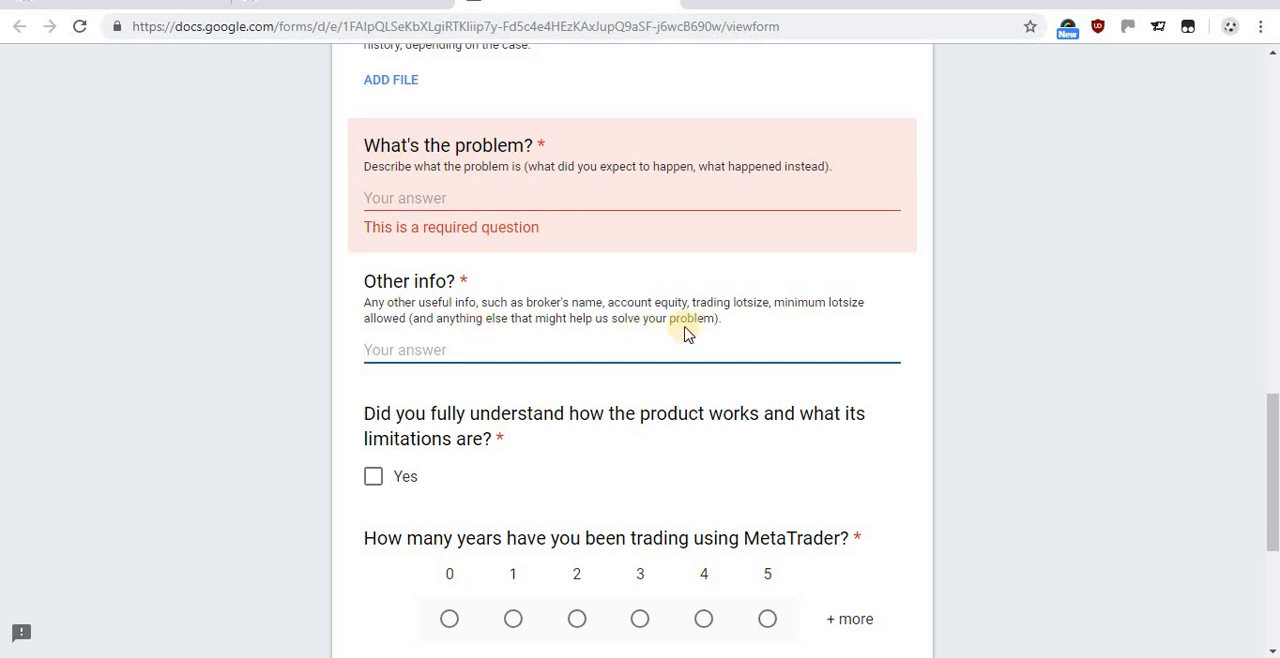
mouse_move(1096, 322)
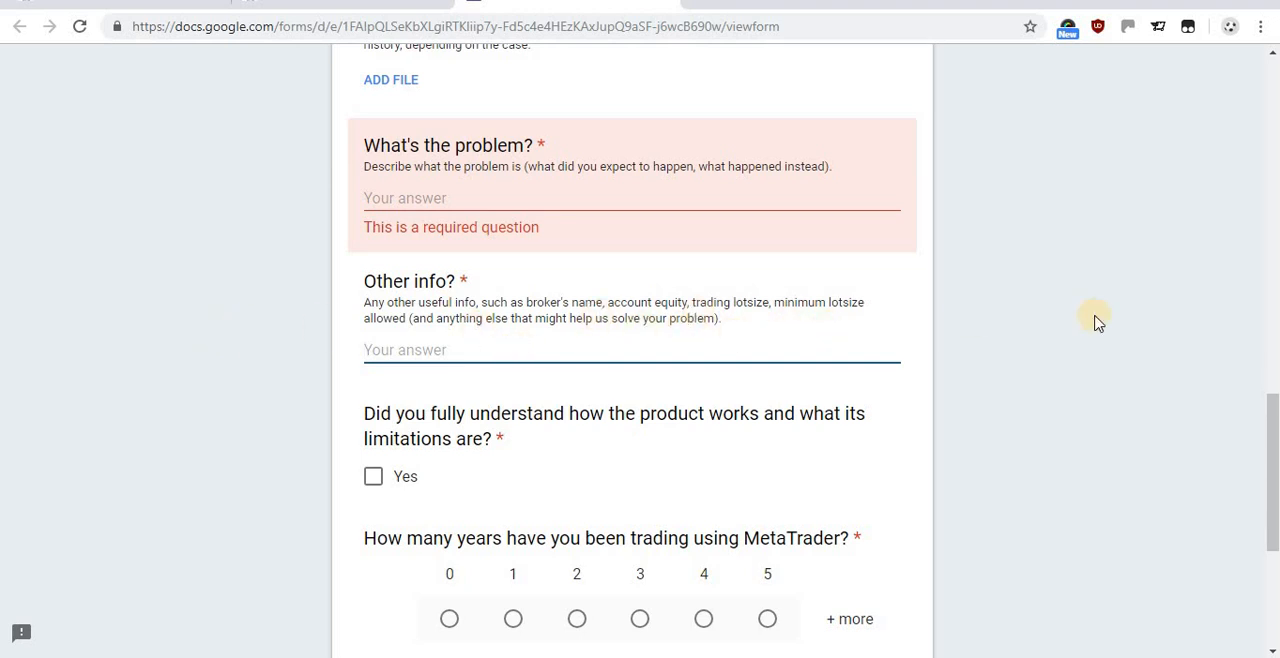
mouse_move(1044, 322)
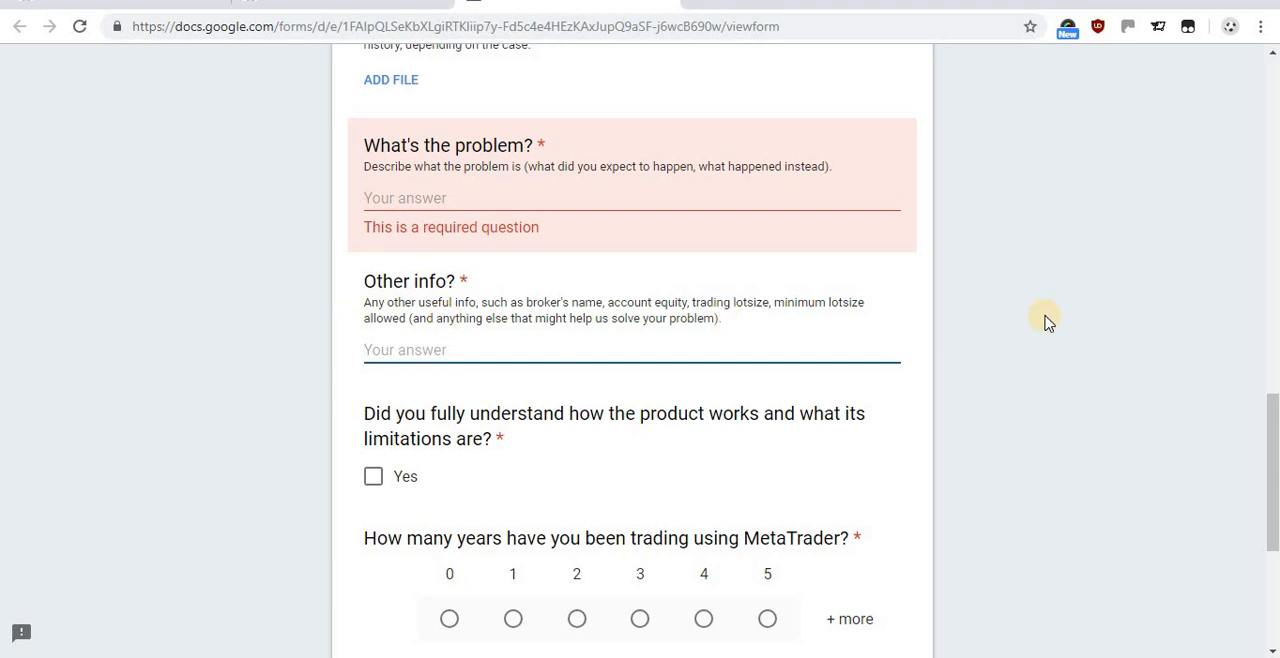
mouse_move(1098, 318)
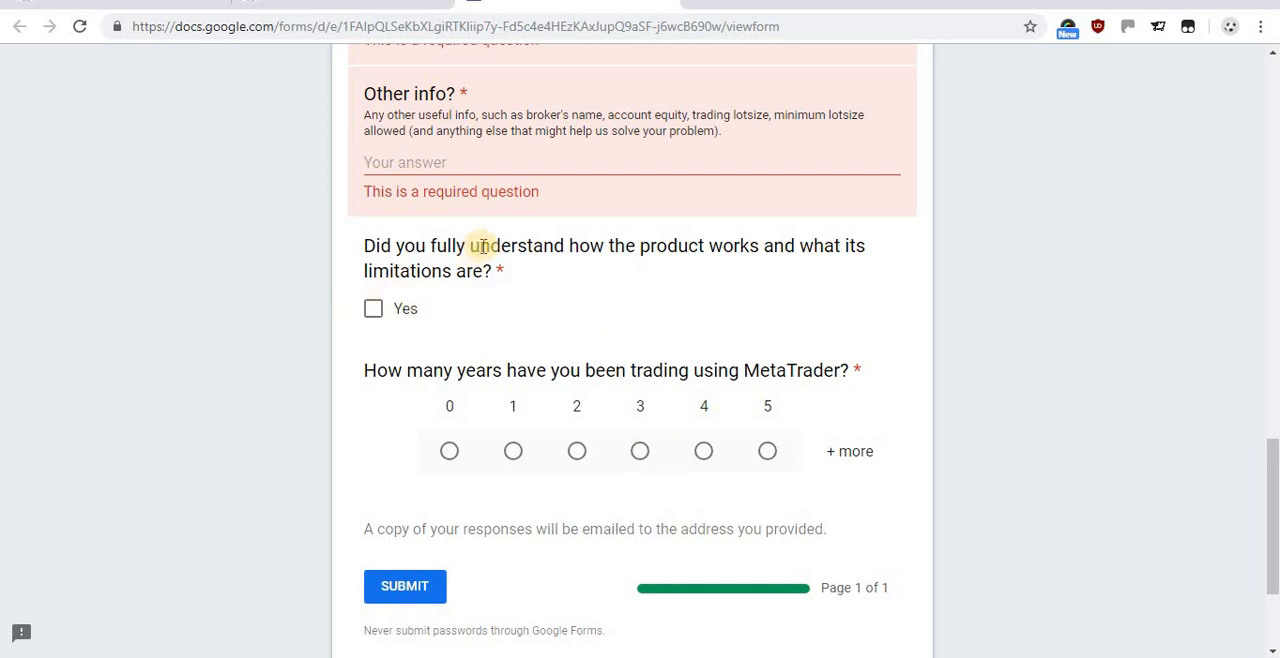
mouse_move(1078, 272)
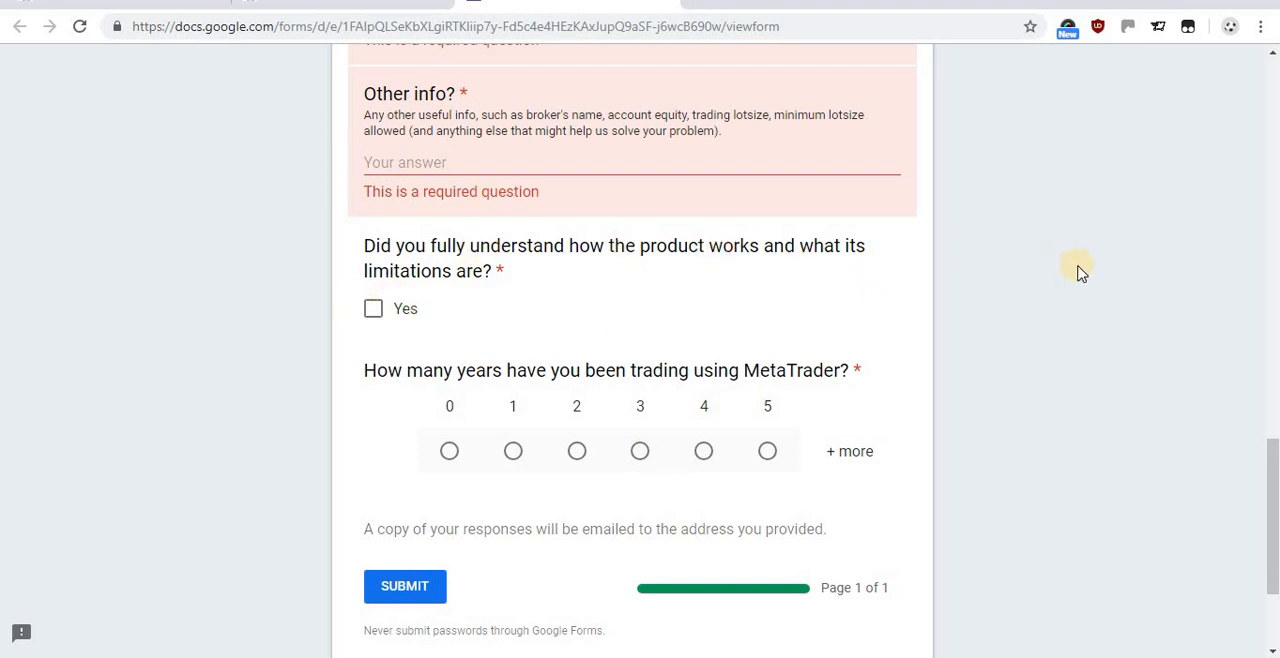
mouse_move(1024, 410)
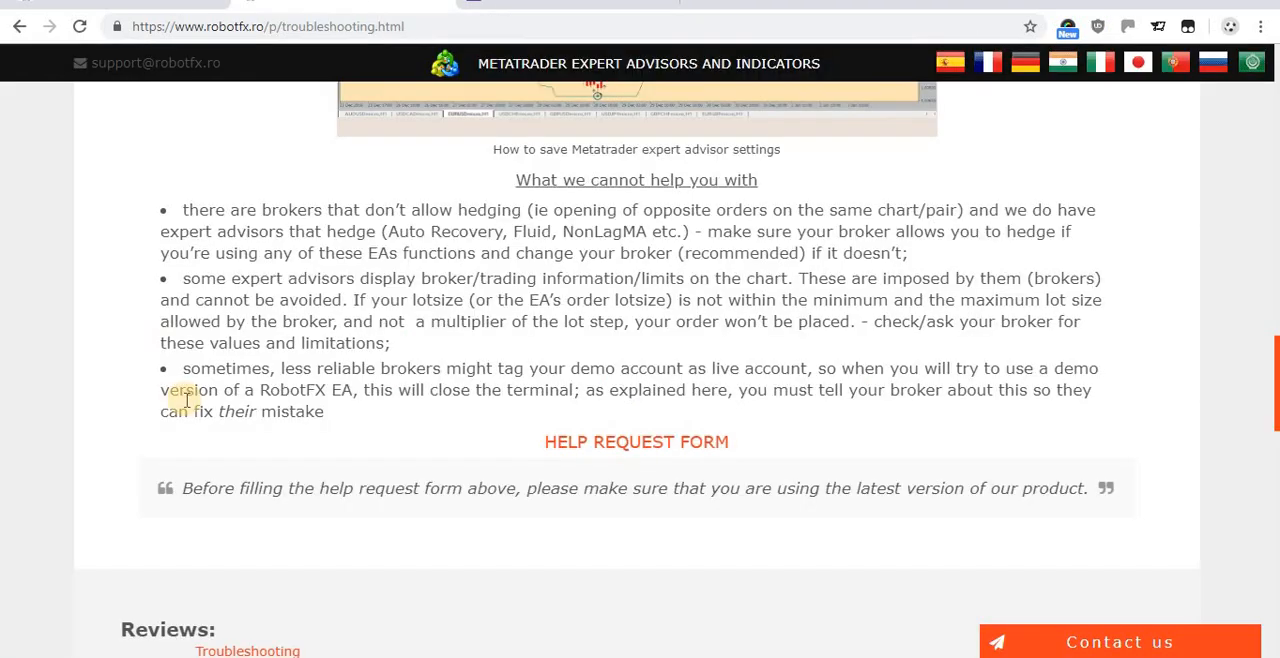
Scroll through the Troubleshooting page's numbered steps down to the reviews and footer
scroll("up", 3)
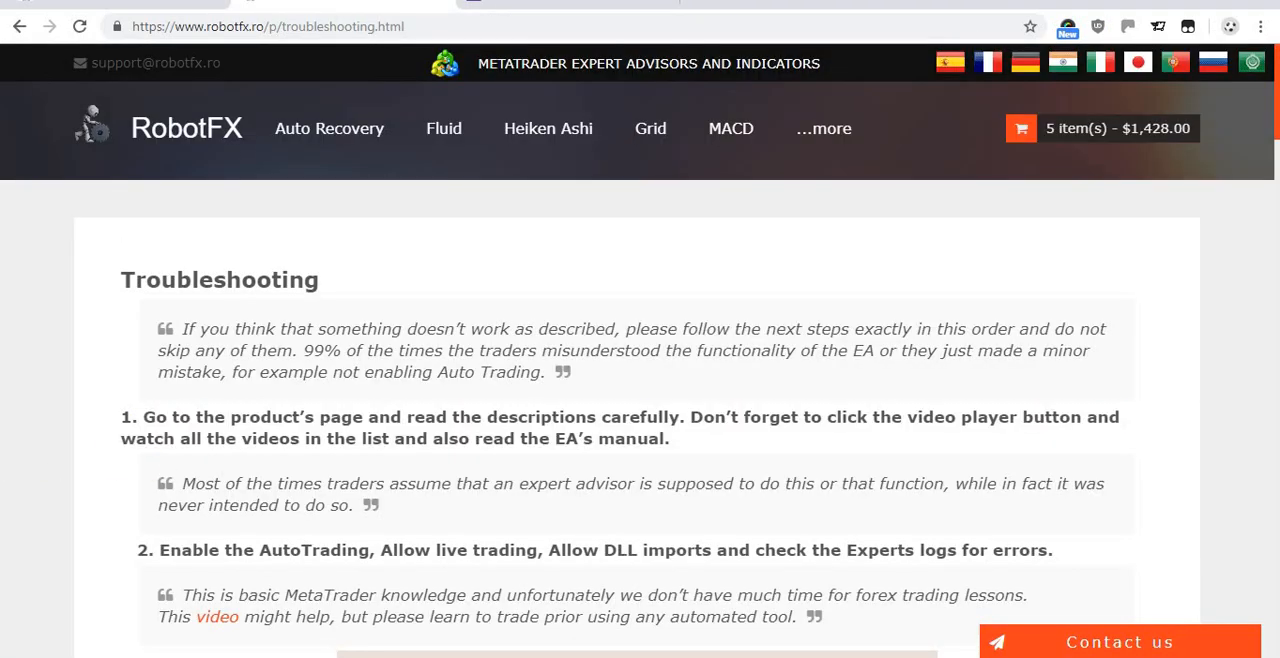
scroll("down", 3)
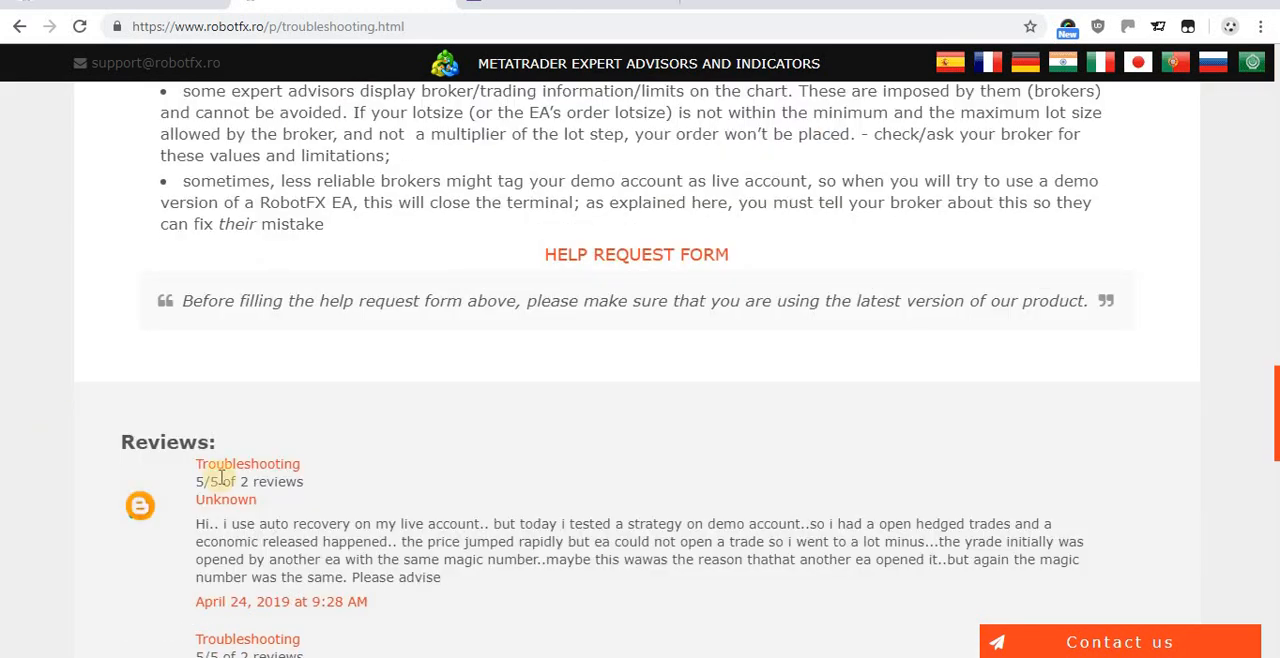
scroll("down", 3)
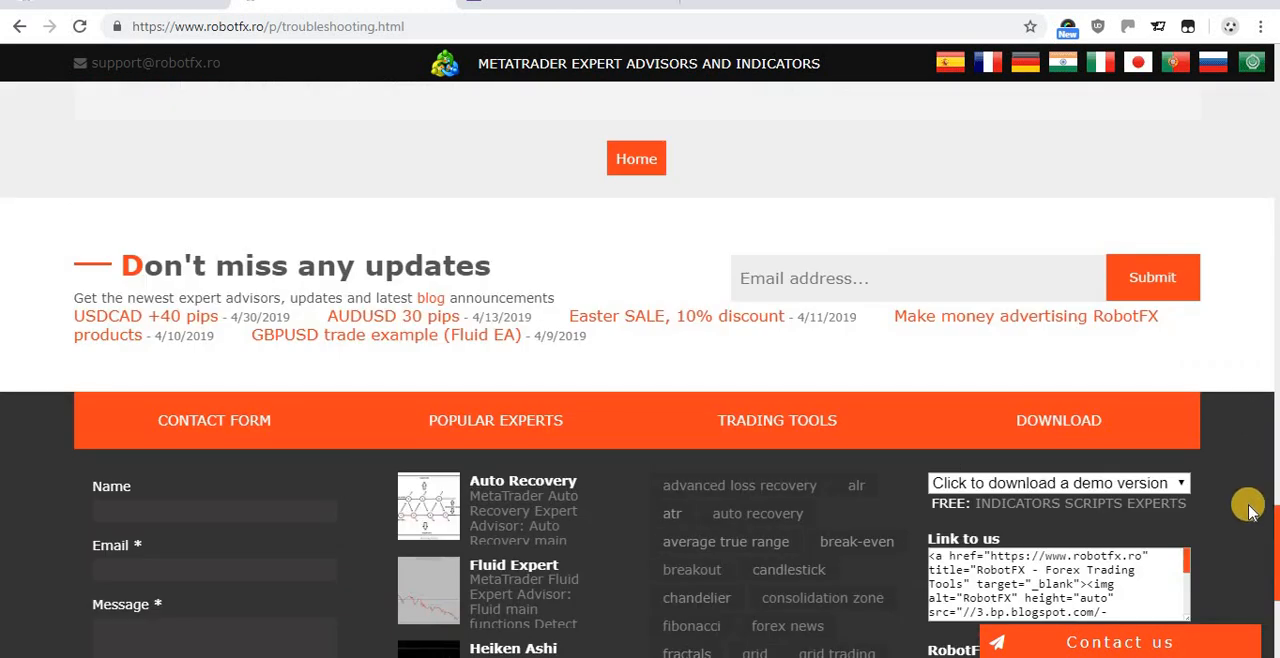
scroll("down", 3)
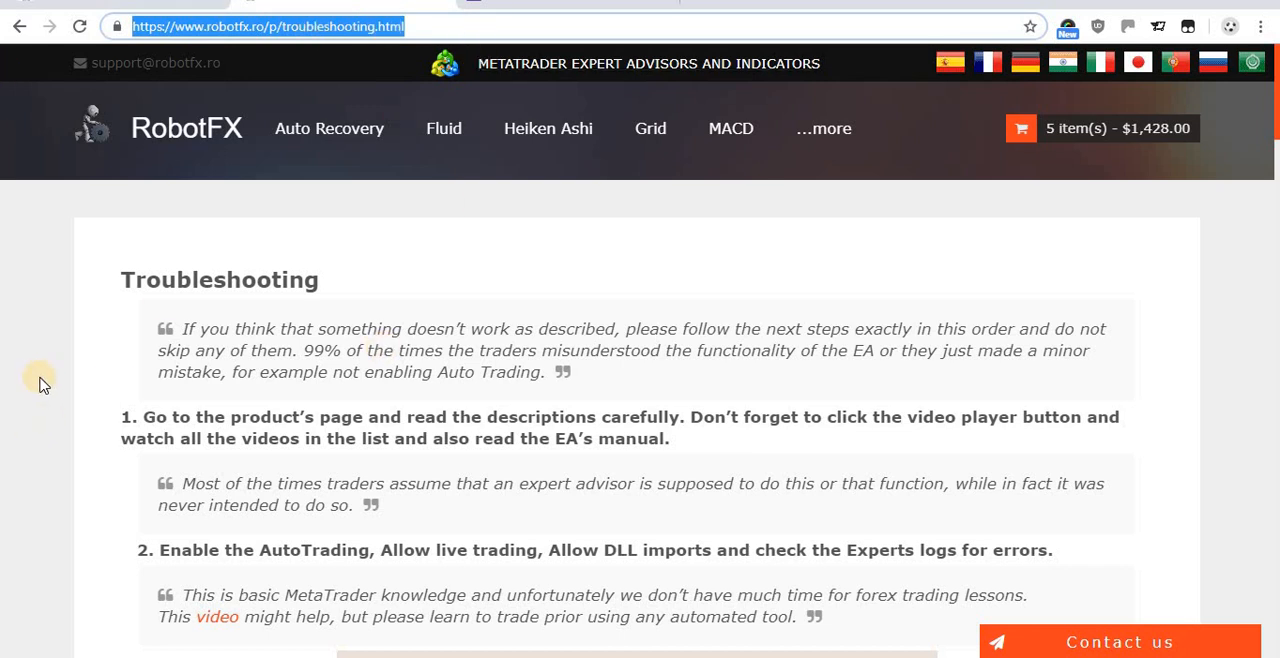
mouse_move(16, 358)
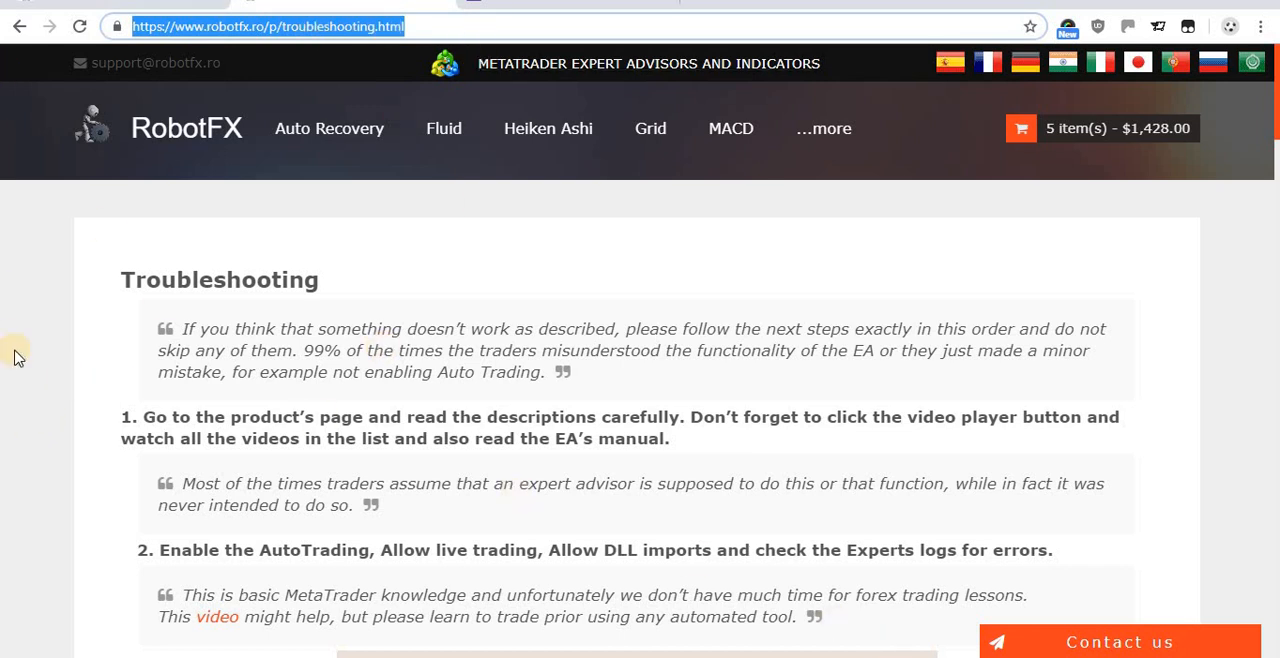
mouse_move(30, 360)
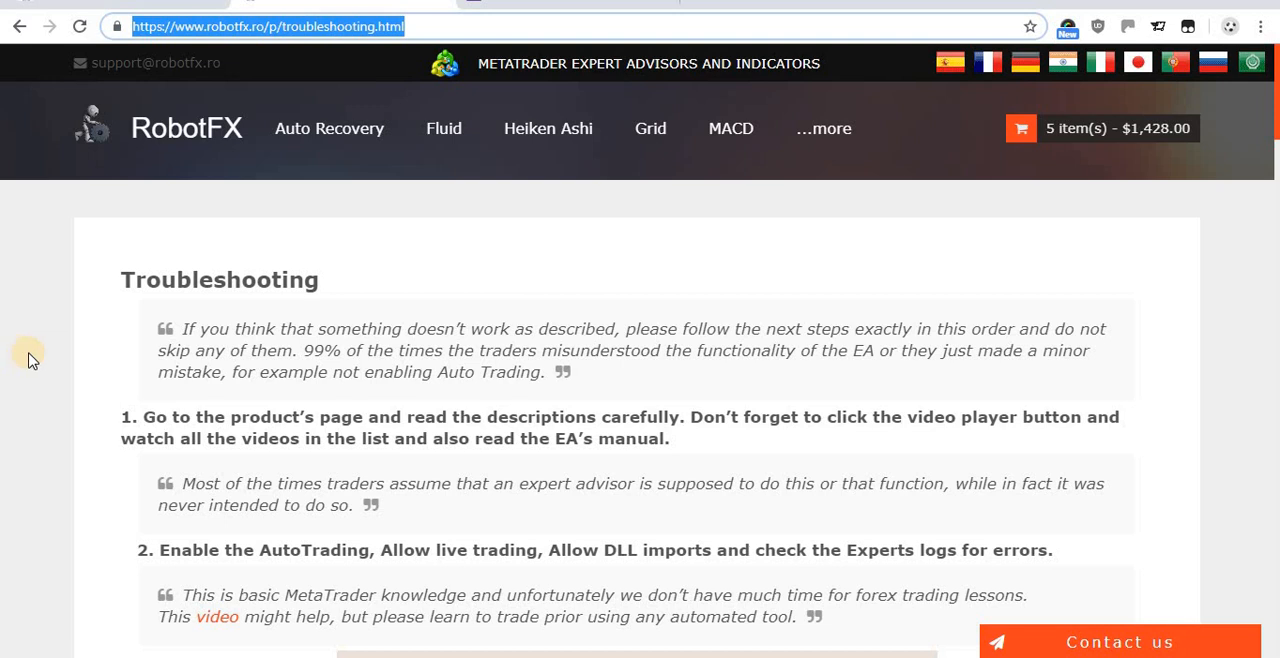